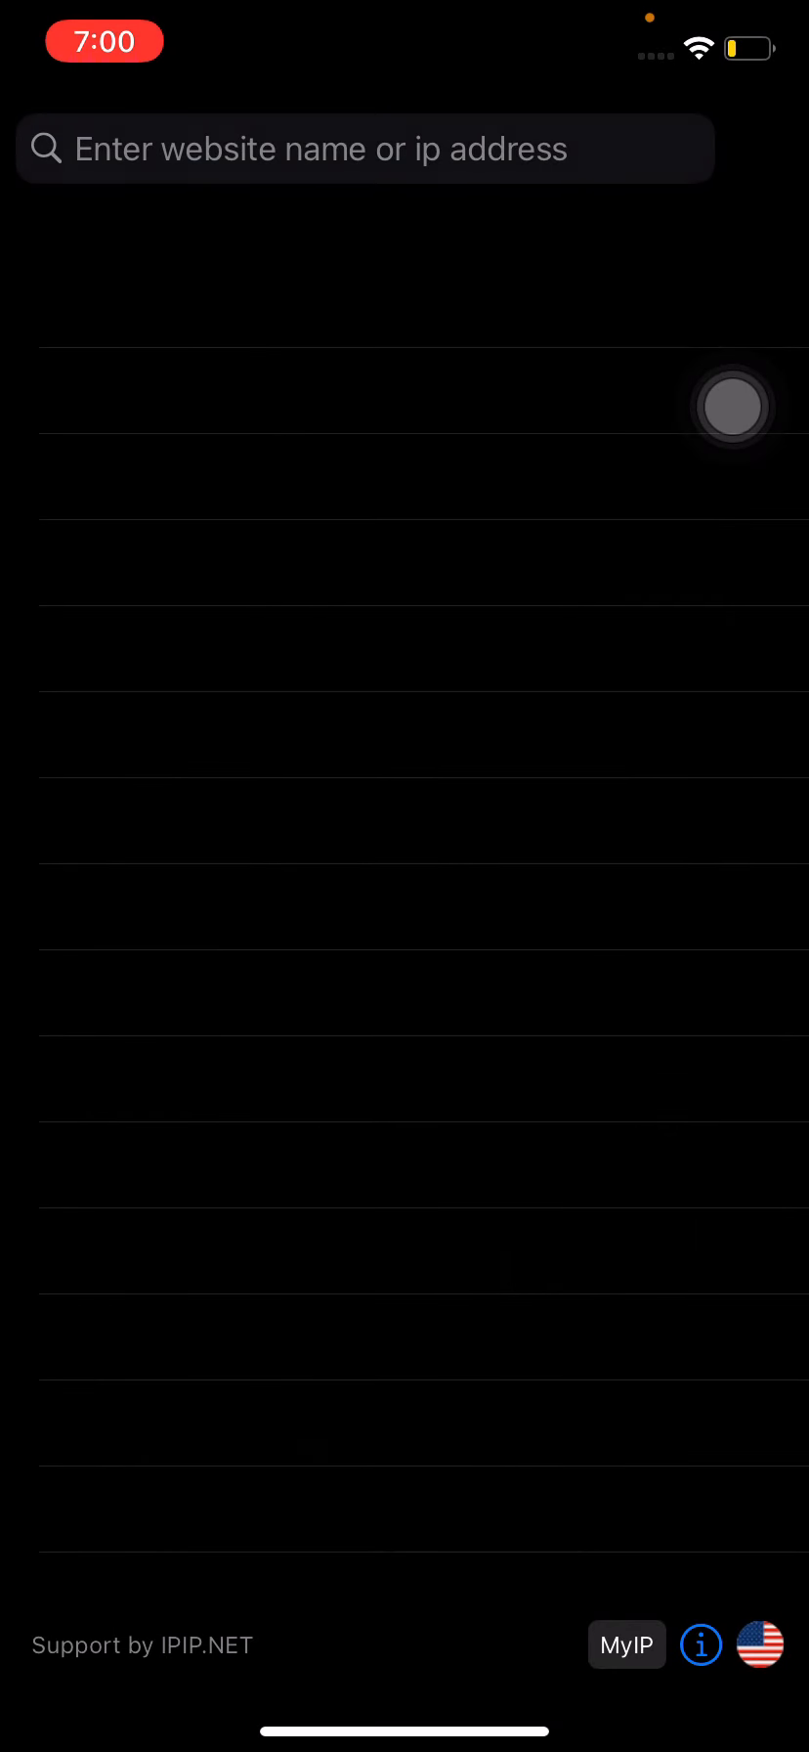
Trace youtube.com over its IPv6 address 2607:f8b0:4005:802::200e
{"action": "left_click", "coordinate": [363, 148]}
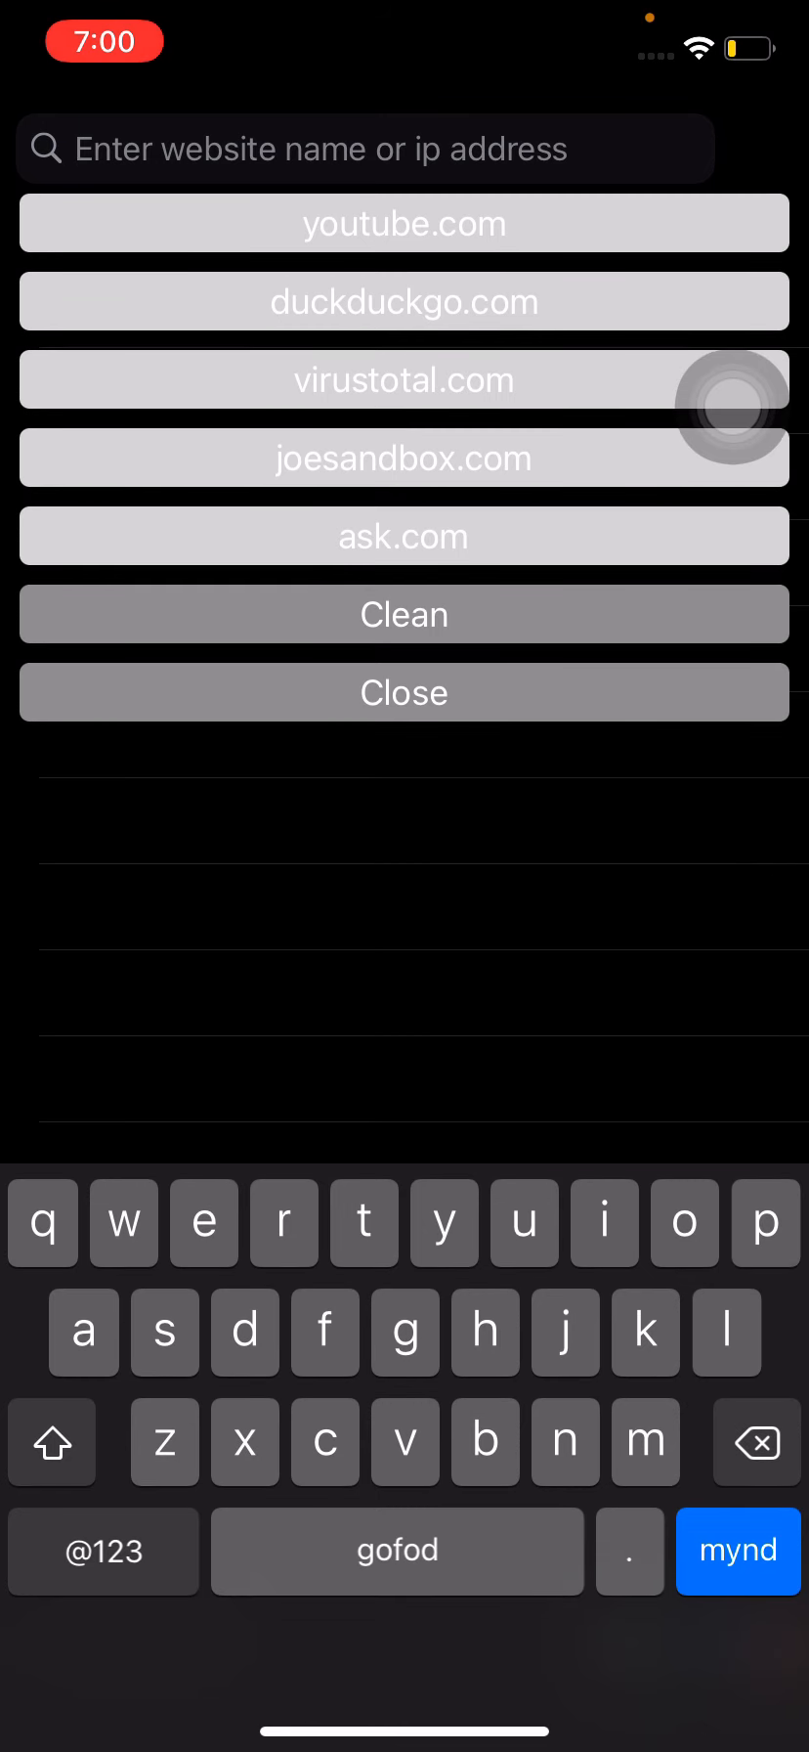
{"action": "type", "text": "youtube.co"}
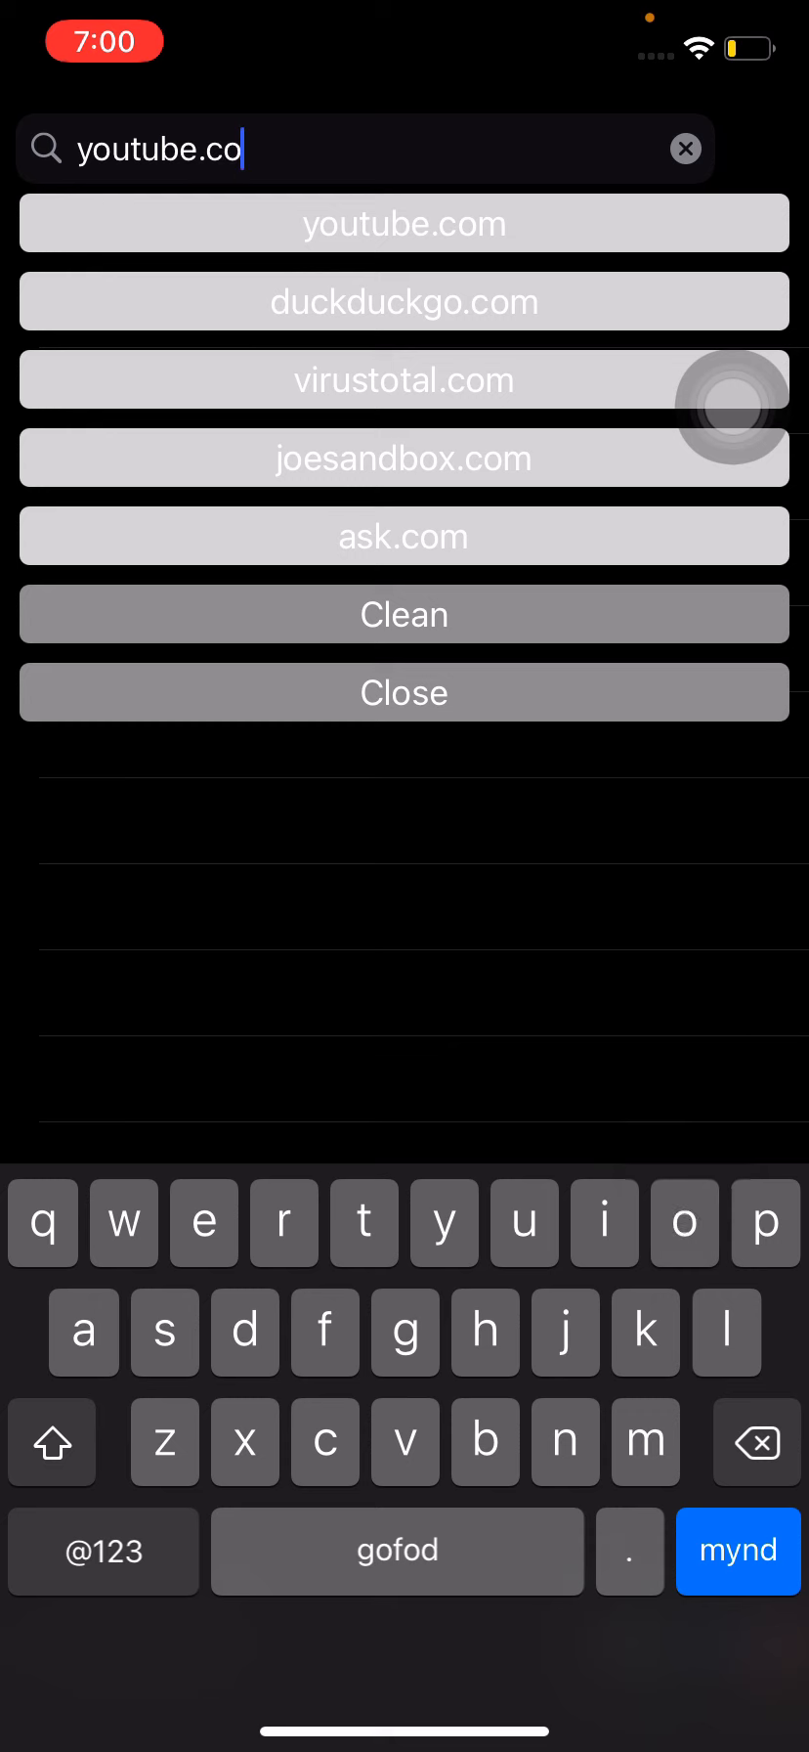
{"action": "left_click", "coordinate": [404, 222]}
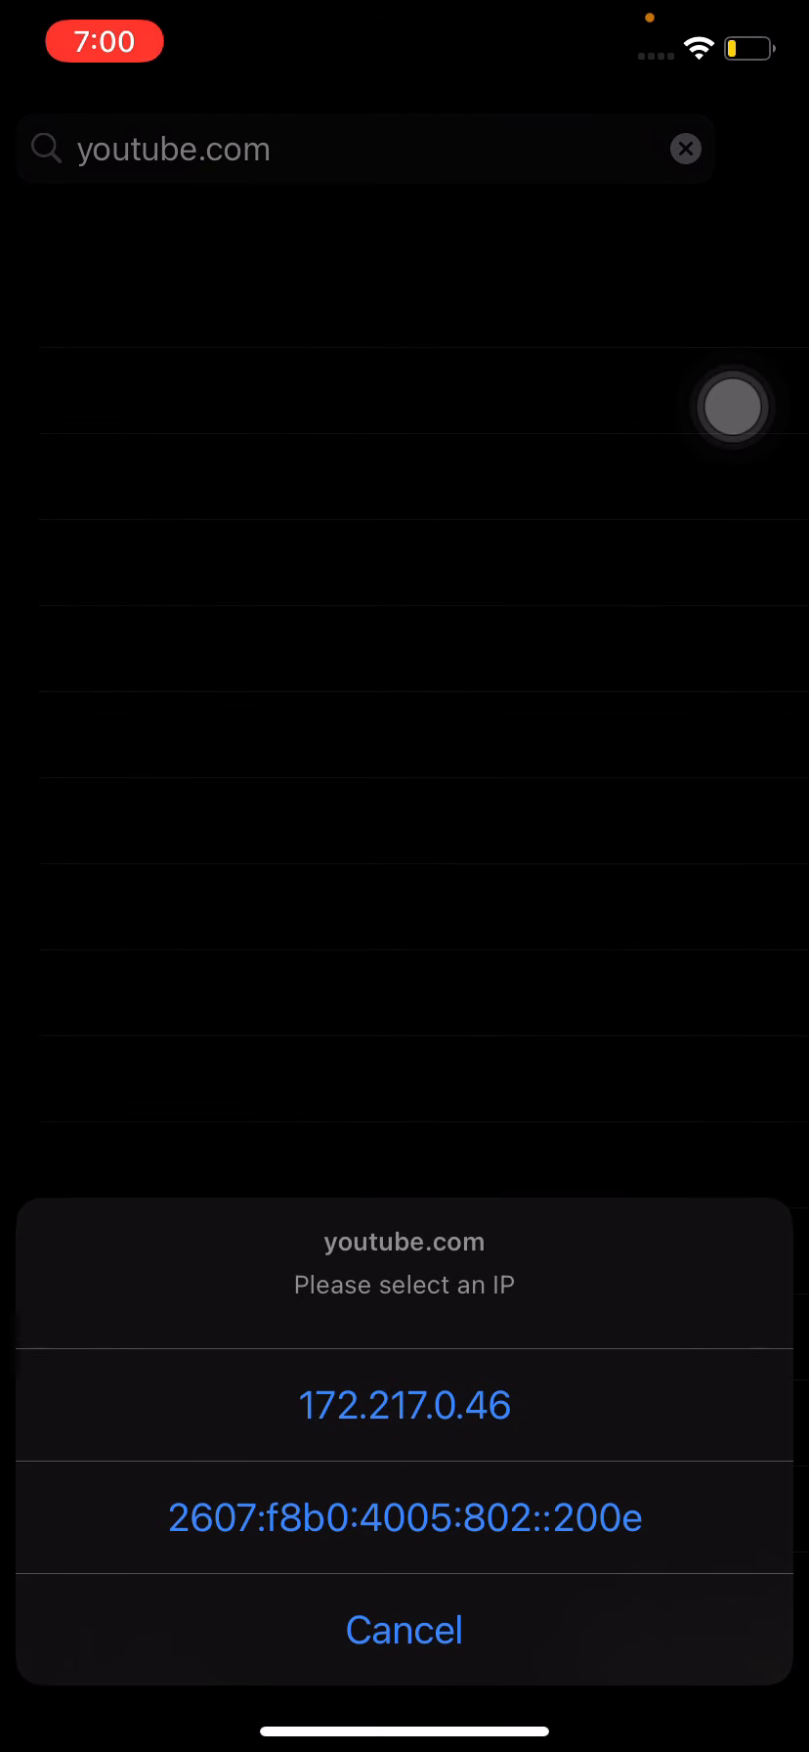
{"action": "left_click", "coordinate": [404, 1516]}
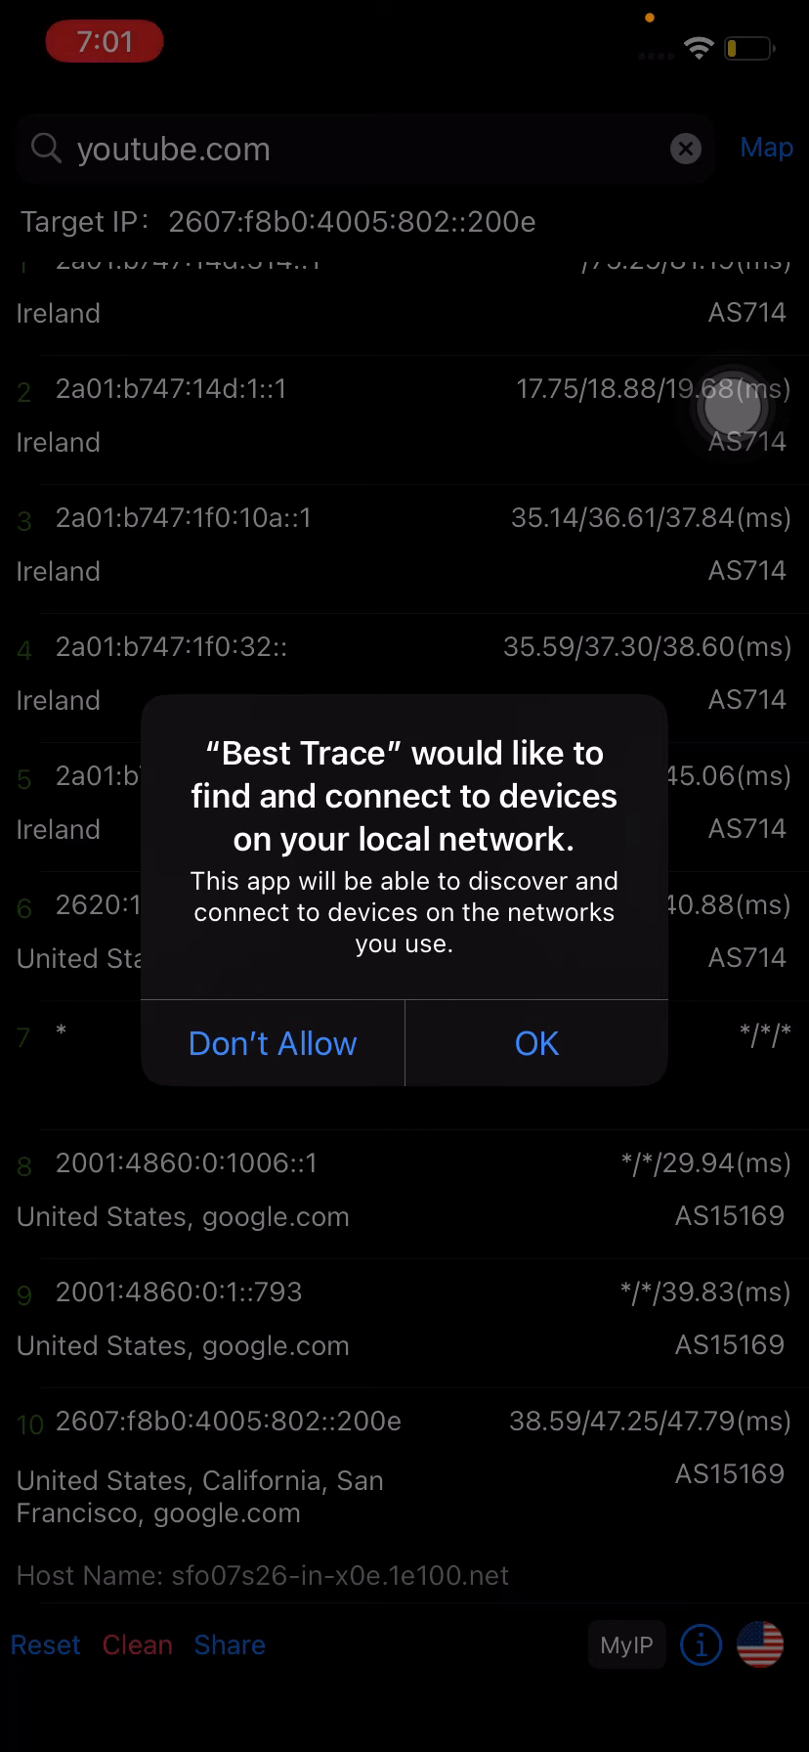
Dismiss the local network permission alert and review the 10-hop youtube.com trace
{"action": "left_click", "coordinate": [536, 1042]}
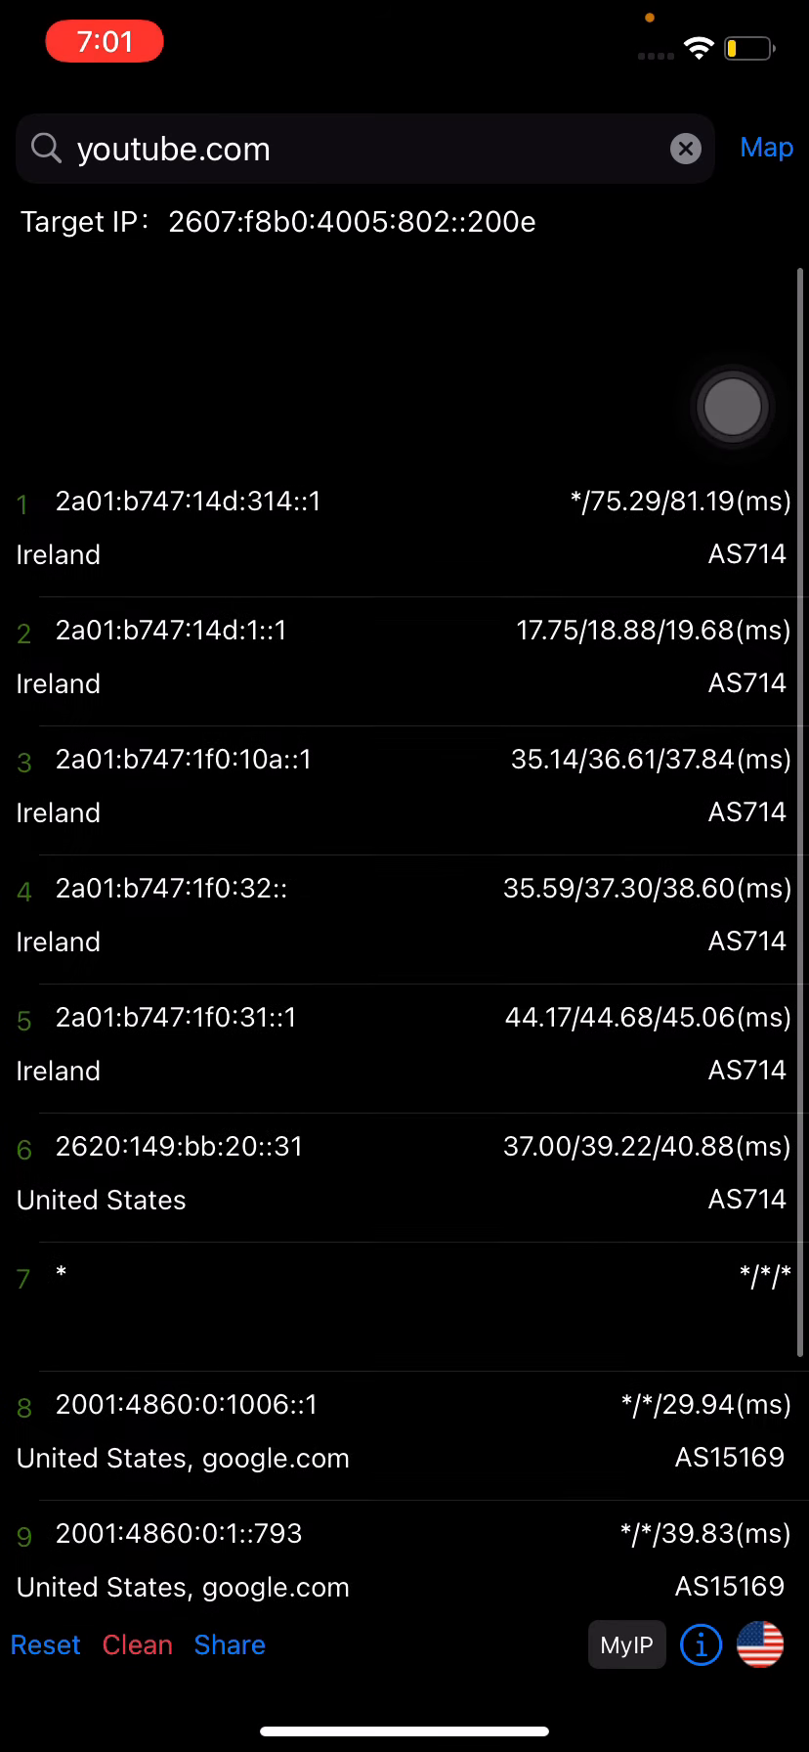
{"action": "scroll", "scroll_direction": "up", "scroll_amount": 3}
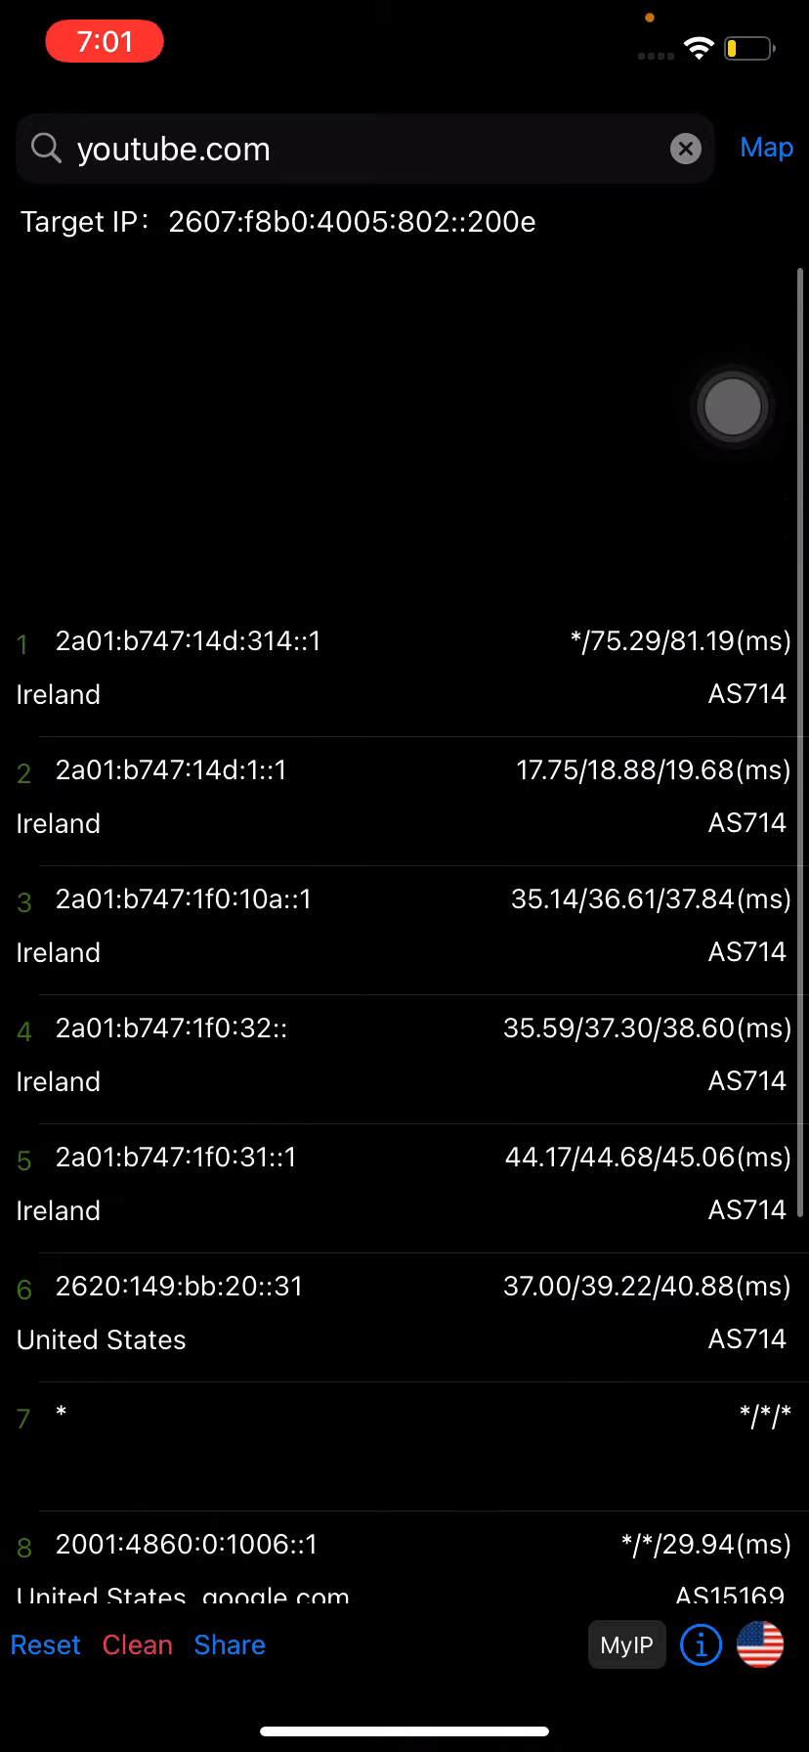
{"action": "scroll", "scroll_direction": "up", "scroll_amount": 3}
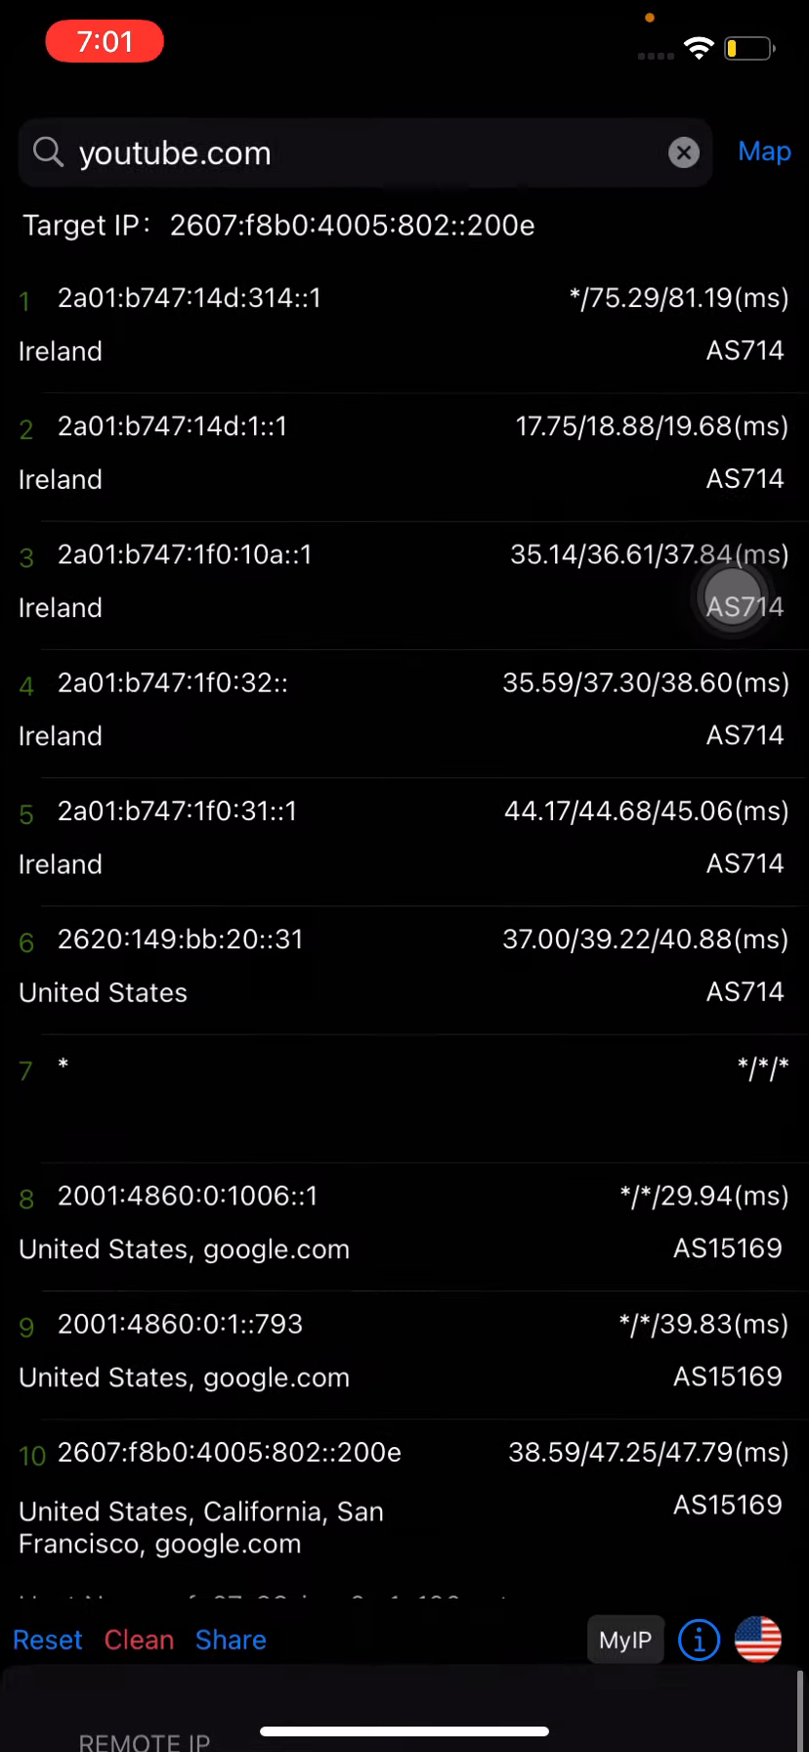
Show MyIP network info and review its remote IP, proxy and DNS details
{"action": "left_click", "coordinate": [624, 1639]}
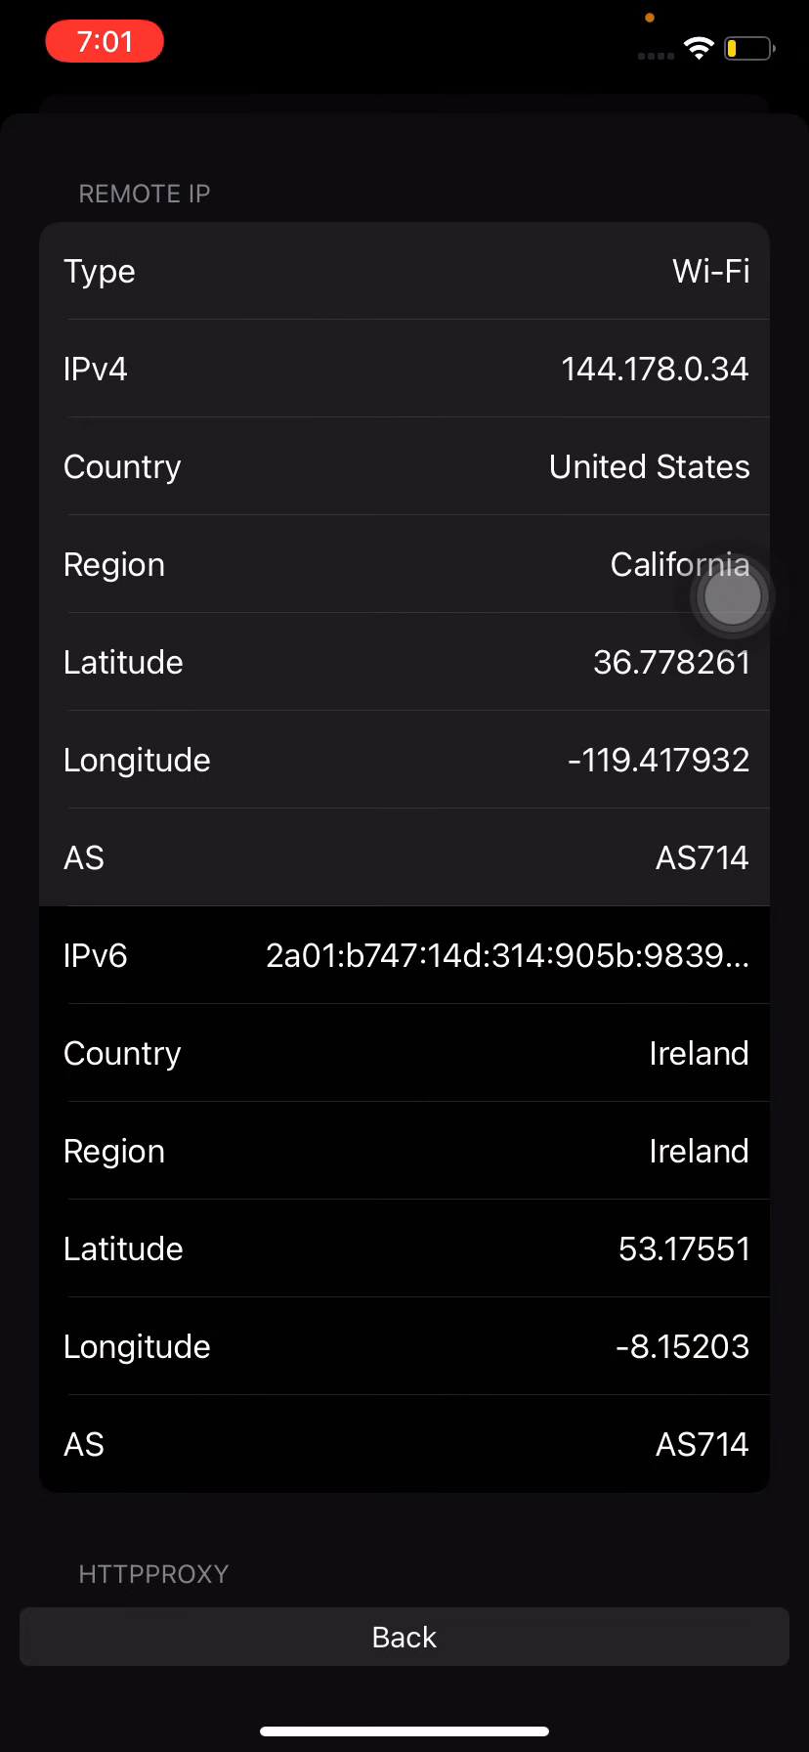
{"action": "scroll", "scroll_direction": "down", "scroll_amount": 3}
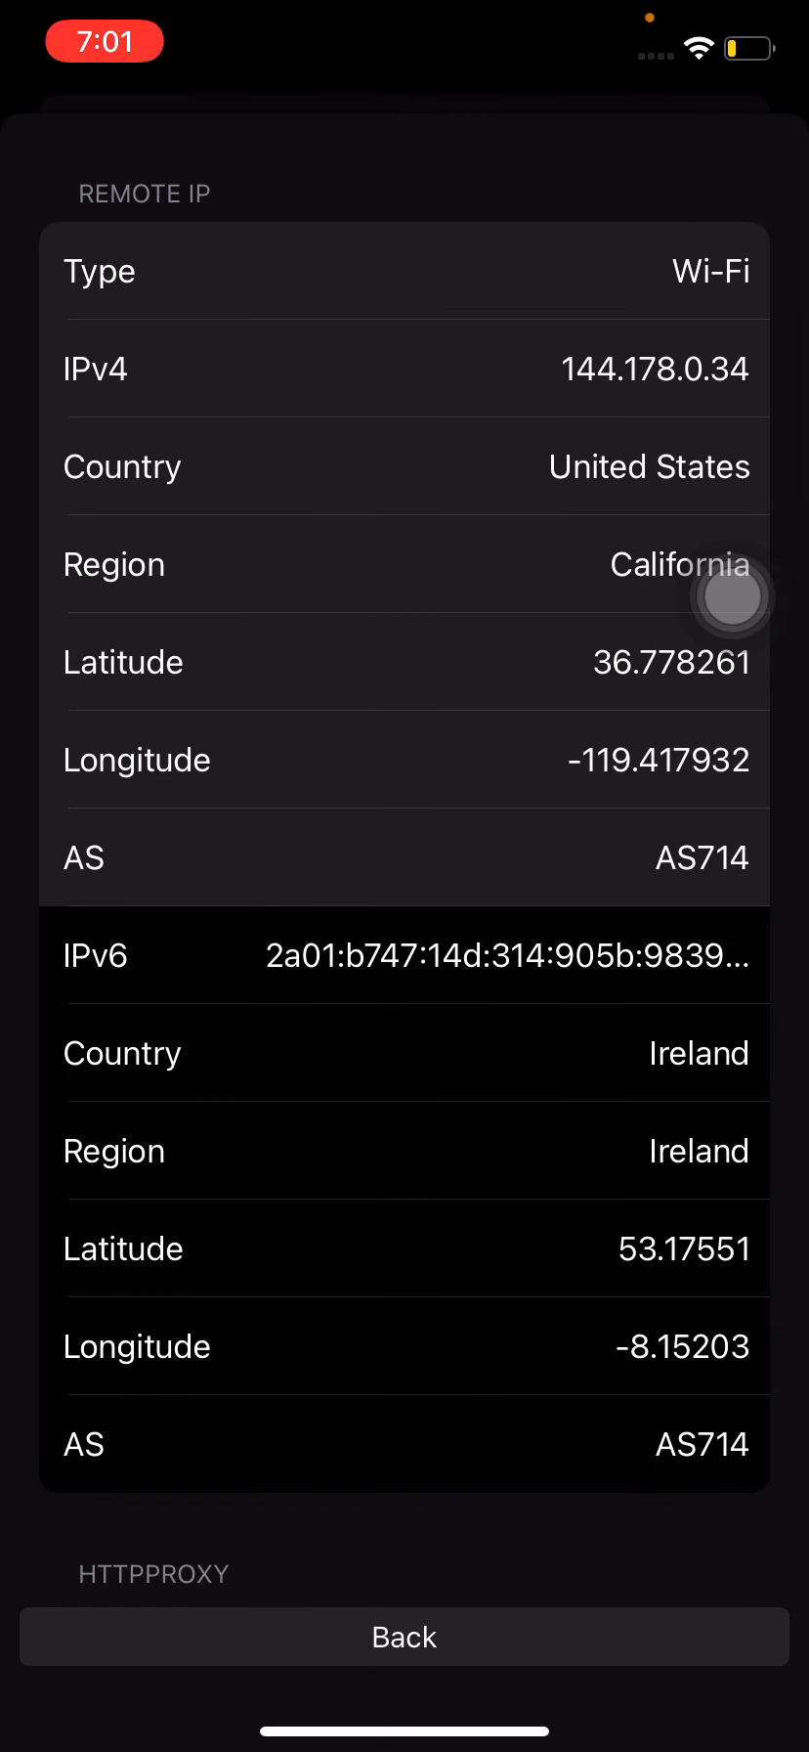
{"action": "scroll", "scroll_direction": "down", "scroll_amount": 3}
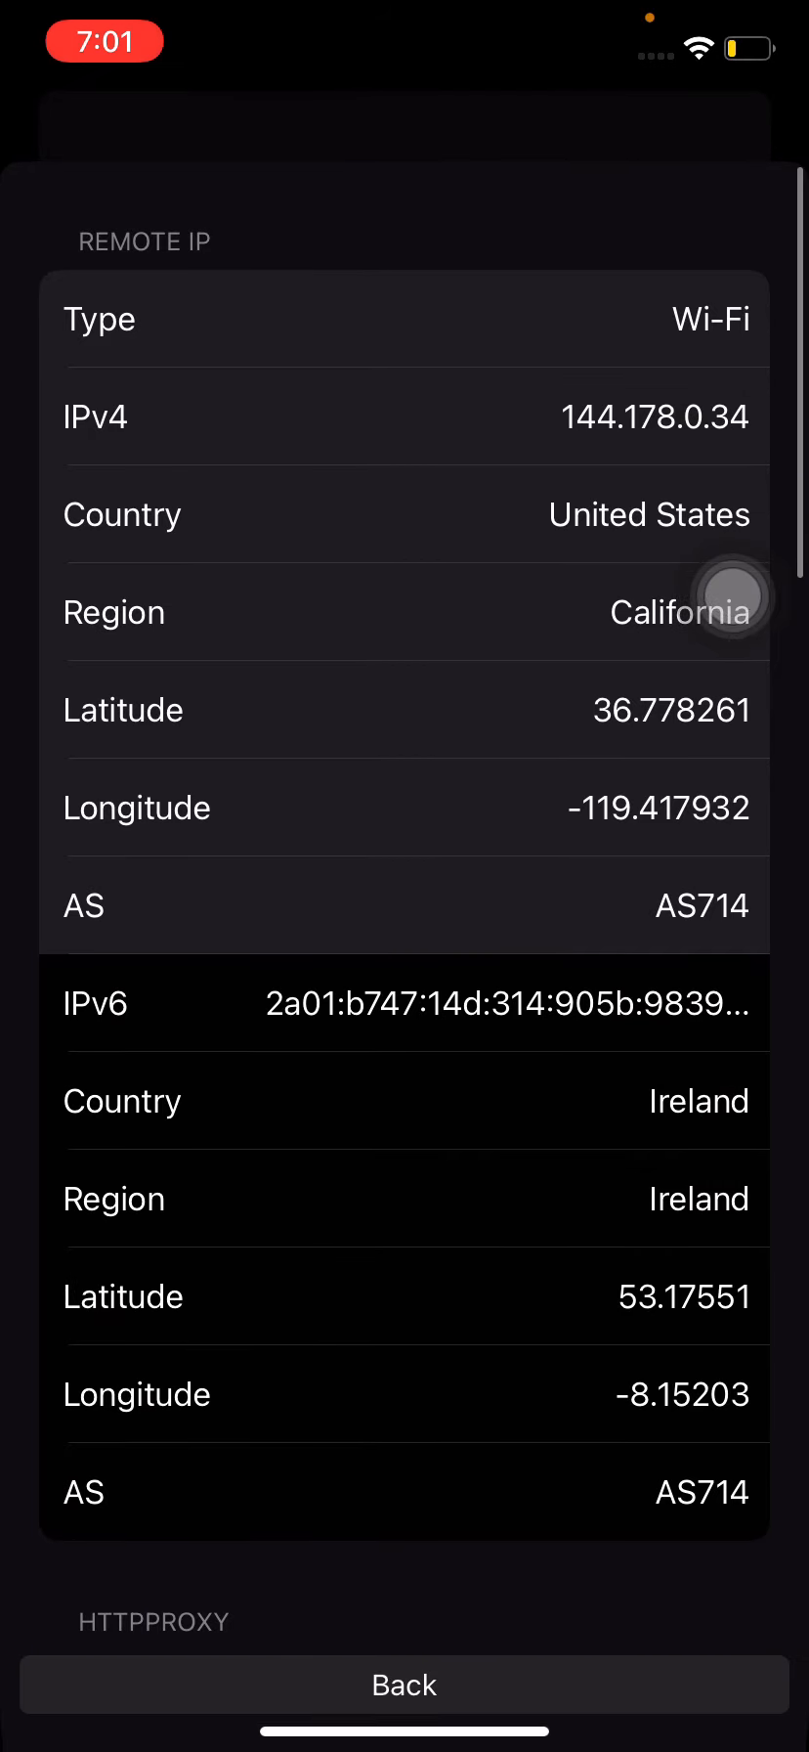
{"action": "scroll", "scroll_direction": "down", "scroll_amount": 3}
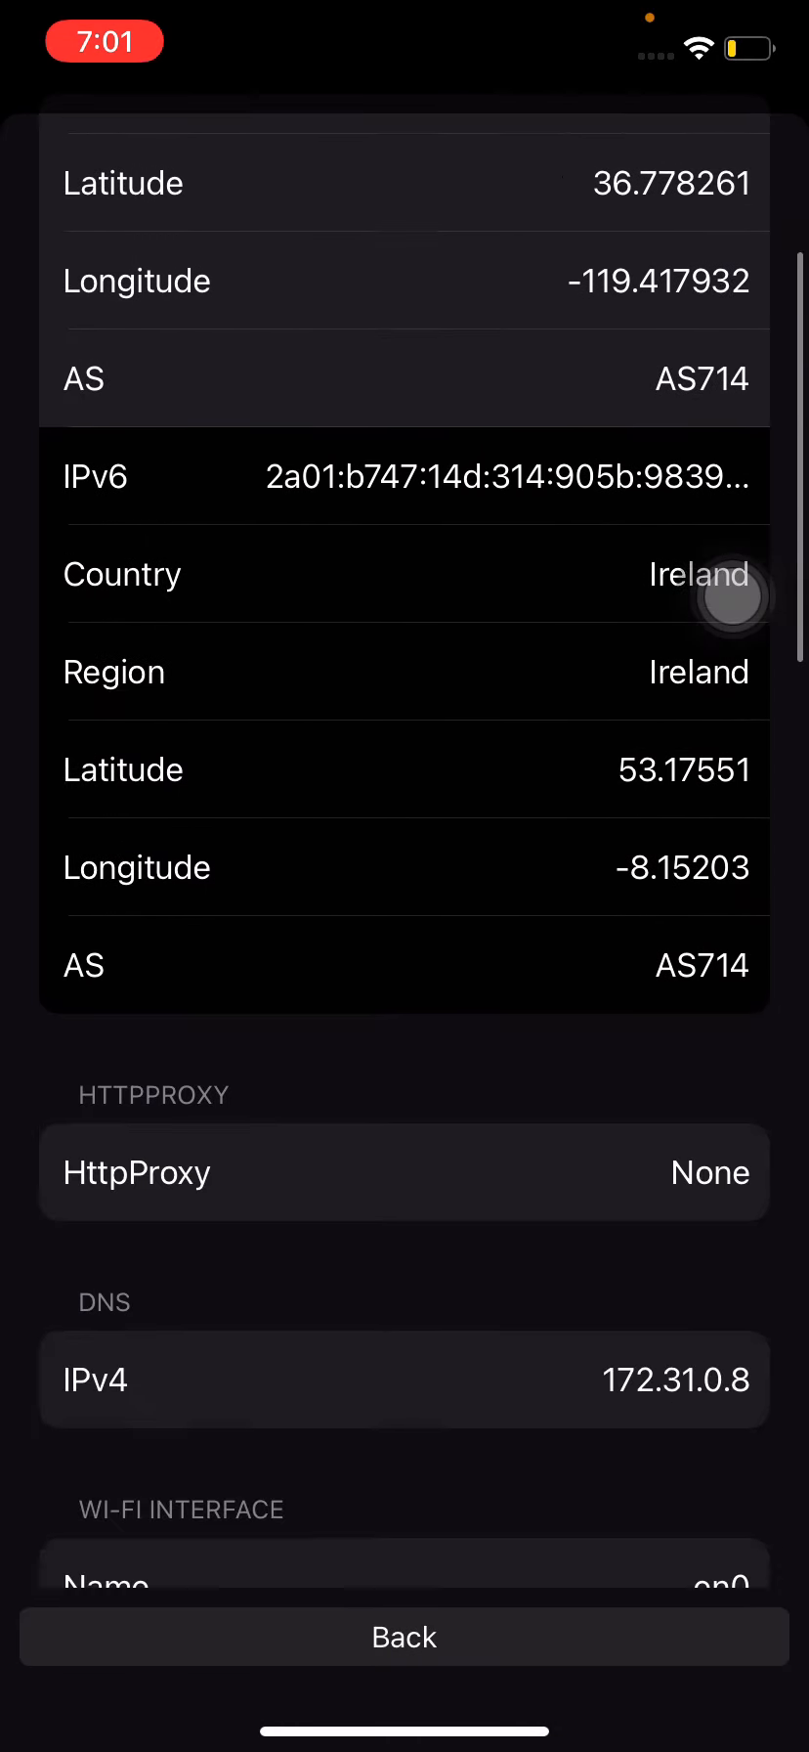
{"action": "scroll", "scroll_direction": "down", "scroll_amount": 3}
{"action": "type", "text": "H"}
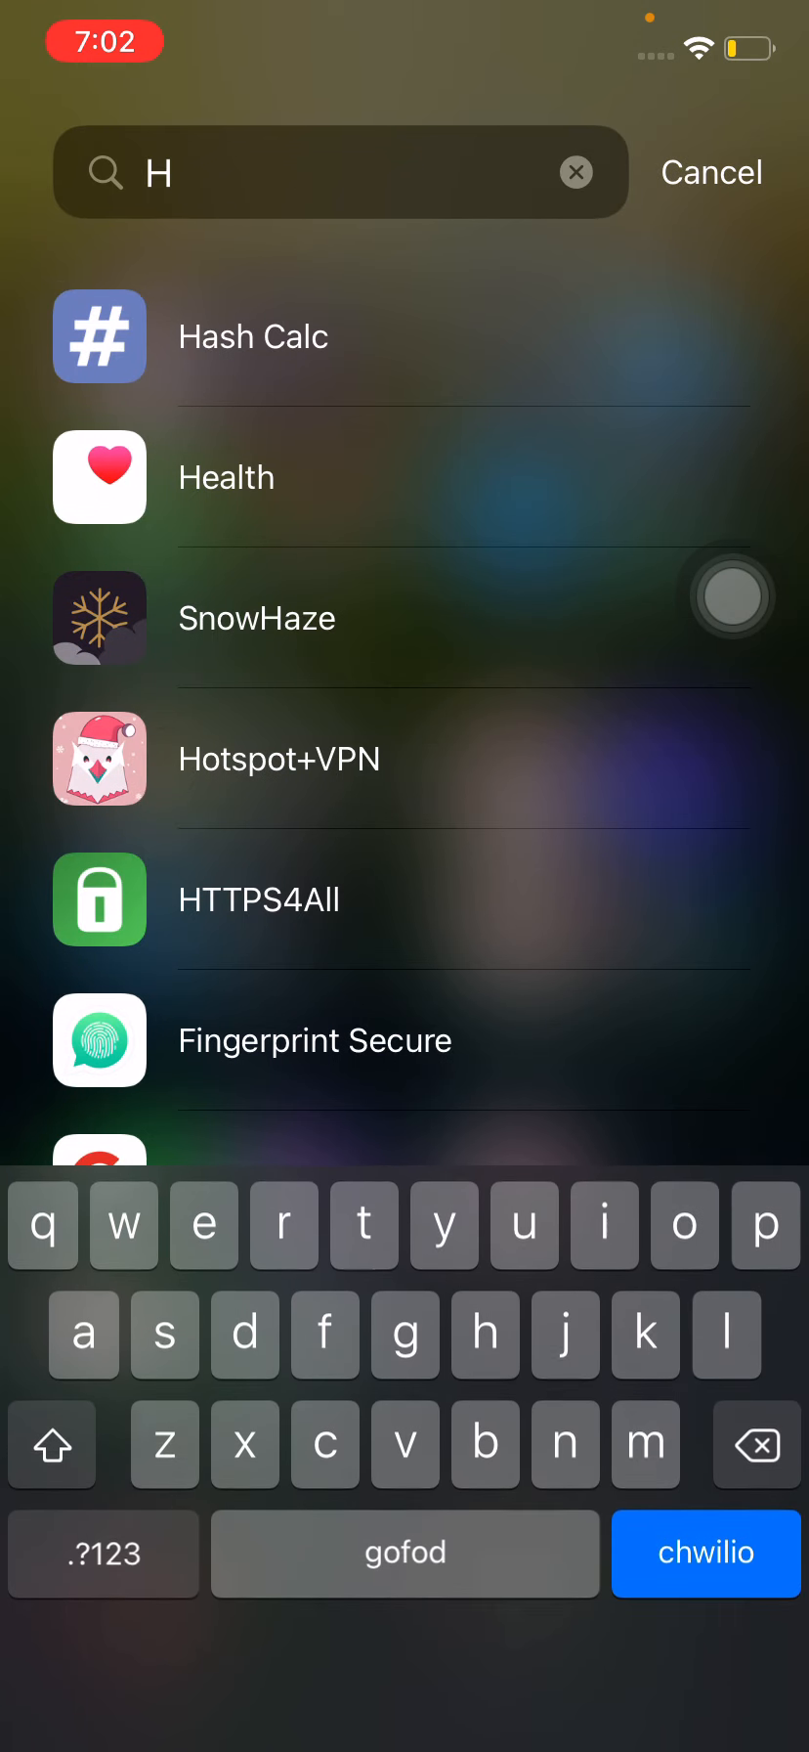
View the Apple Store Wi-Fi network's Configure DNS setting and IPv4 addresses
{"action": "left_click", "coordinate": [710, 172]}
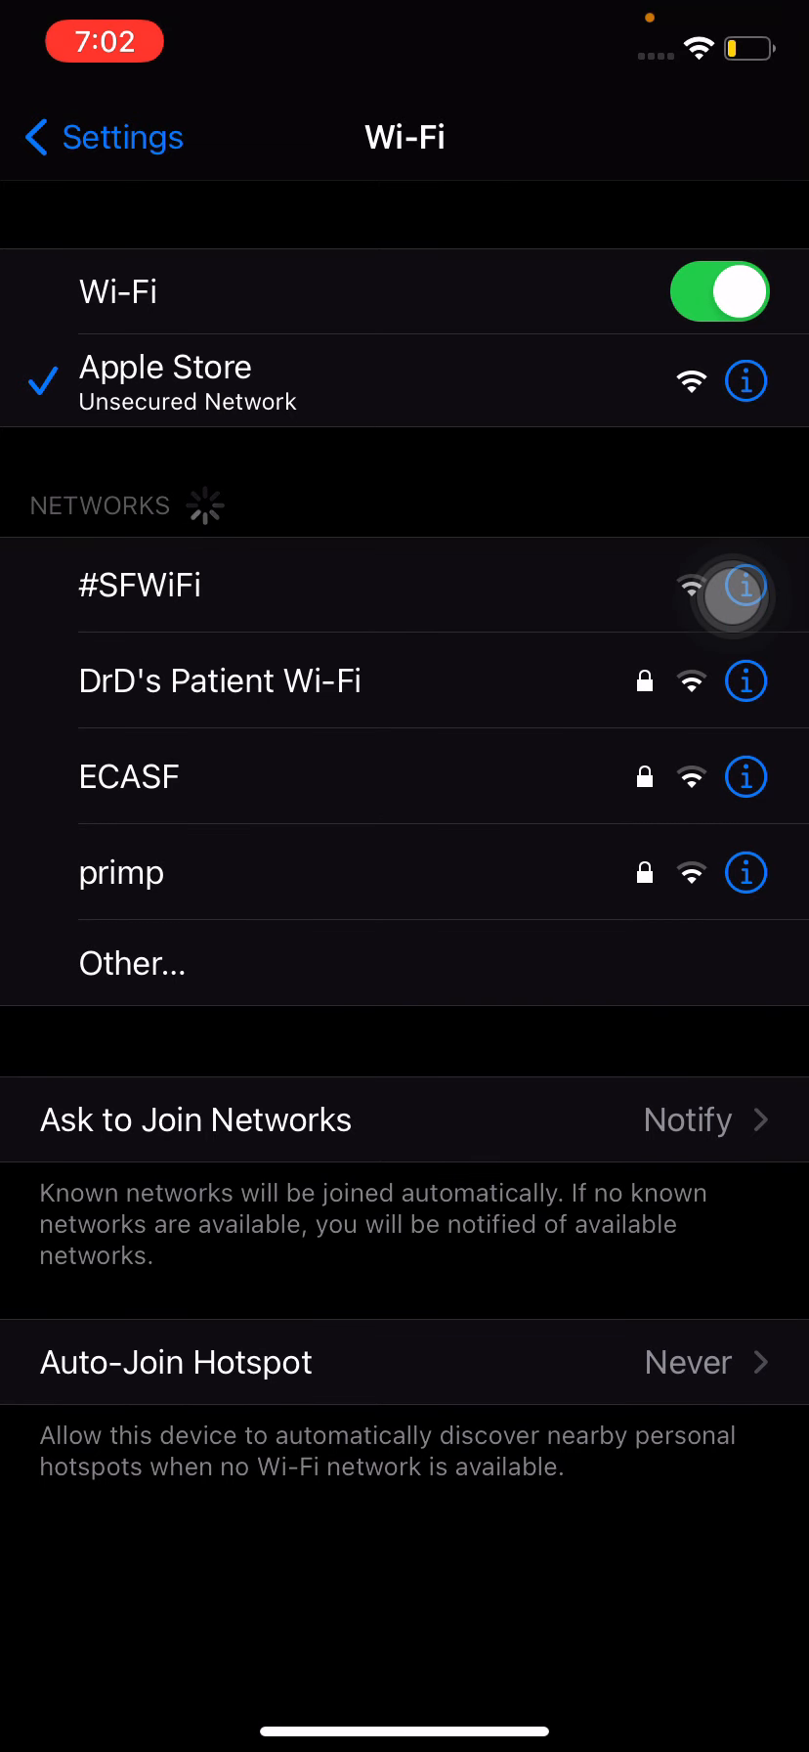
{"action": "left_click", "coordinate": [746, 381]}
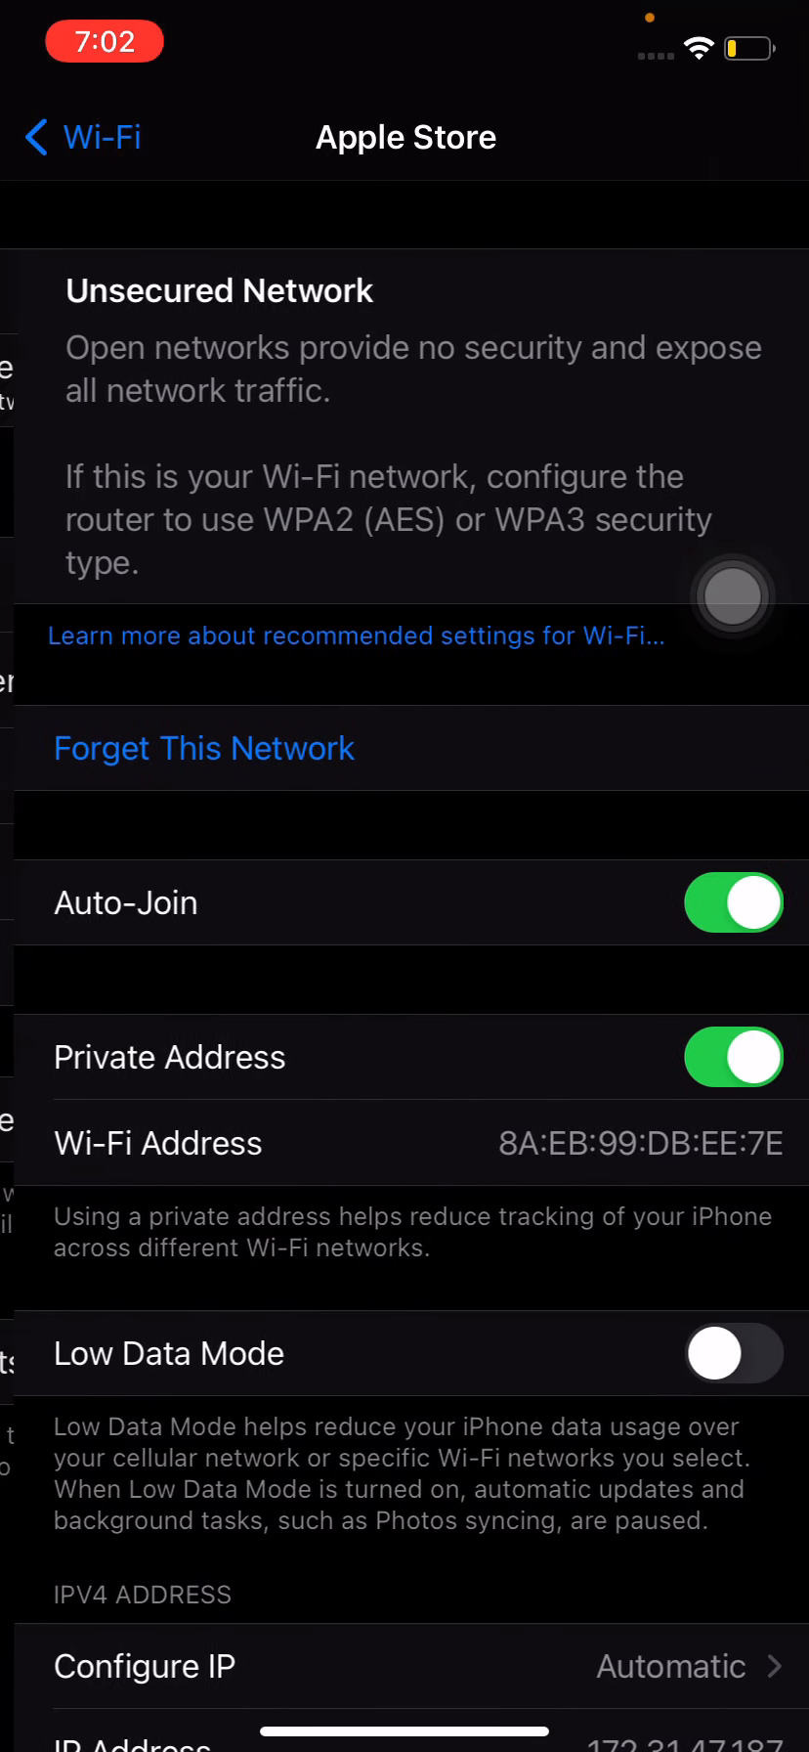
{"action": "scroll", "scroll_direction": "down", "scroll_amount": 3}
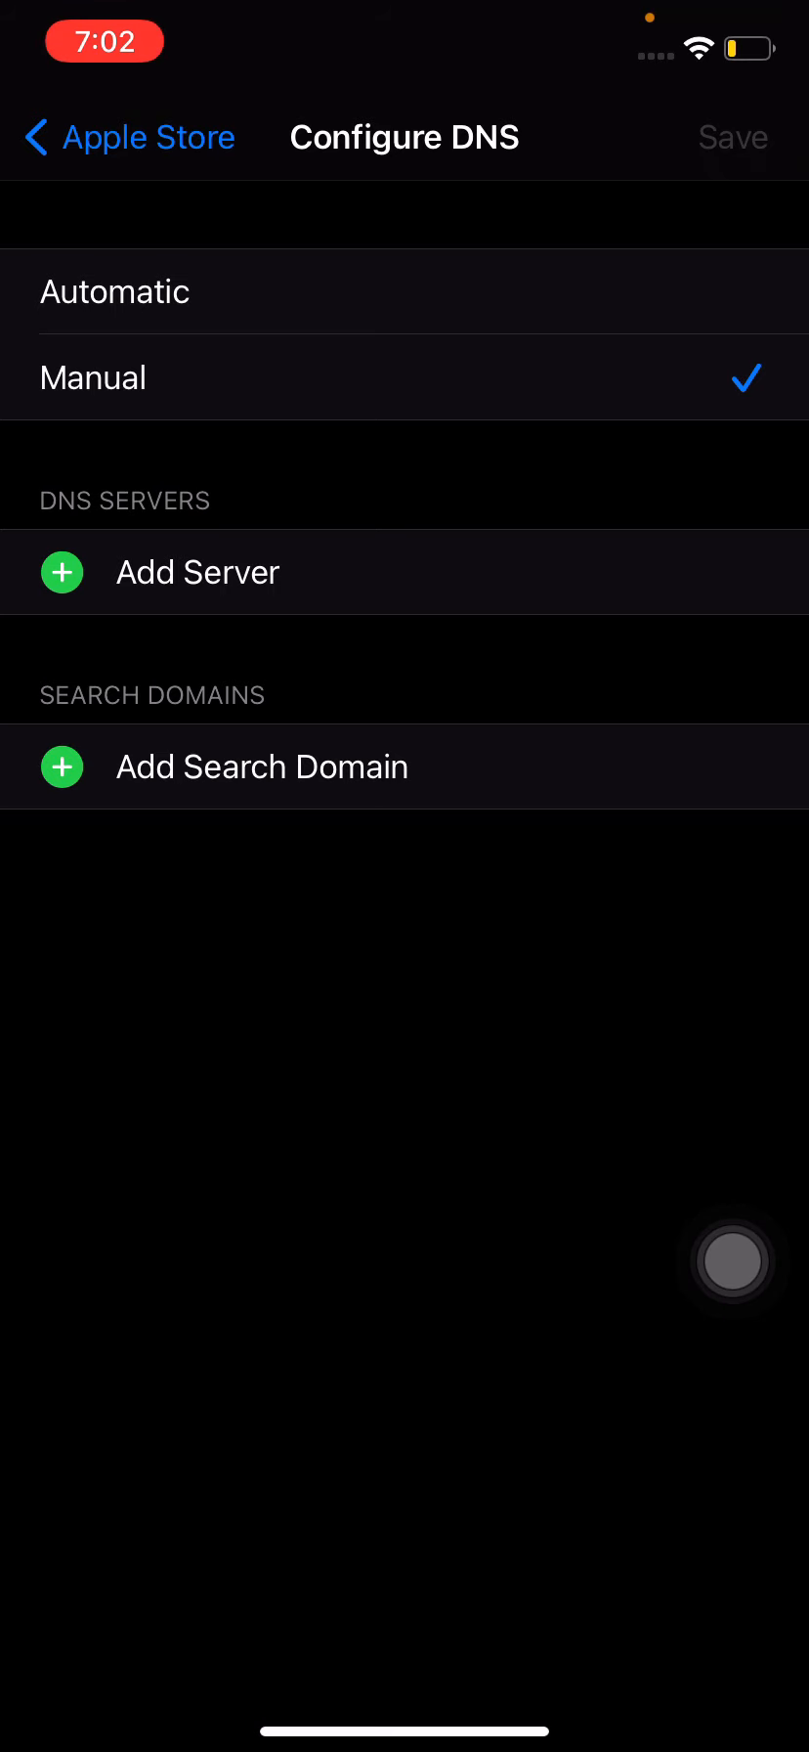
{"action": "left_click", "coordinate": [128, 136]}
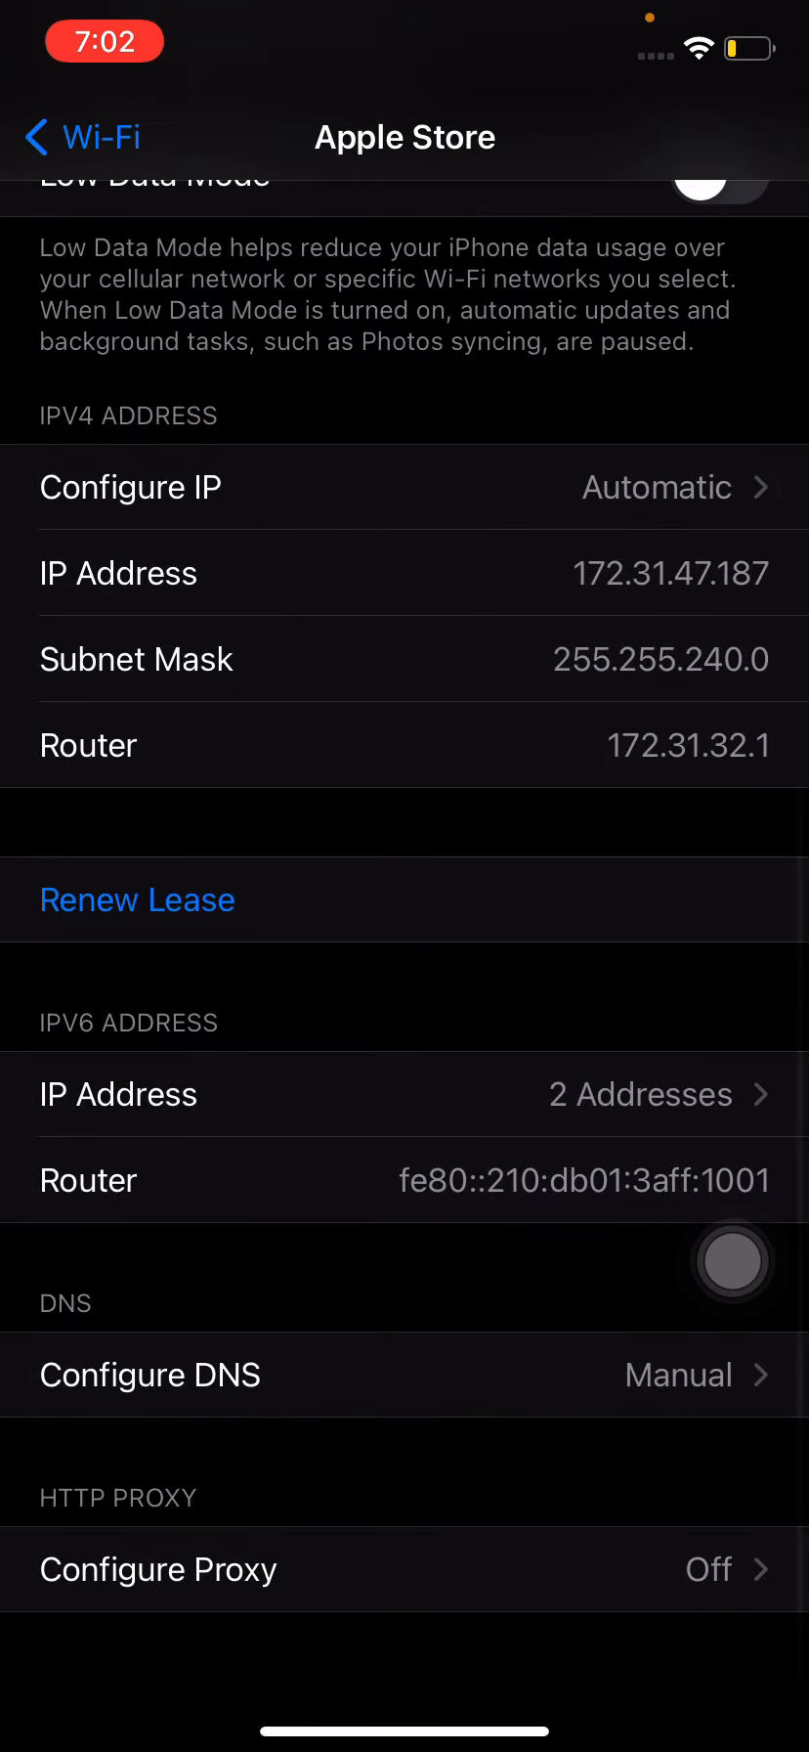
{"action": "scroll", "scroll_direction": "up", "scroll_amount": 3}
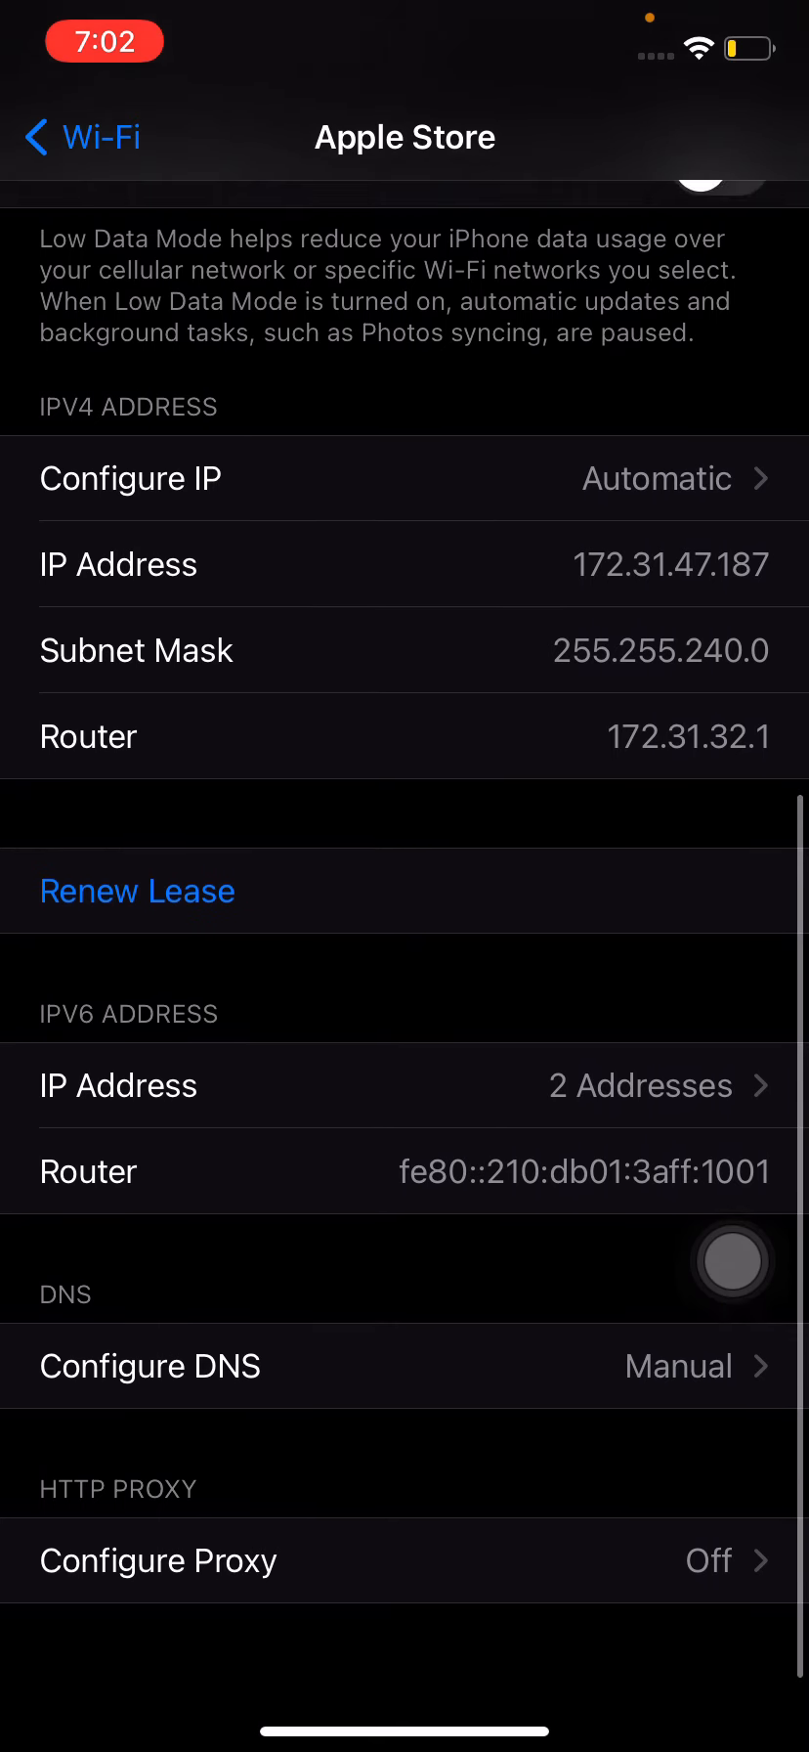
{"action": "scroll", "scroll_direction": "down", "scroll_amount": 3}
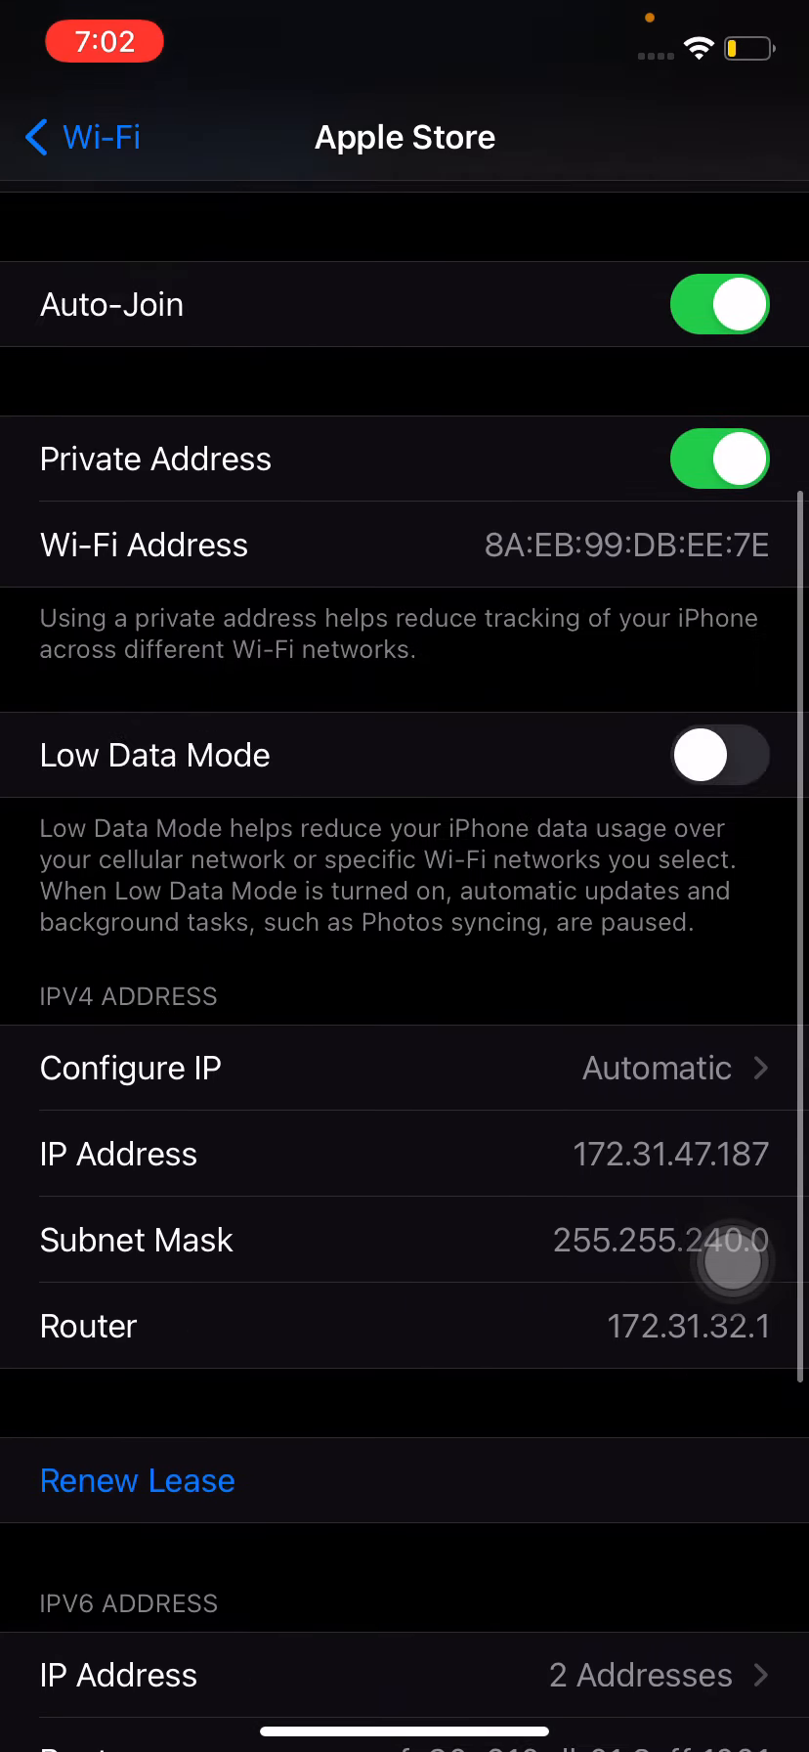
Scroll through the interface list showing awdl0, utun0, utun1 and llw0 IPv6 addresses
{"action": "scroll", "scroll_direction": "down", "scroll_amount": 3}
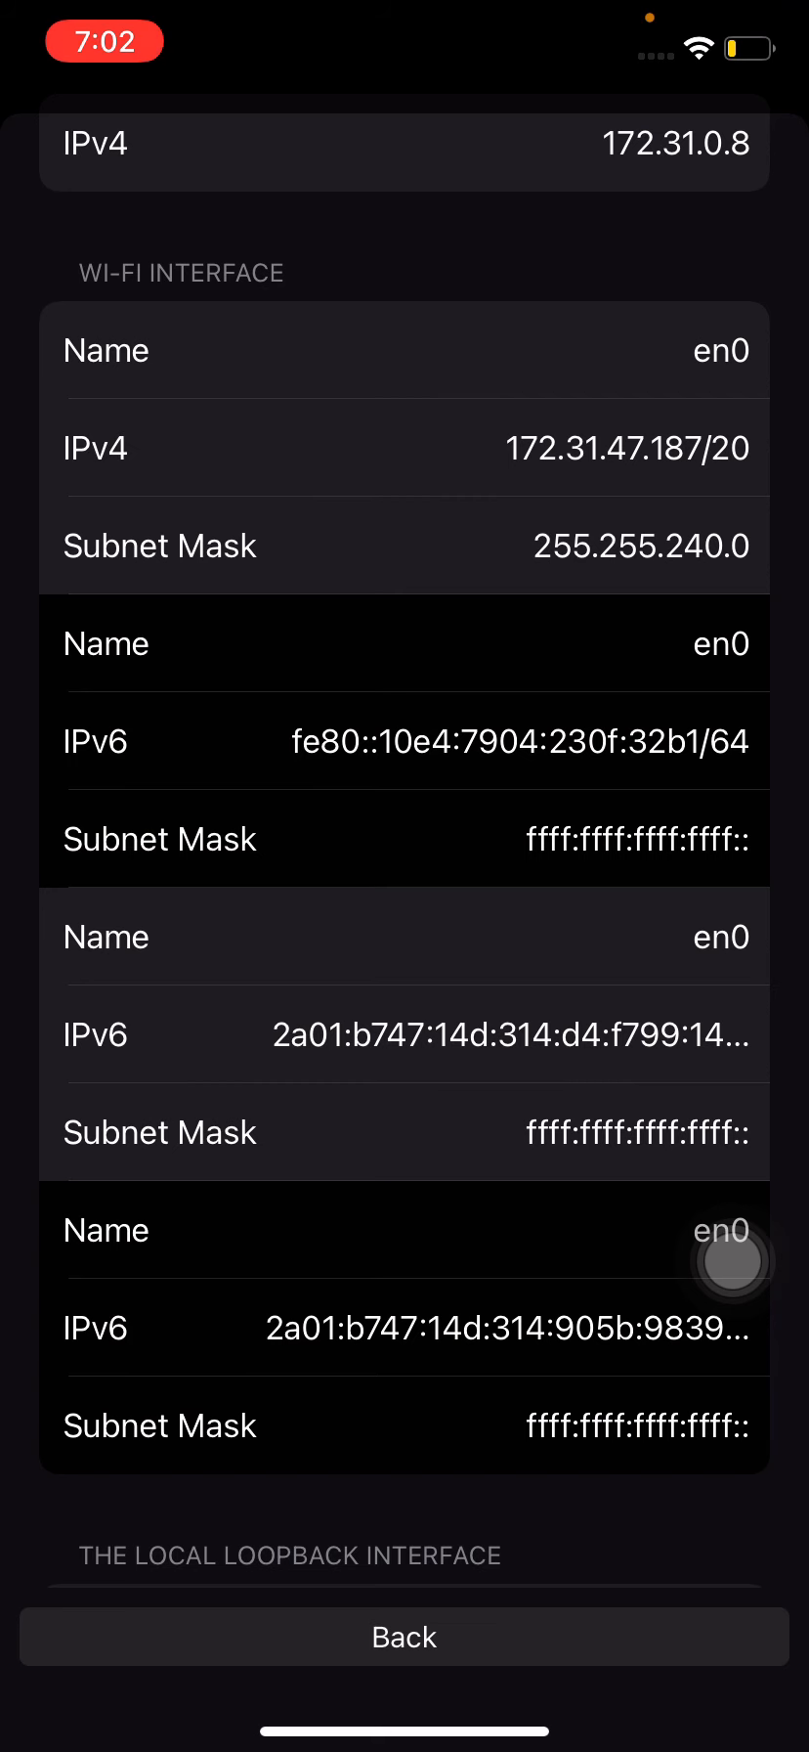
{"action": "scroll", "scroll_direction": "down", "scroll_amount": 3}
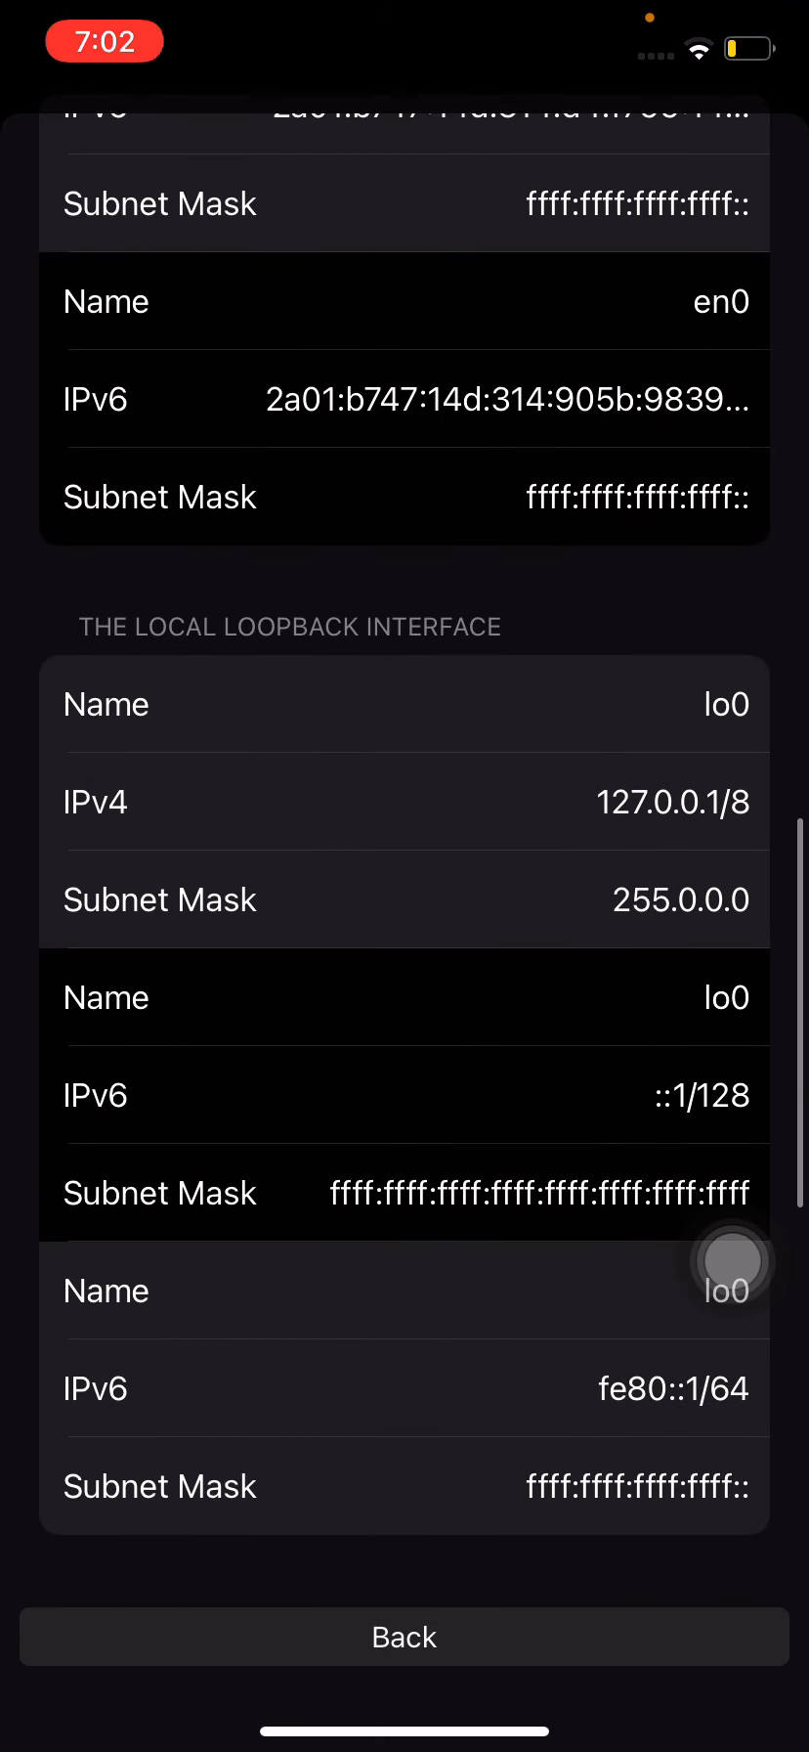
{"action": "scroll", "scroll_direction": "down", "scroll_amount": 3}
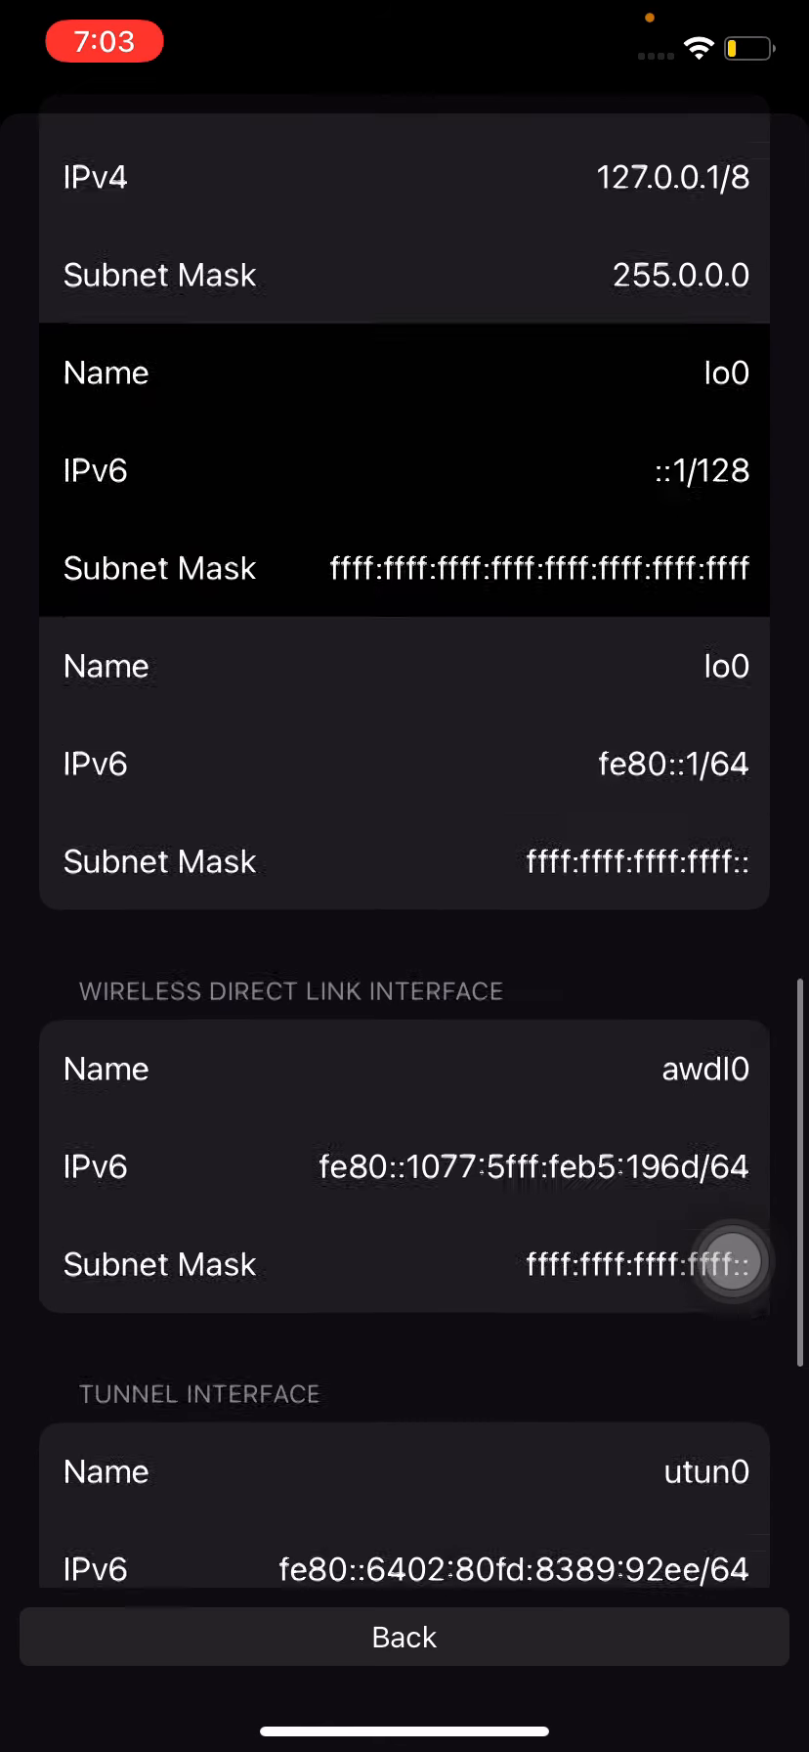
{"action": "scroll", "scroll_direction": "up", "scroll_amount": 3}
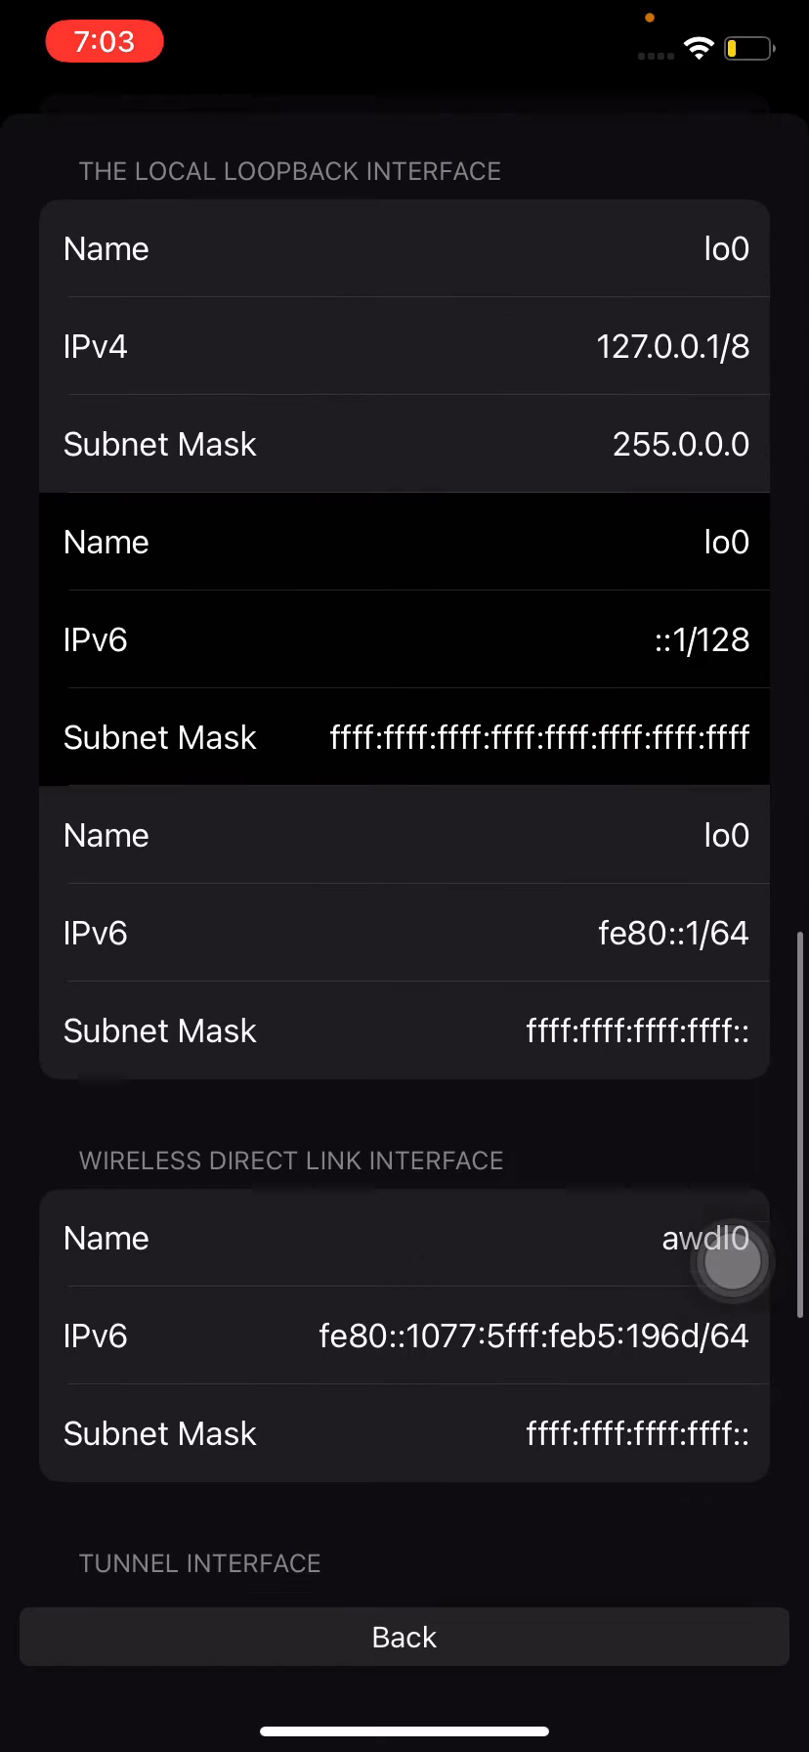
{"action": "scroll", "scroll_direction": "down", "scroll_amount": 3}
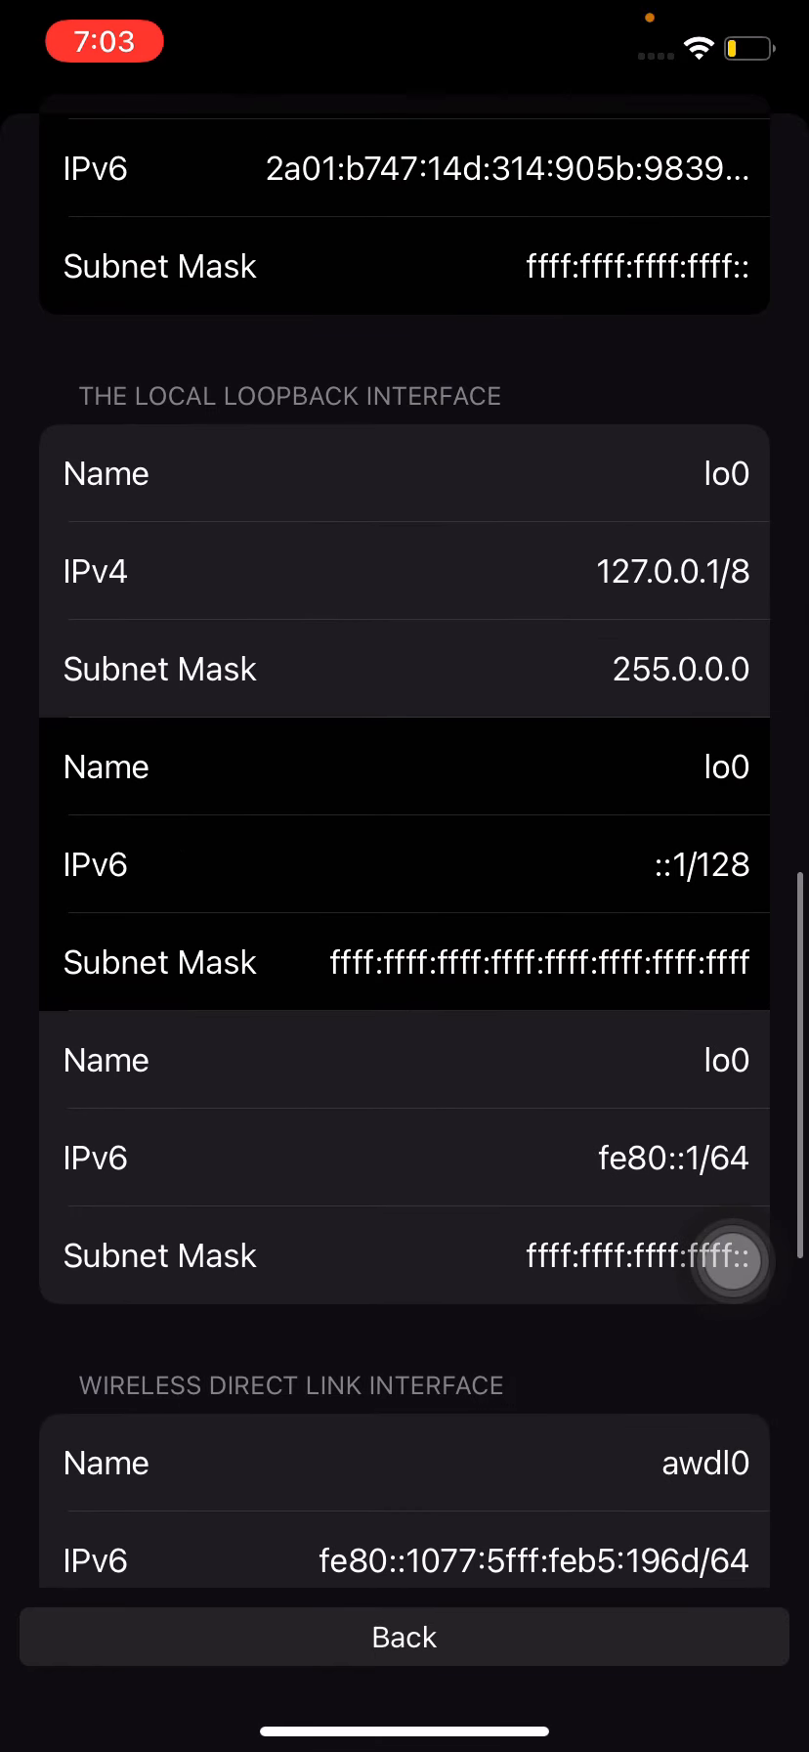
{"action": "scroll", "scroll_direction": "down", "scroll_amount": 3}
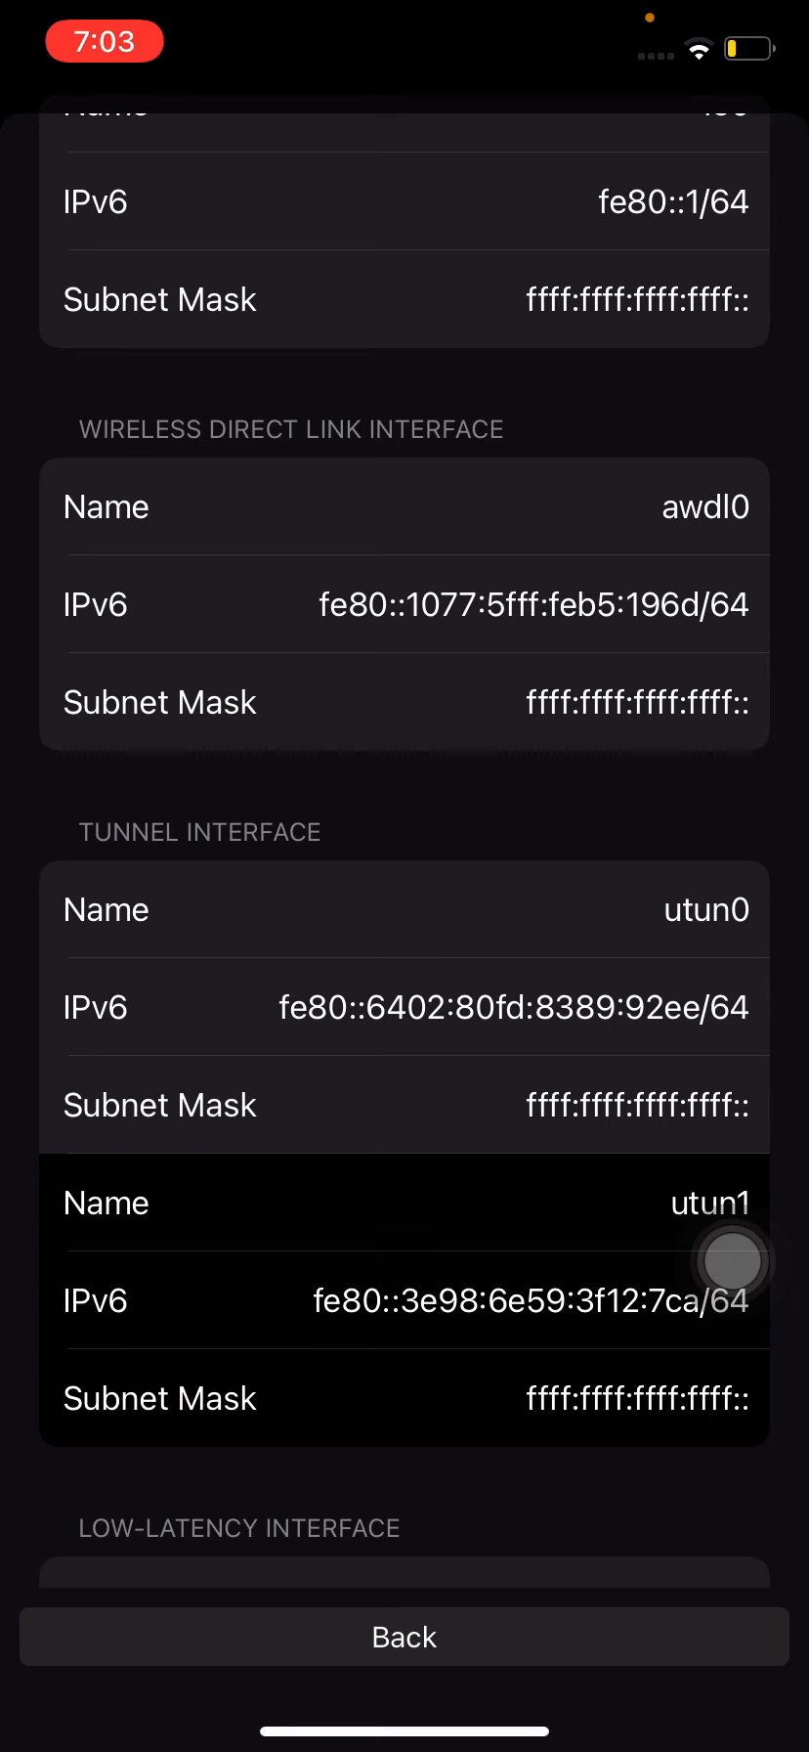
{"action": "scroll", "scroll_direction": "down", "scroll_amount": 3}
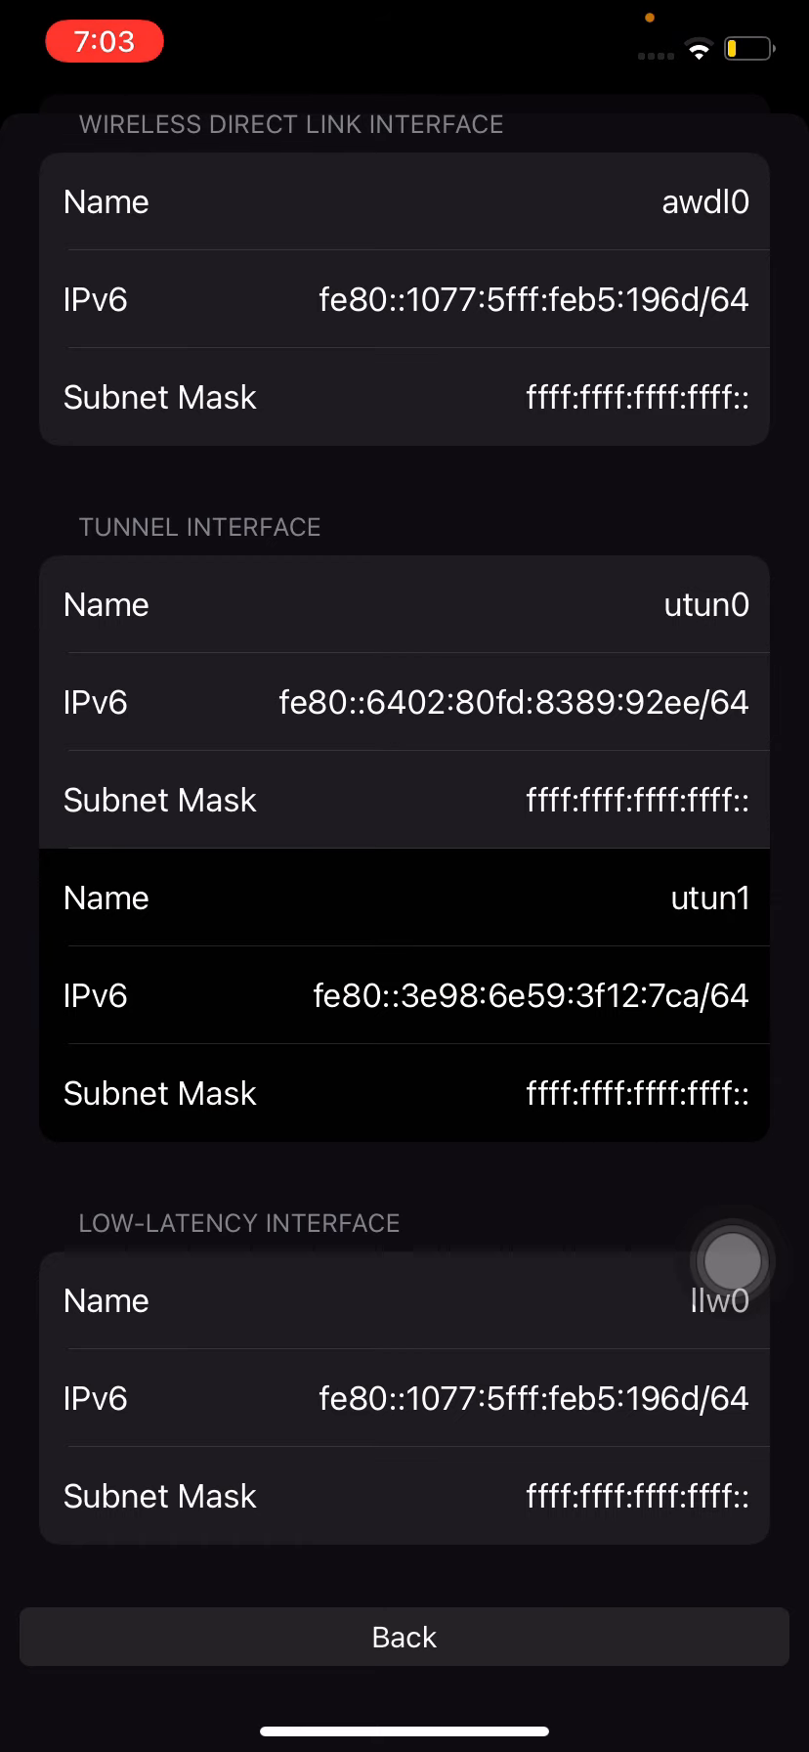
{"action": "scroll", "scroll_direction": "up", "scroll_amount": 3}
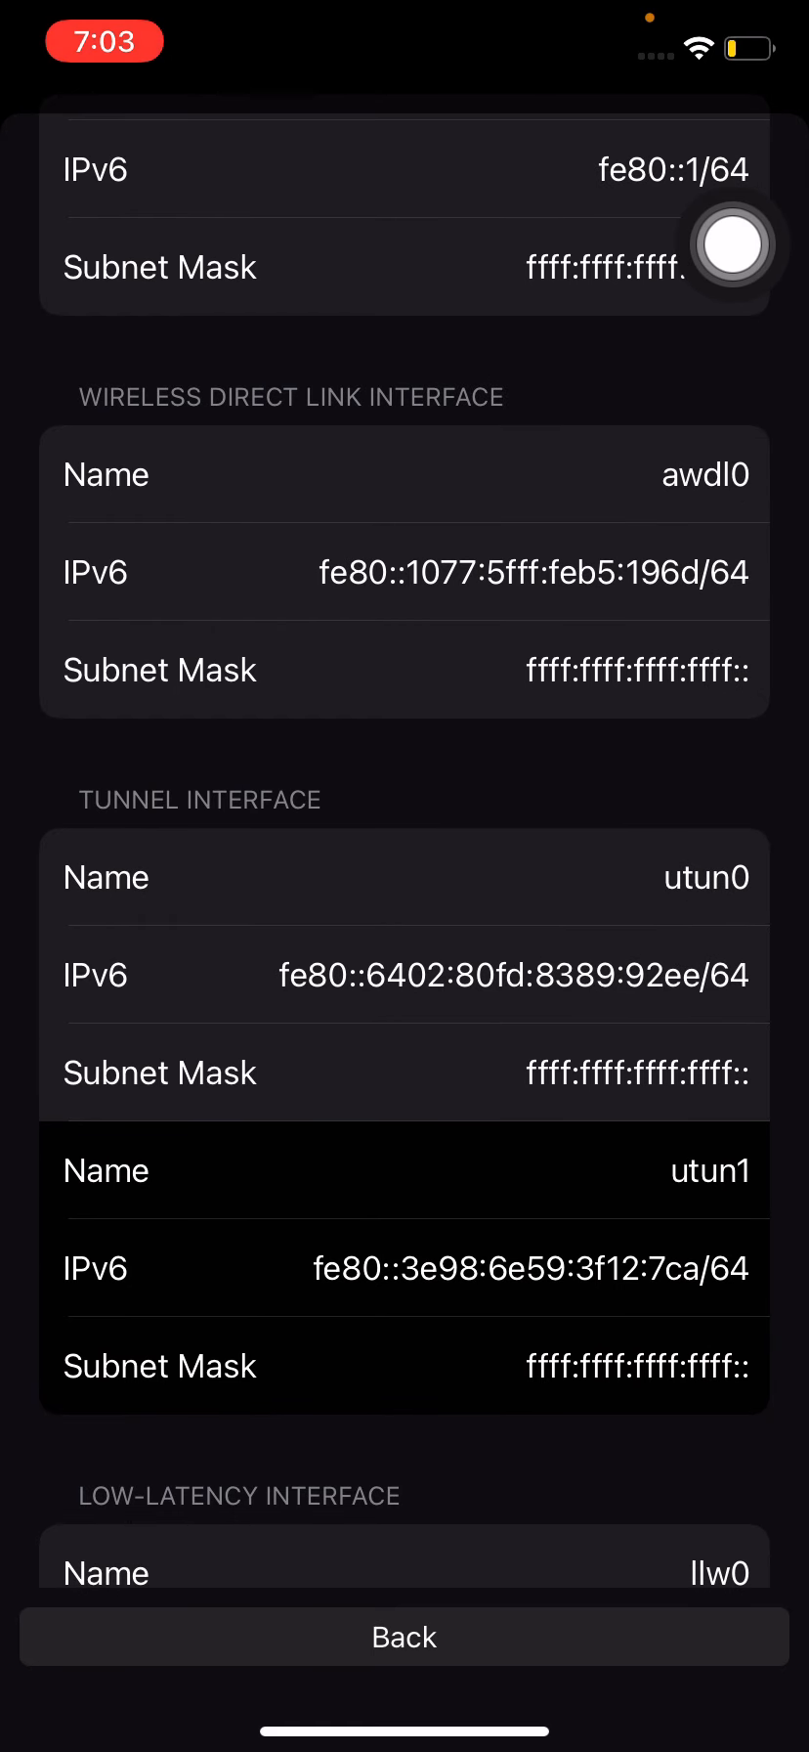
{"action": "scroll", "scroll_direction": "down", "scroll_amount": 3}
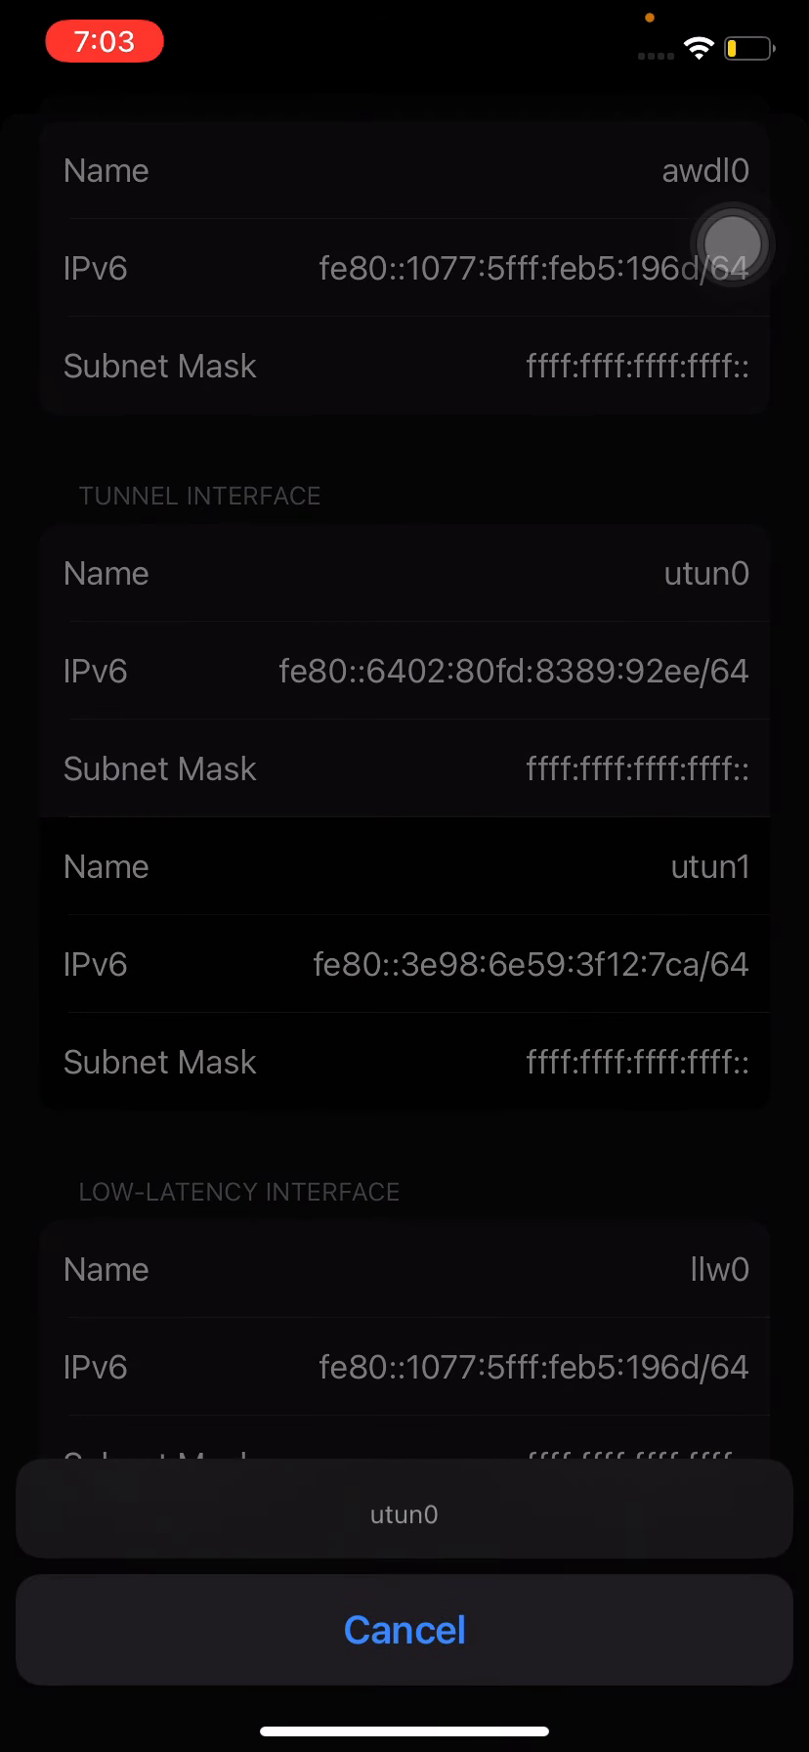
Dismiss the utun0 sheet and go back to the youtube.com IPv6 trace
{"action": "left_click", "coordinate": [405, 1628]}
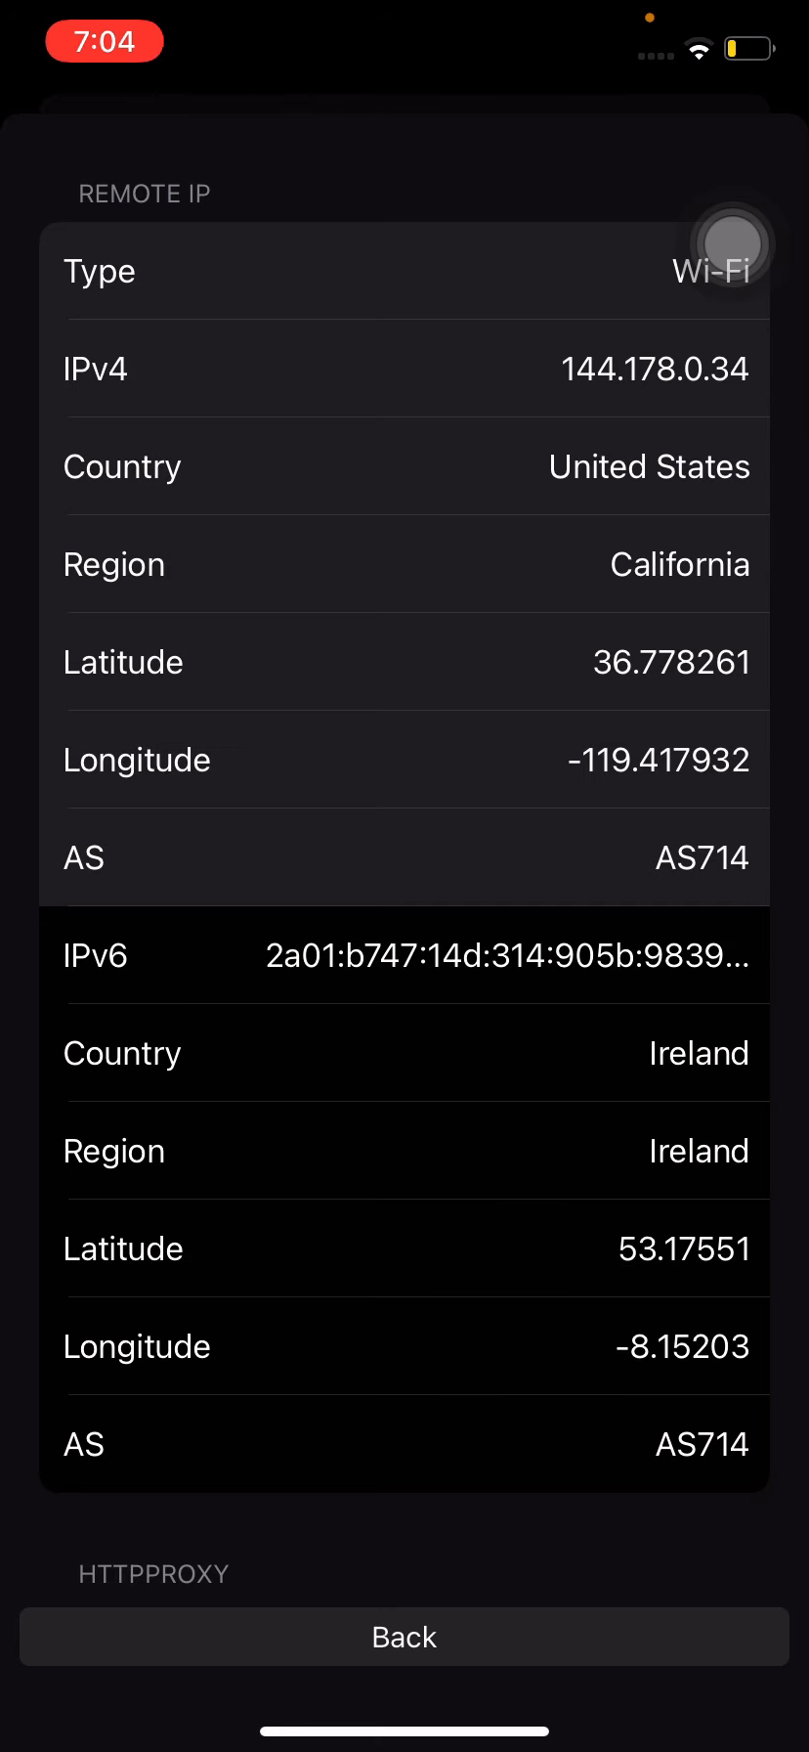
{"action": "left_click", "coordinate": [404, 1635]}
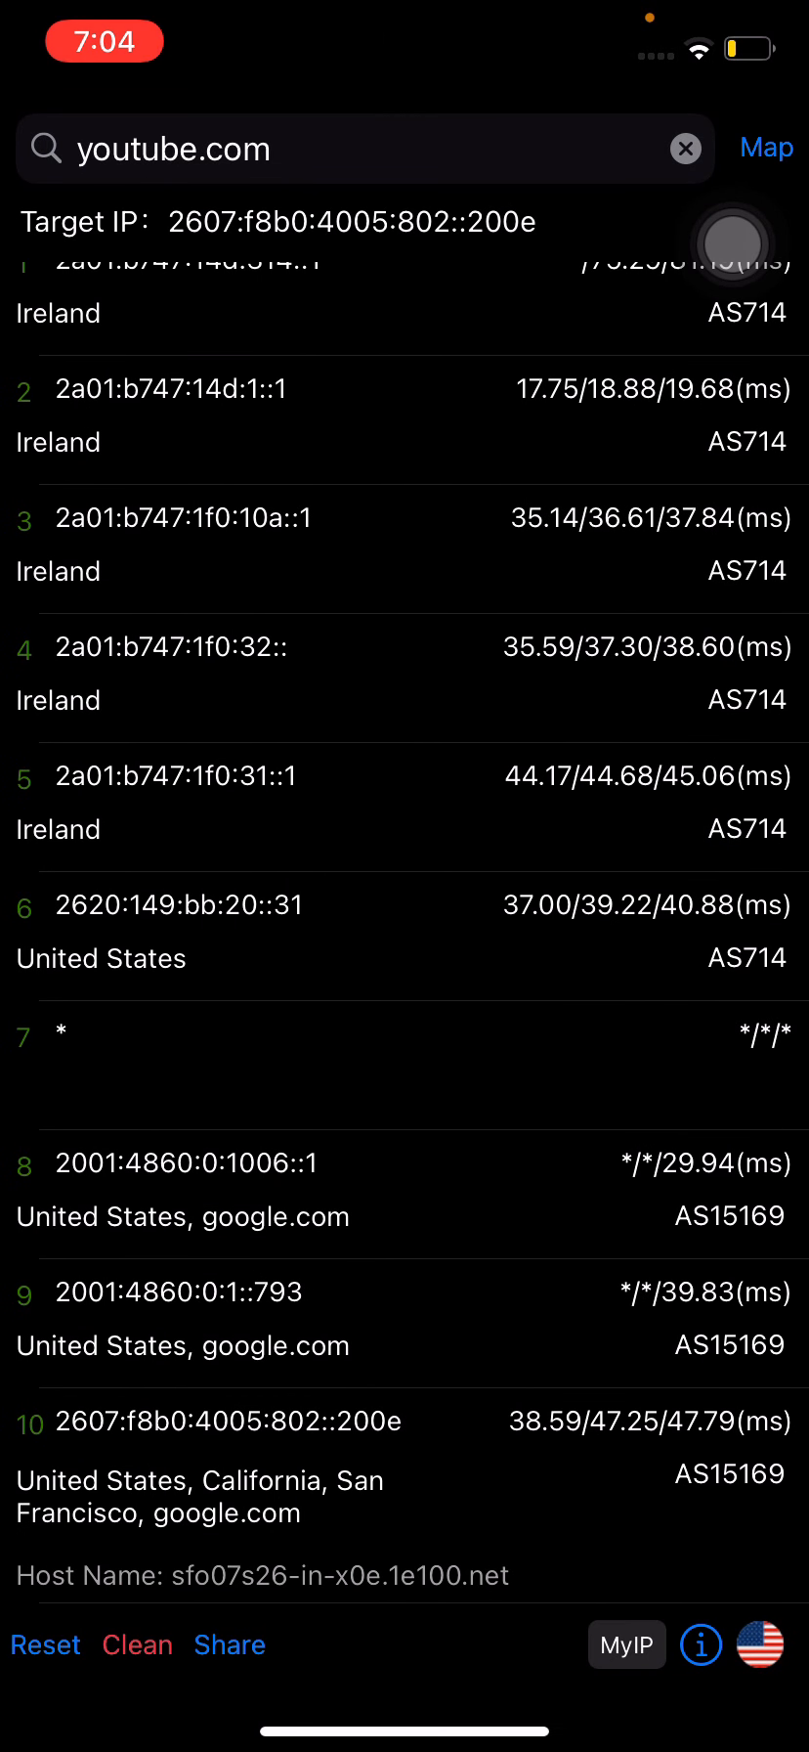
Retrace youtube.com over its IPv4 address 172.217.0.46
{"action": "scroll", "scroll_direction": "up", "scroll_amount": 3}
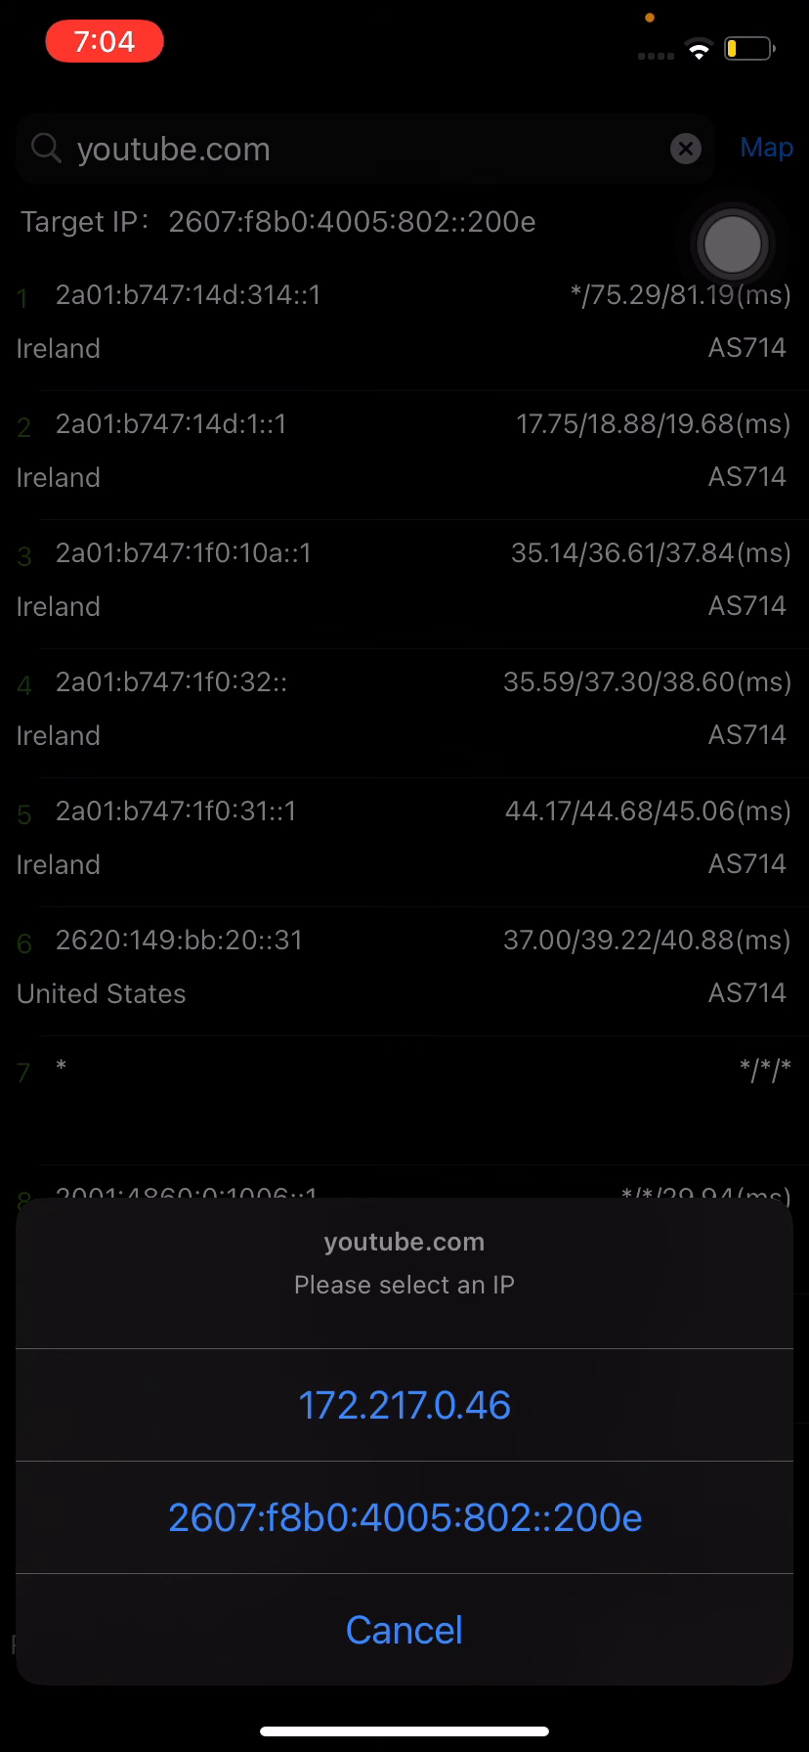
{"action": "left_click", "coordinate": [404, 1405]}
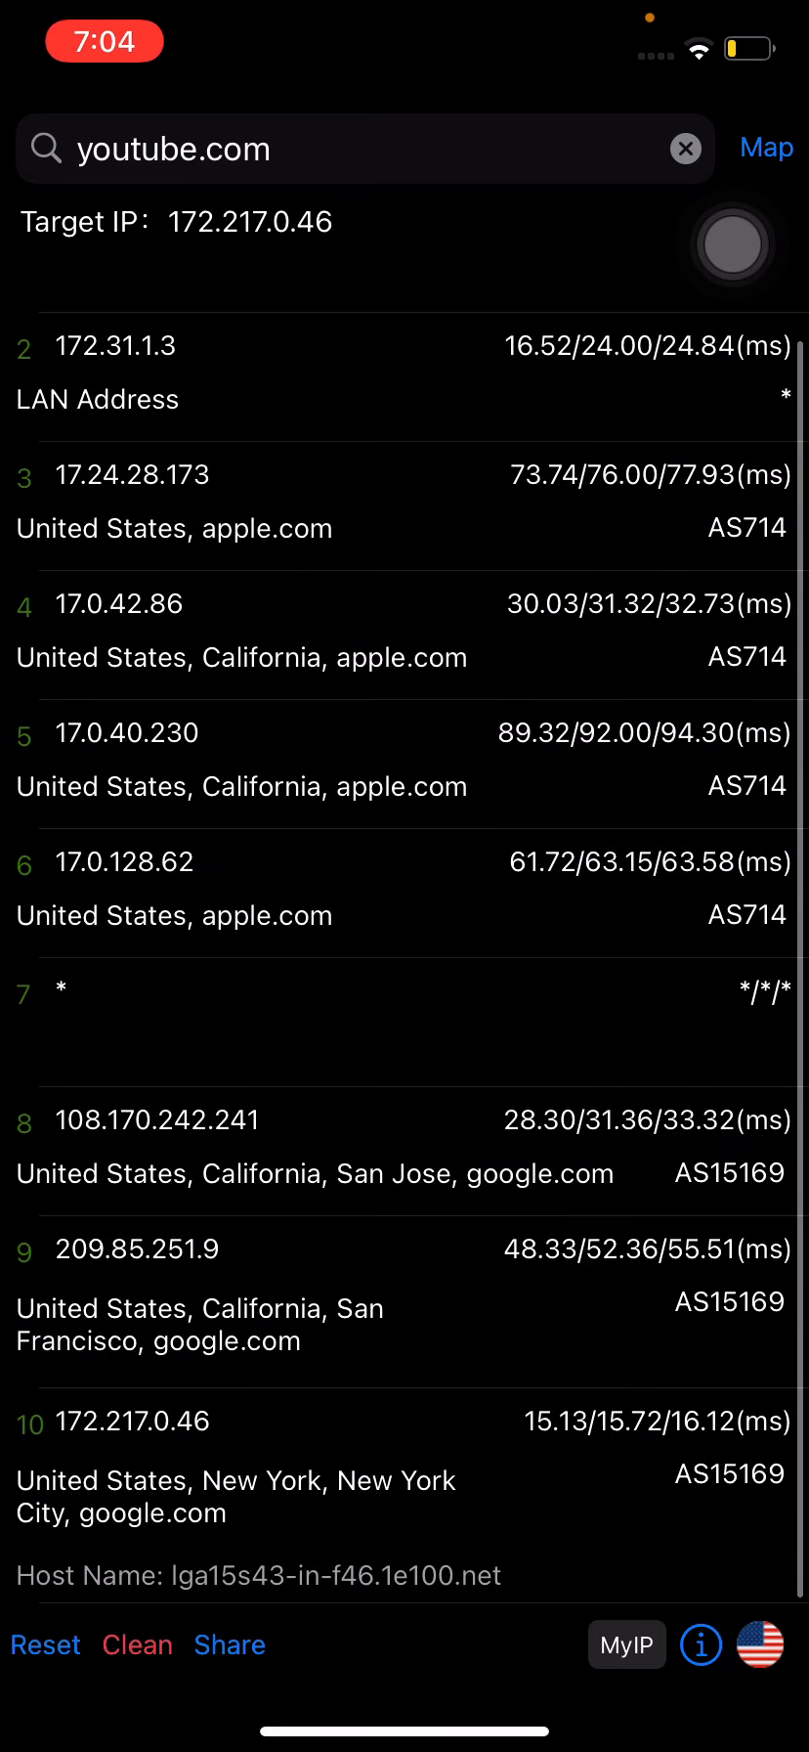
{"action": "left_click", "coordinate": [358, 149]}
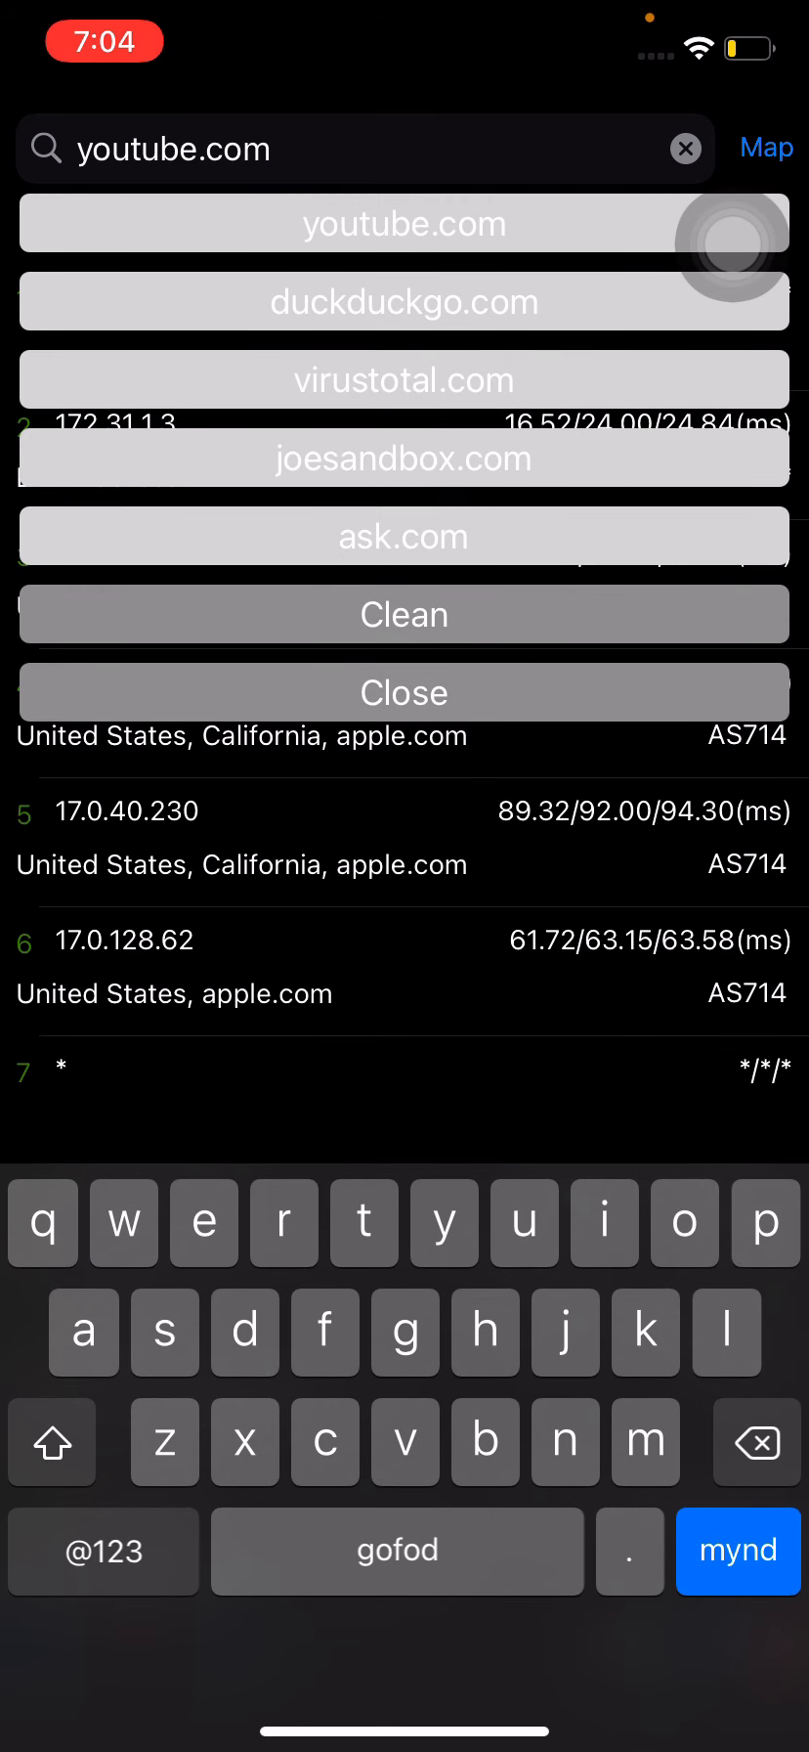
Trace virustotal.com from recent sites at 216.239.32.21
{"action": "left_click", "coordinate": [404, 378]}
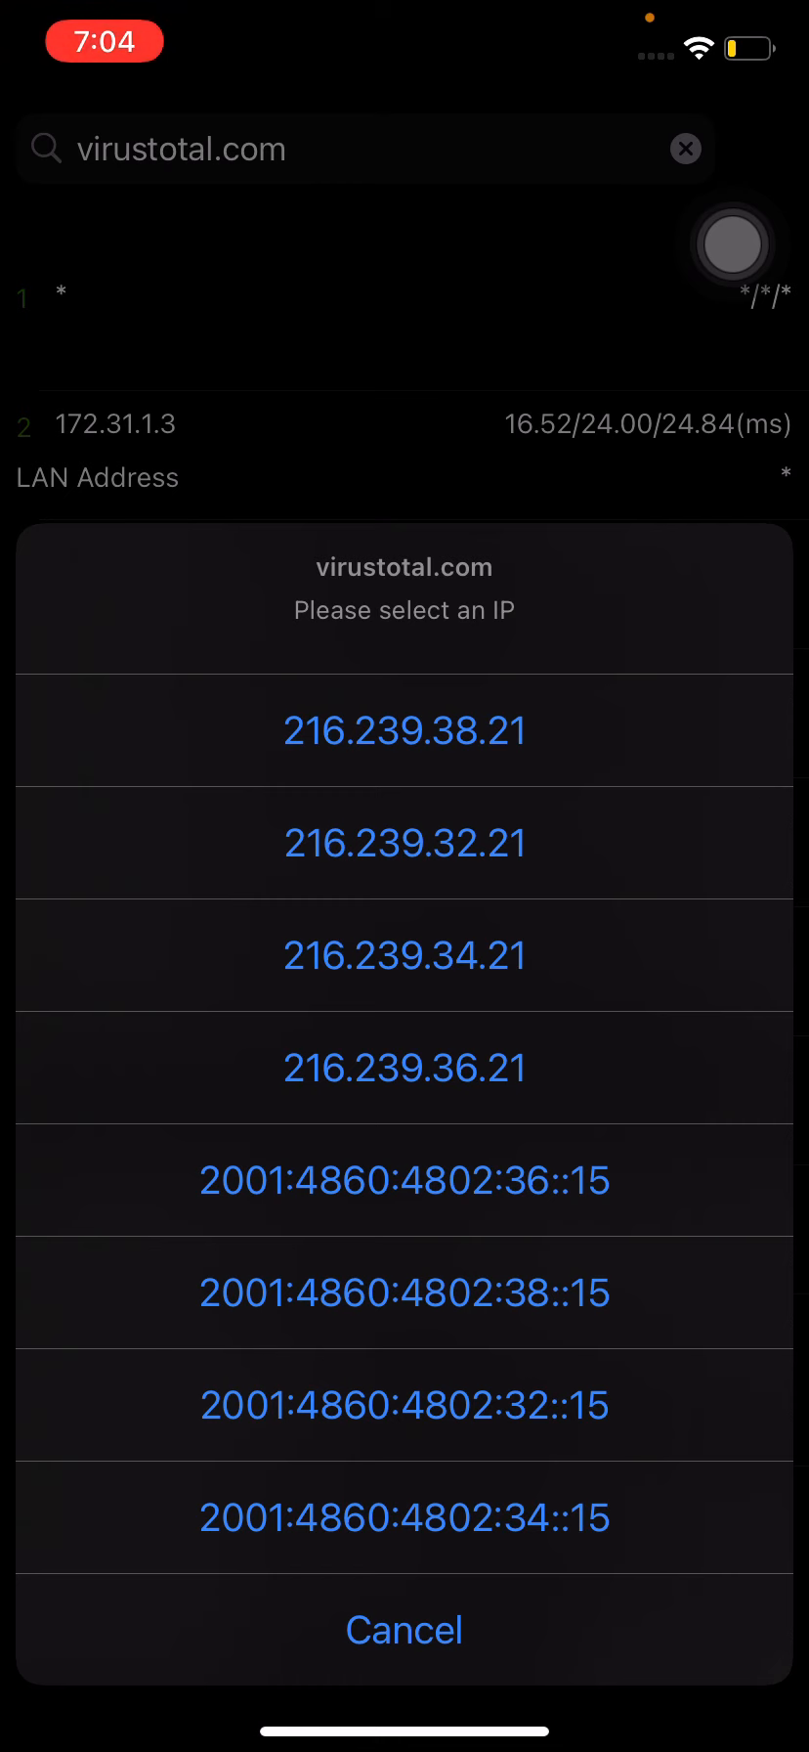
{"action": "left_click", "coordinate": [403, 844]}
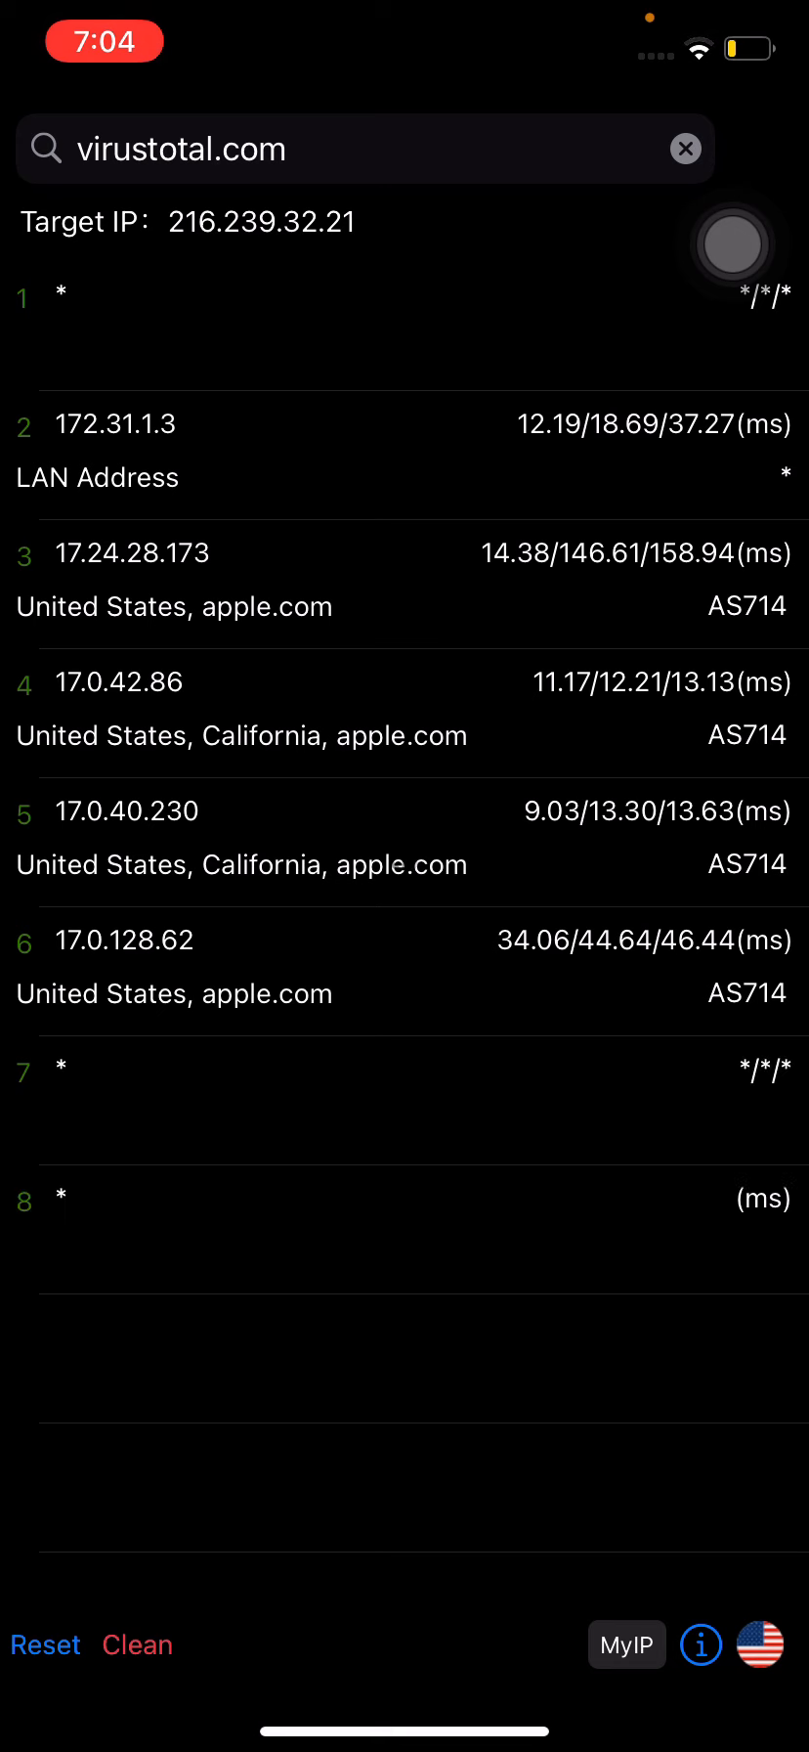
{"action": "left_click", "coordinate": [732, 244]}
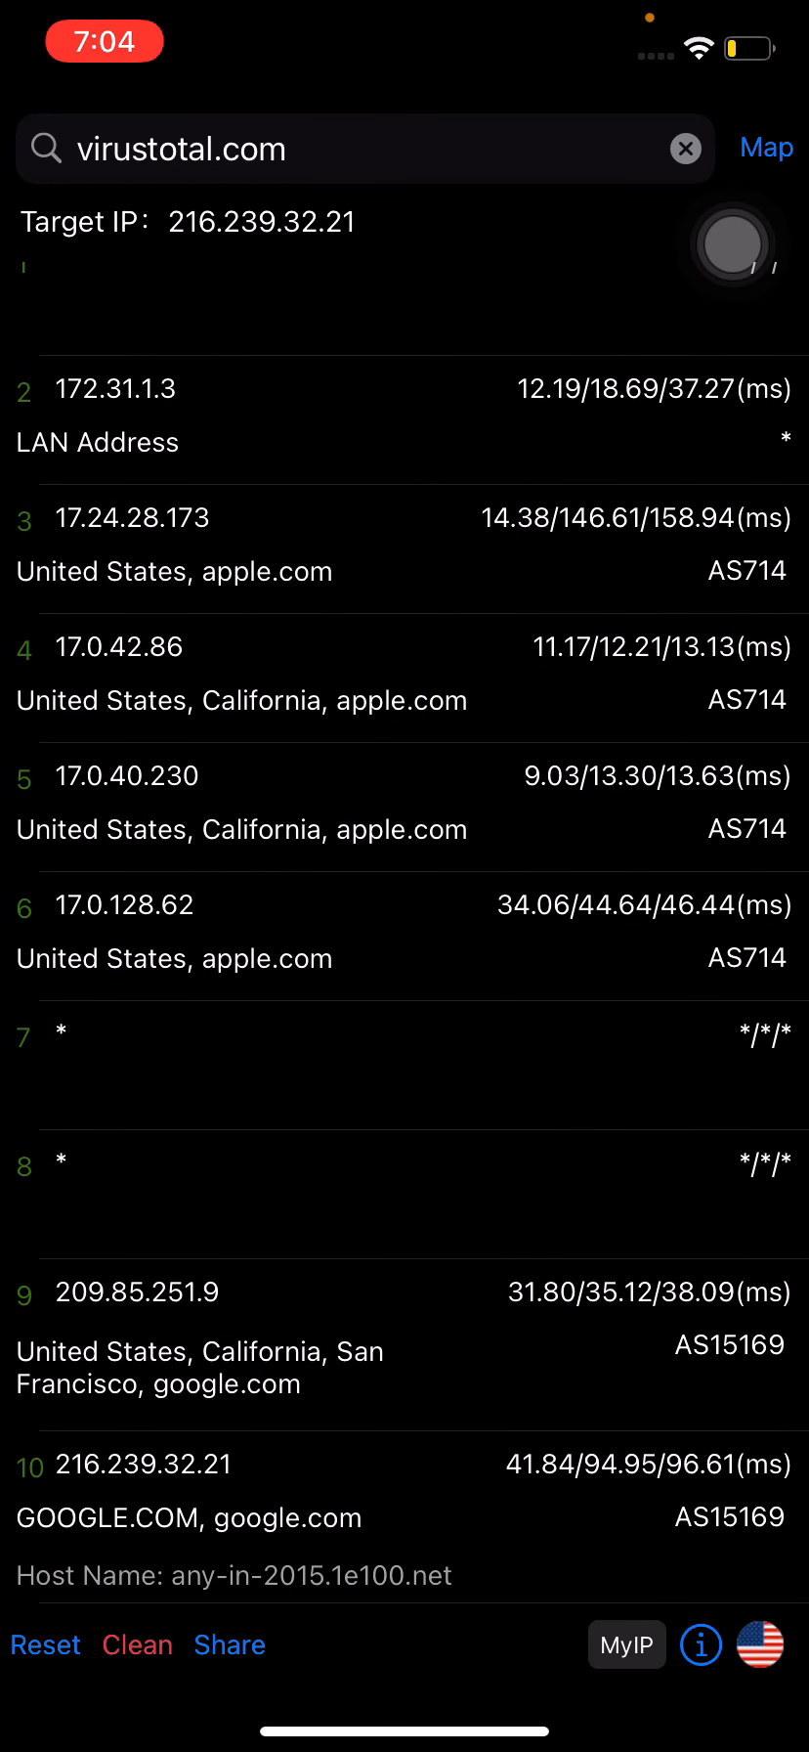
Replace the target with trendmicro.com and trace it to 216.104.20.24
{"action": "left_click", "coordinate": [366, 149]}
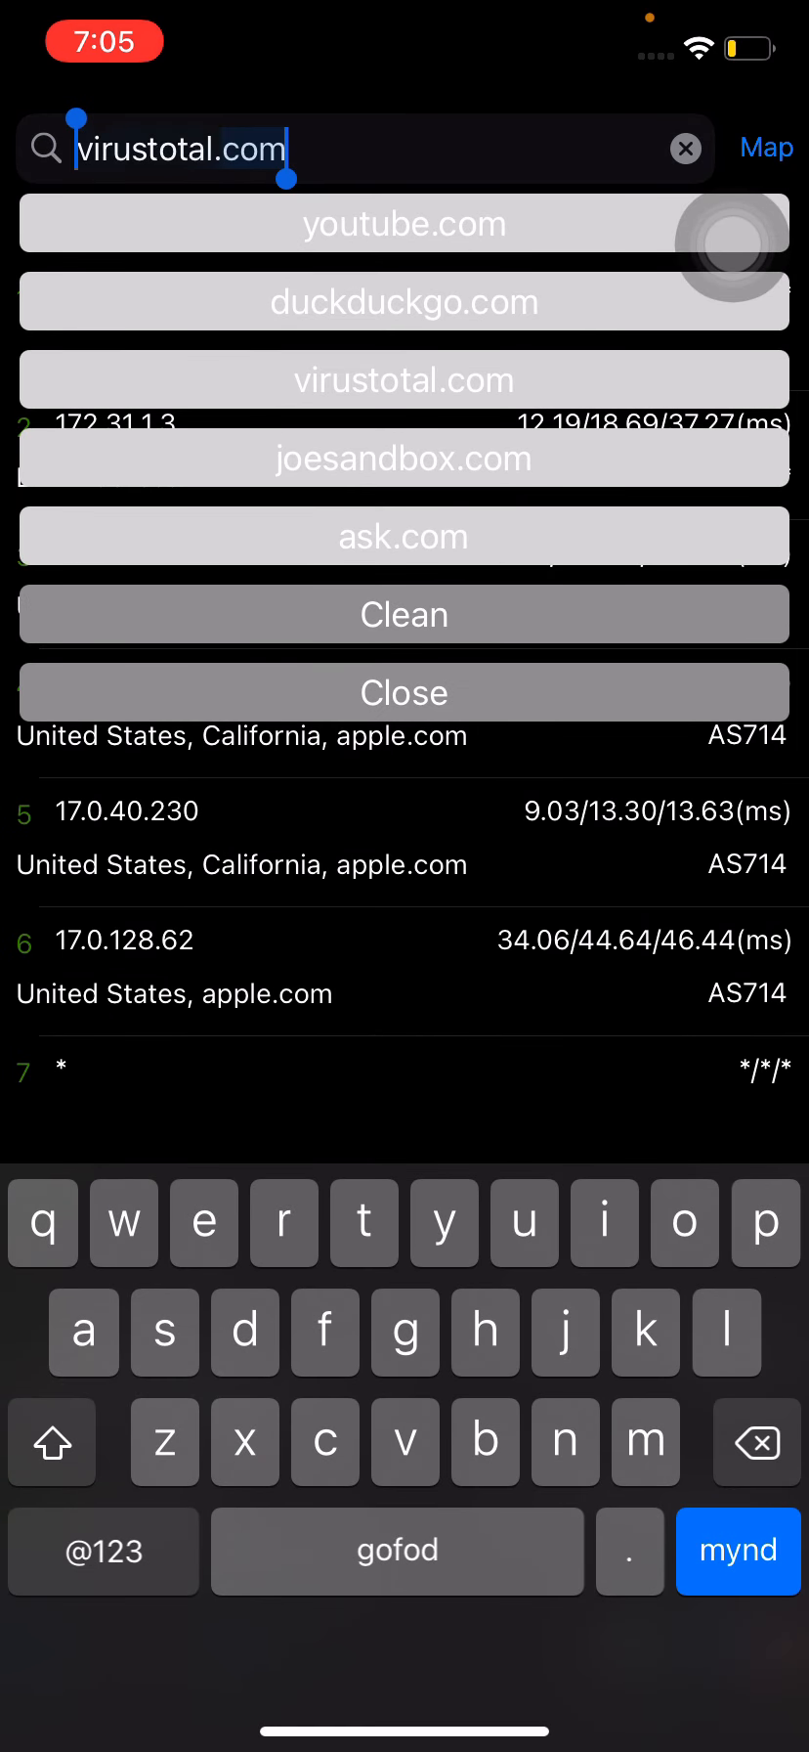
{"action": "left_click", "coordinate": [686, 149]}
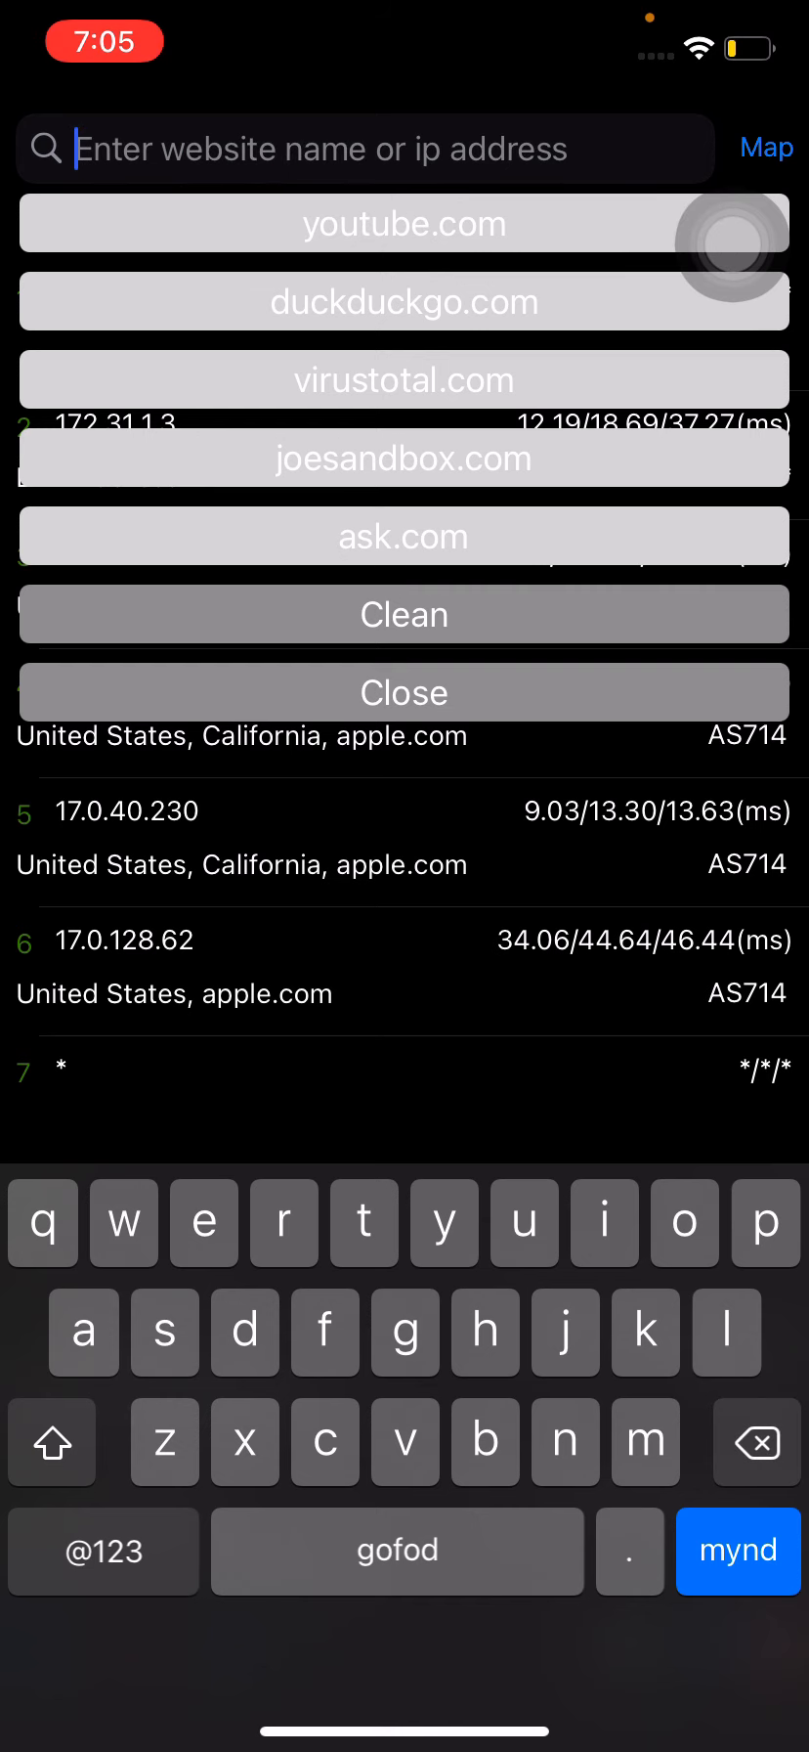
{"action": "type", "text": "trendmicro.com"}
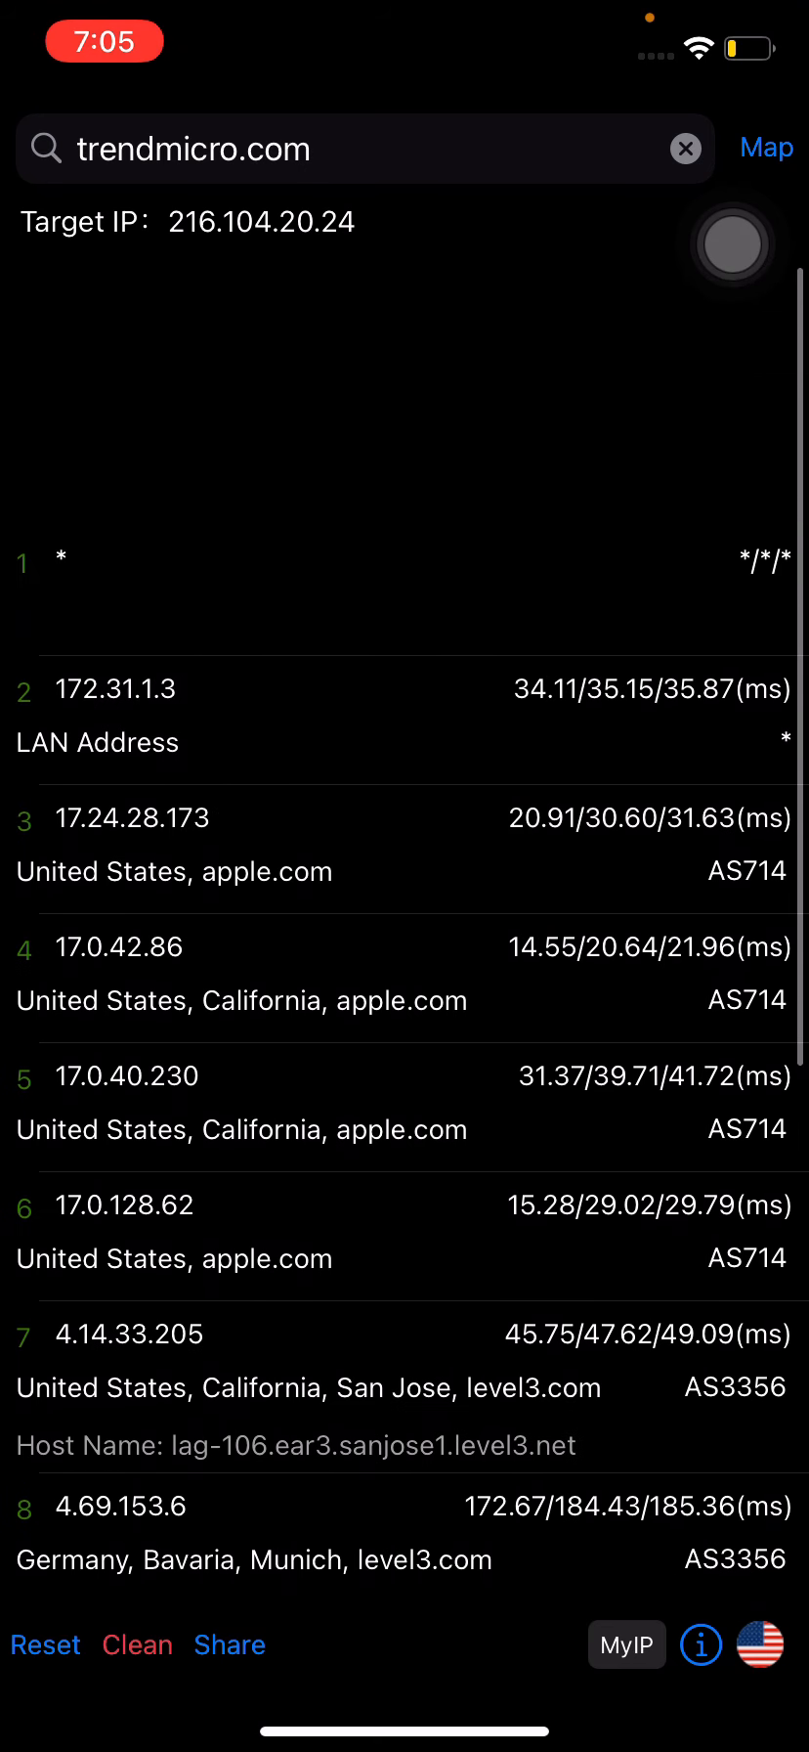
{"action": "scroll", "scroll_direction": "up", "scroll_amount": 3}
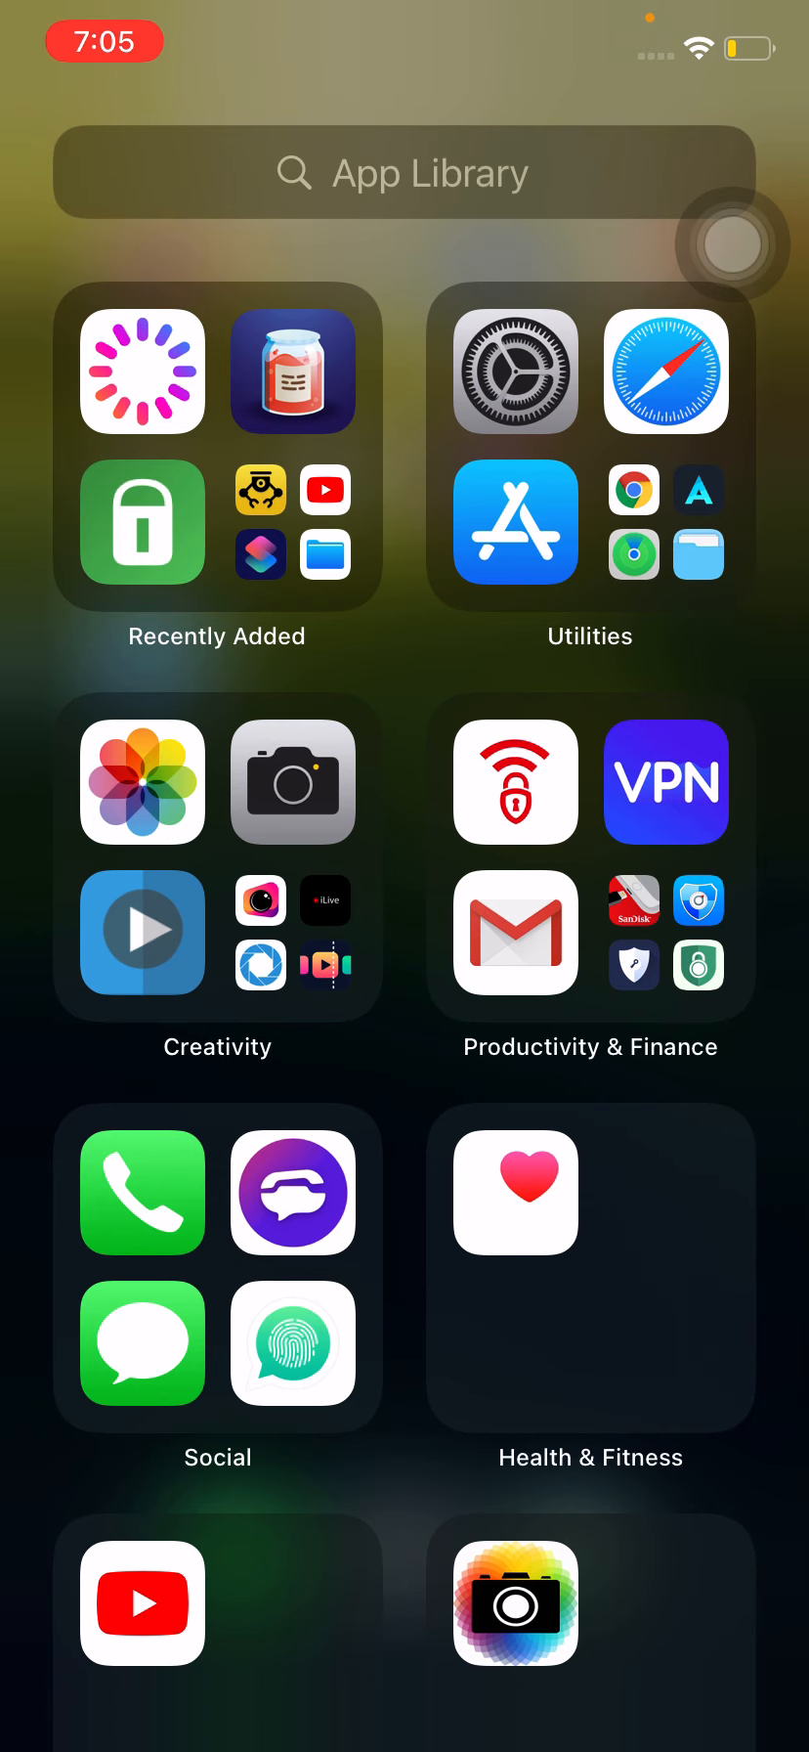
Check the Apple Store Wi-Fi connection, then view the 12-hop trendmicro.com trace ending in Munich
{"action": "left_click", "coordinate": [515, 372]}
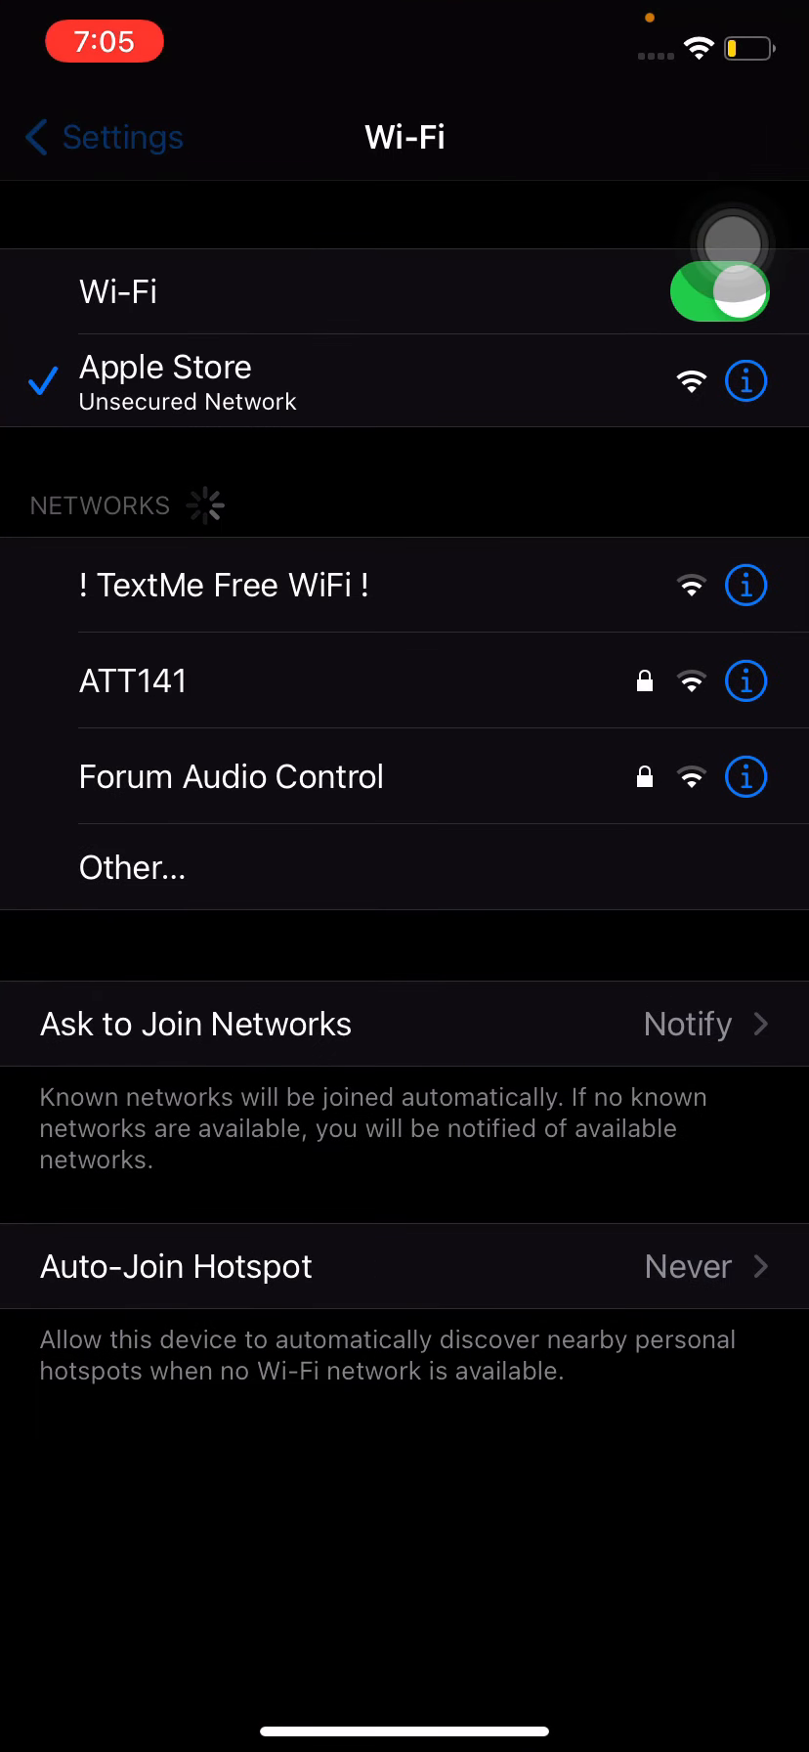
{"action": "left_click", "coordinate": [101, 136]}
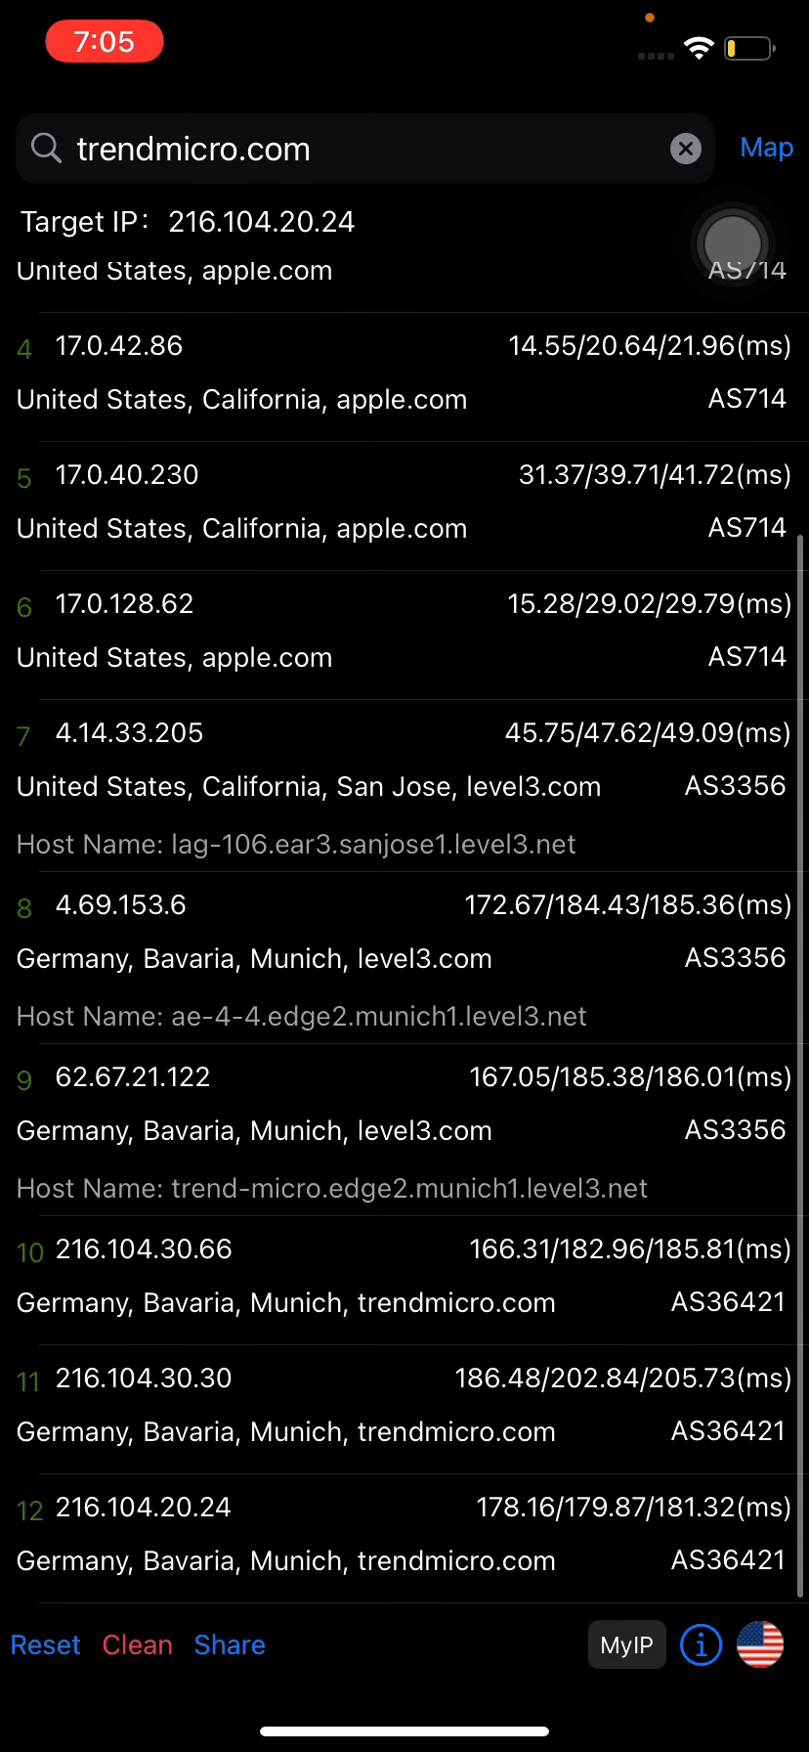
Trace target.com to 151.101.194.187 and inspect hop 3, 17.24.28.173
{"action": "scroll", "scroll_direction": "down", "scroll_amount": 3}
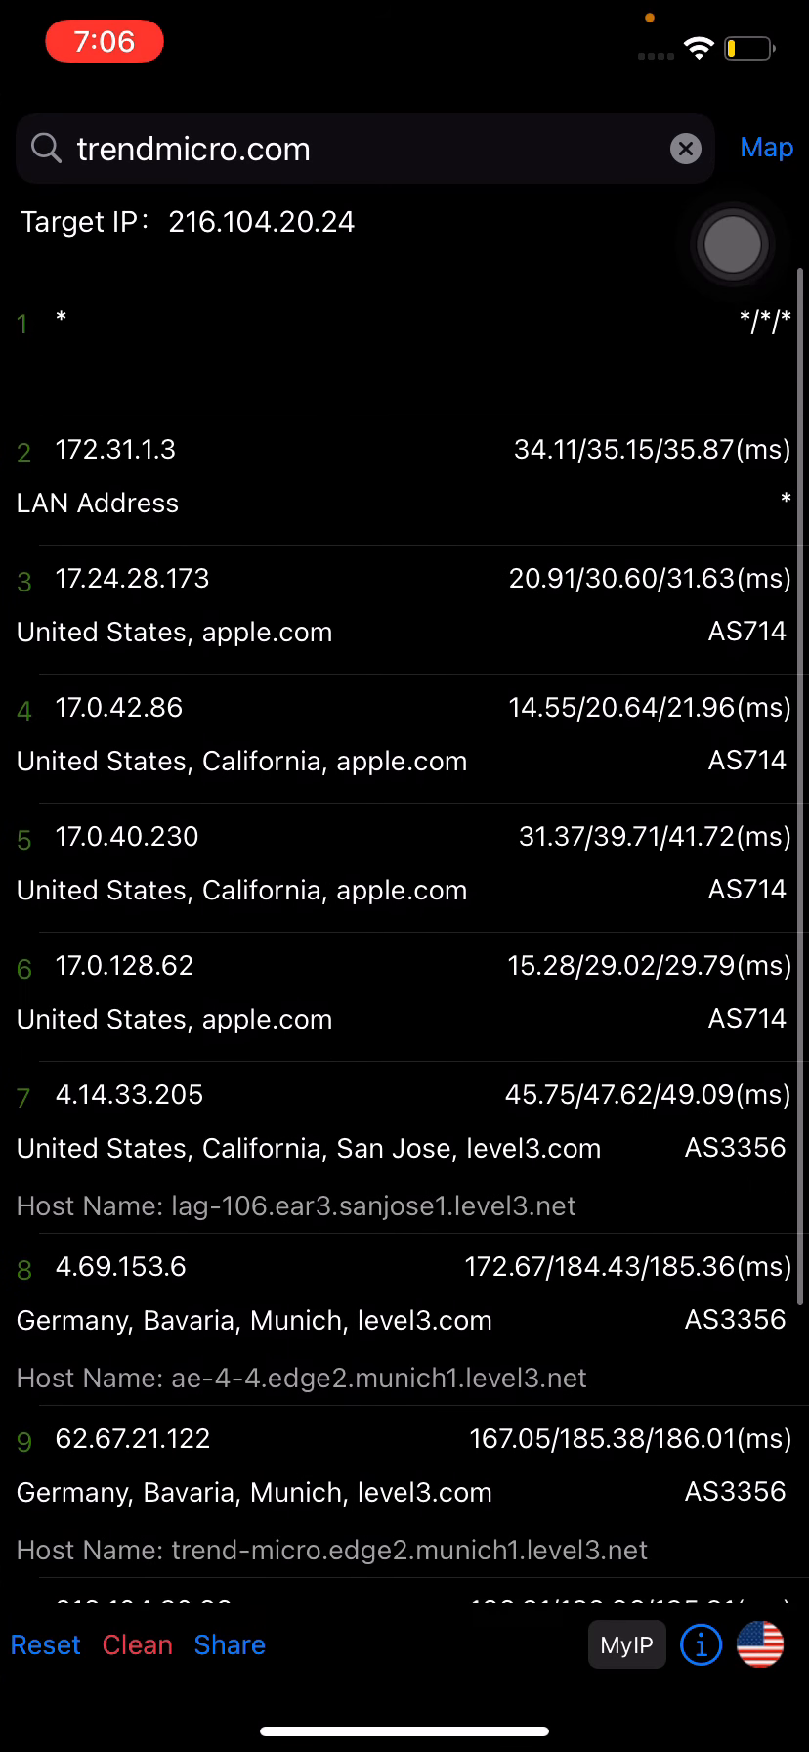
{"action": "left_click", "coordinate": [335, 148]}
{"action": "type", "text": "targ"}
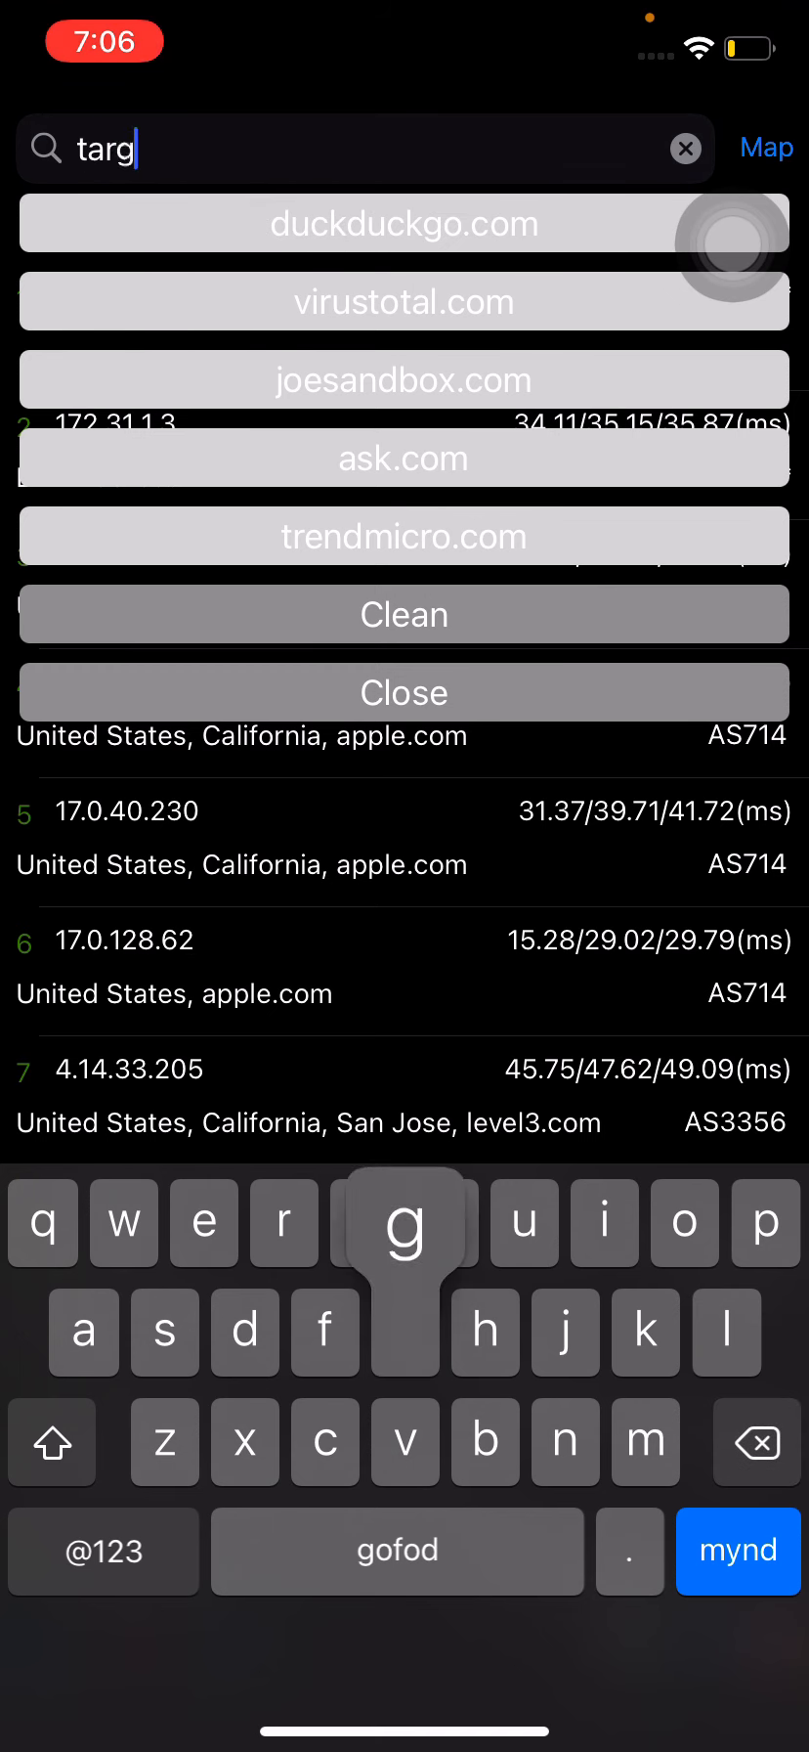
{"action": "type", "text": "et.com"}
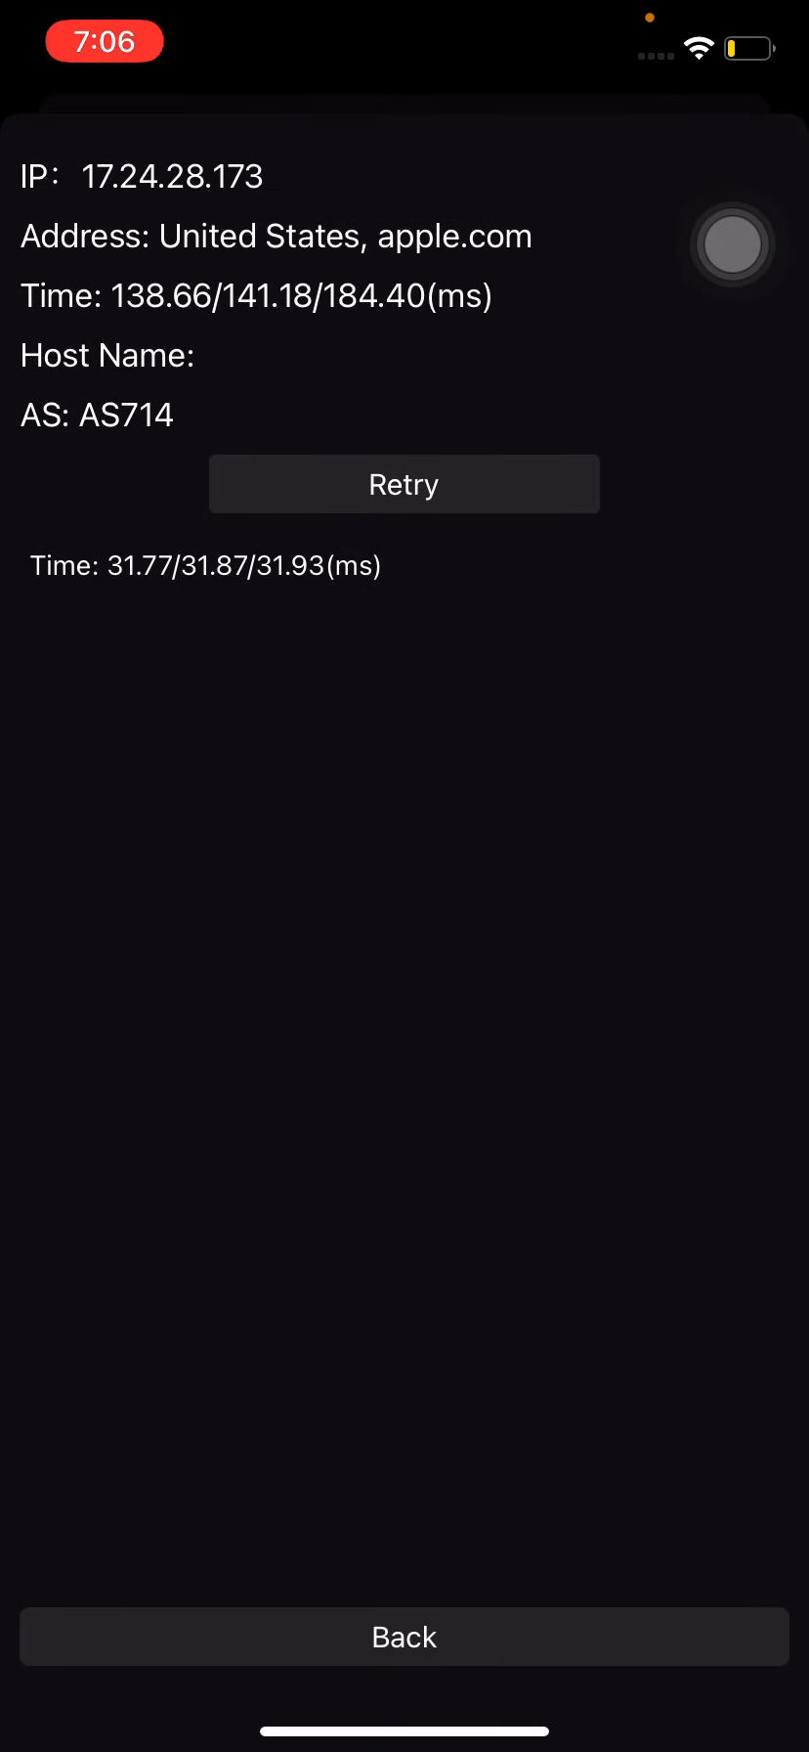
{"action": "left_click", "coordinate": [404, 1636]}
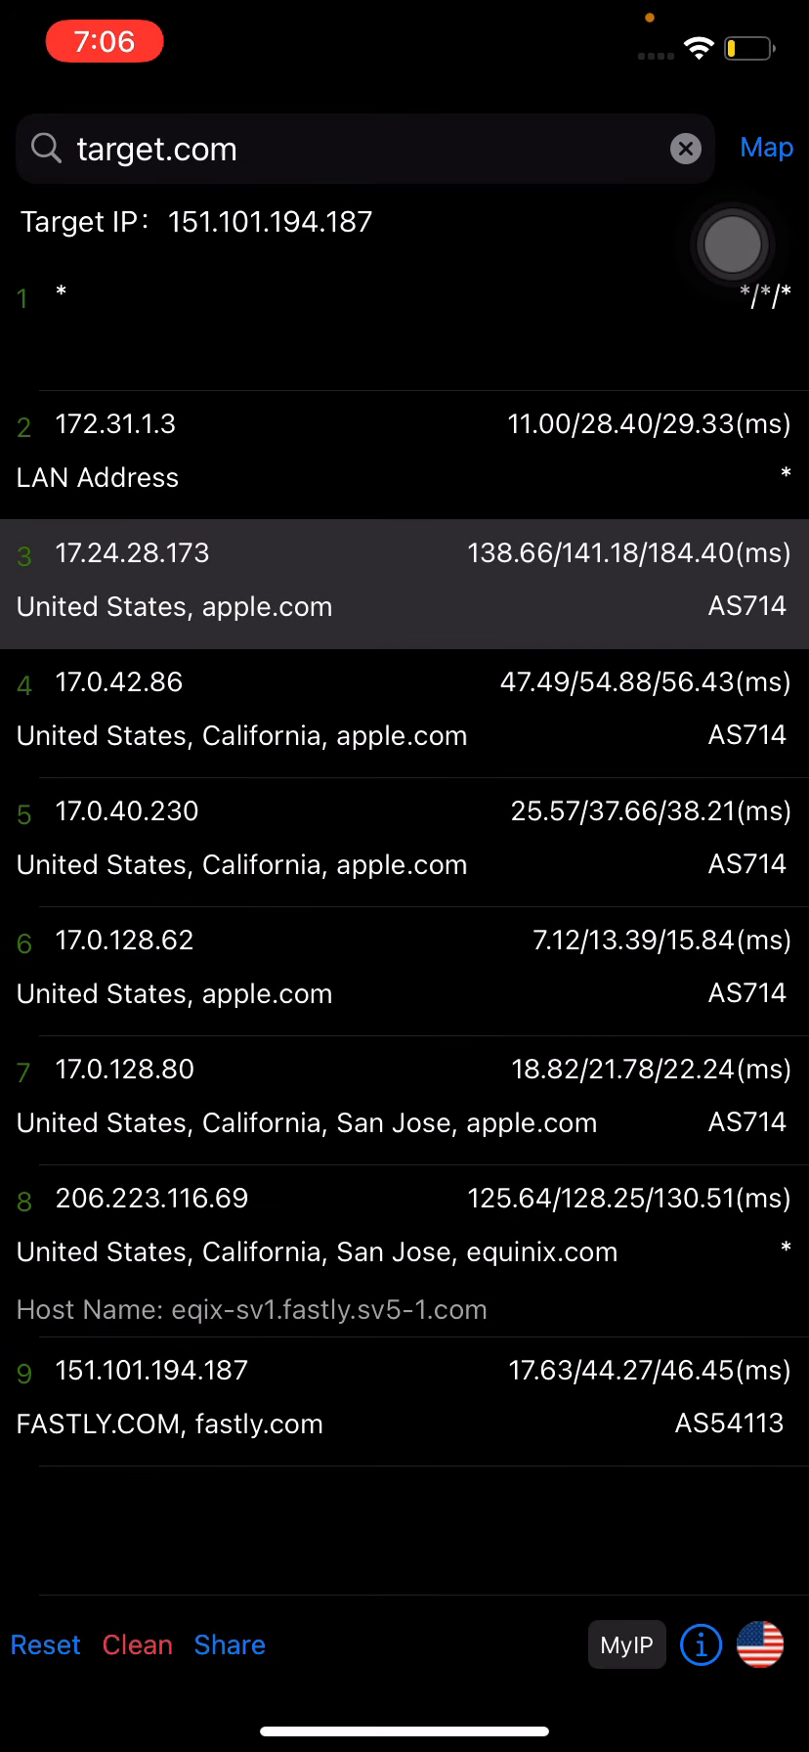
{"action": "left_click", "coordinate": [335, 149]}
{"action": "type", "text": "r"}
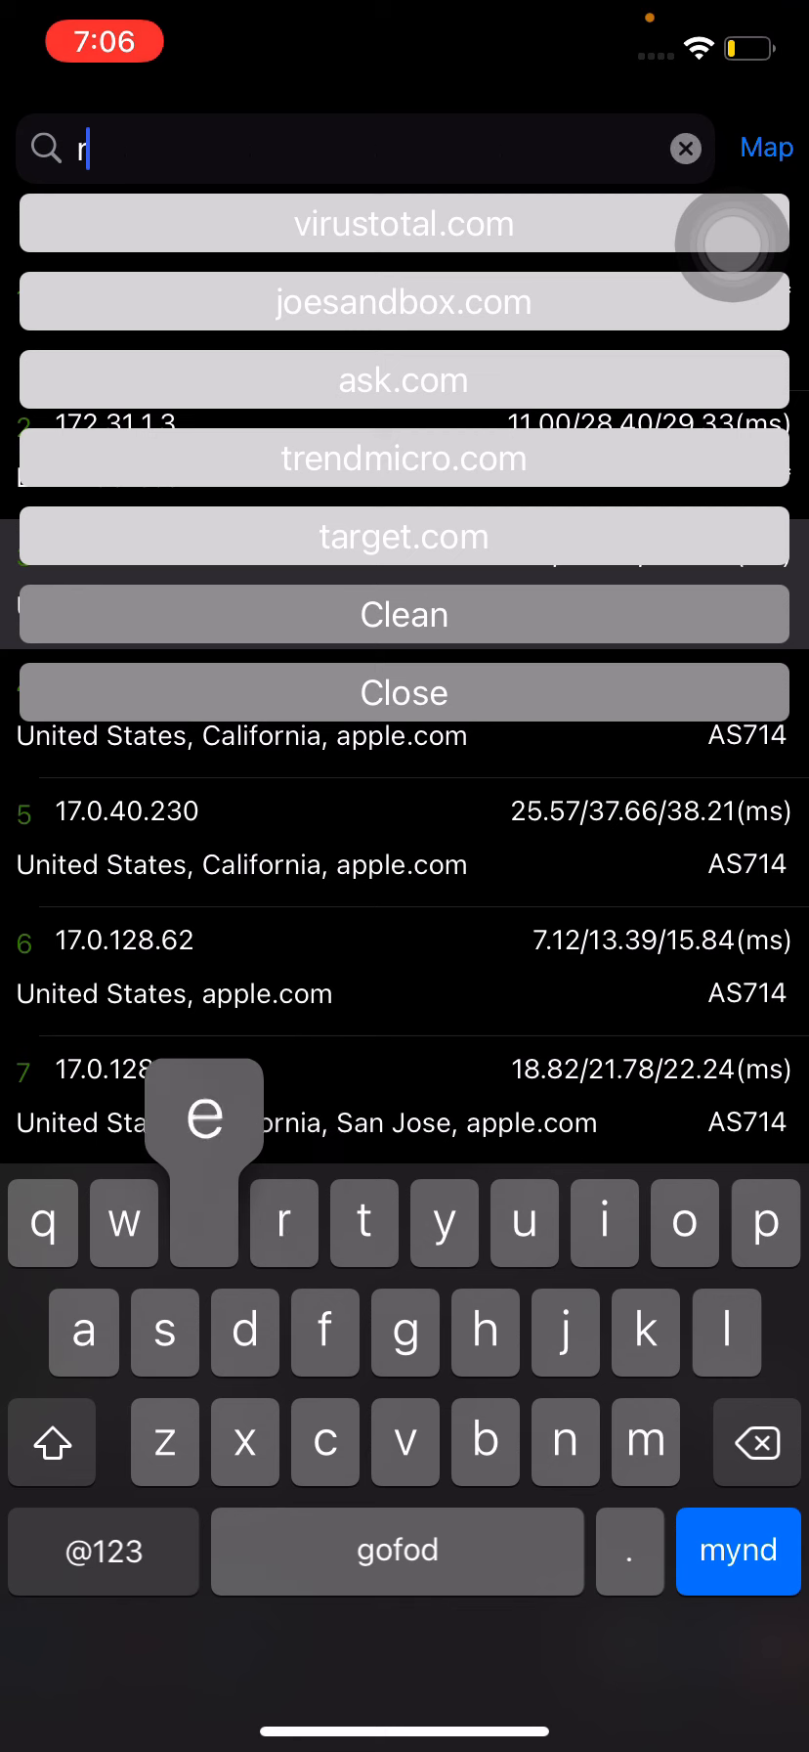
Trace reddit.com at 151.101.129.140 to Fastly after dismissing the unknown-host warning
{"action": "type", "text": "eddit.com"}
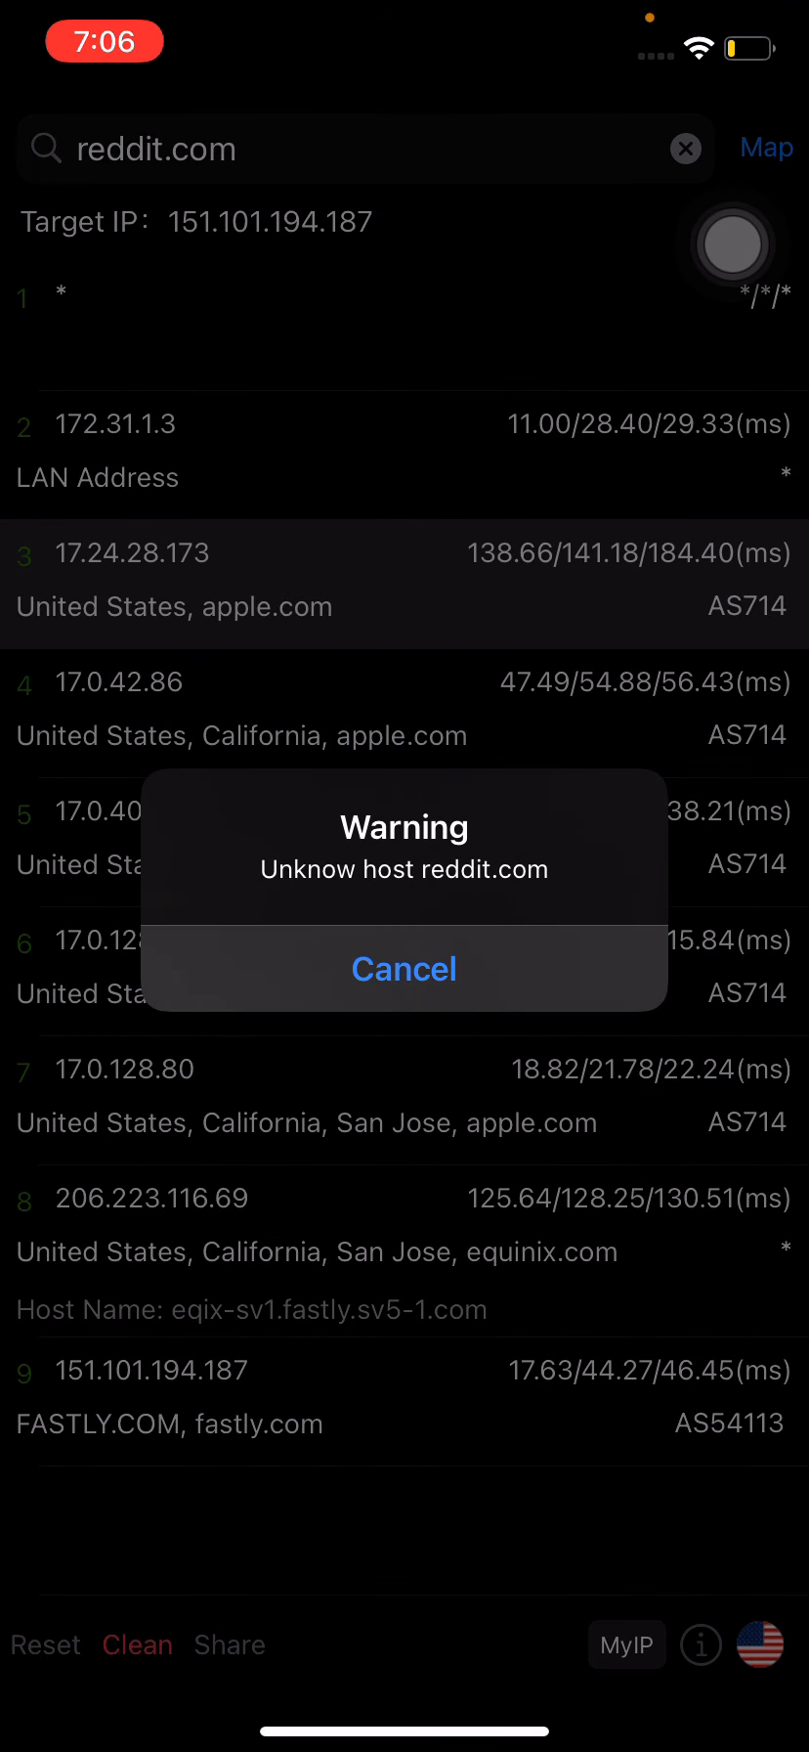
{"action": "left_click", "coordinate": [404, 969]}
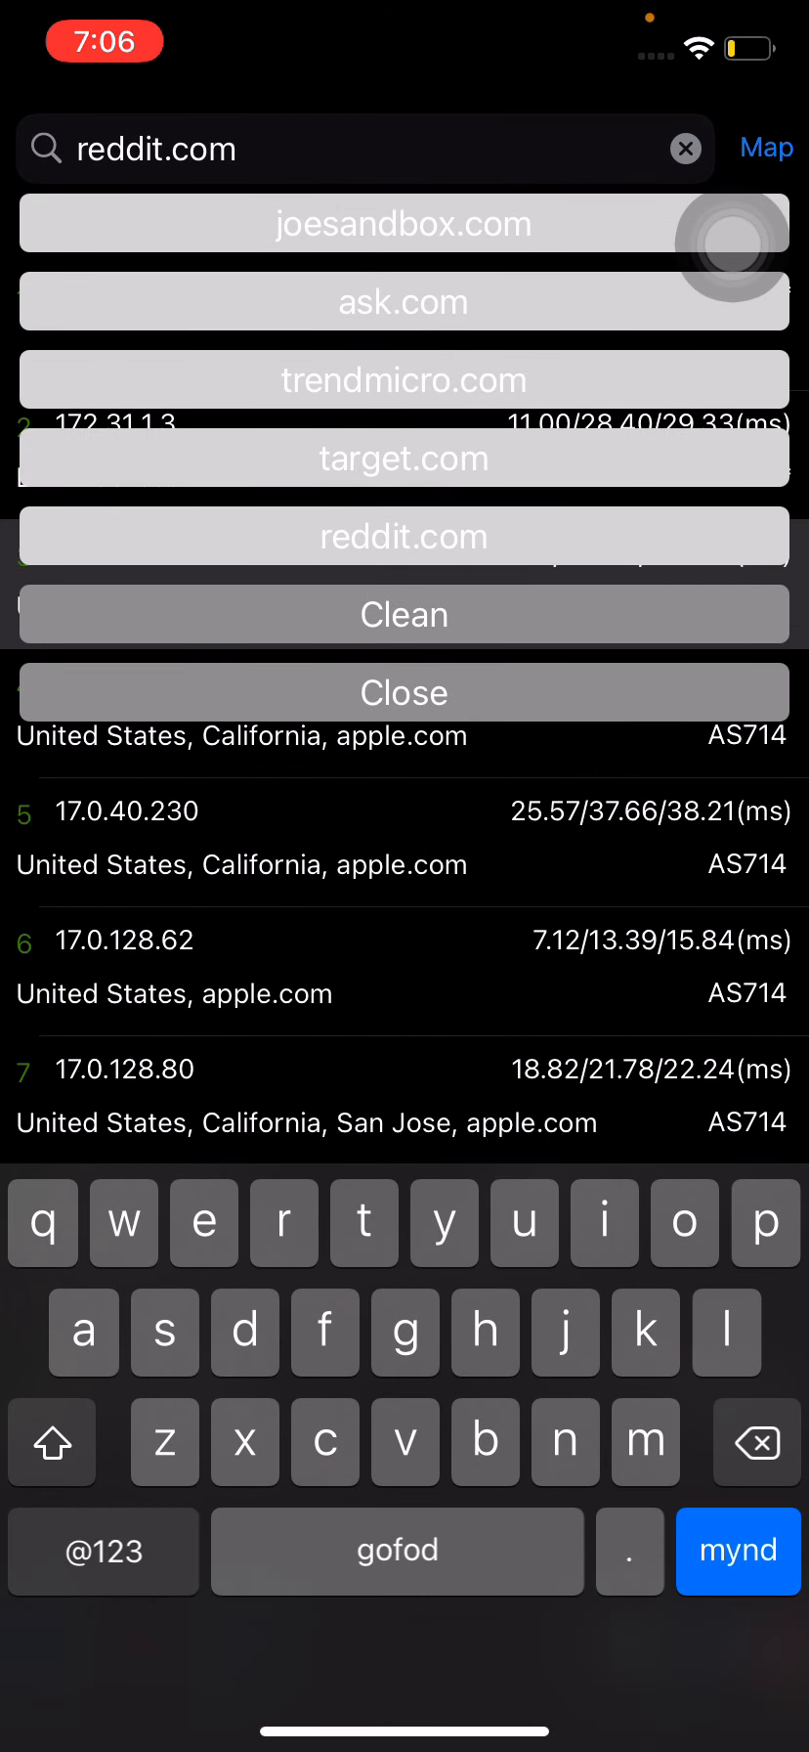
{"action": "left_click", "coordinate": [404, 536]}
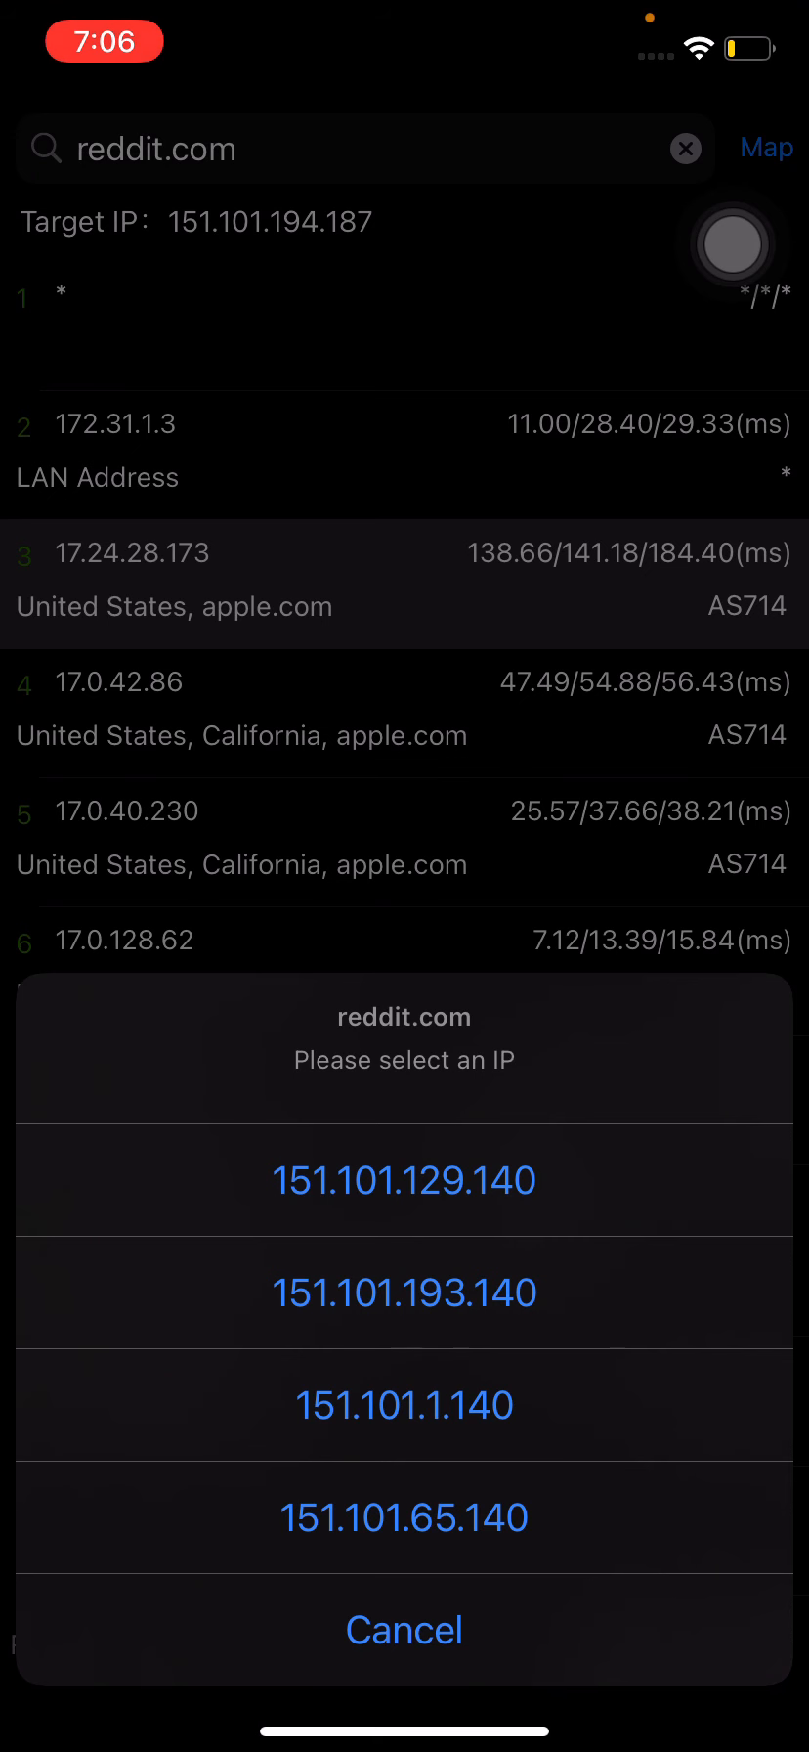
{"action": "left_click", "coordinate": [404, 1179]}
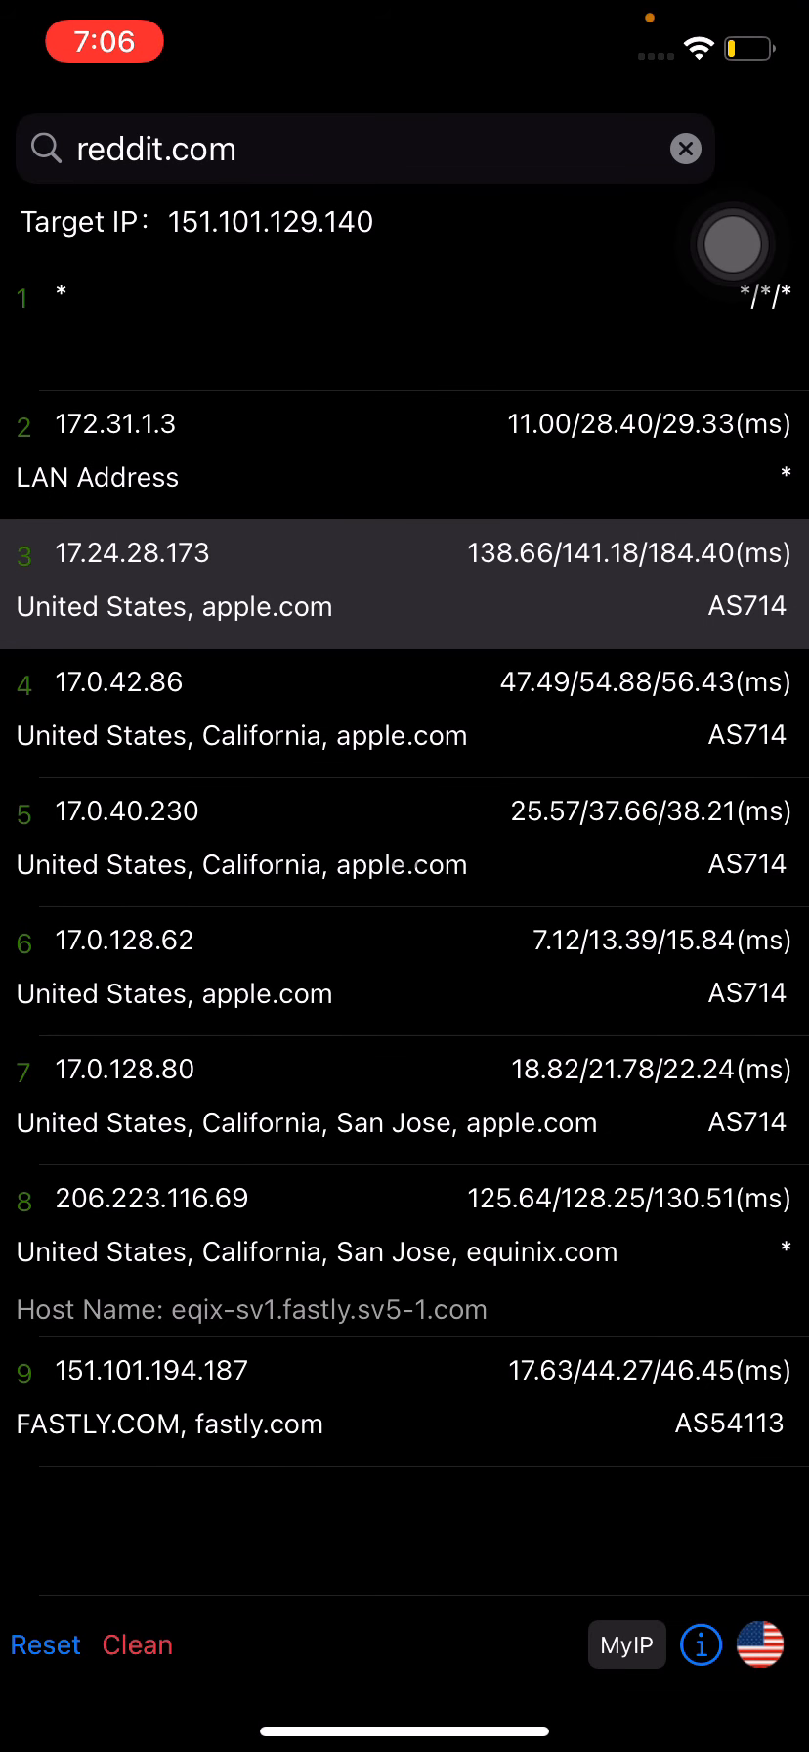
{"action": "left_click", "coordinate": [45, 1644]}
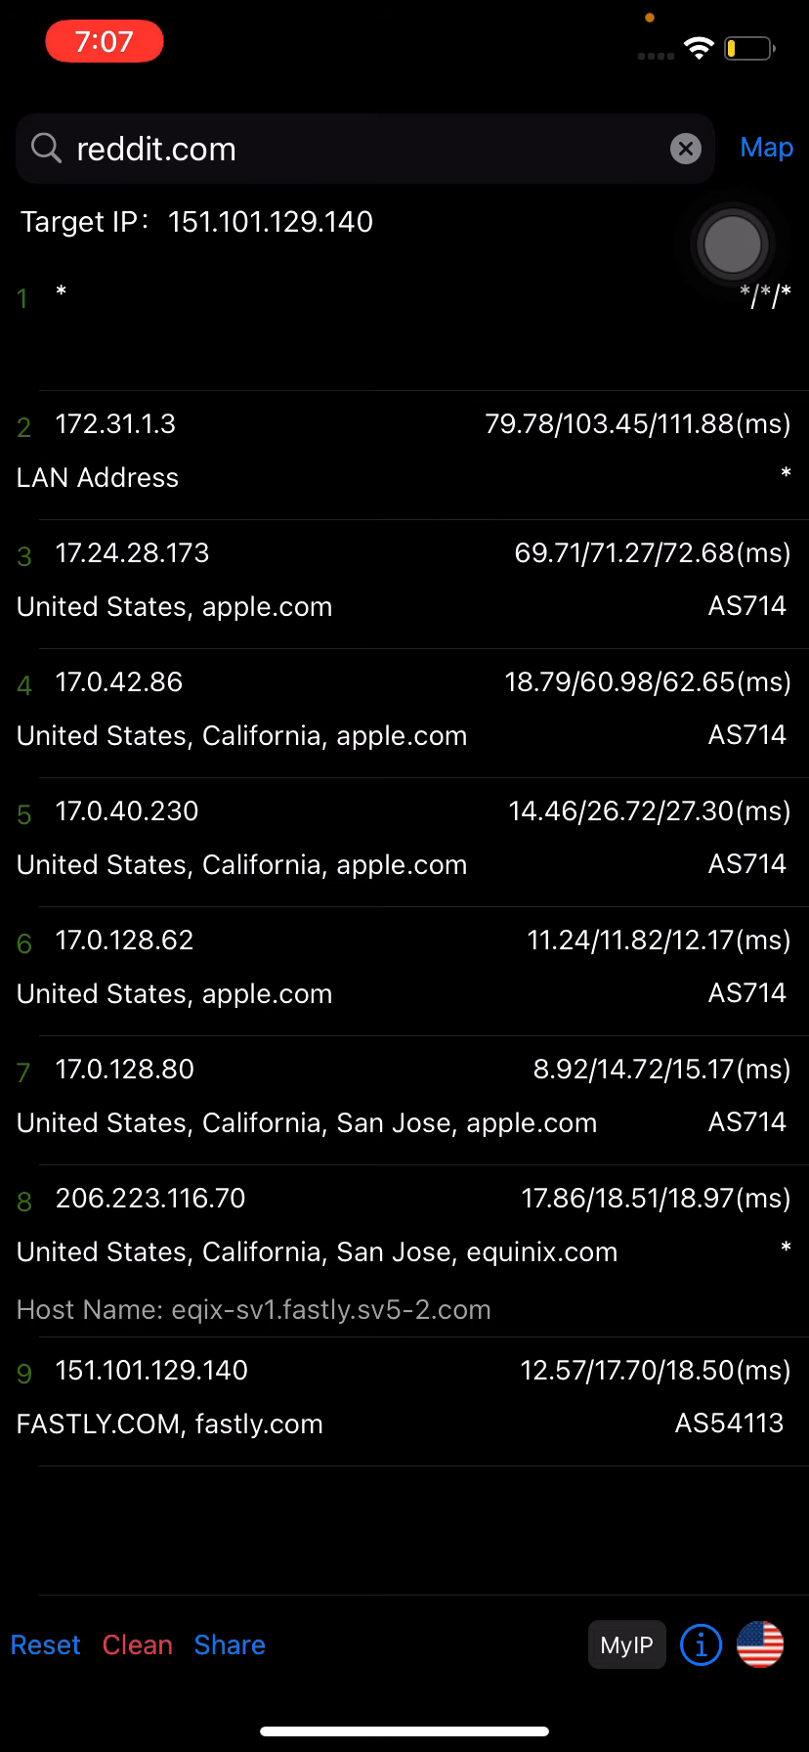
{"action": "scroll", "scroll_direction": "up", "scroll_amount": 3}
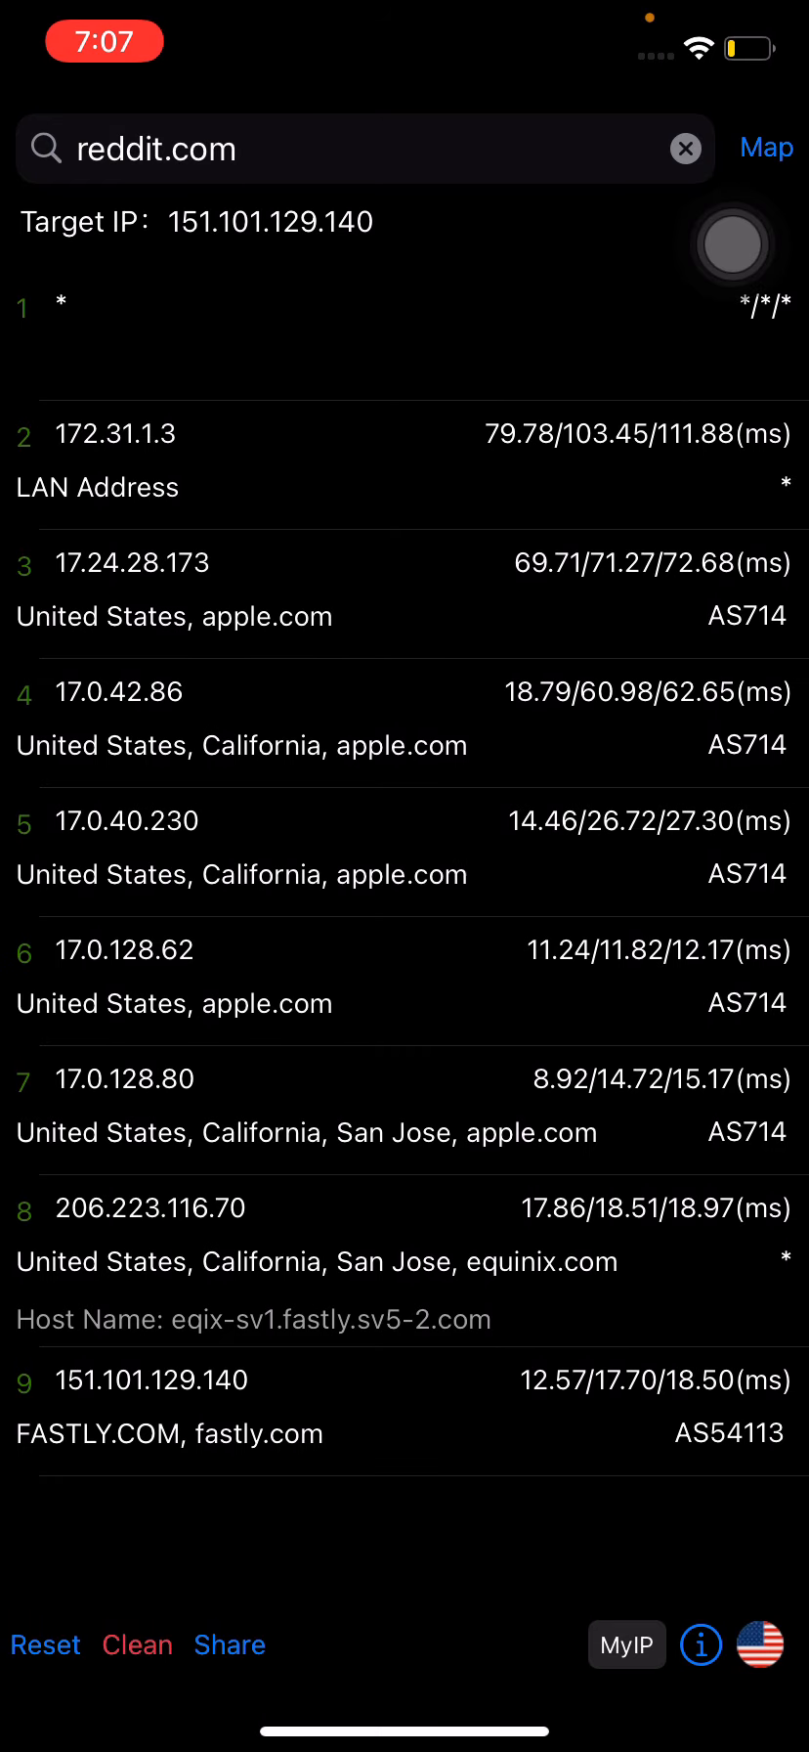
Trace cnn.com at one of its listed addresses, then begin entering godaddy.com
{"action": "left_click", "coordinate": [335, 149]}
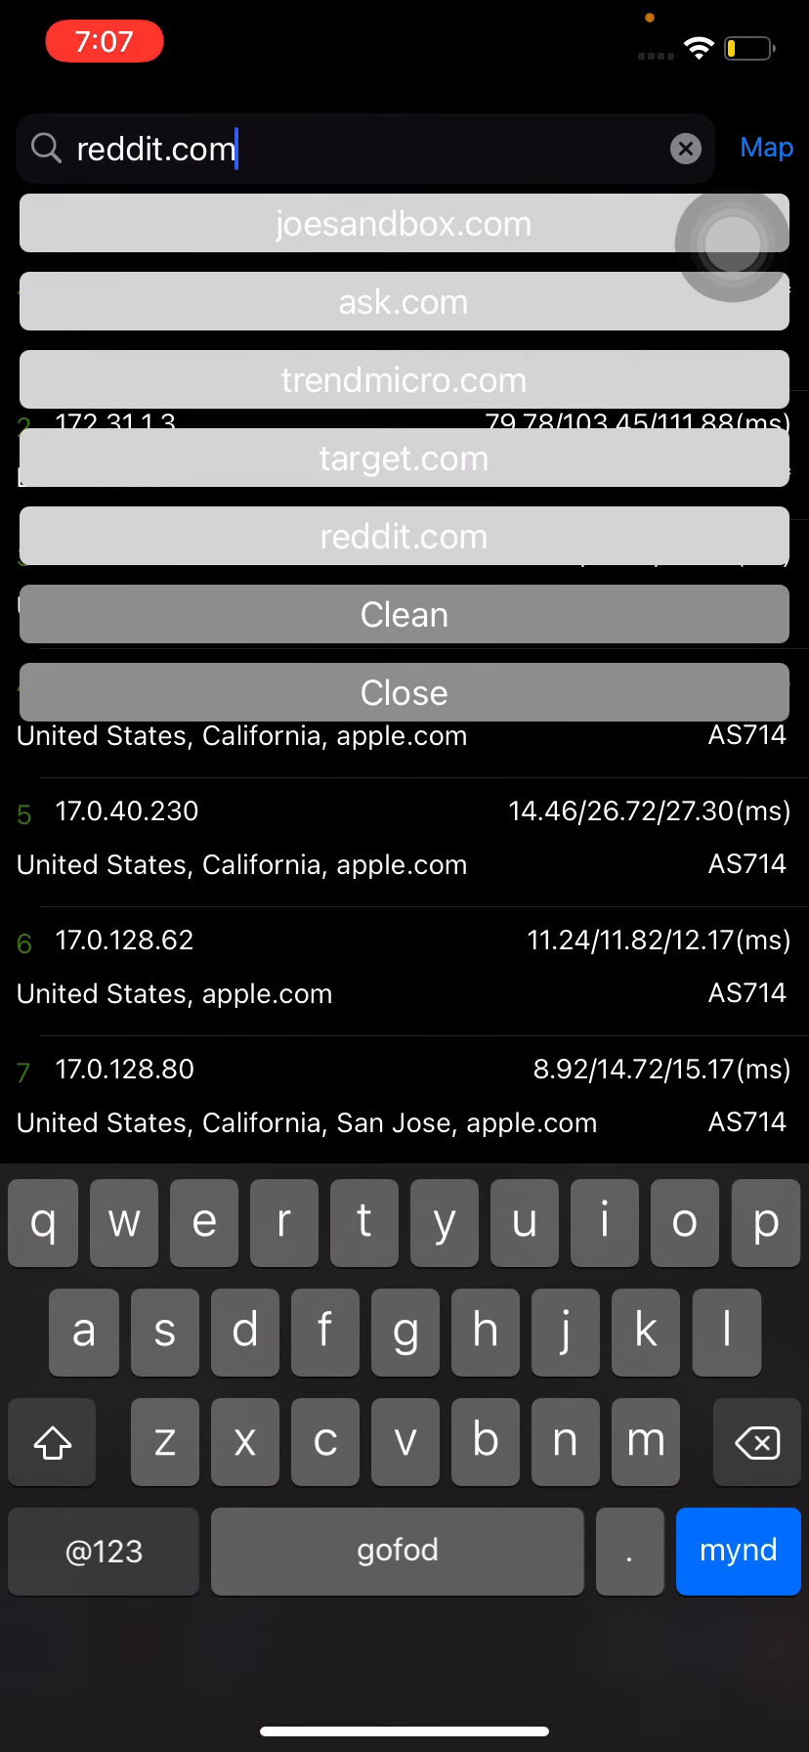
{"action": "left_click", "coordinate": [685, 149]}
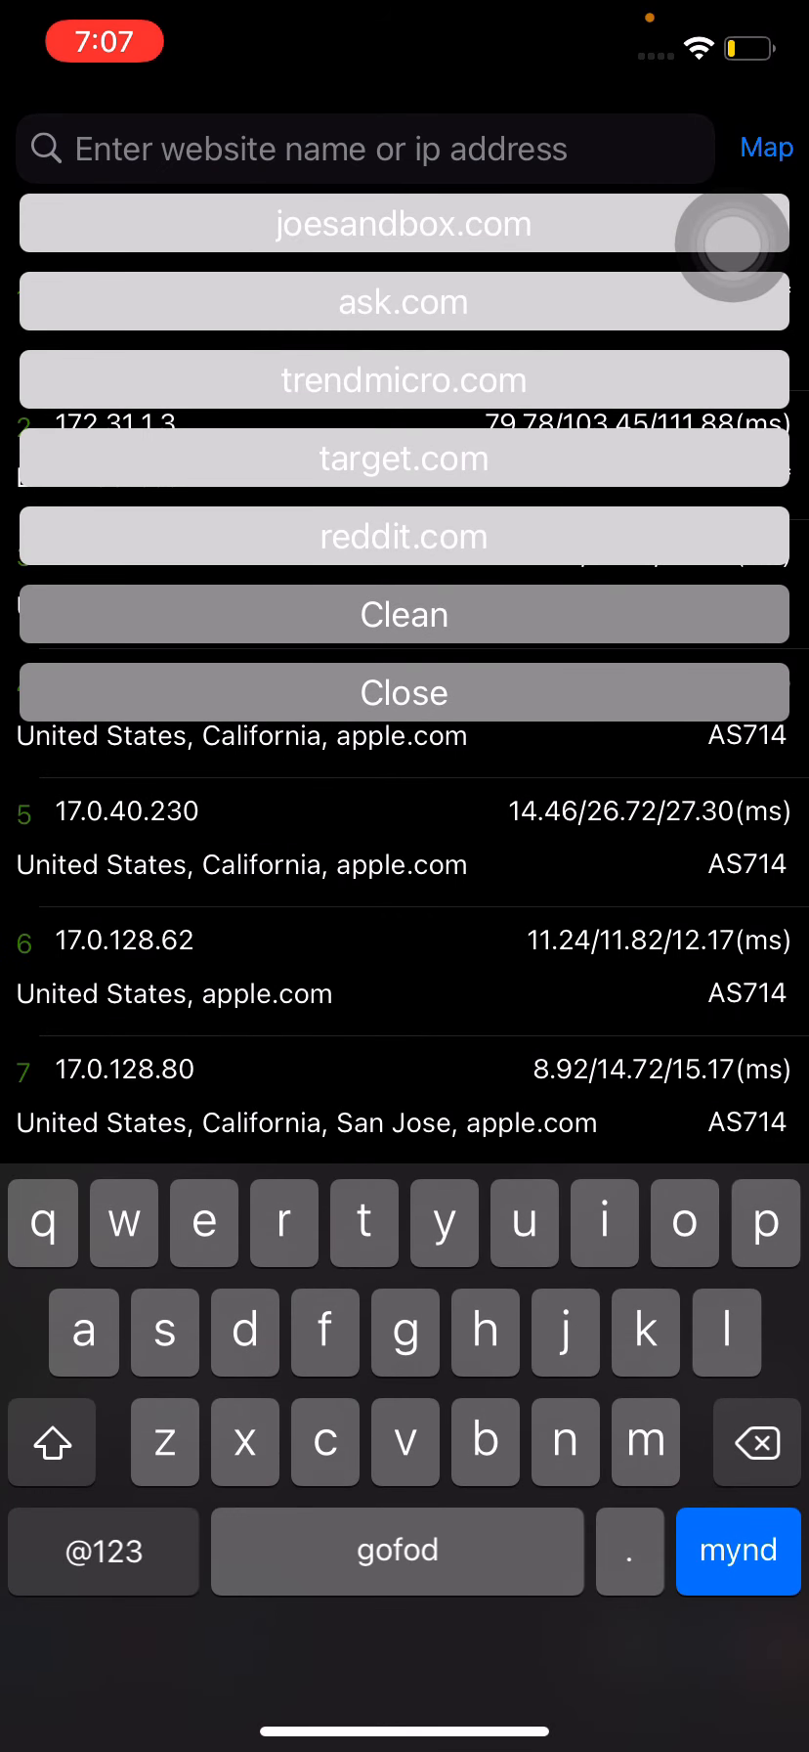
{"action": "type", "text": "cnn.com"}
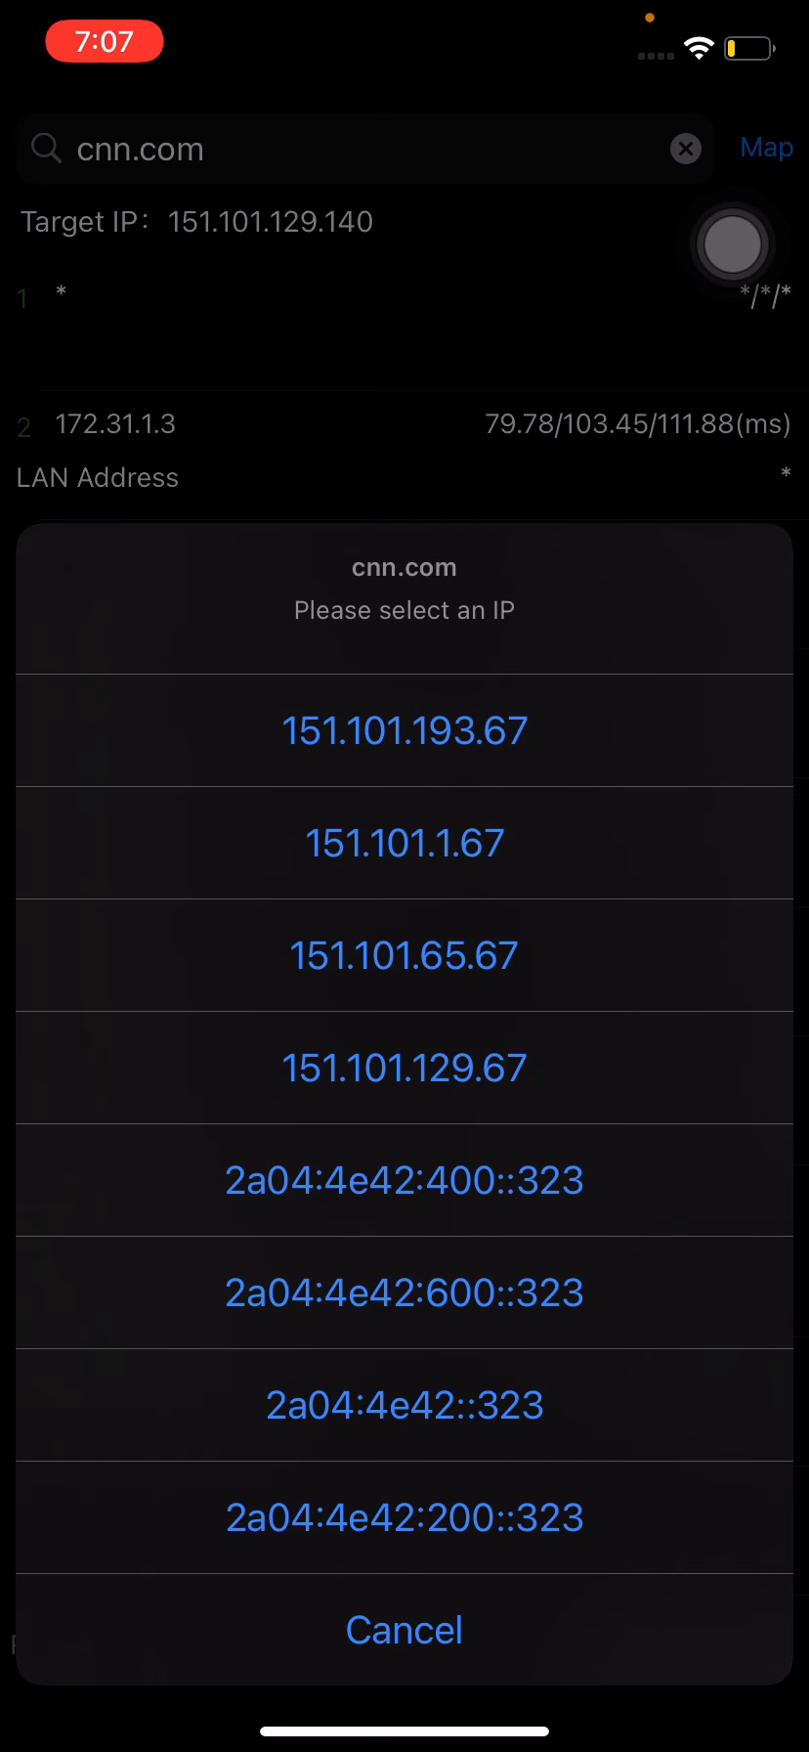
{"action": "left_click", "coordinate": [404, 1180]}
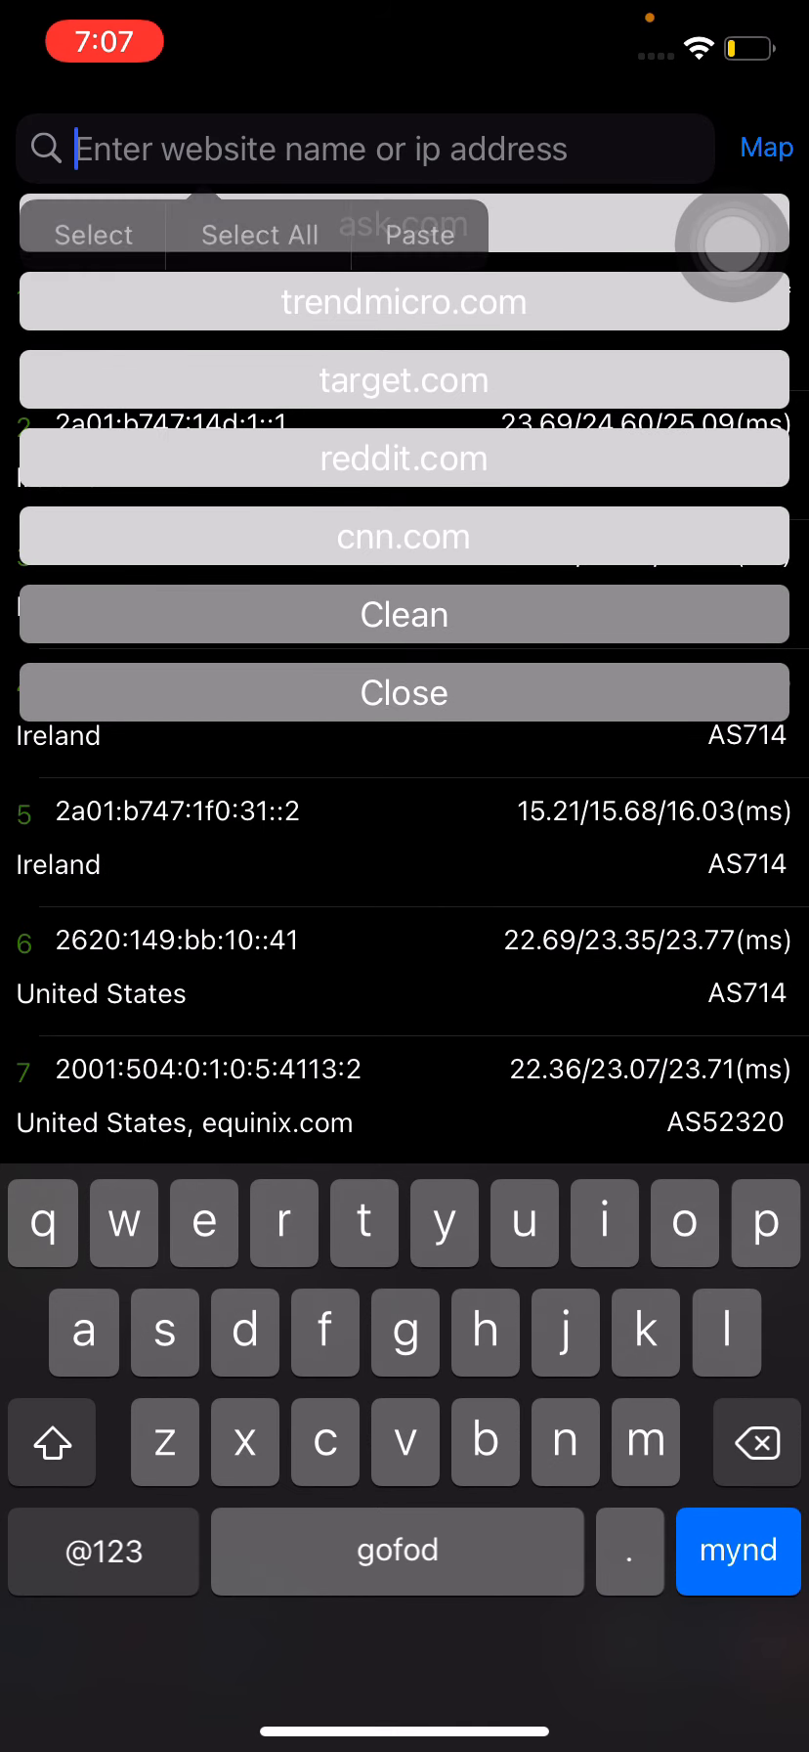
{"action": "type", "text": "godaddy.com"}
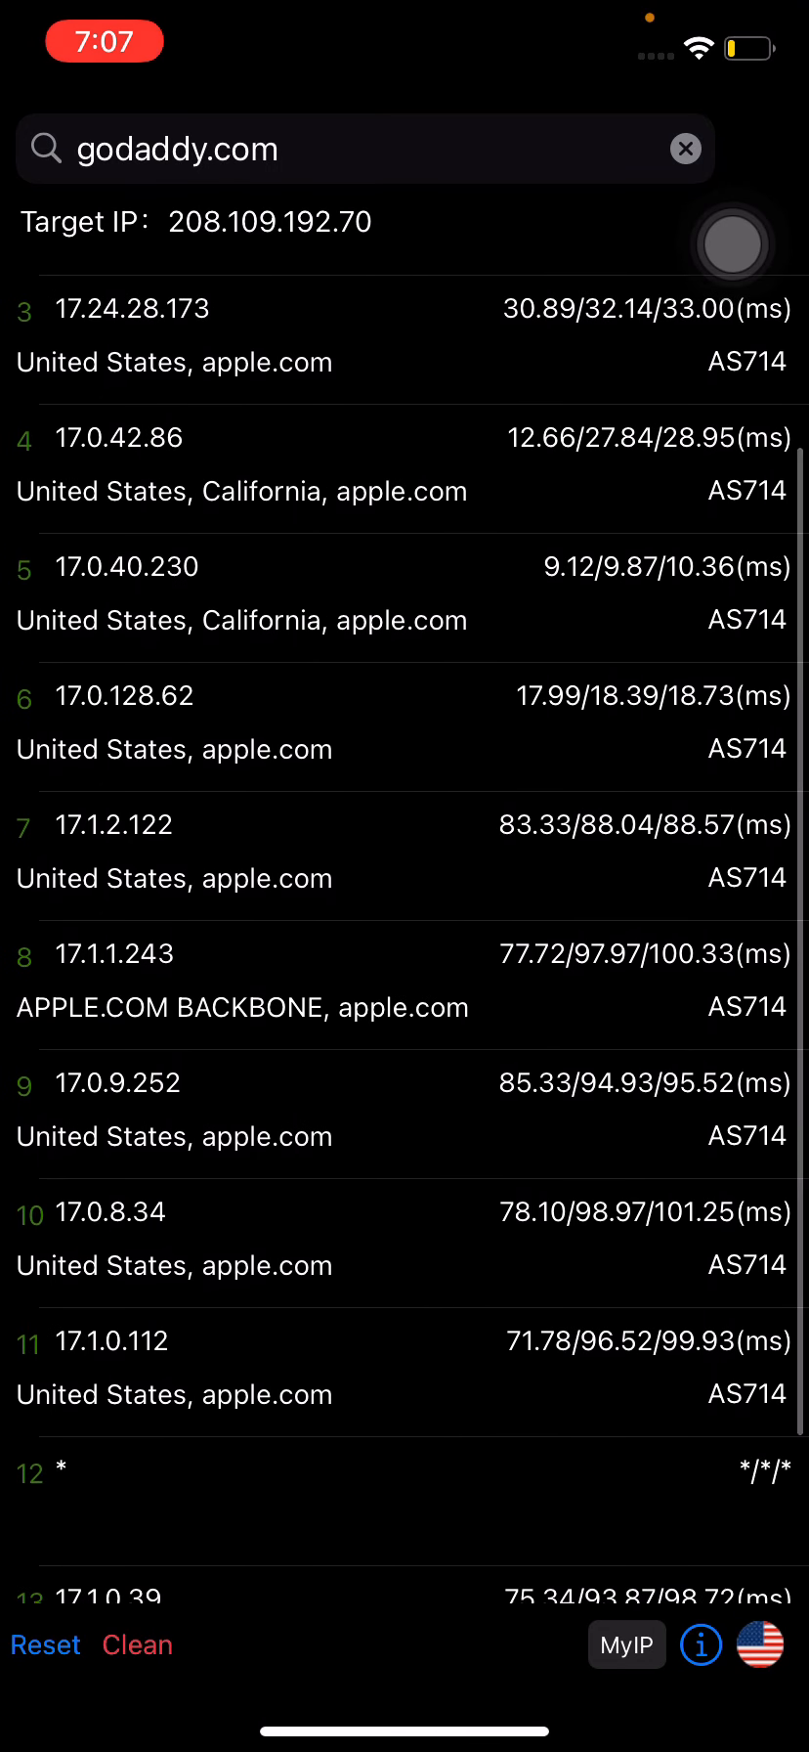
Scroll the godaddy.com hop list as hops load past Phoenix to hop 23
{"action": "scroll", "scroll_direction": "up", "scroll_amount": 3}
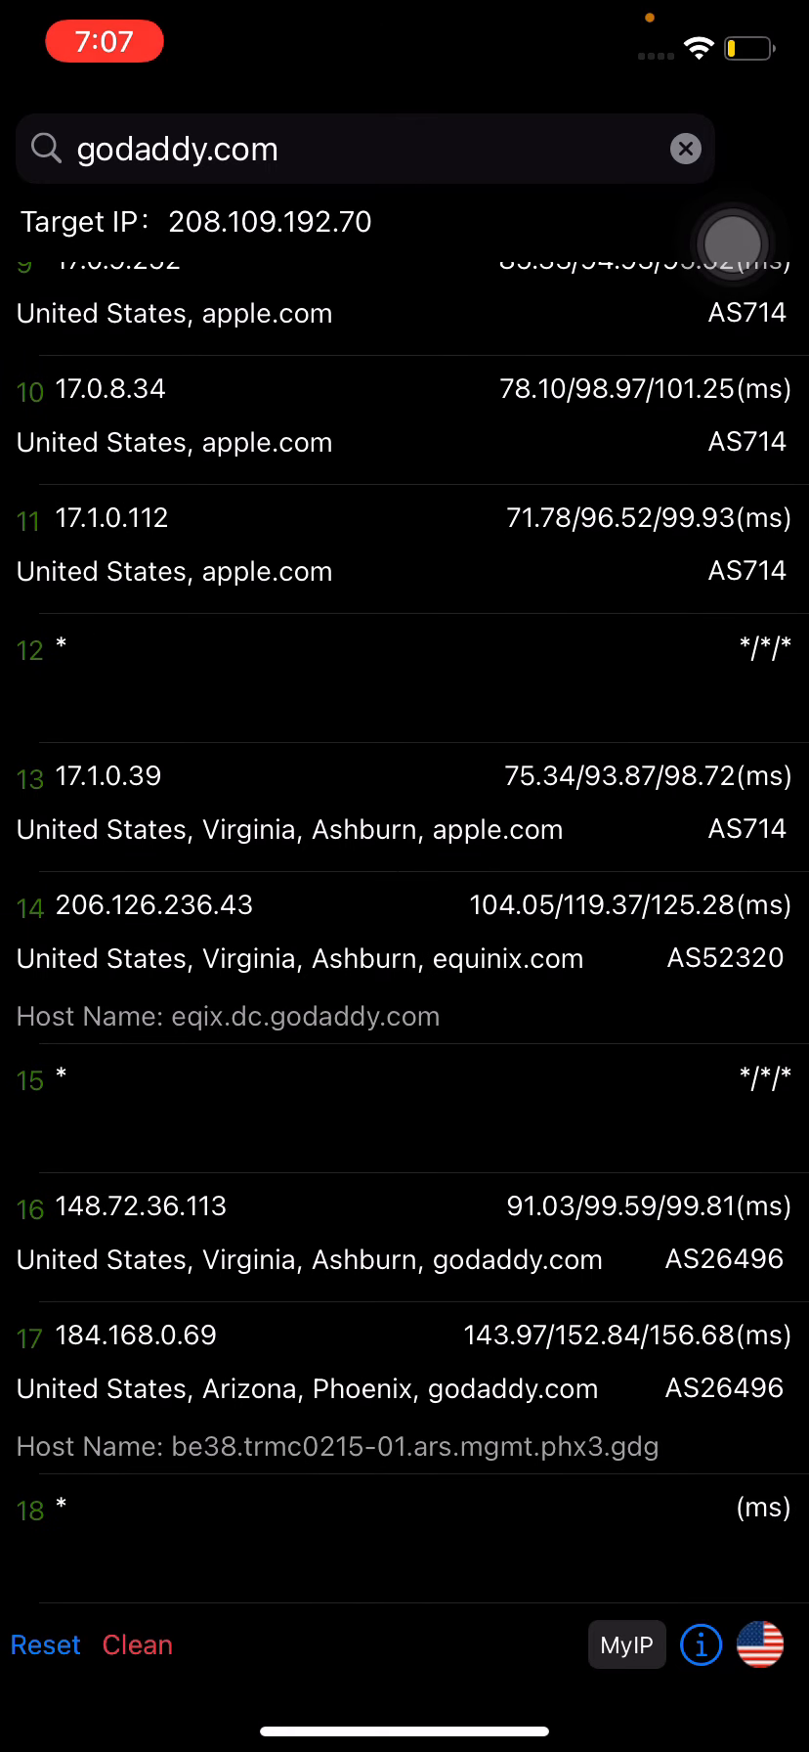
{"action": "scroll", "scroll_direction": "up", "scroll_amount": 3}
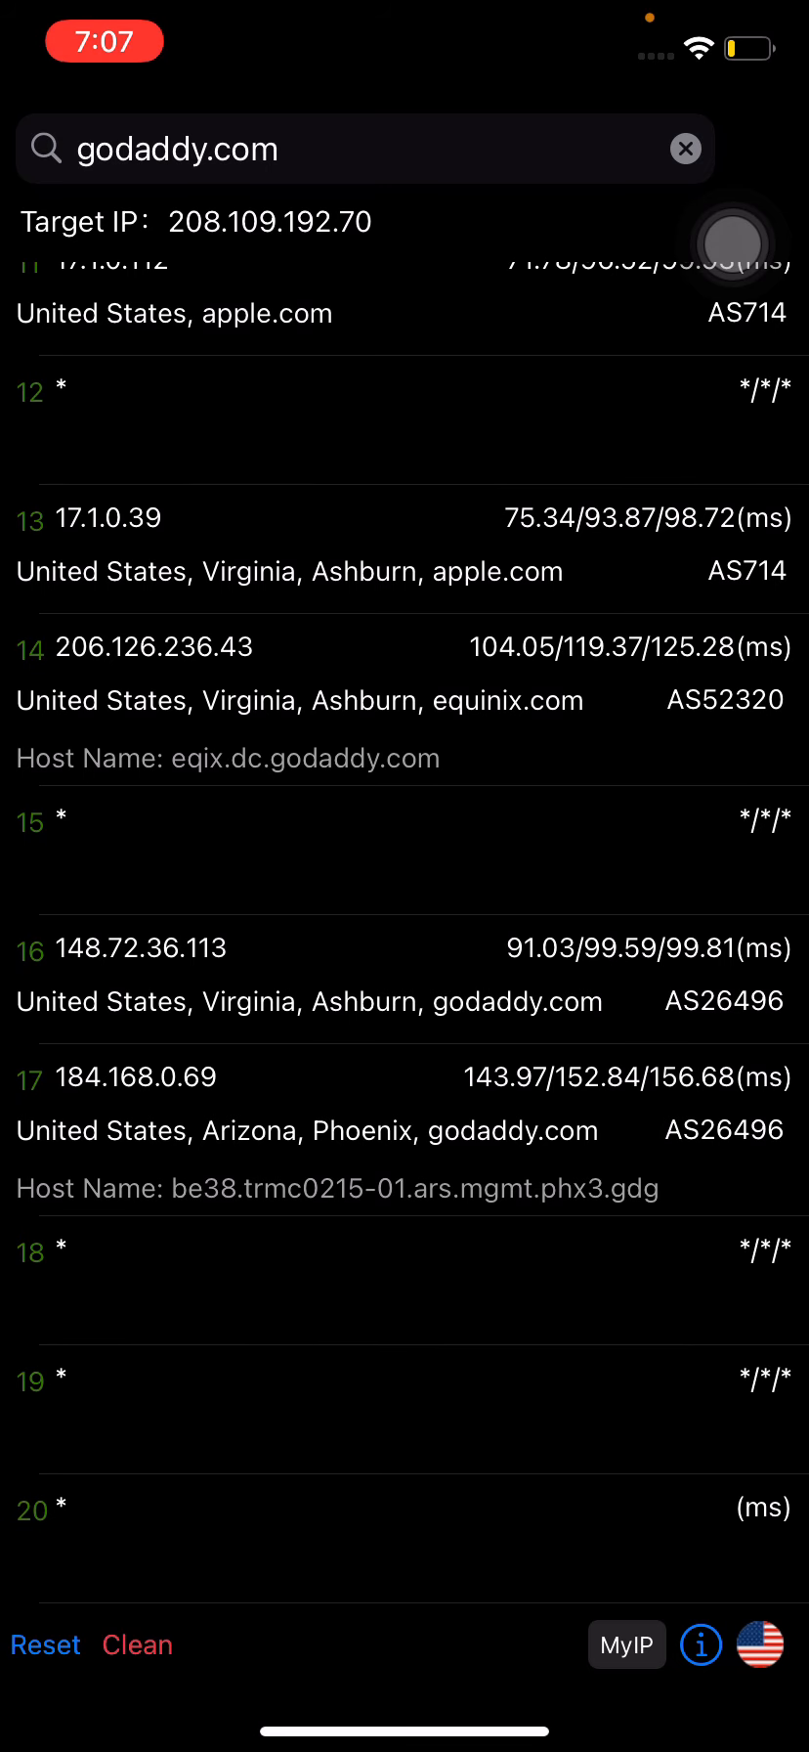
{"action": "scroll", "scroll_direction": "up", "scroll_amount": 3}
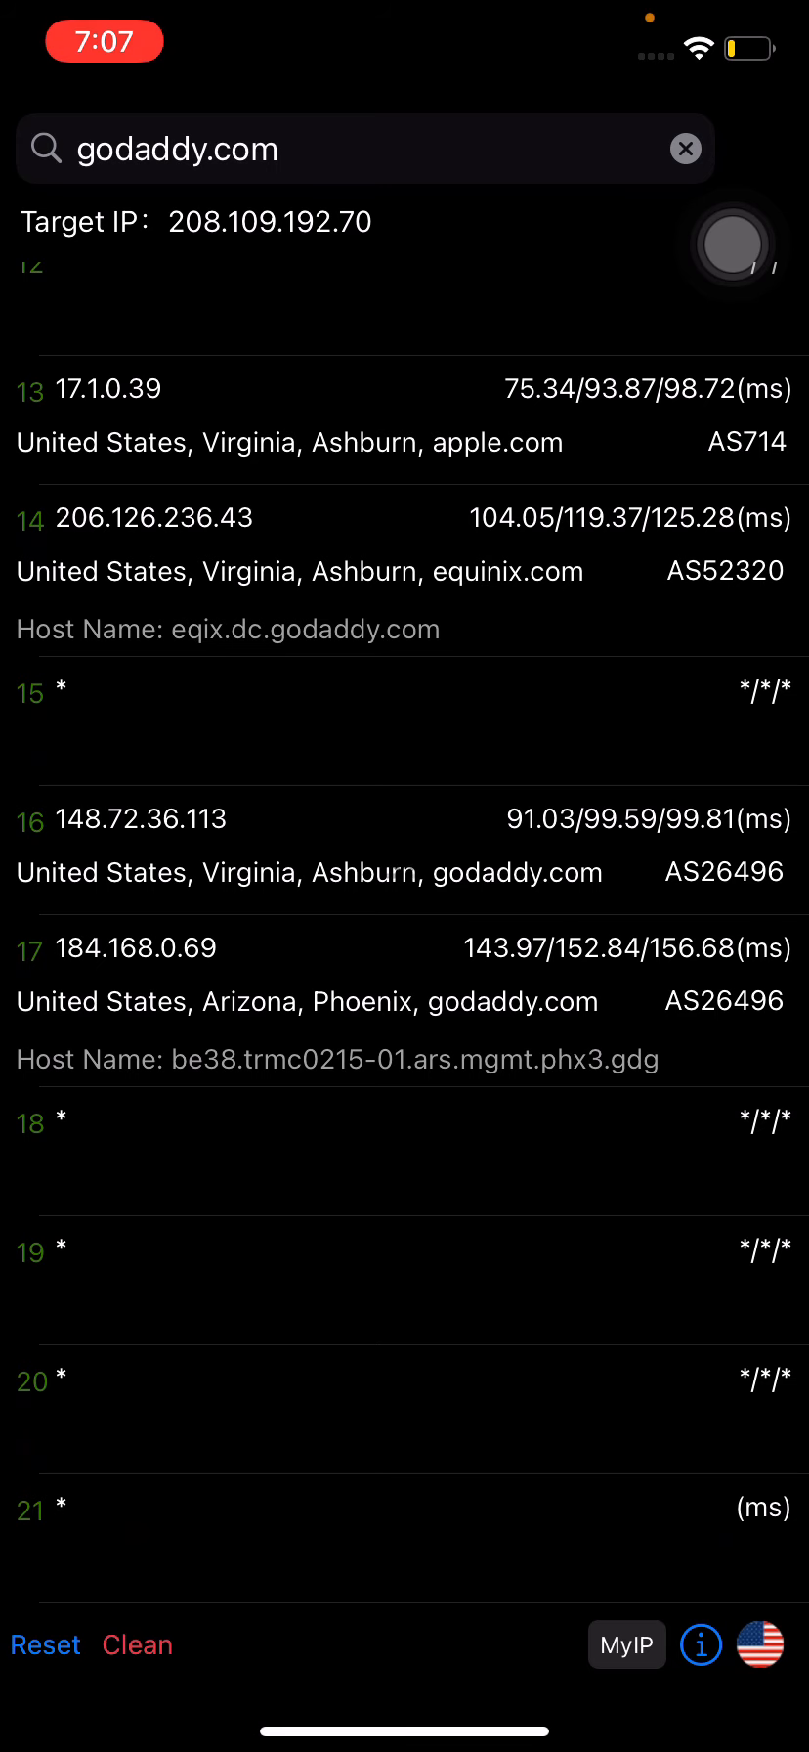
{"action": "scroll", "scroll_direction": "up", "scroll_amount": 3}
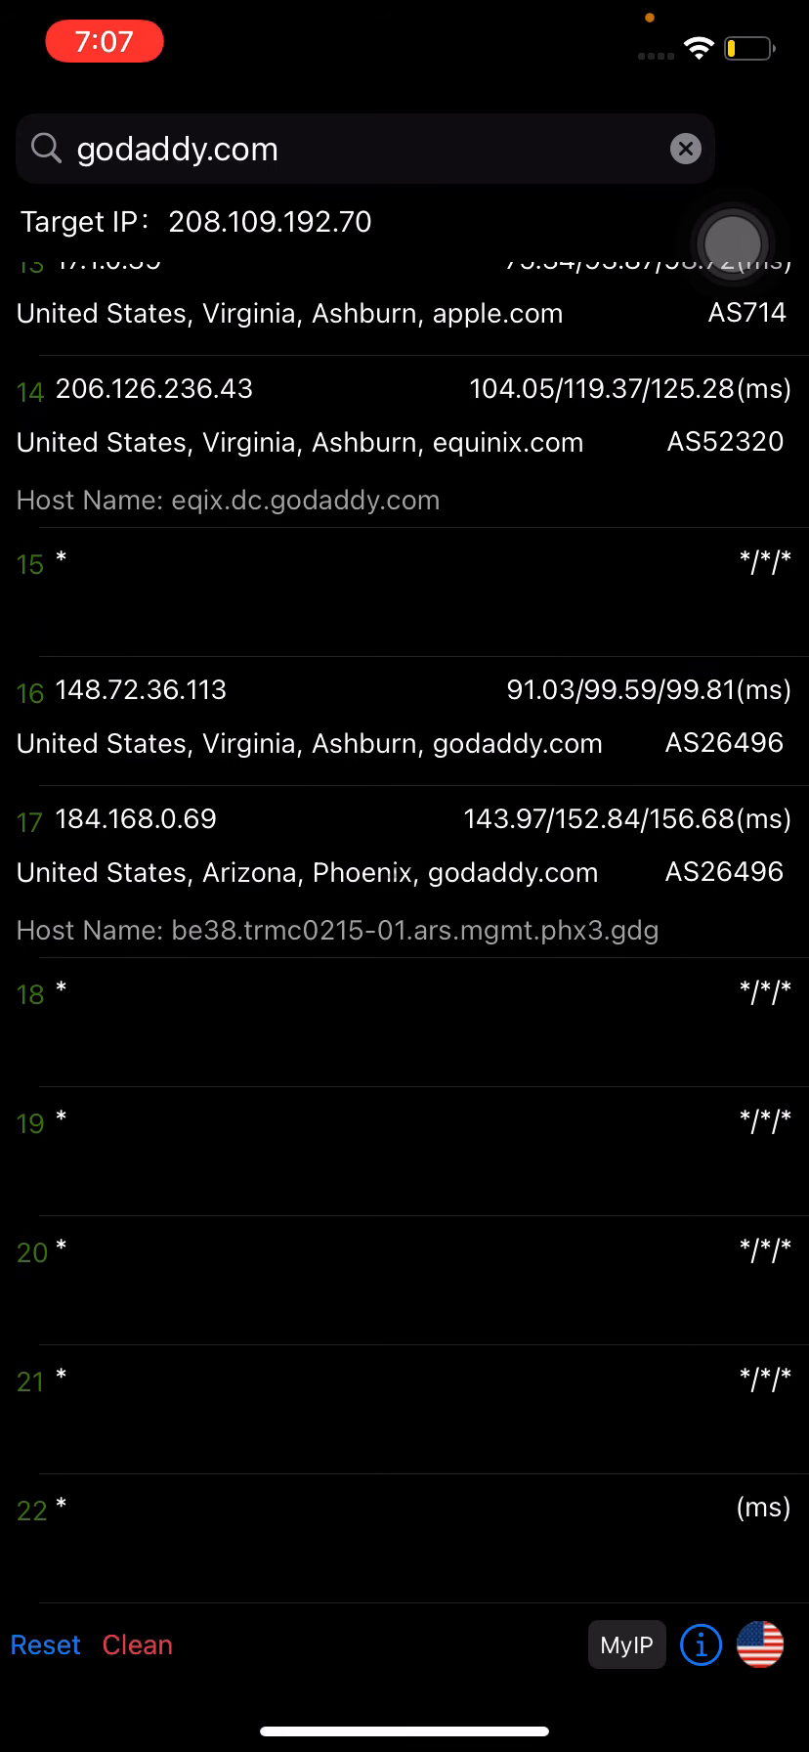
{"action": "scroll", "scroll_direction": "up", "scroll_amount": 3}
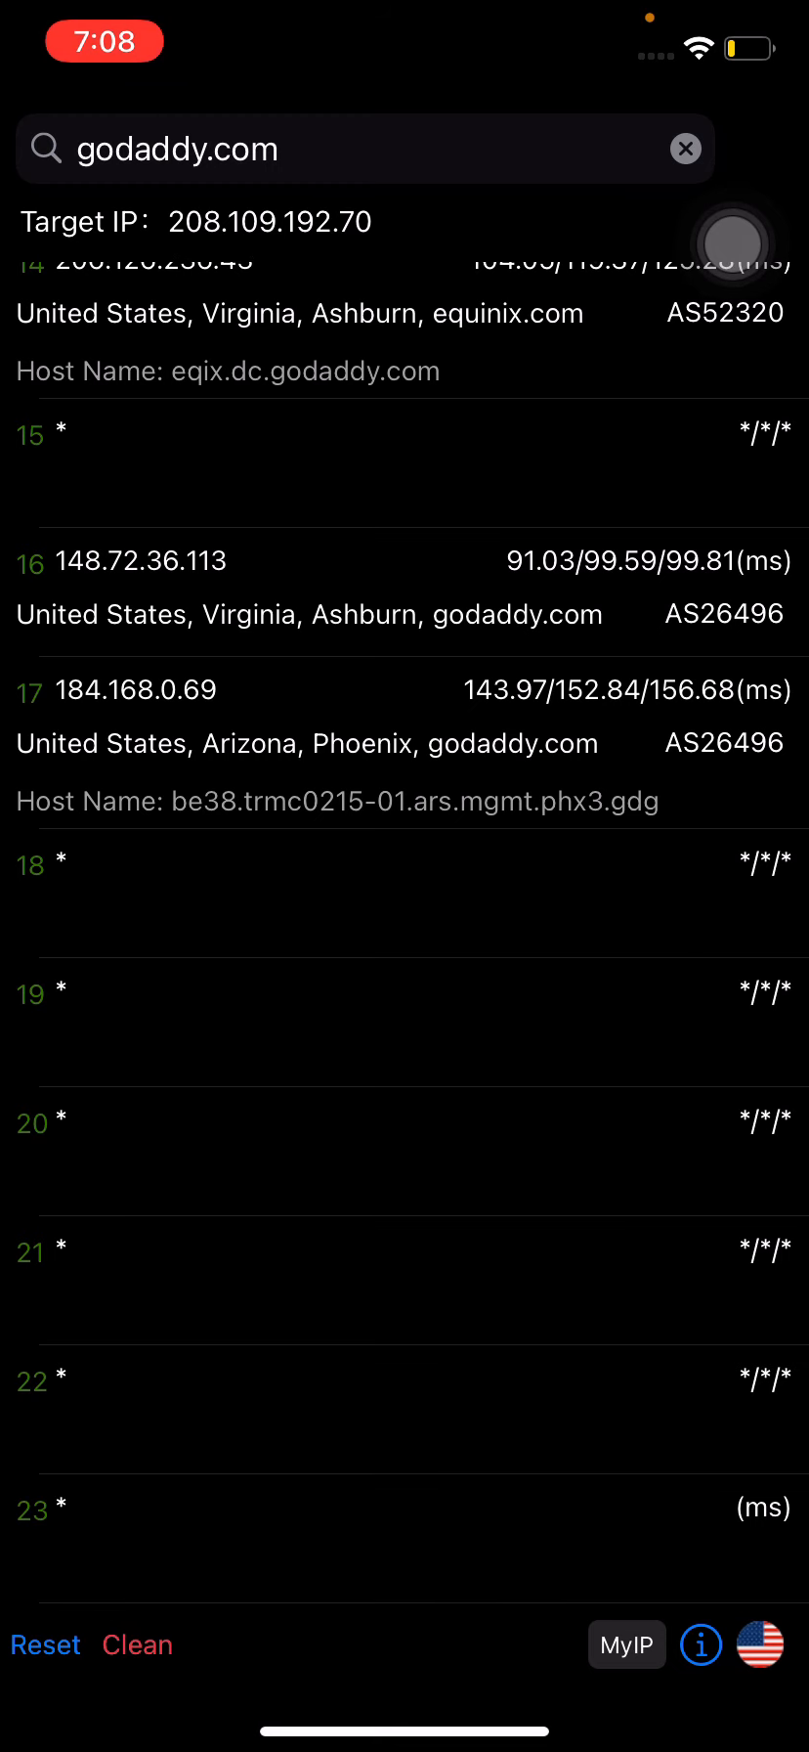
{"action": "scroll", "scroll_direction": "up", "scroll_amount": 3}
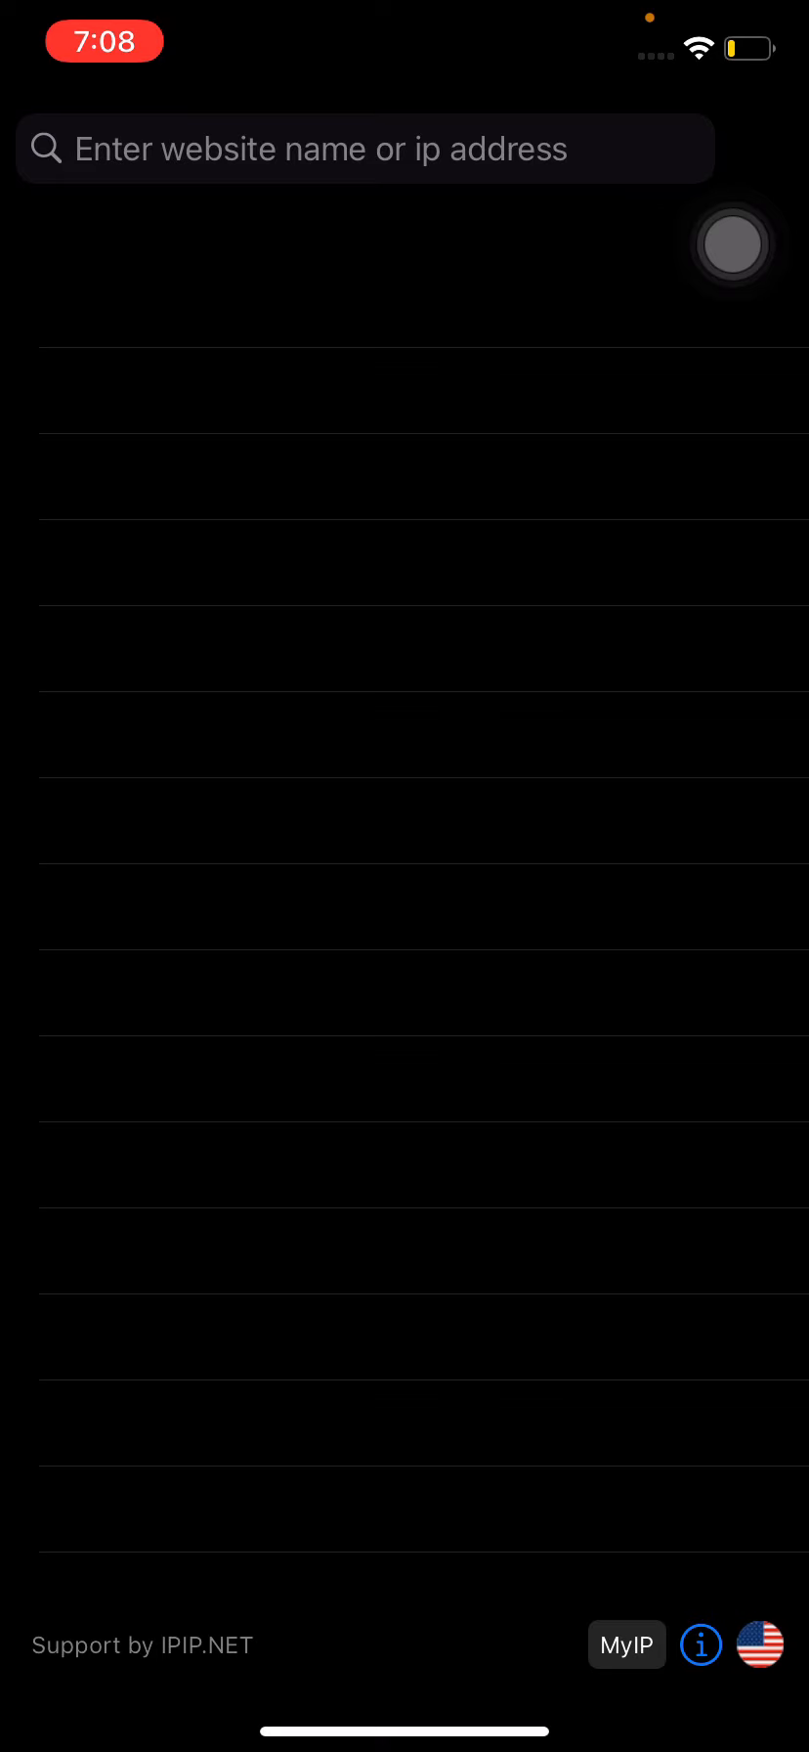
Submit yahoo.xom, cancel the unknown-host warning, and resubmit it as yahoo.com
{"action": "type", "text": "yahoo.xom"}
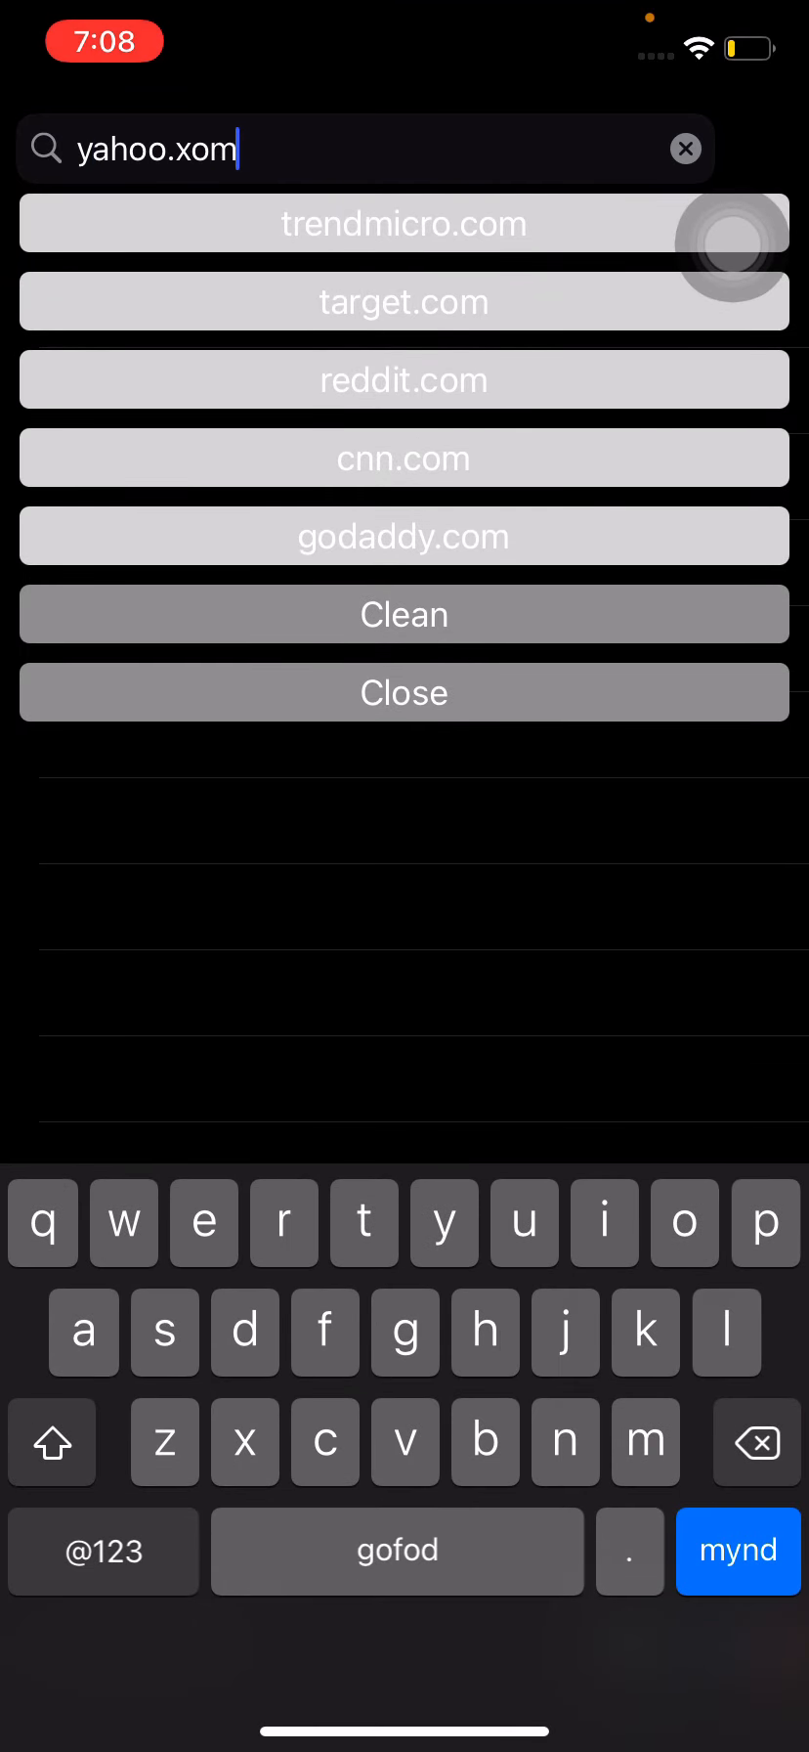
{"action": "left_click", "coordinate": [738, 1551]}
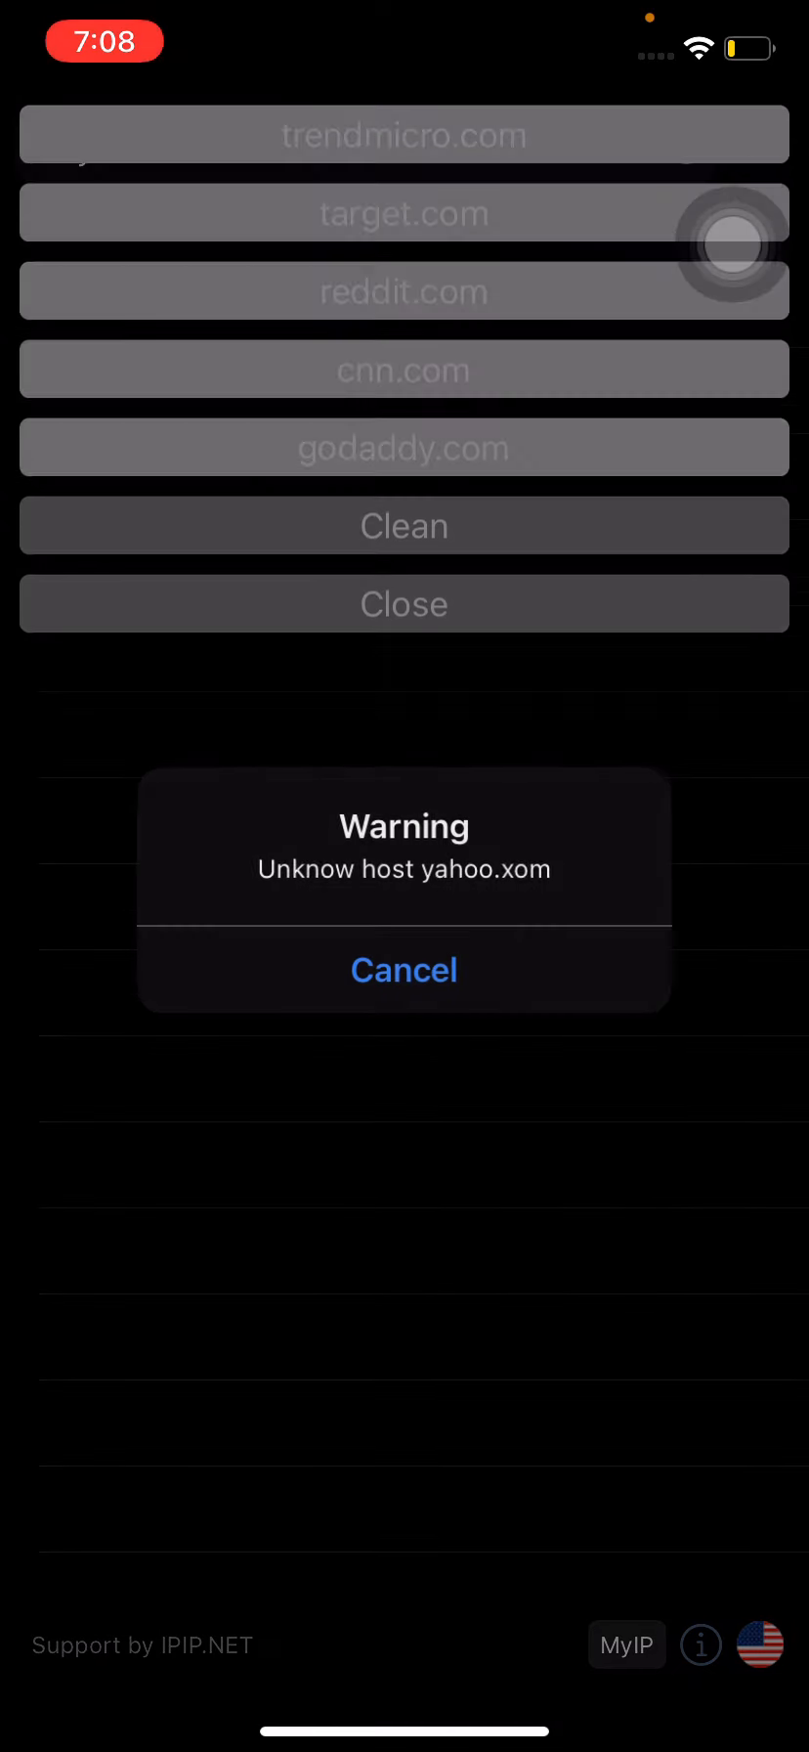
{"action": "left_click", "coordinate": [404, 969]}
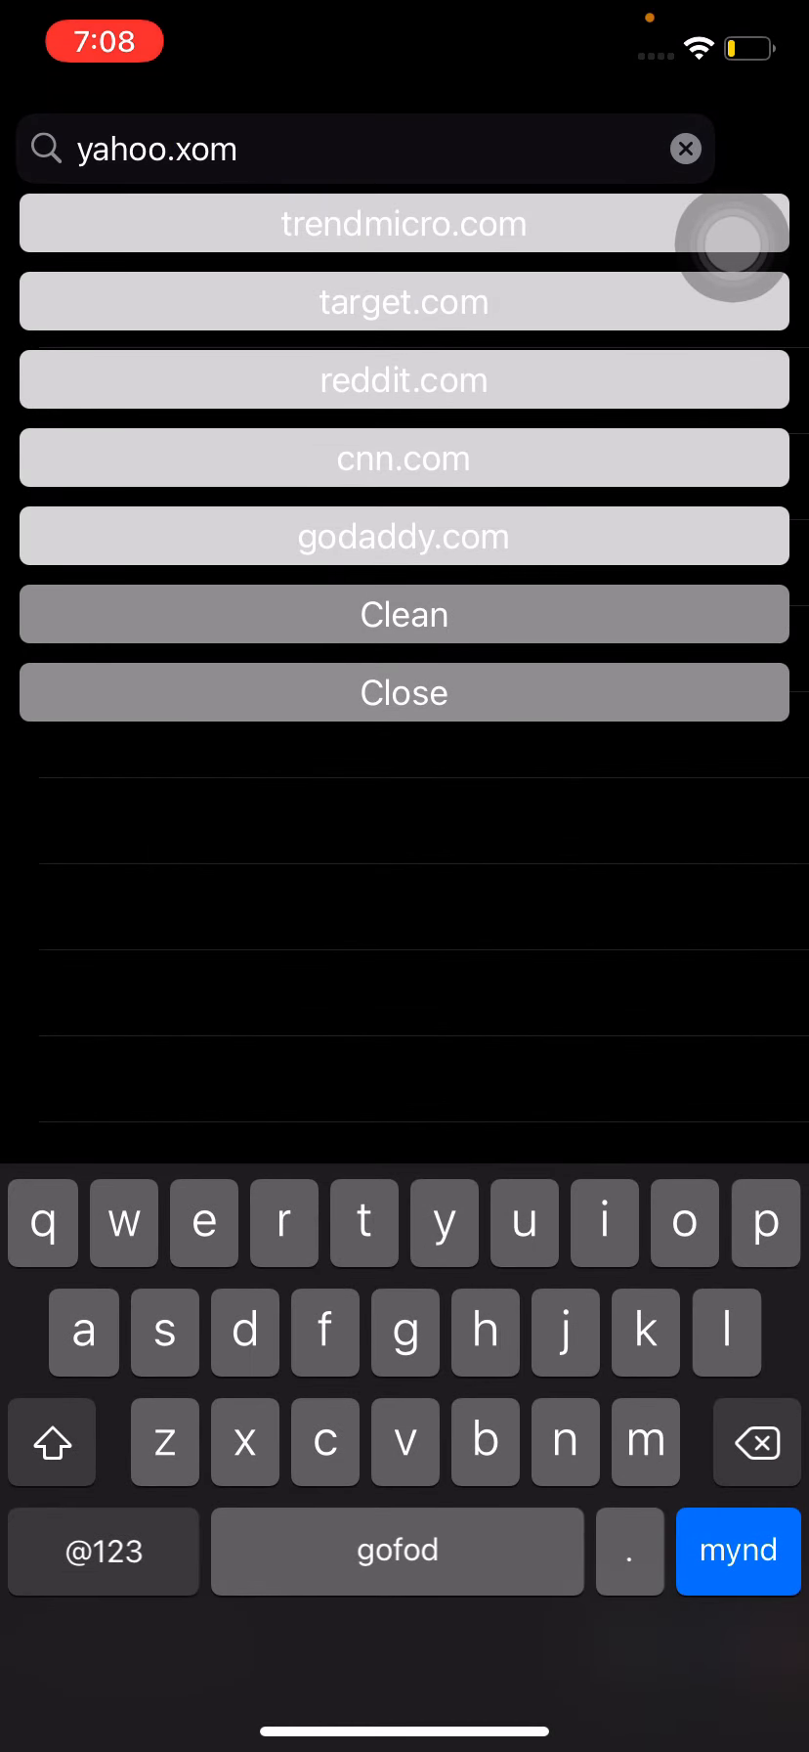
{"action": "left_click", "coordinate": [404, 149]}
{"action": "type", "text": "c"}
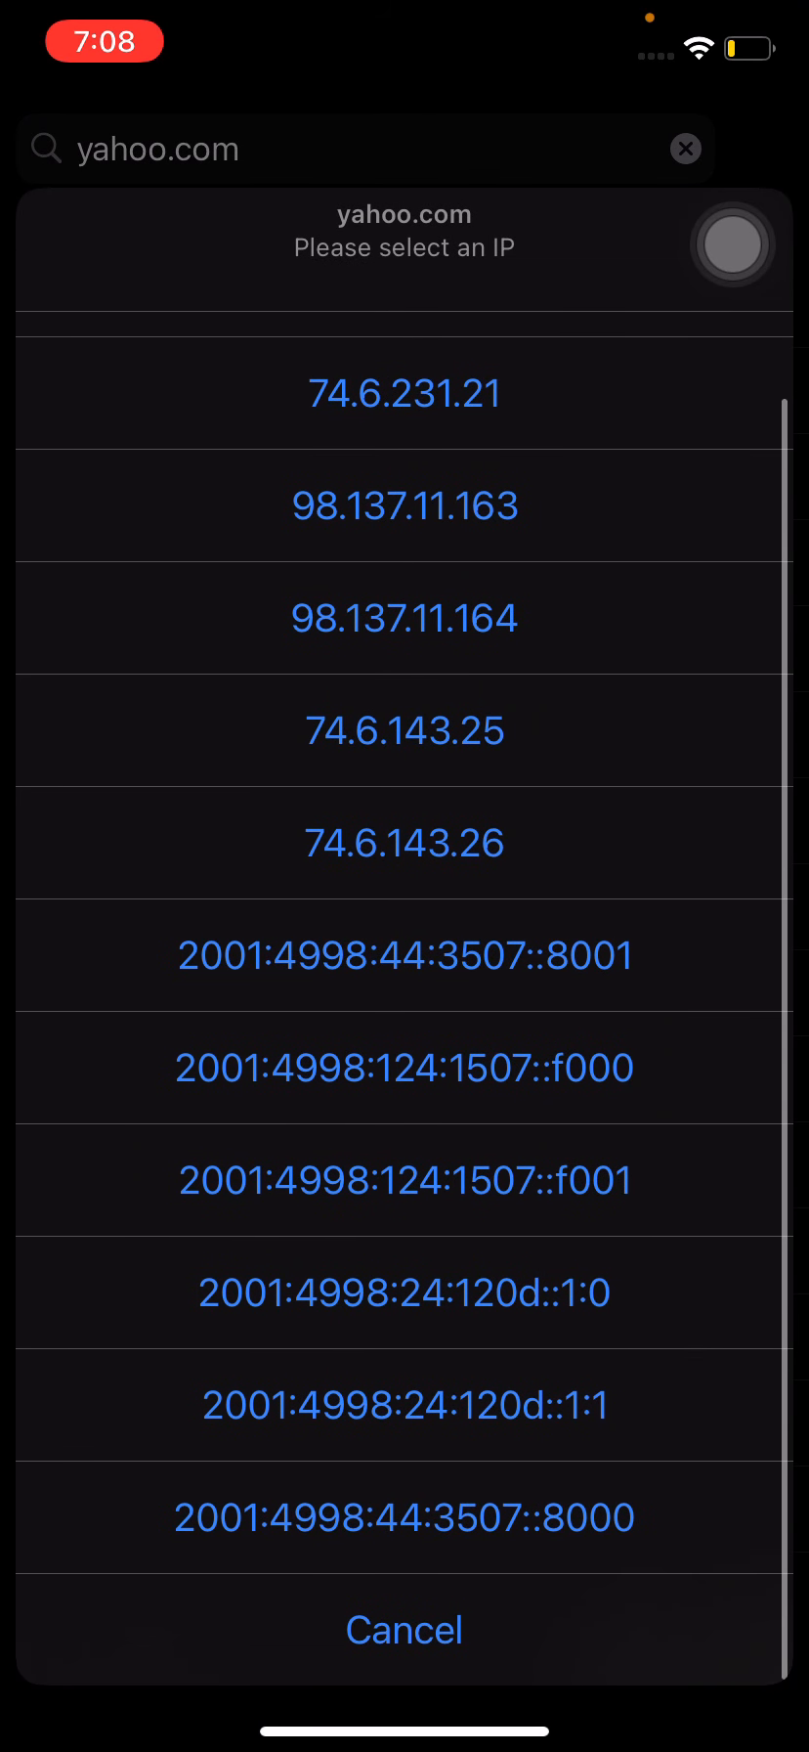
{"action": "scroll", "scroll_direction": "down", "scroll_amount": 3}
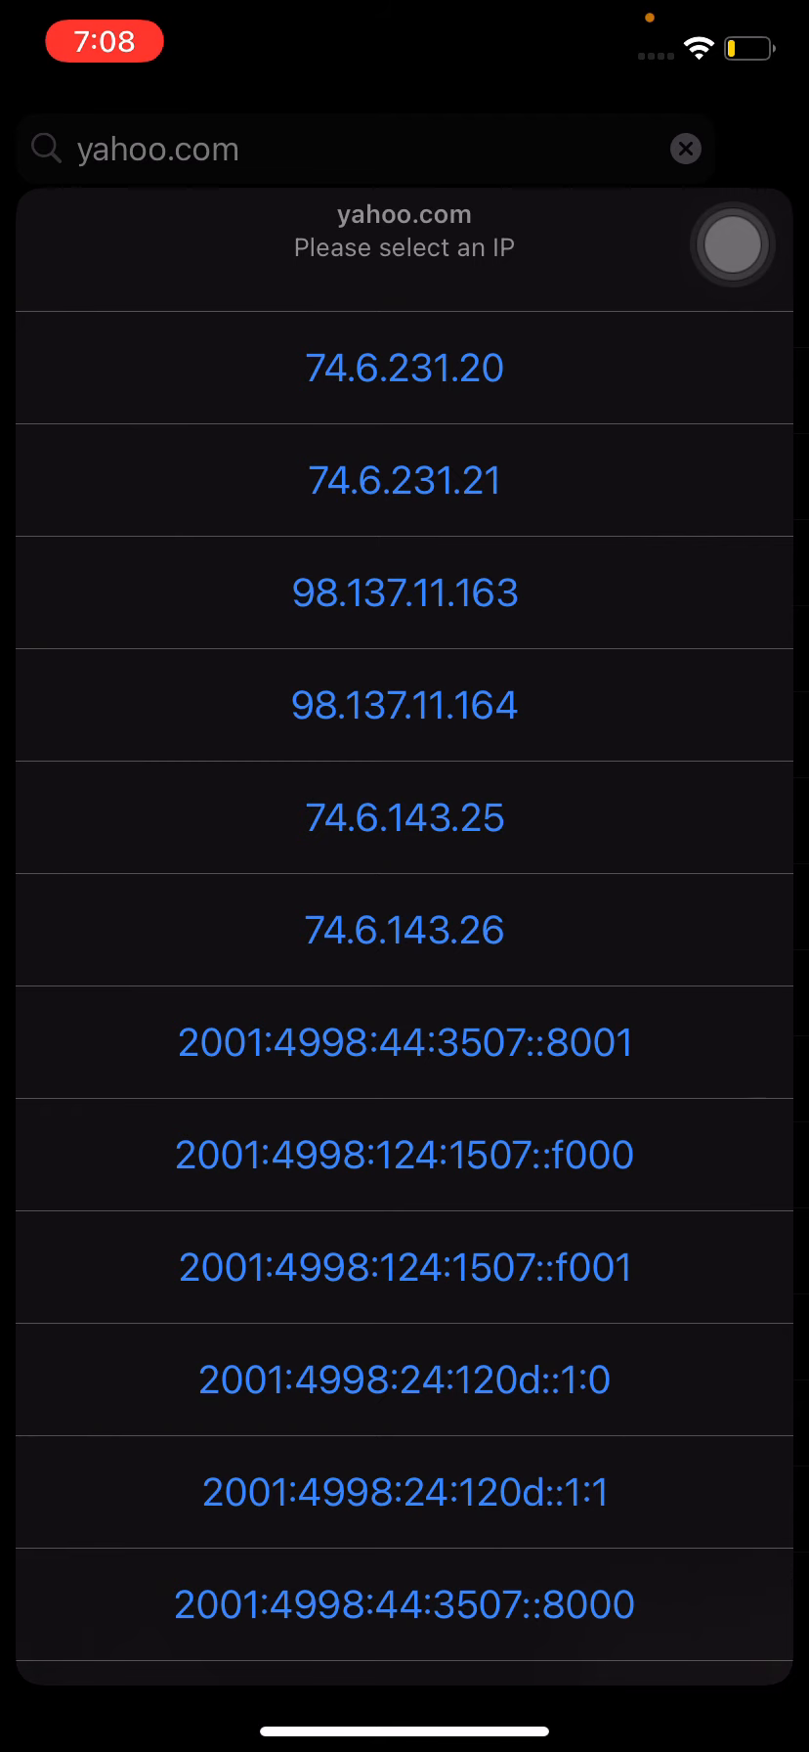
{"action": "key", "text": "home"}
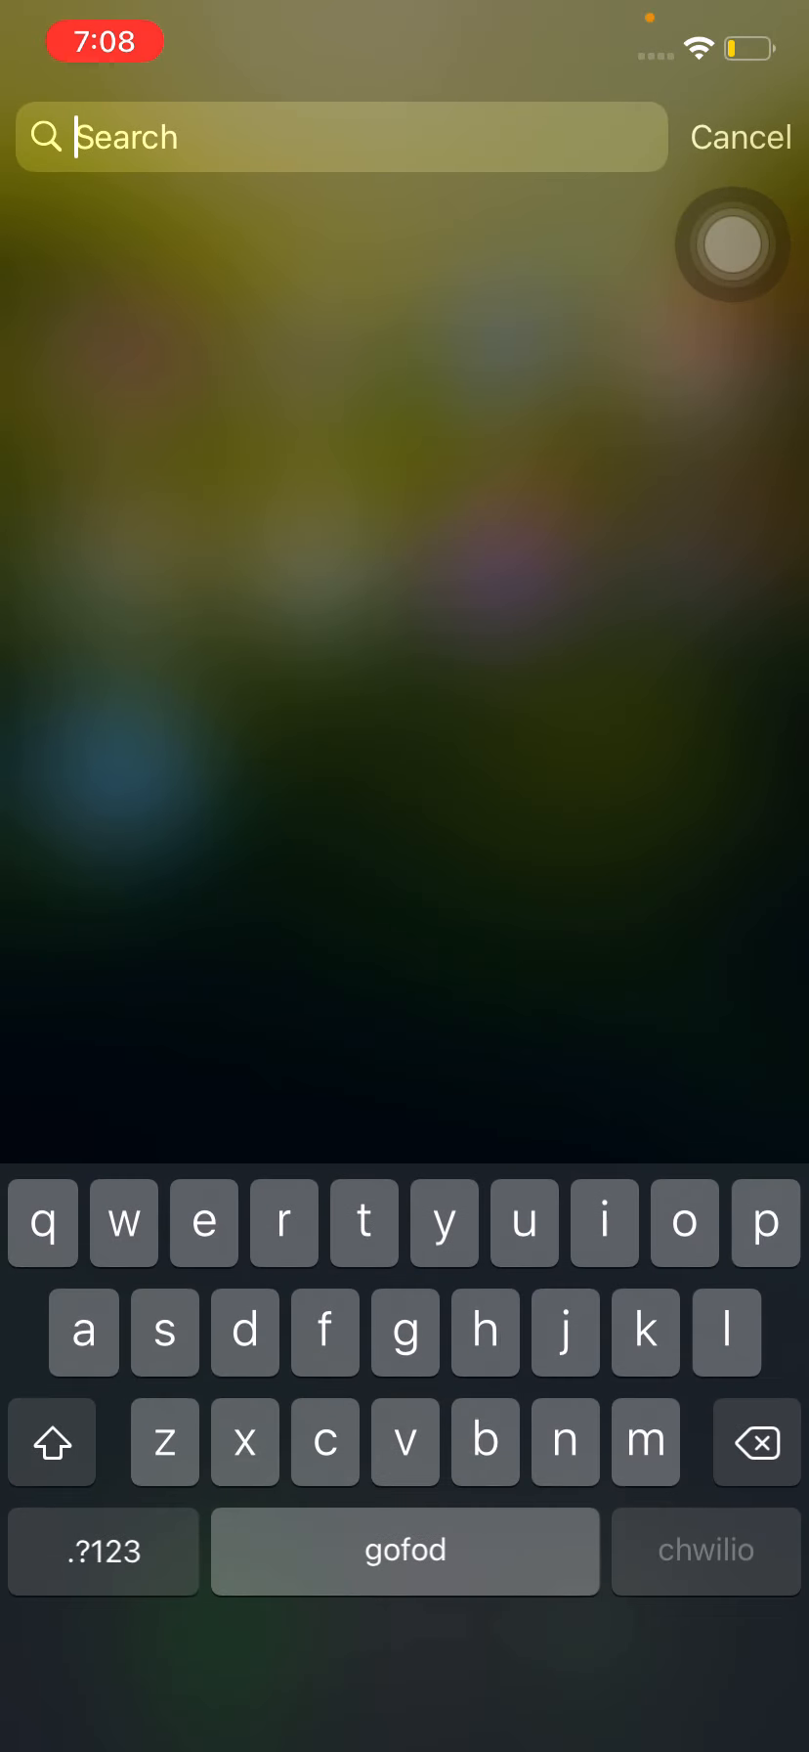
Trace xfinity.com at 96.114.14.140 and scroll its Comcast hops to Centennial
{"action": "left_click", "coordinate": [741, 135]}
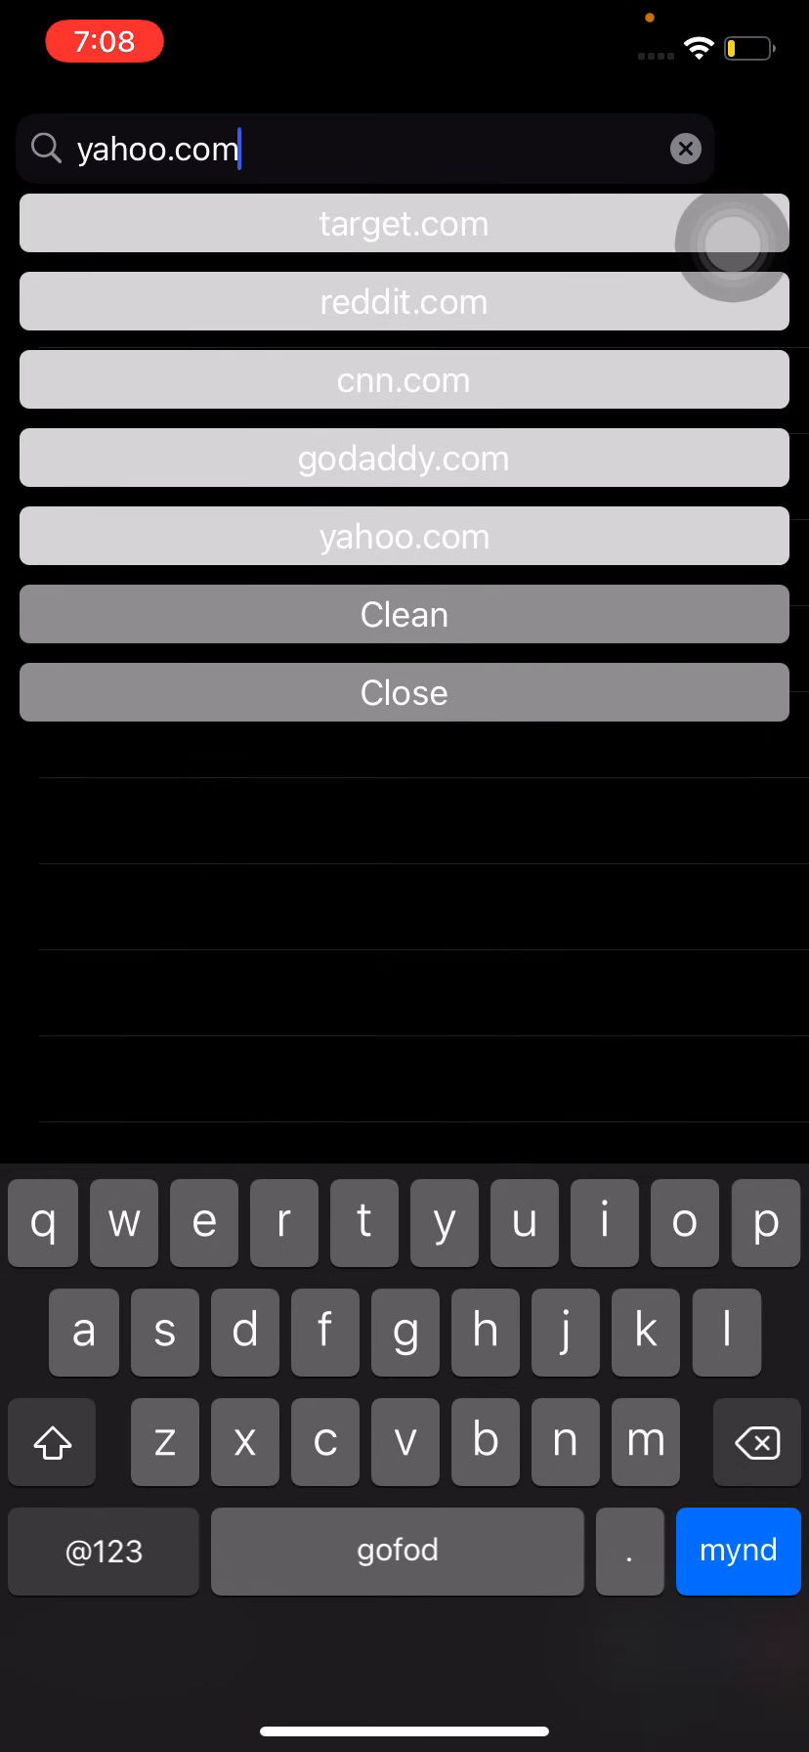
{"action": "left_click", "coordinate": [685, 148]}
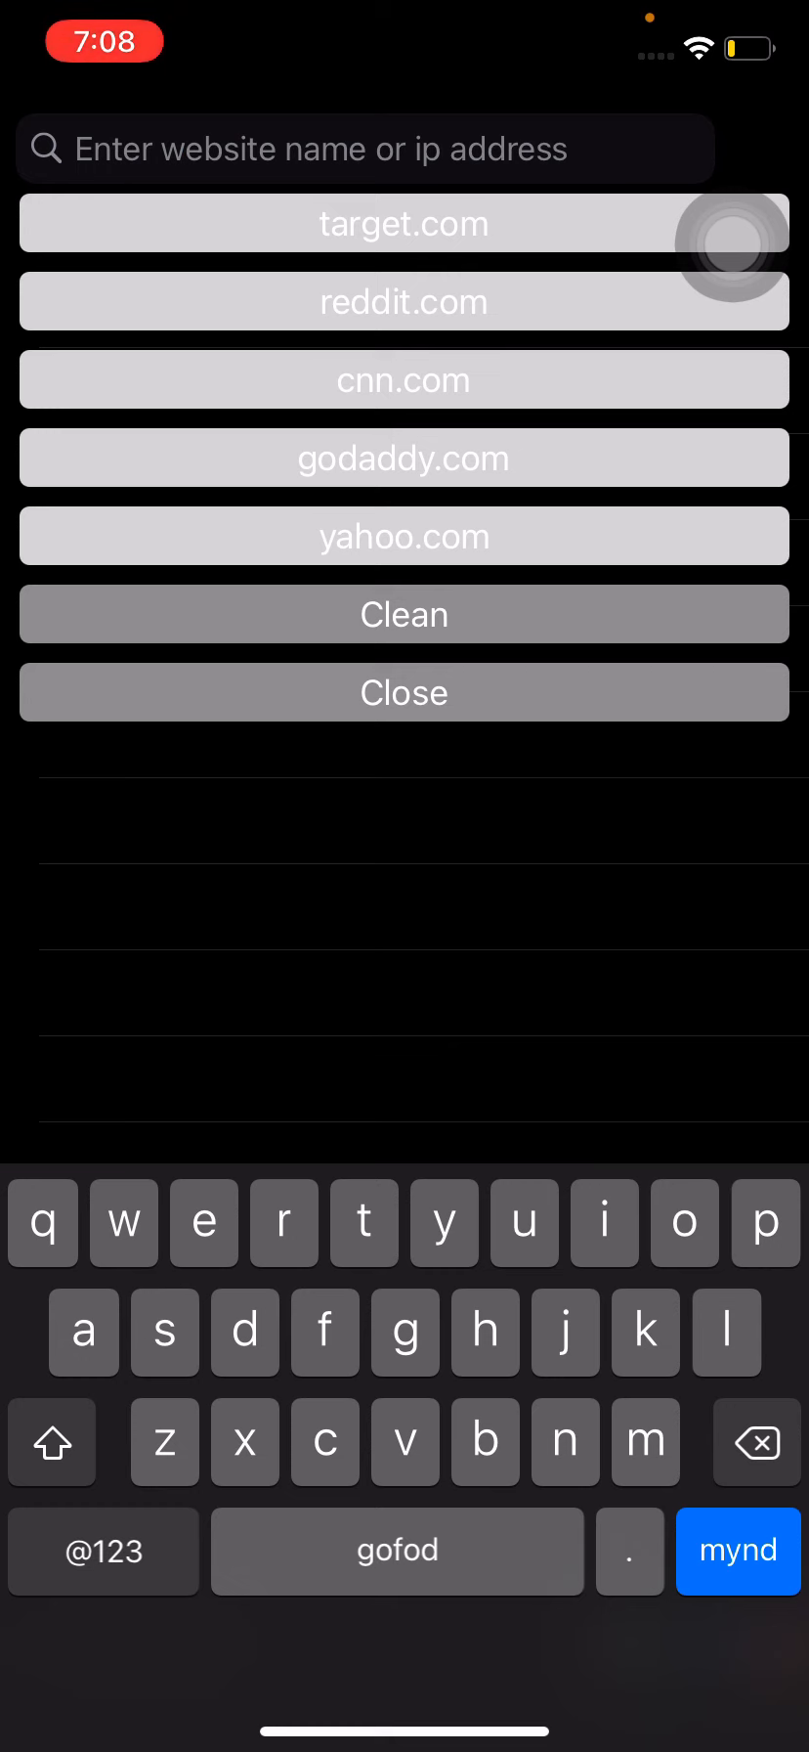
{"action": "type", "text": "x"}
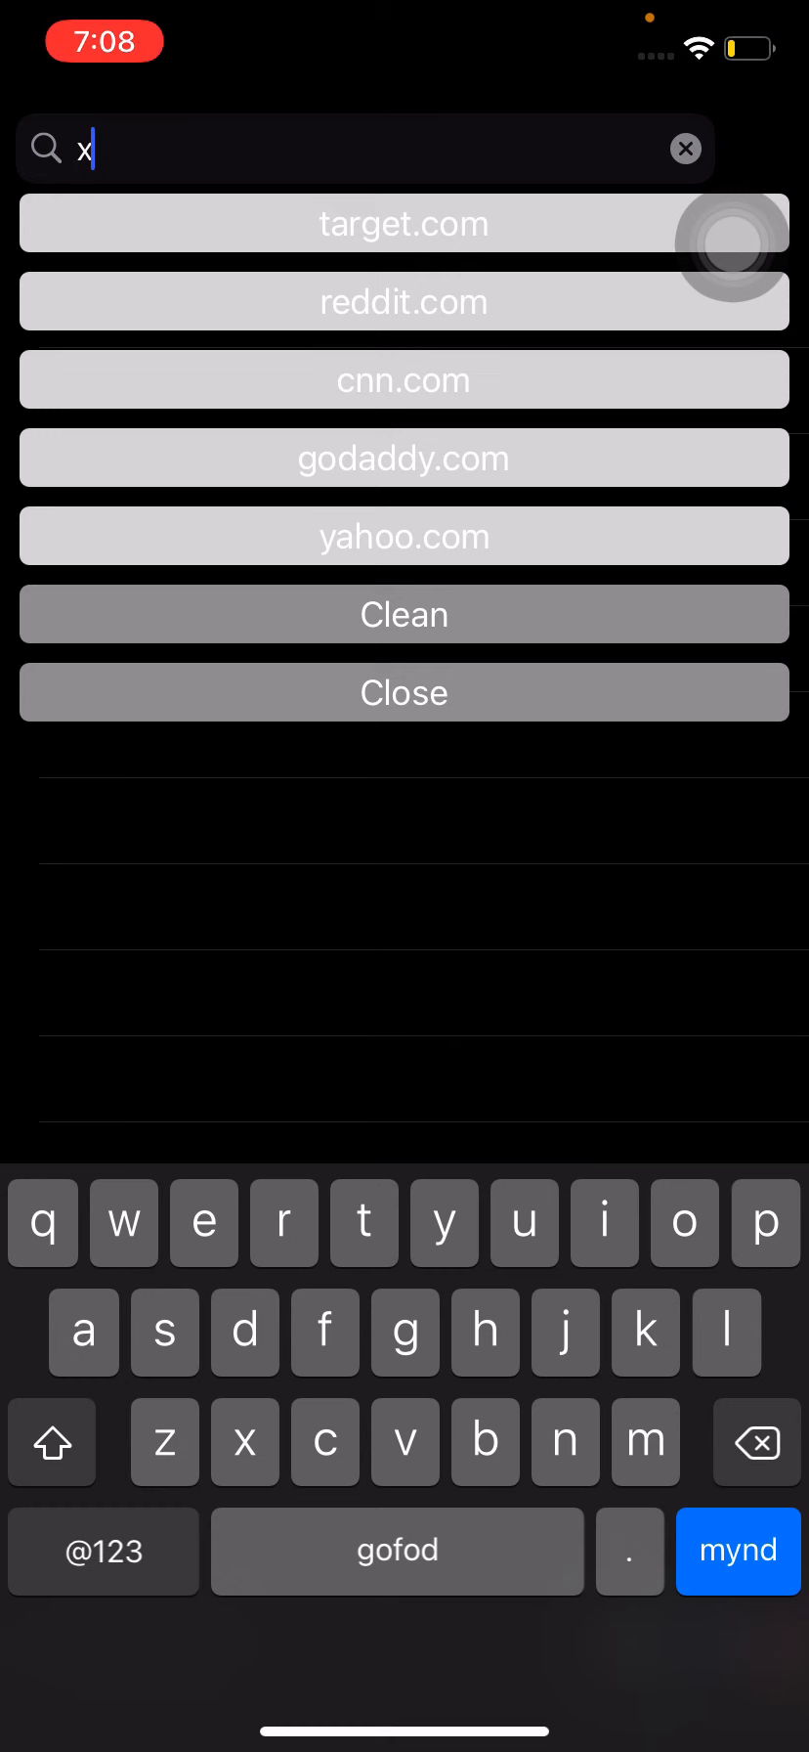
{"action": "type", "text": "finity.com"}
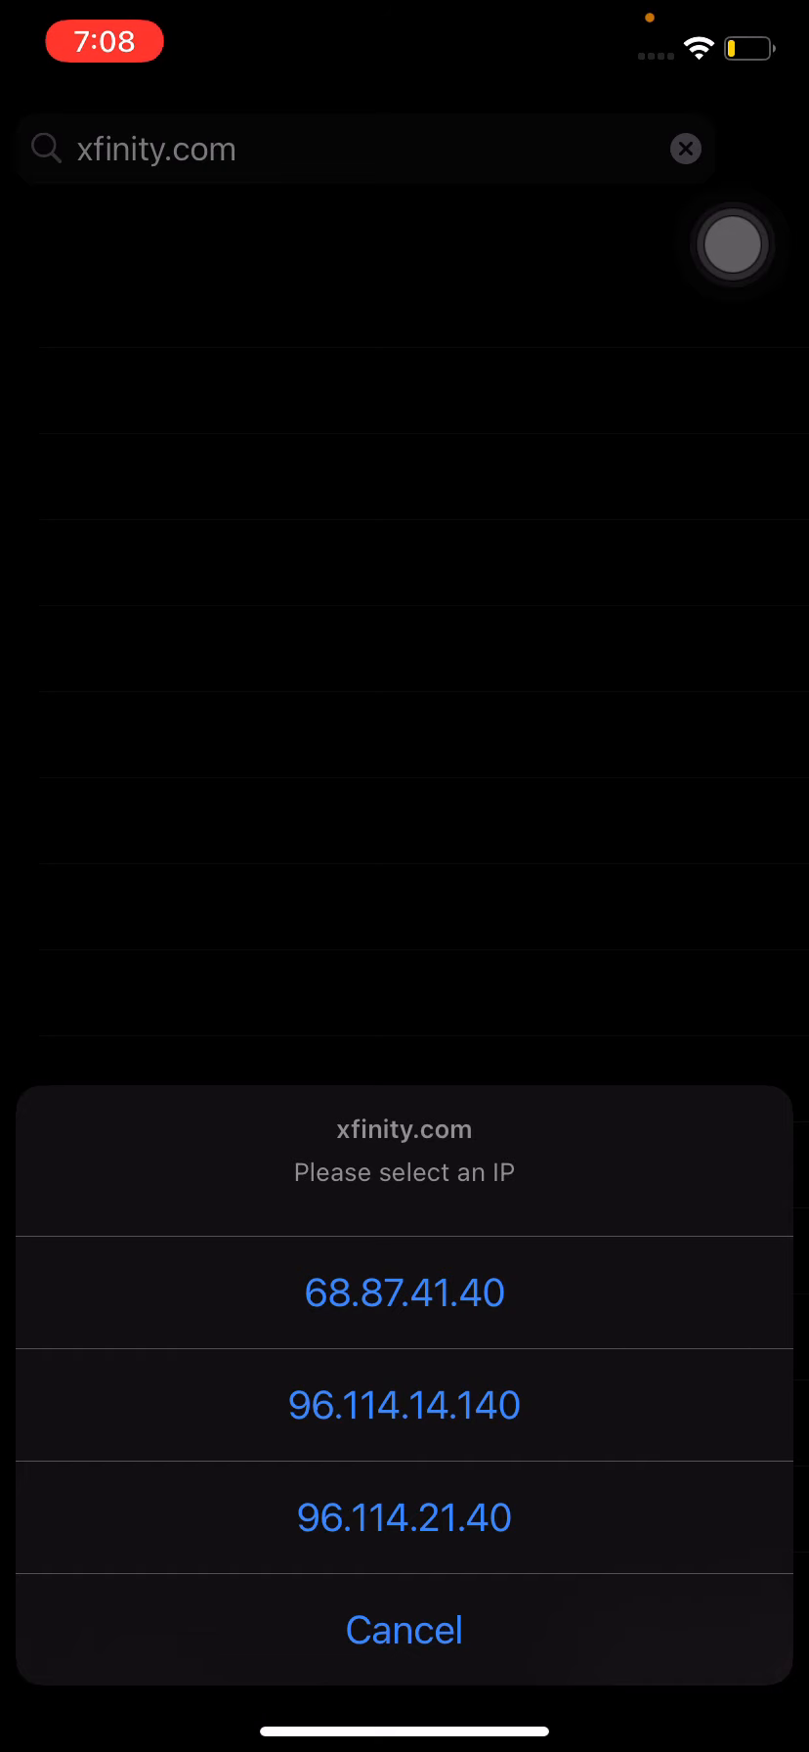
{"action": "left_click", "coordinate": [403, 1404]}
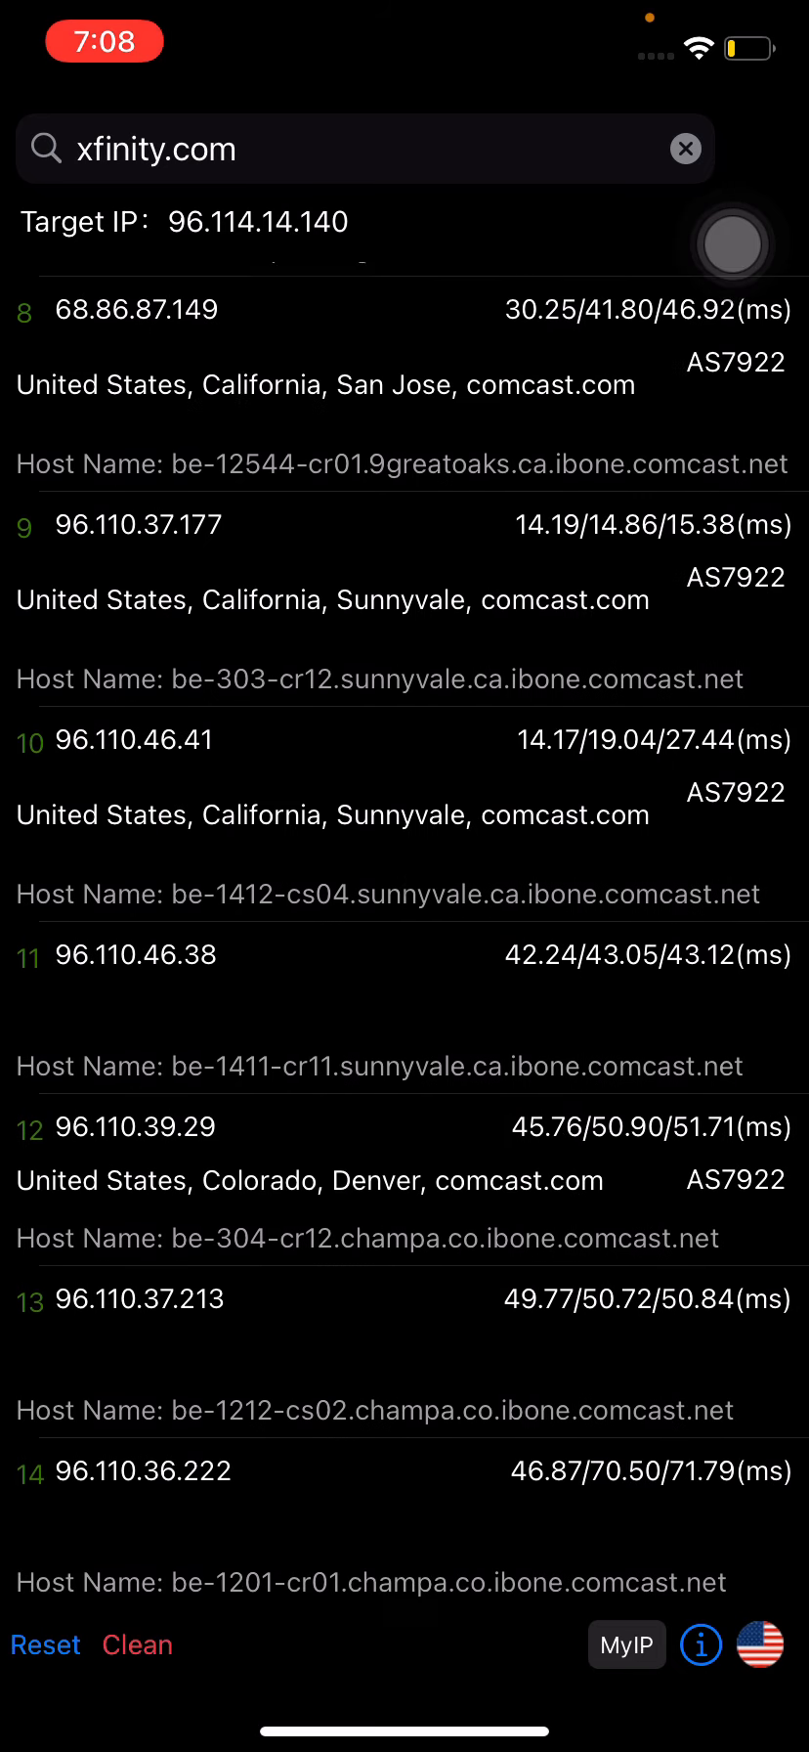
{"action": "scroll", "scroll_direction": "down", "scroll_amount": 3}
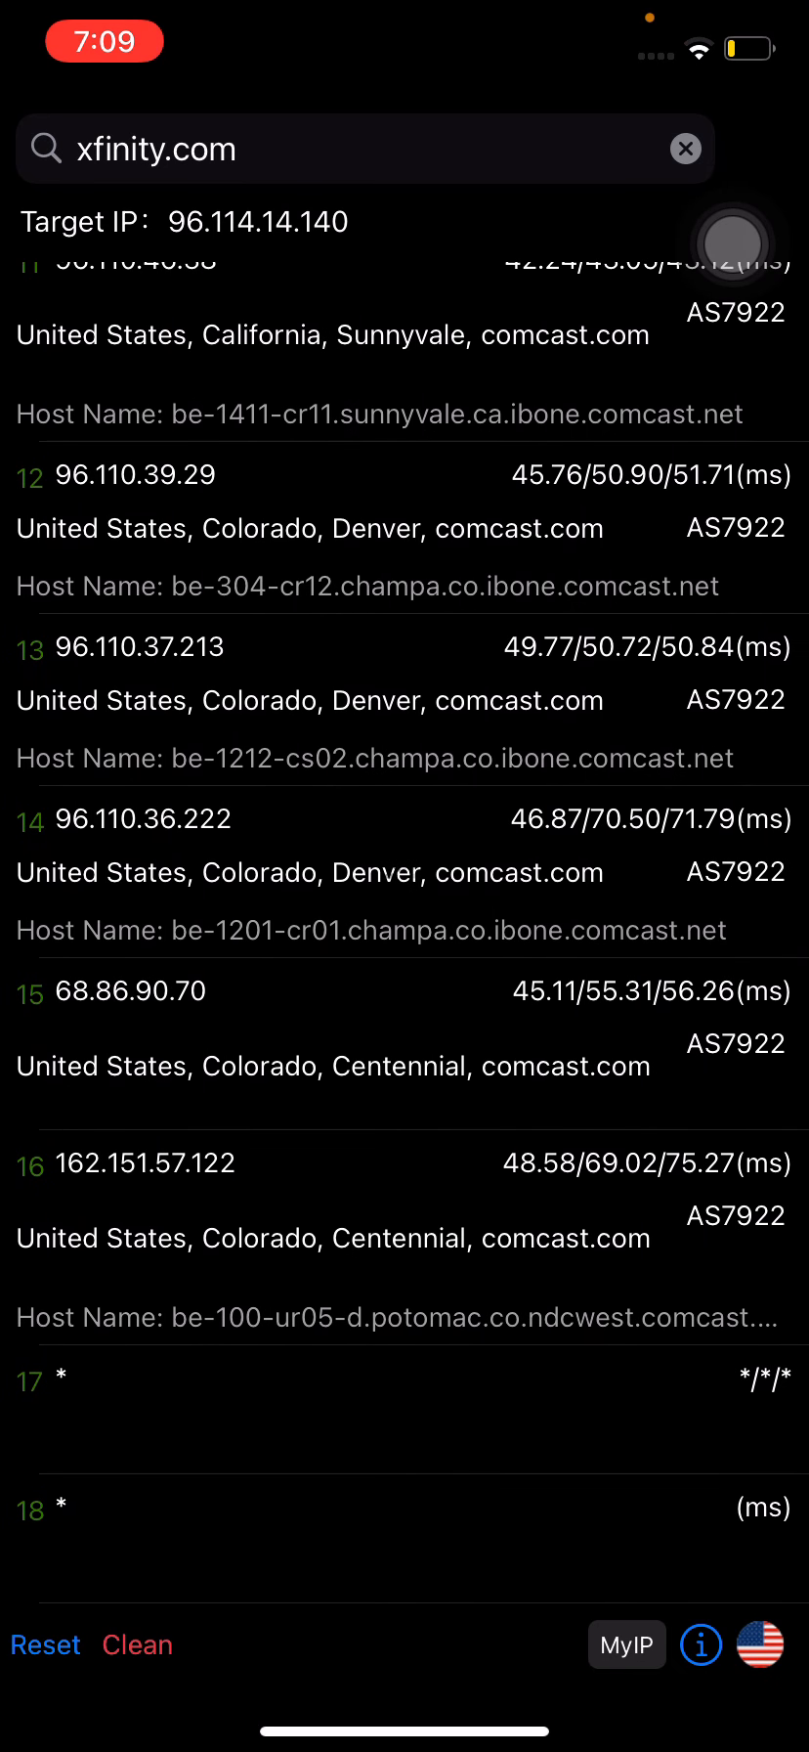
{"action": "scroll", "scroll_direction": "up", "scroll_amount": 3}
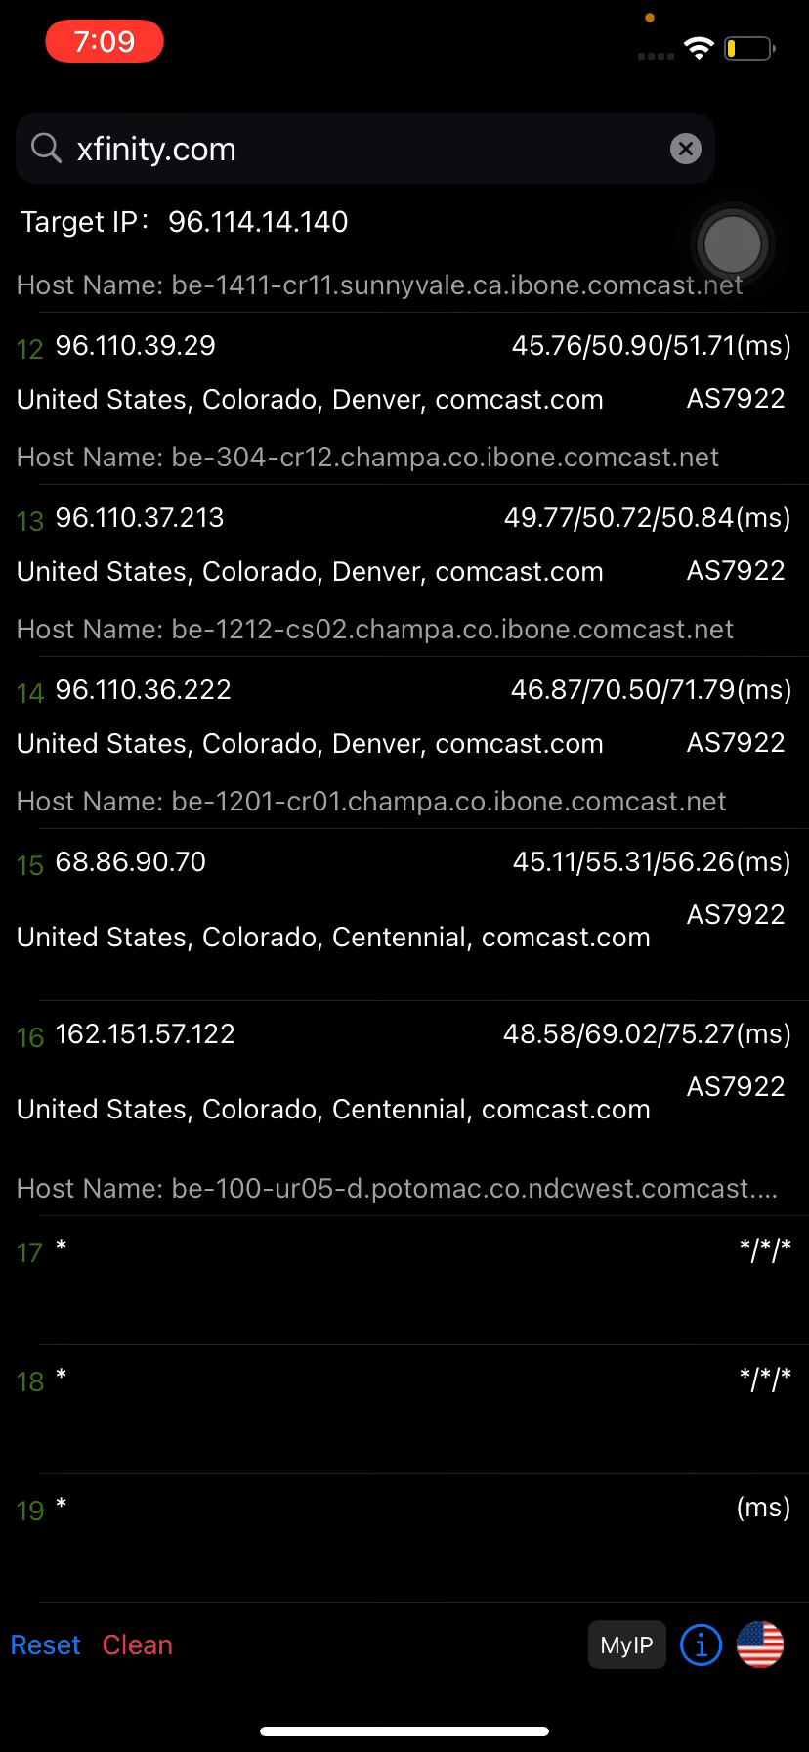
{"action": "scroll", "scroll_direction": "up", "scroll_amount": 3}
{"action": "type", "text": "charter.net"}
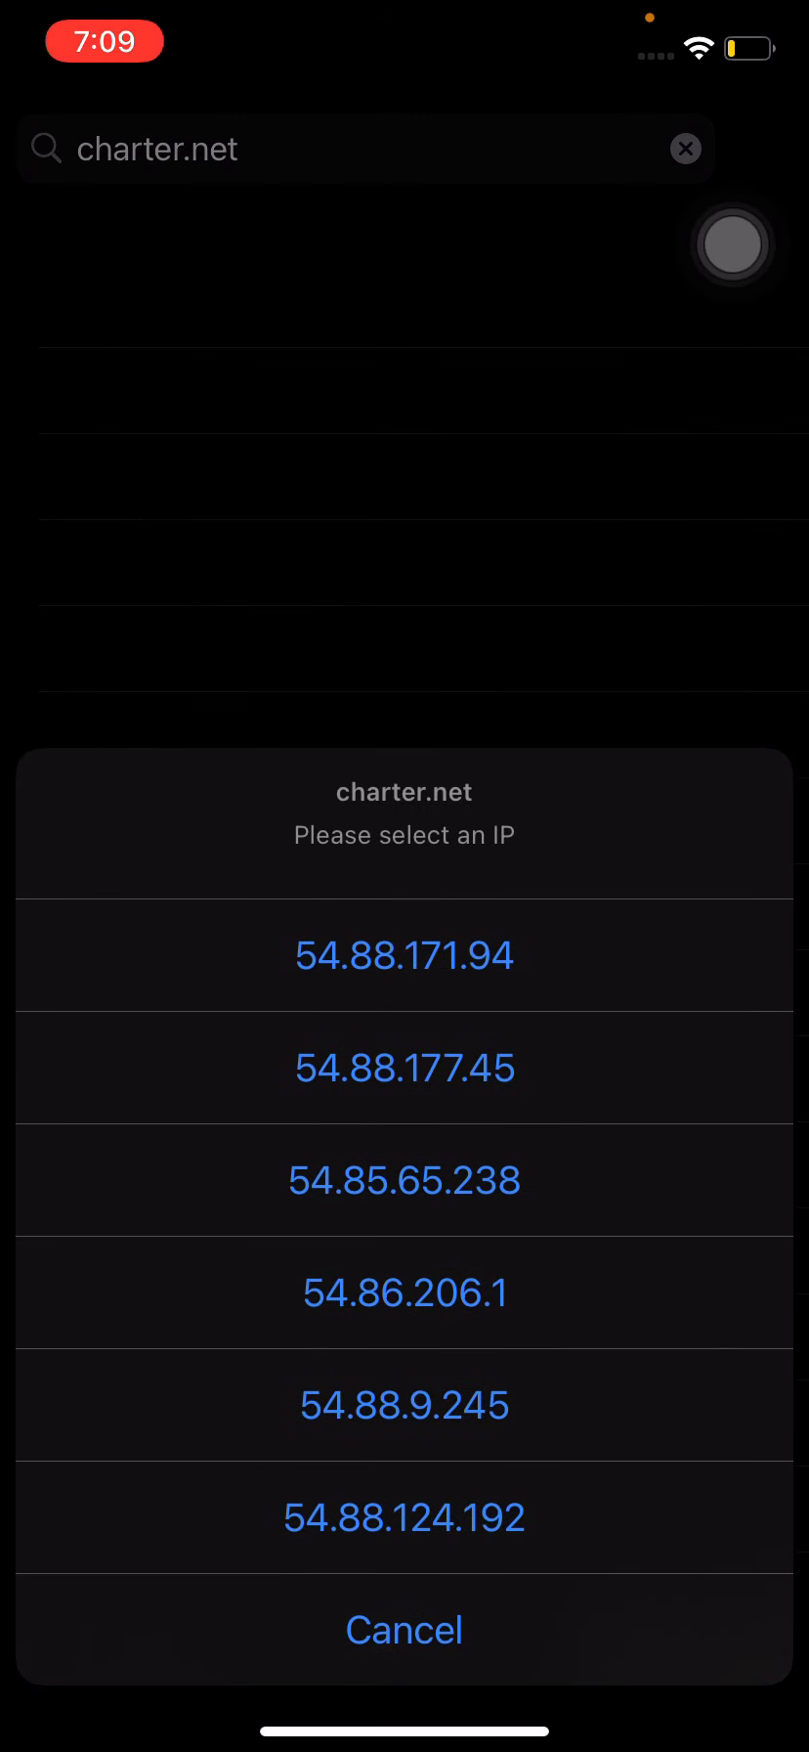
Trace charter.net at 54.88.9.245, review the Ashburn hops, then clear the results
{"action": "left_click", "coordinate": [404, 1406]}
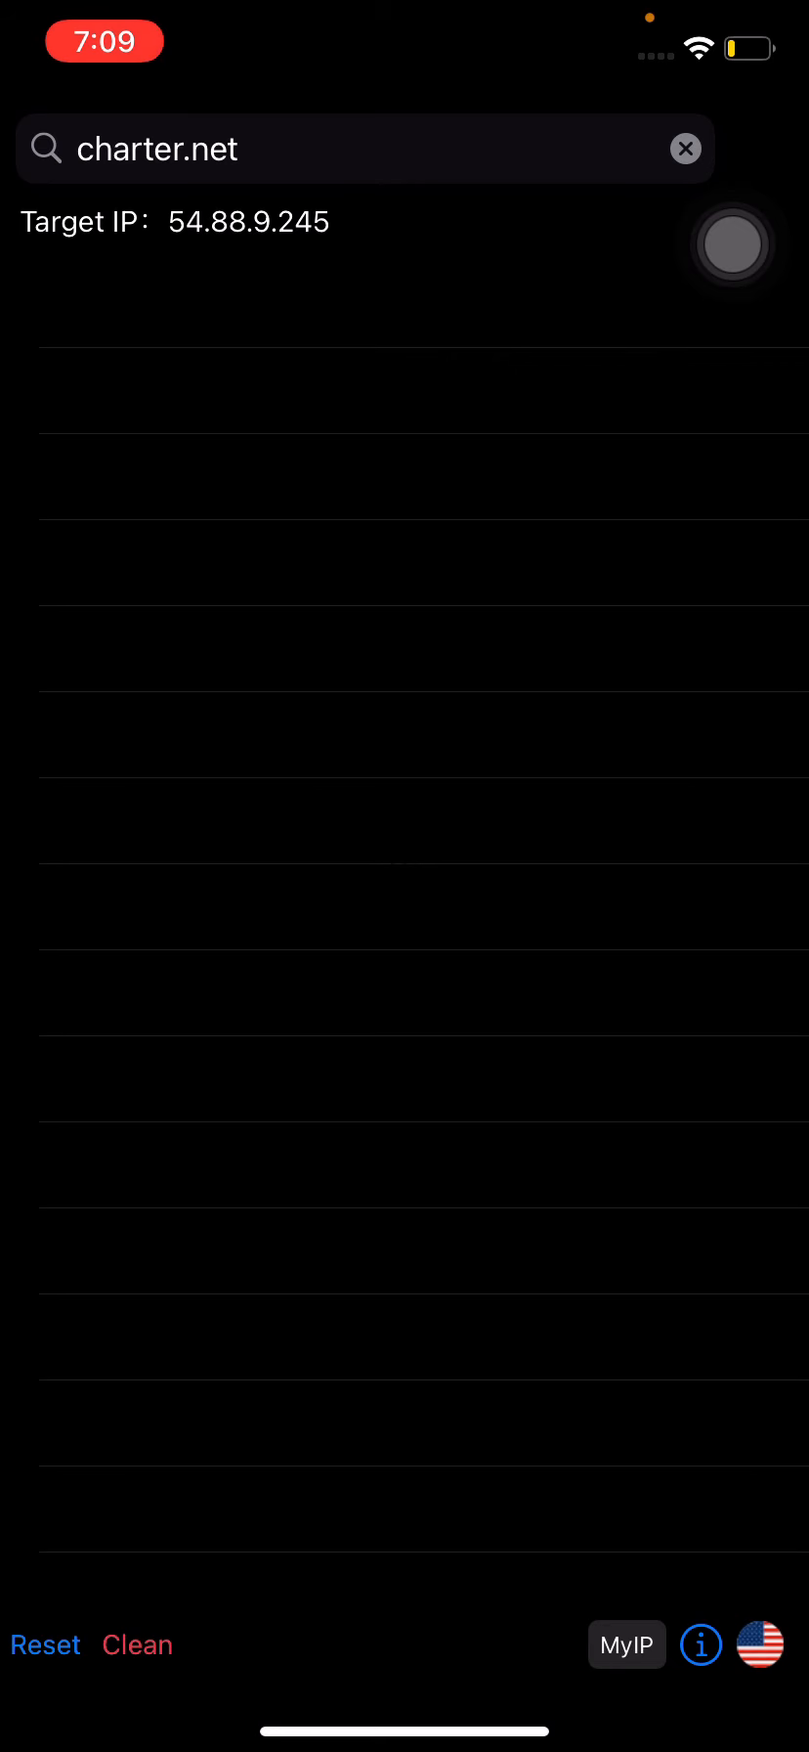
{"action": "left_click", "coordinate": [732, 243]}
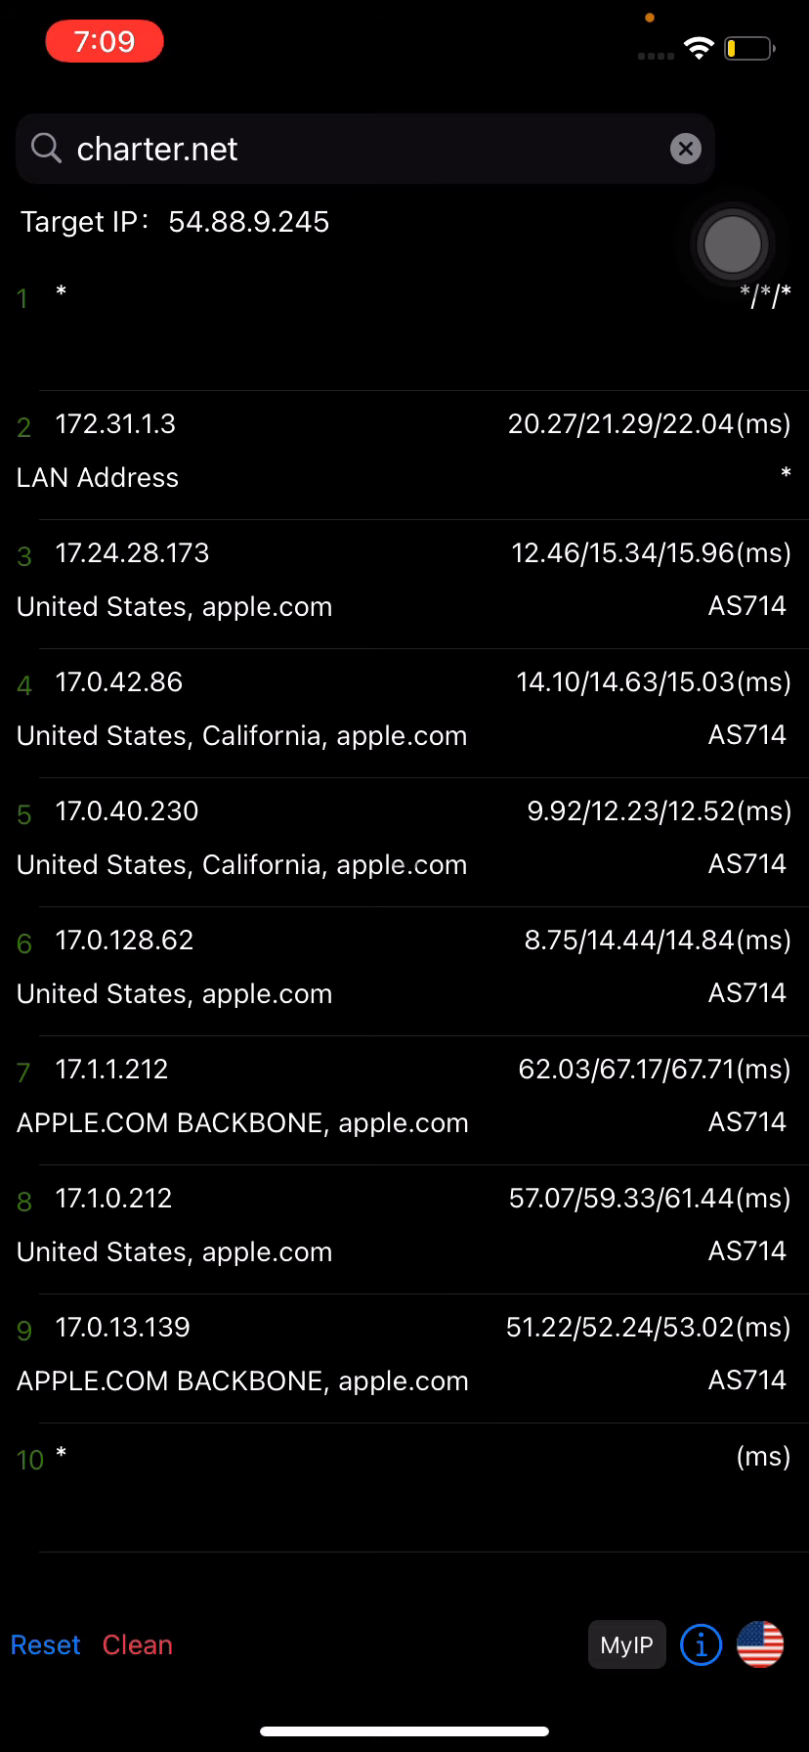
{"action": "scroll", "scroll_direction": "up", "scroll_amount": 3}
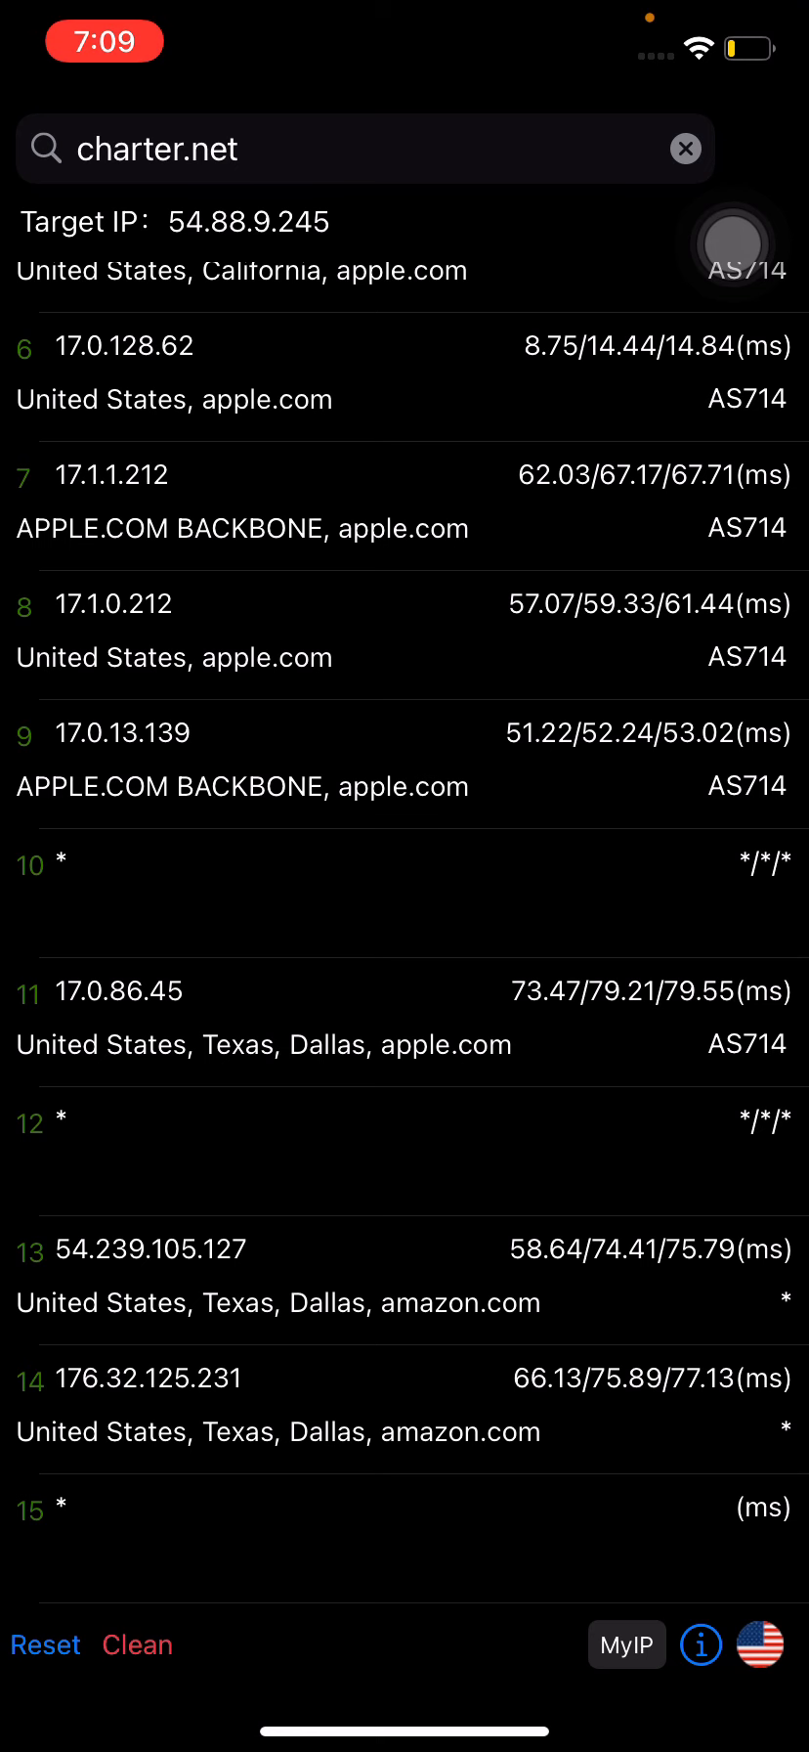
{"action": "scroll", "scroll_direction": "down", "scroll_amount": 3}
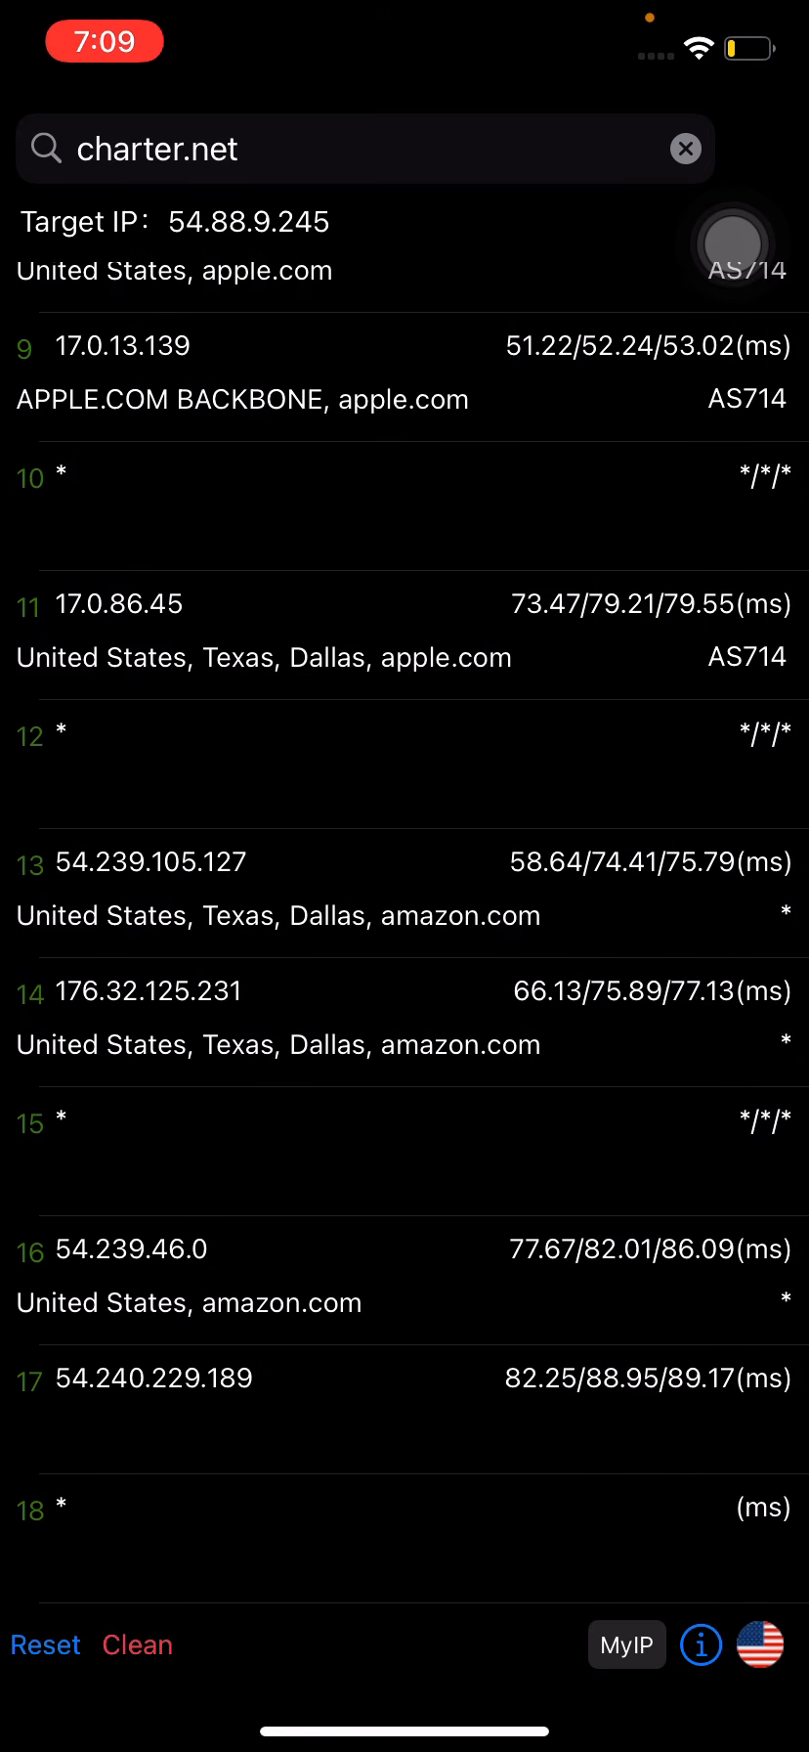
{"action": "scroll", "scroll_direction": "up", "scroll_amount": 3}
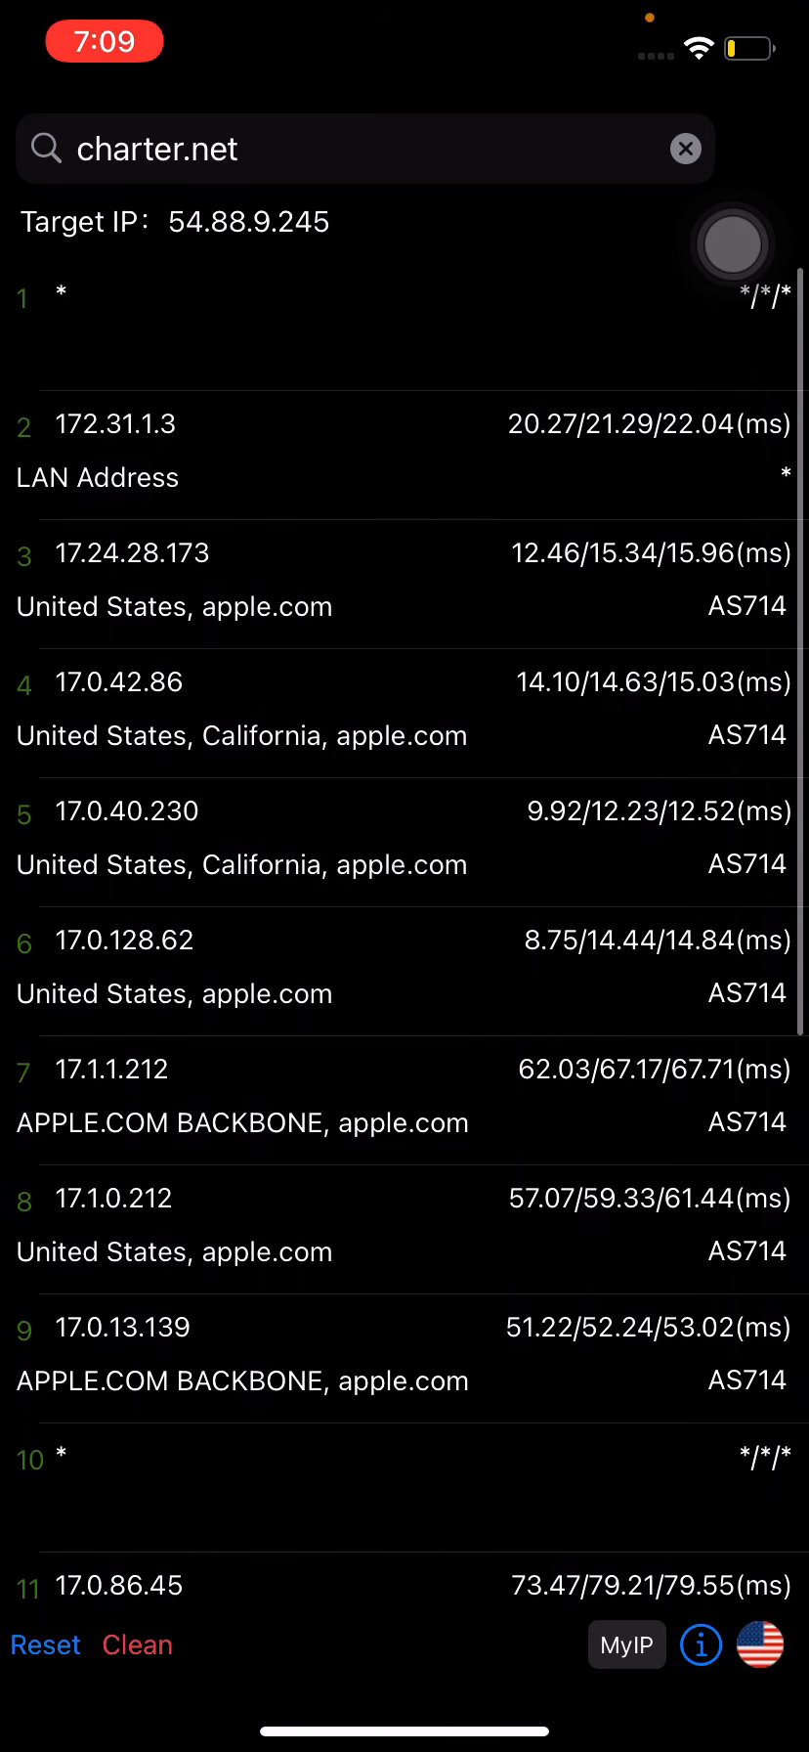
{"action": "scroll", "scroll_direction": "up", "scroll_amount": 3}
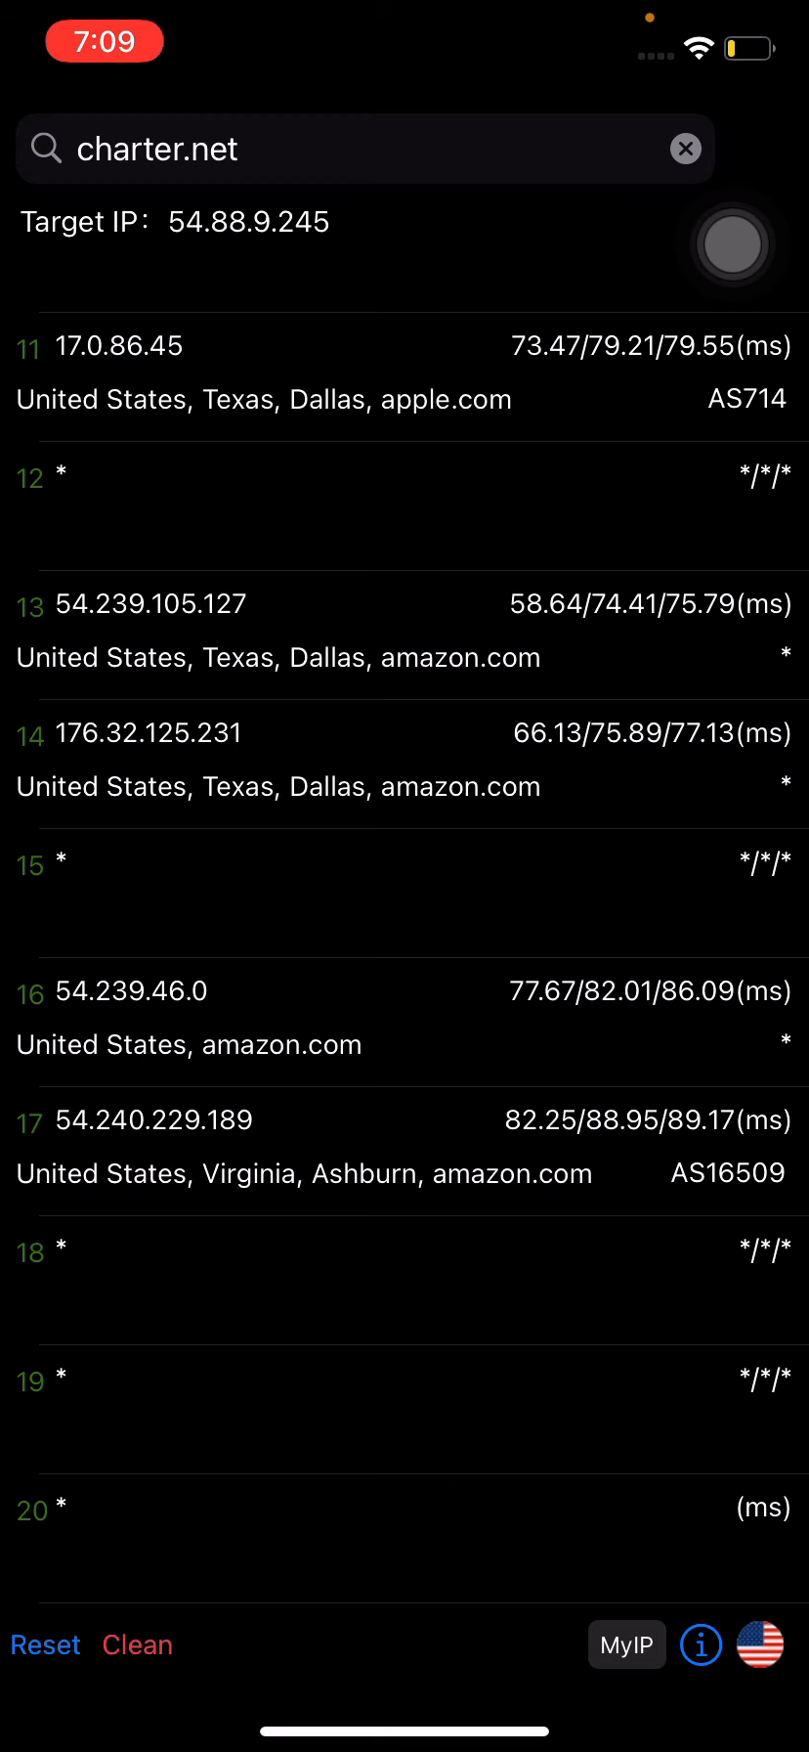
{"action": "scroll", "scroll_direction": "up", "scroll_amount": 3}
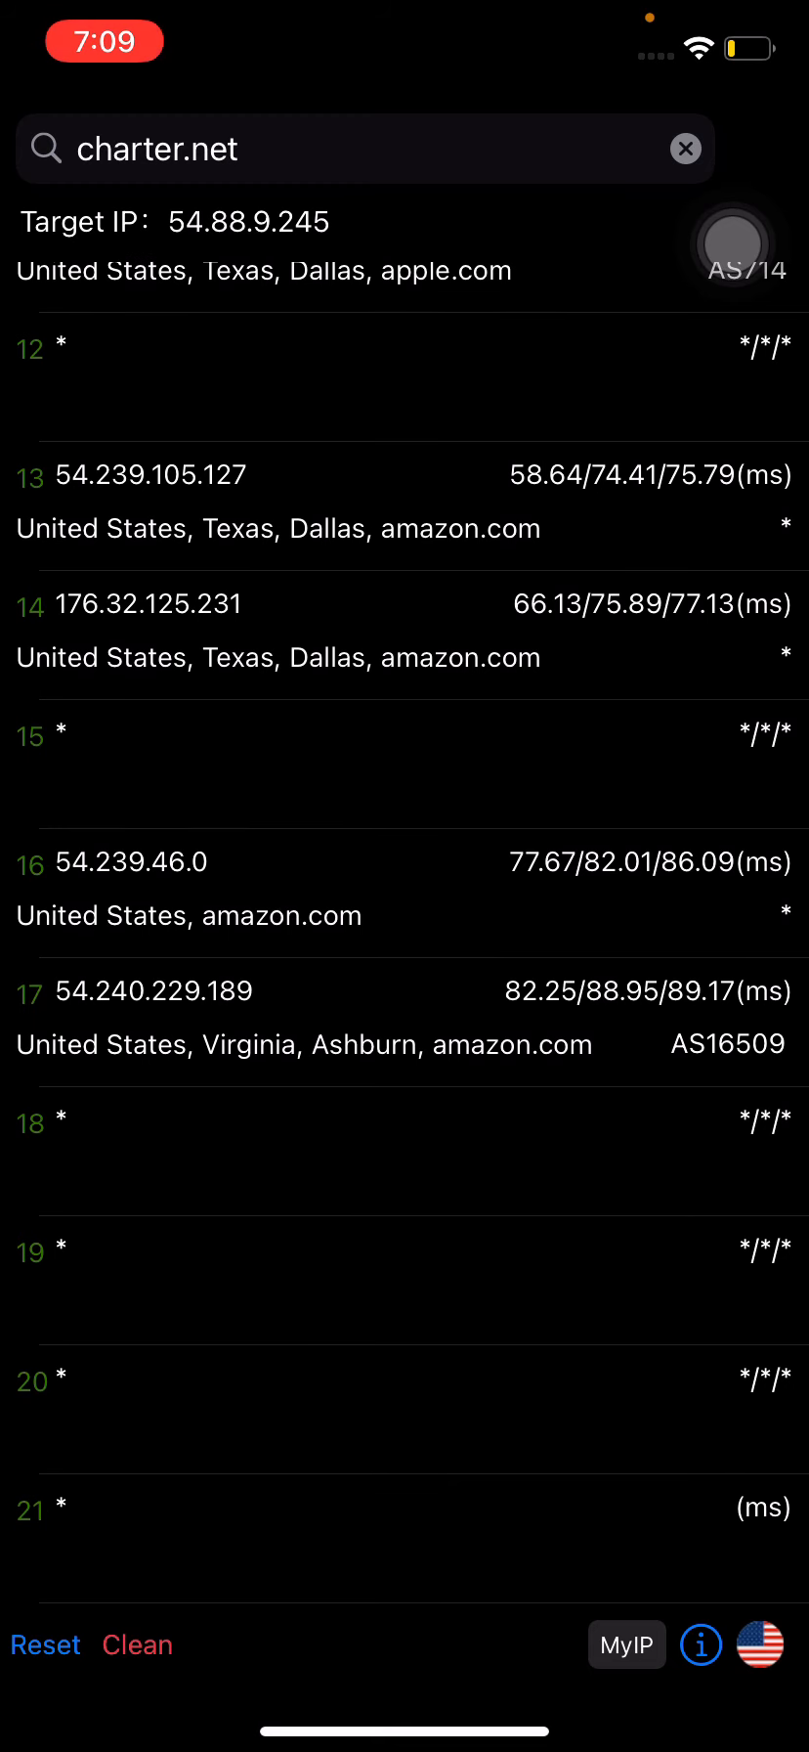
{"action": "left_click", "coordinate": [45, 1645]}
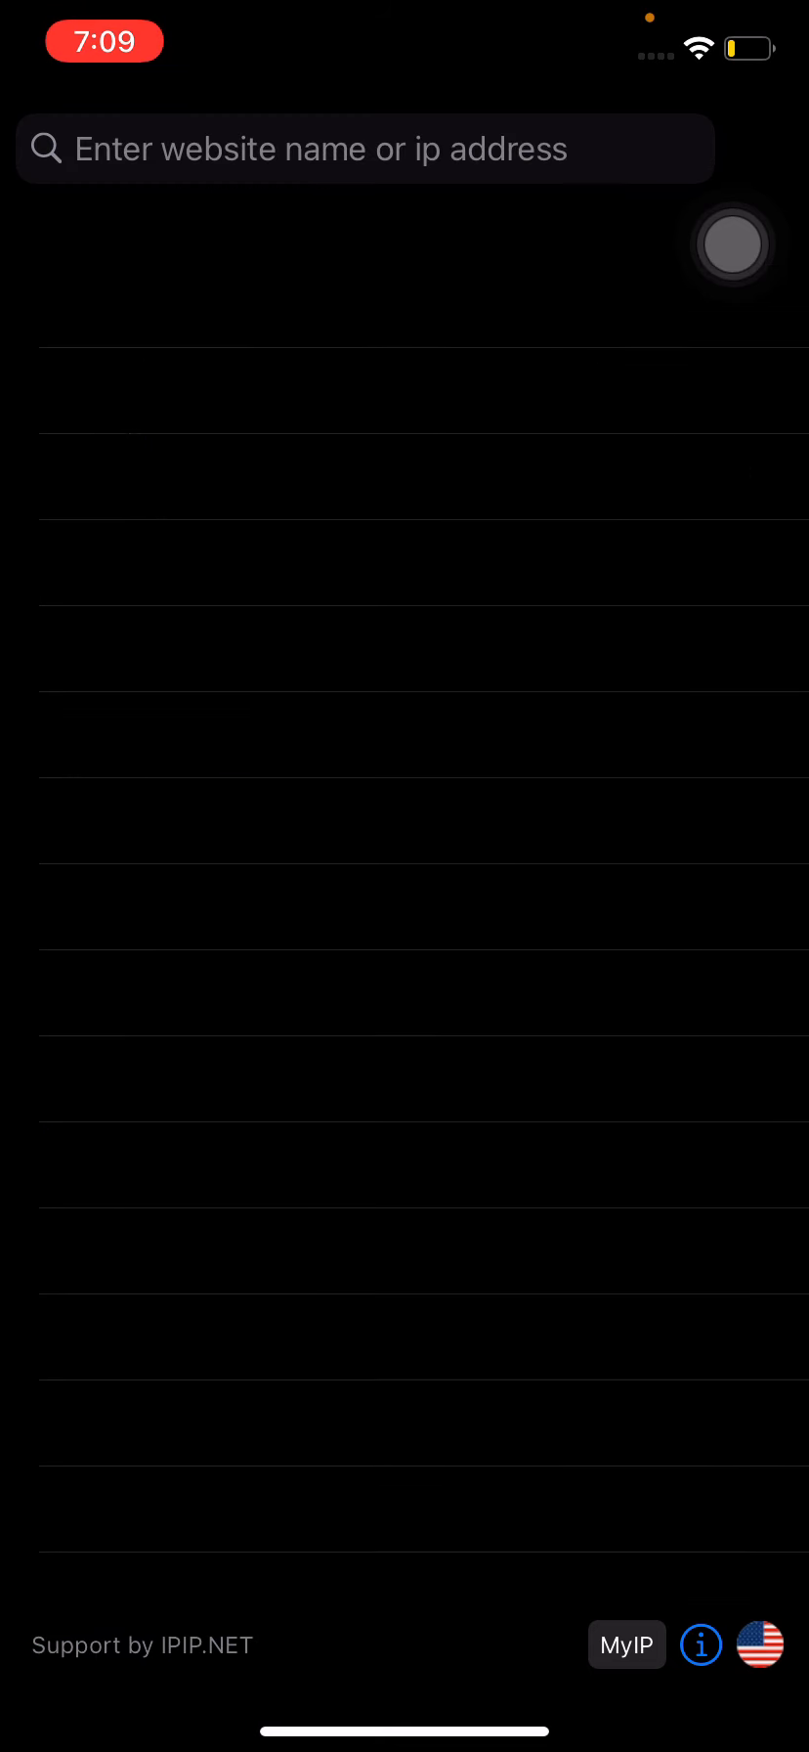
Trace apple.com at 17.142.160.59 and scroll its hops to Prineville, Oregon
{"action": "left_click", "coordinate": [364, 149]}
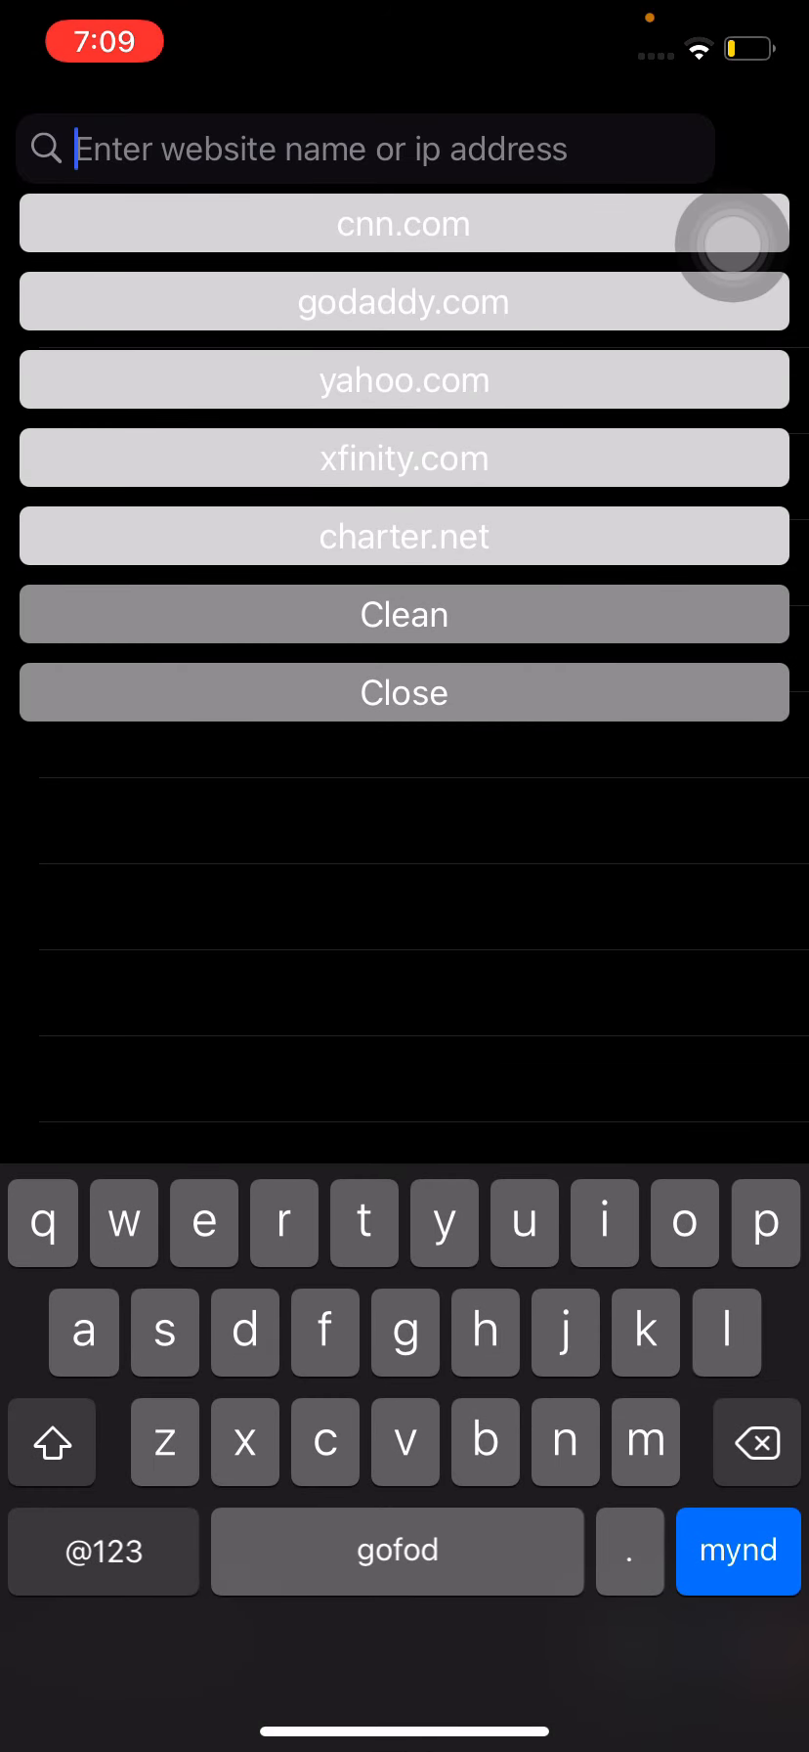
{"action": "type", "text": "apple.com"}
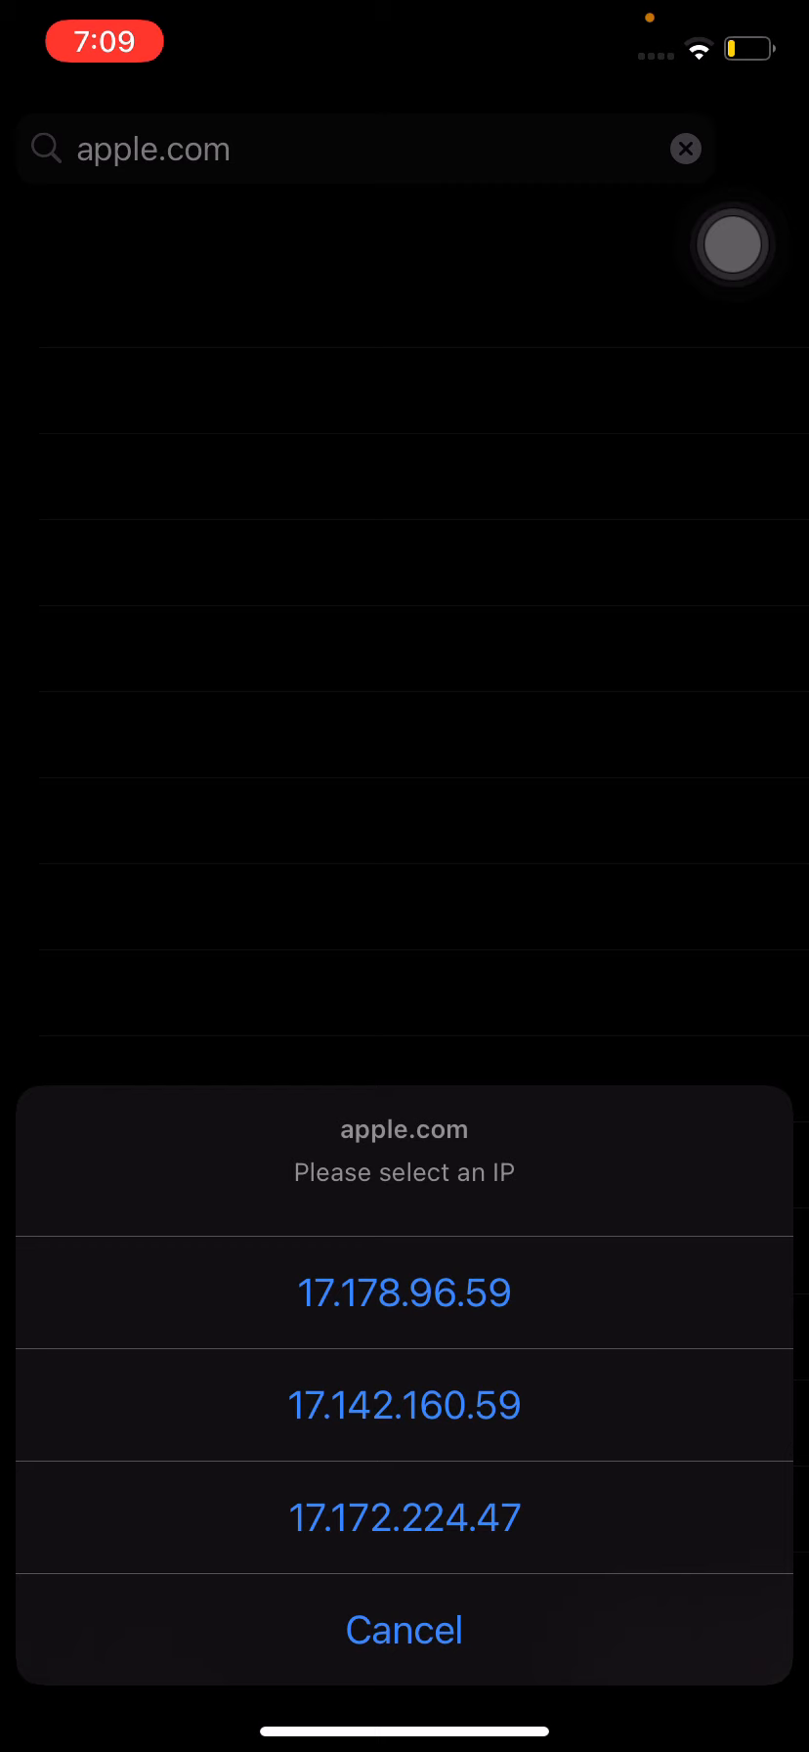
{"action": "left_click", "coordinate": [404, 1292]}
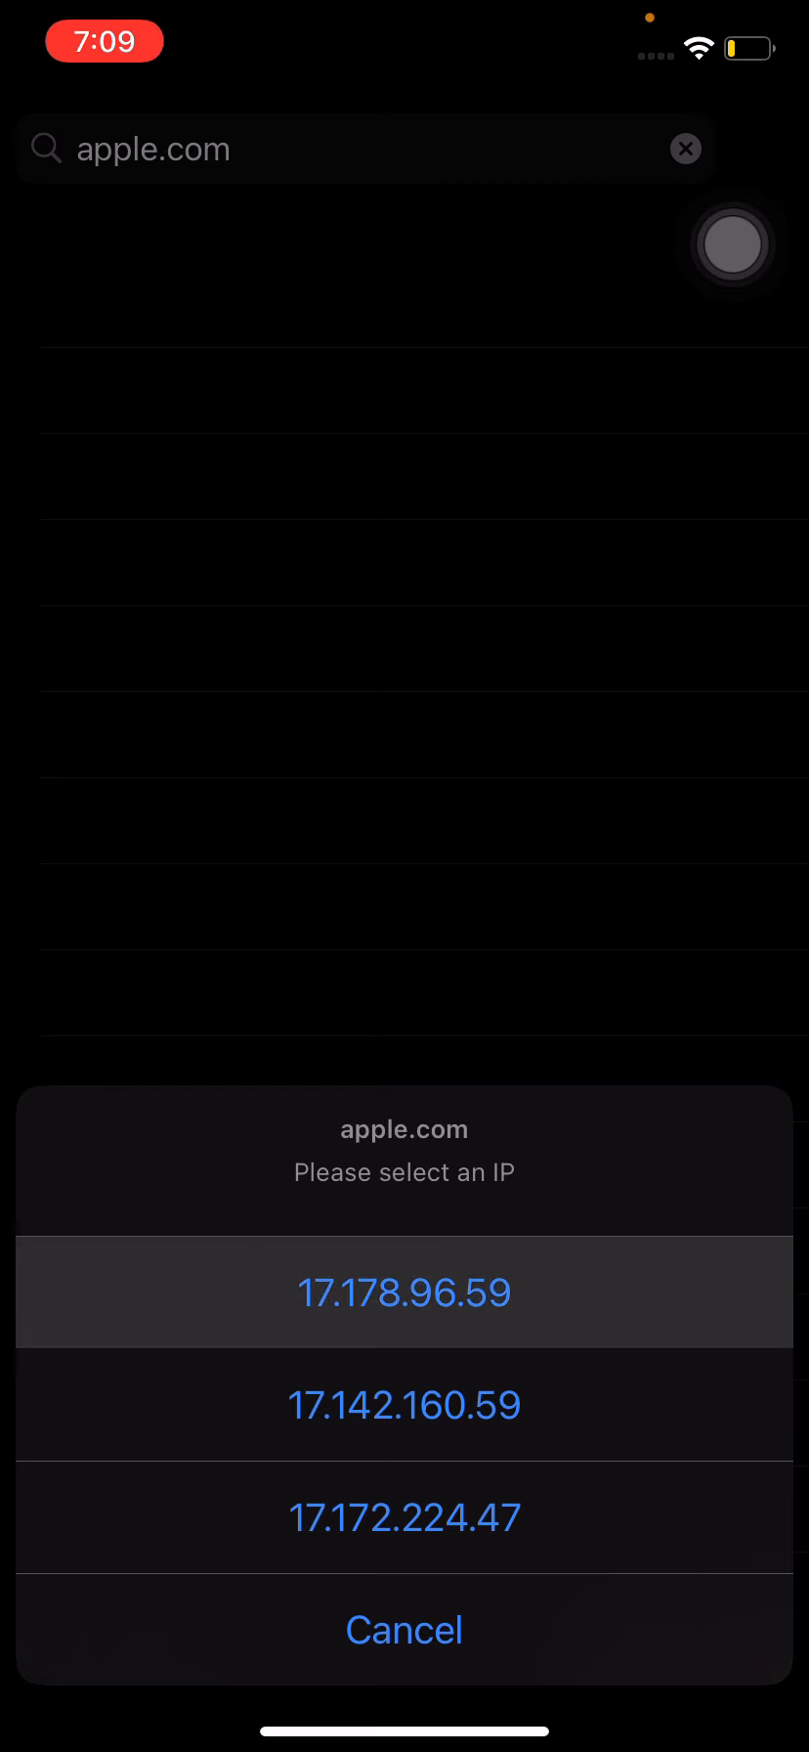
{"action": "left_click", "coordinate": [404, 1406]}
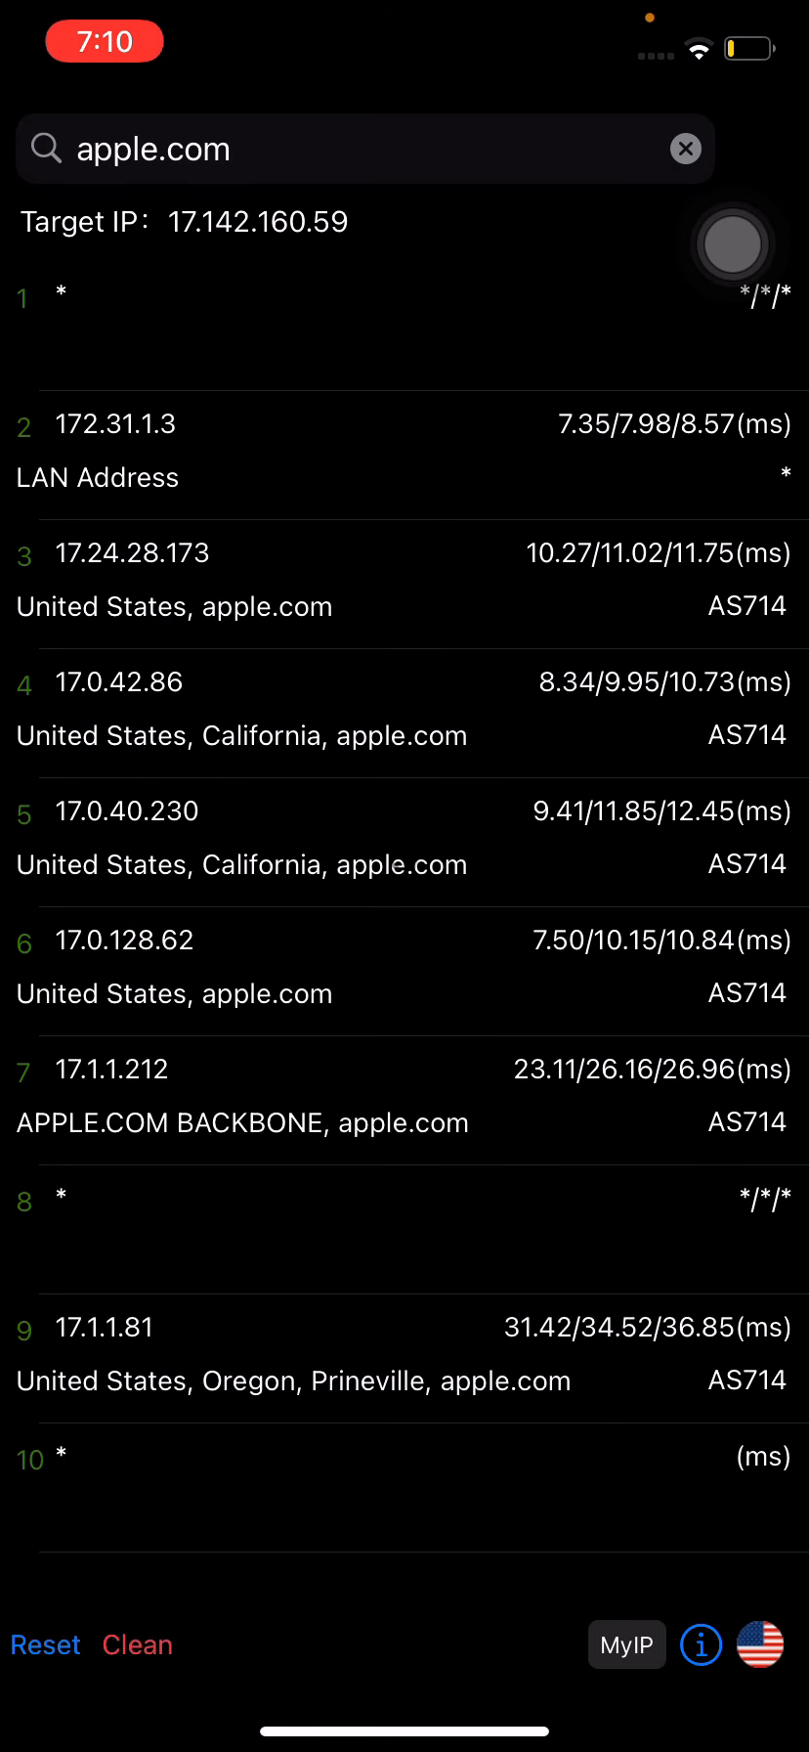
{"action": "scroll", "scroll_direction": "up", "scroll_amount": 3}
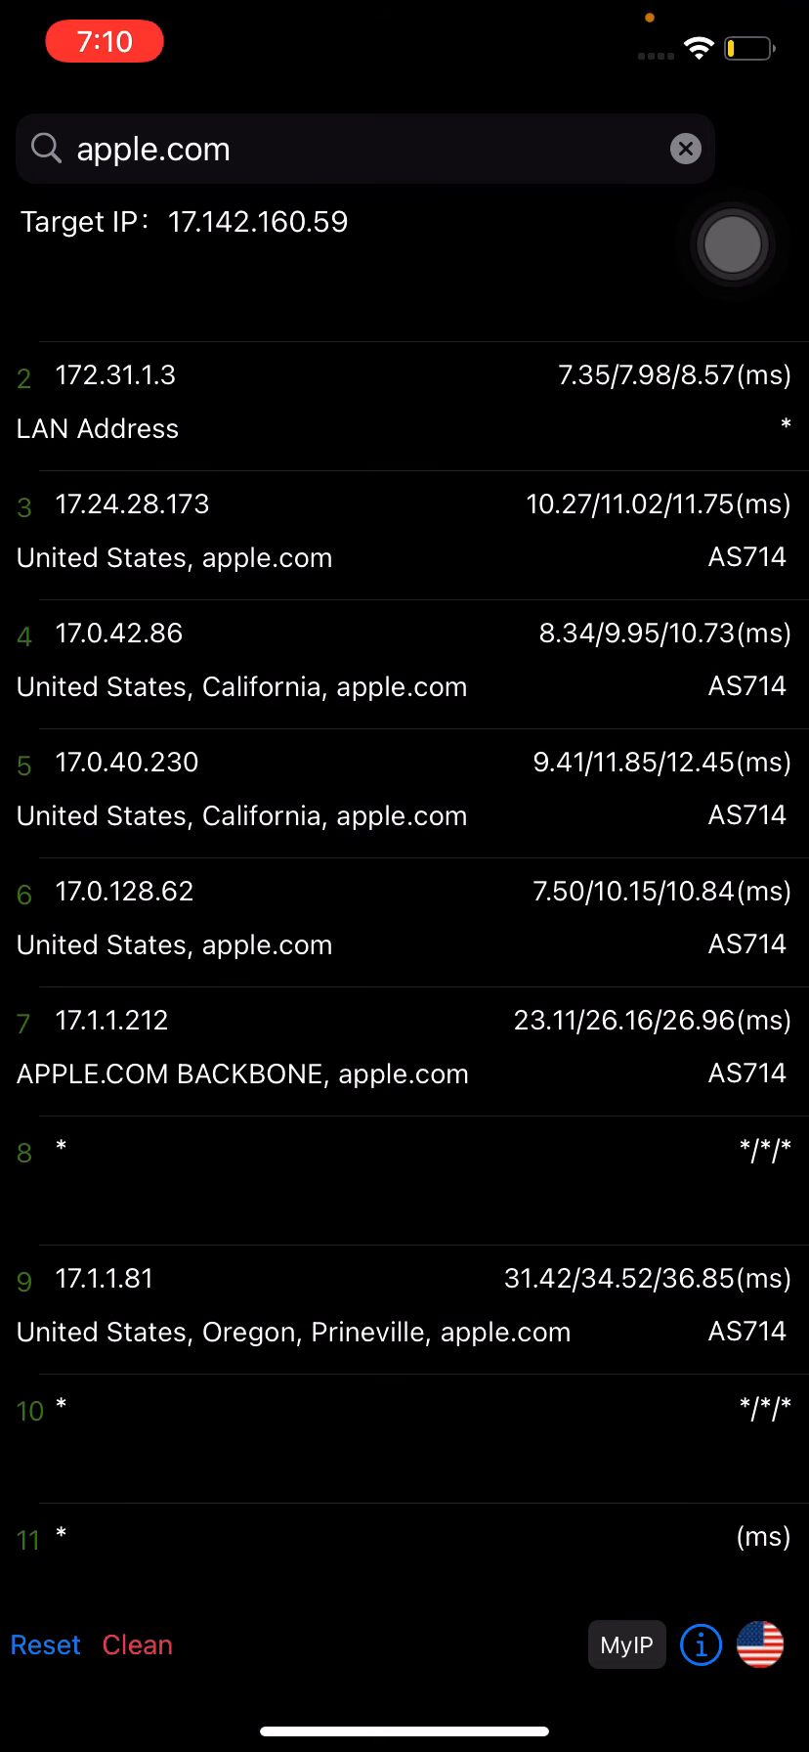
{"action": "scroll", "scroll_direction": "up", "scroll_amount": 3}
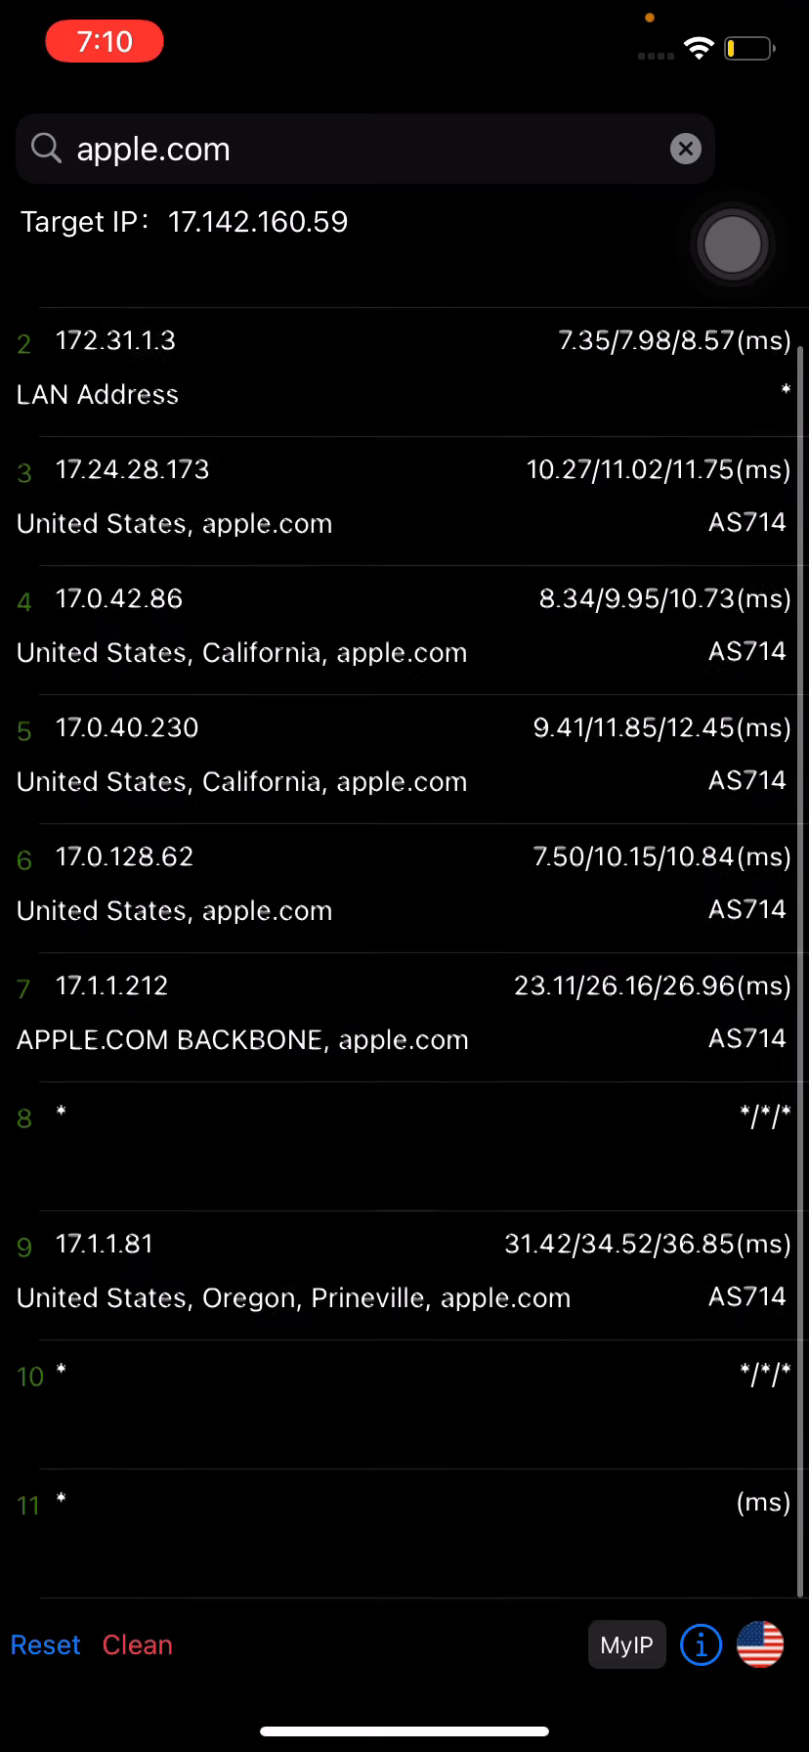
{"action": "scroll", "scroll_direction": "up", "scroll_amount": 3}
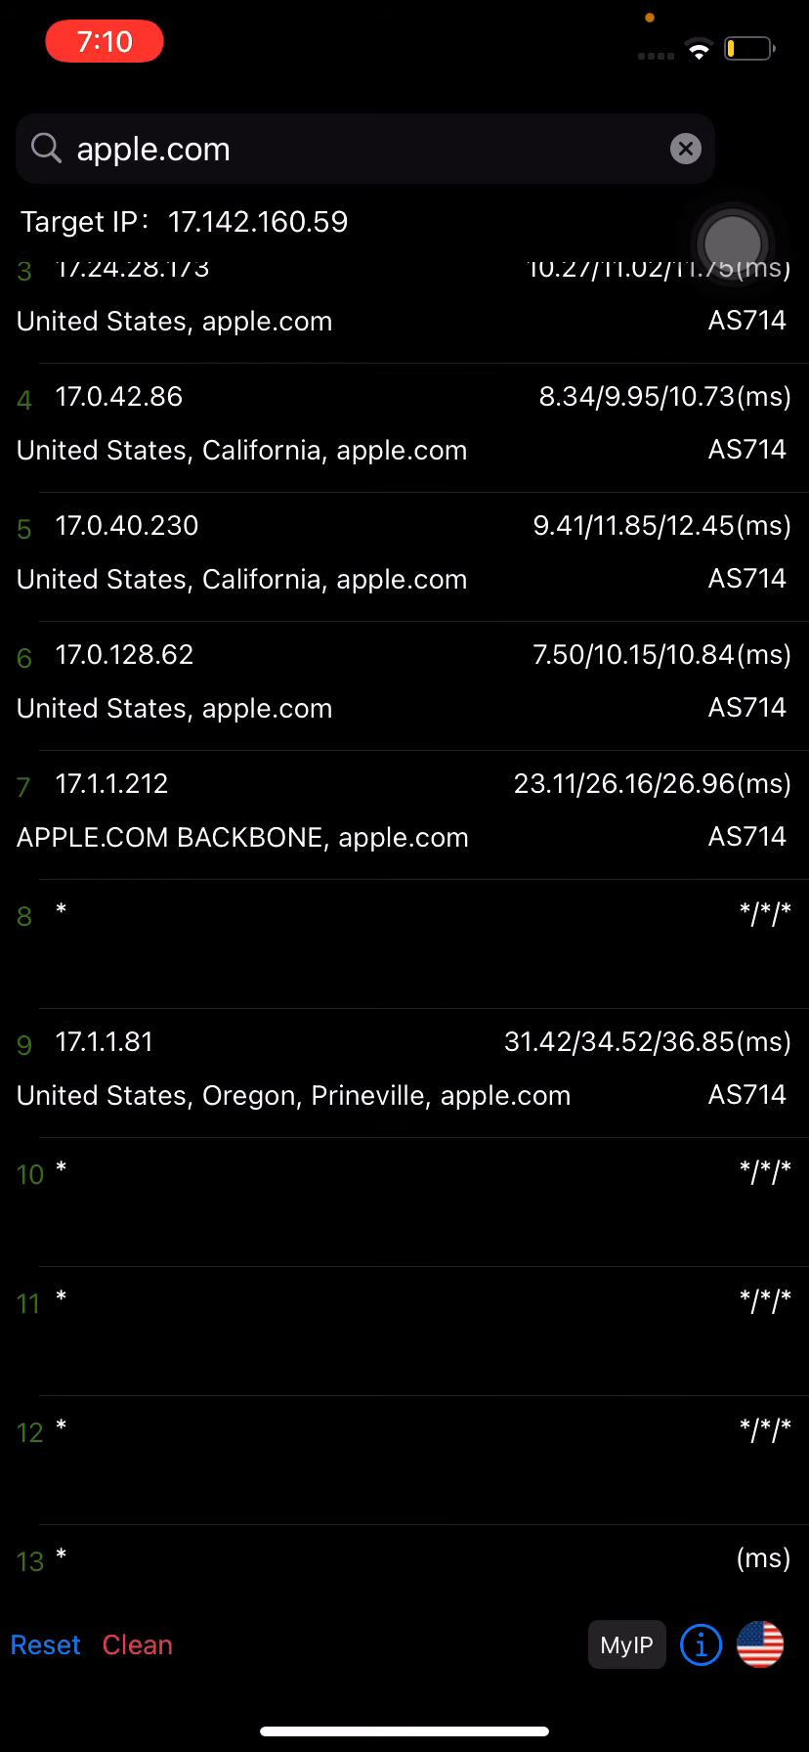
{"action": "scroll", "scroll_direction": "up", "scroll_amount": 3}
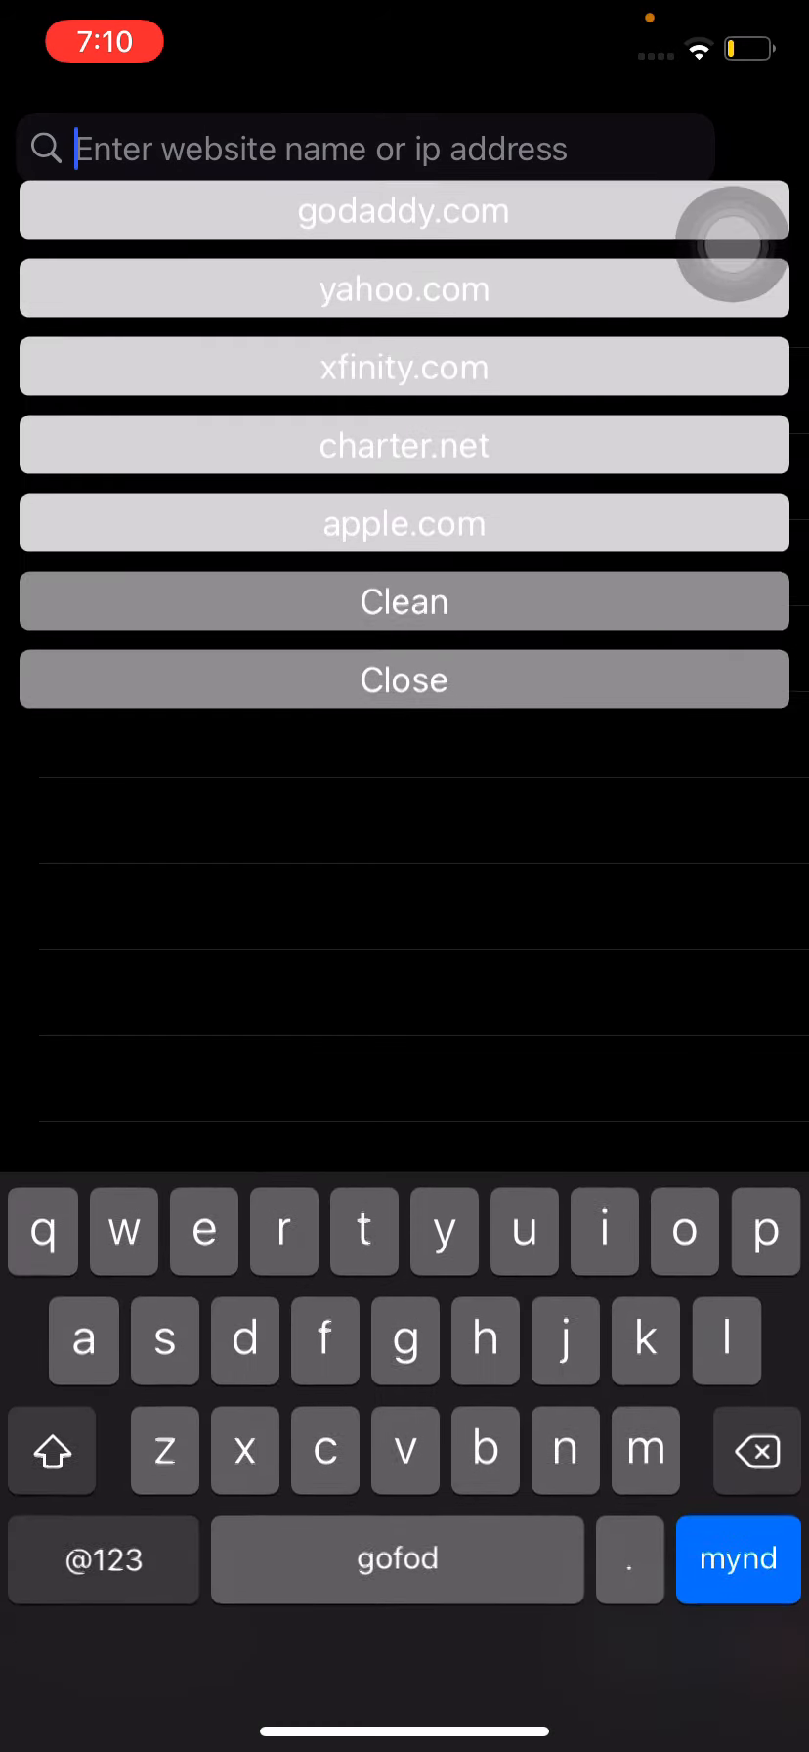
Trace torproject.org at 146.112.61.106 through San Jose to OpenDNS in 9 hops
{"action": "type", "text": "to"}
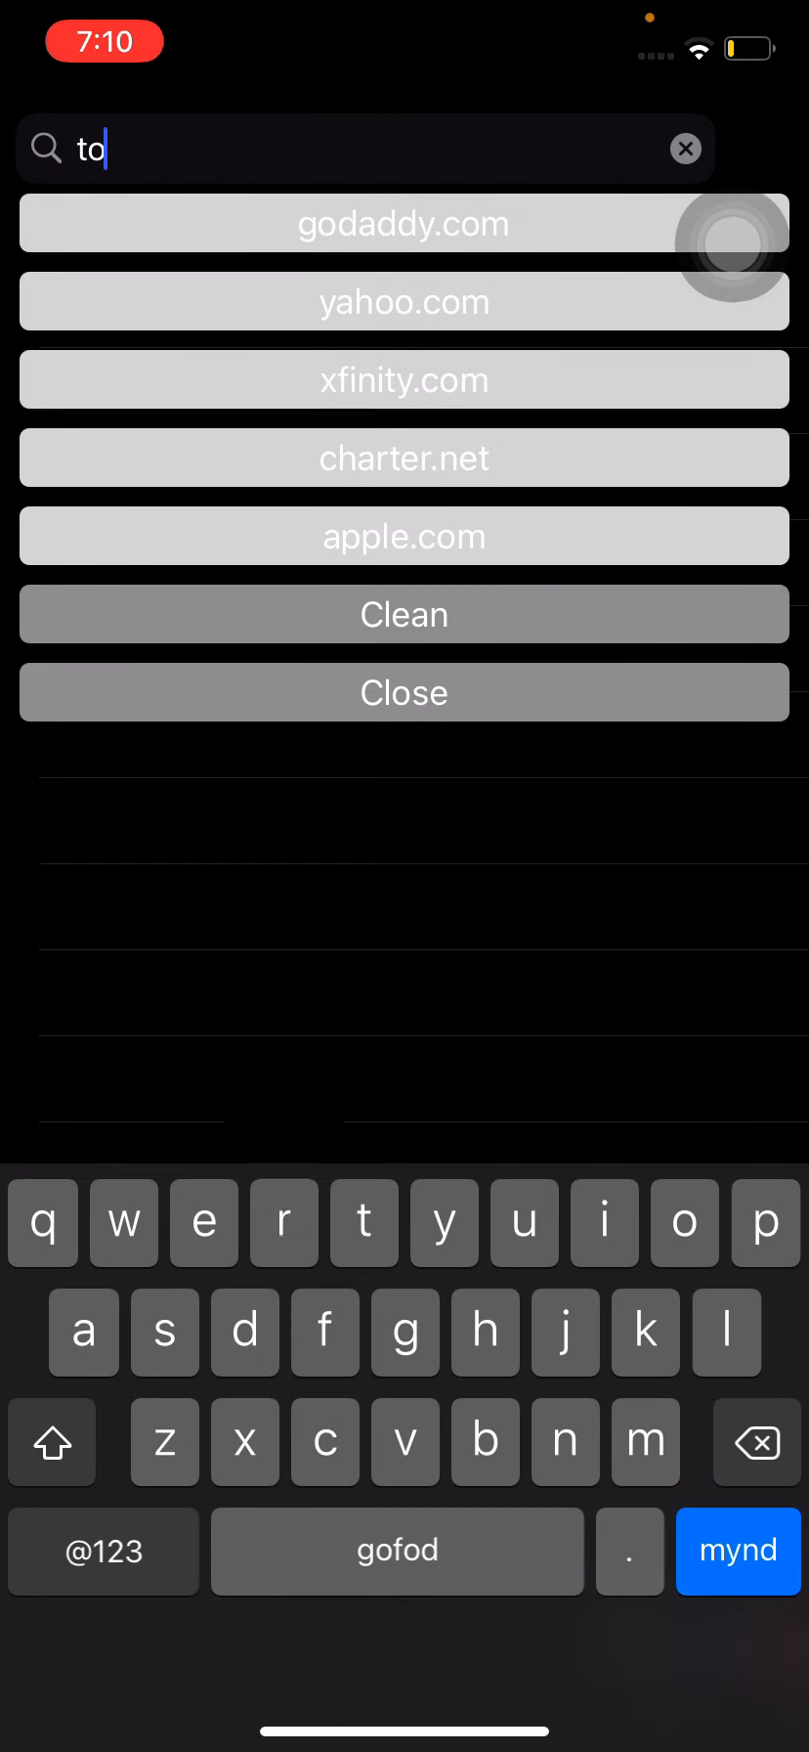
{"action": "type", "text": "rproject.org"}
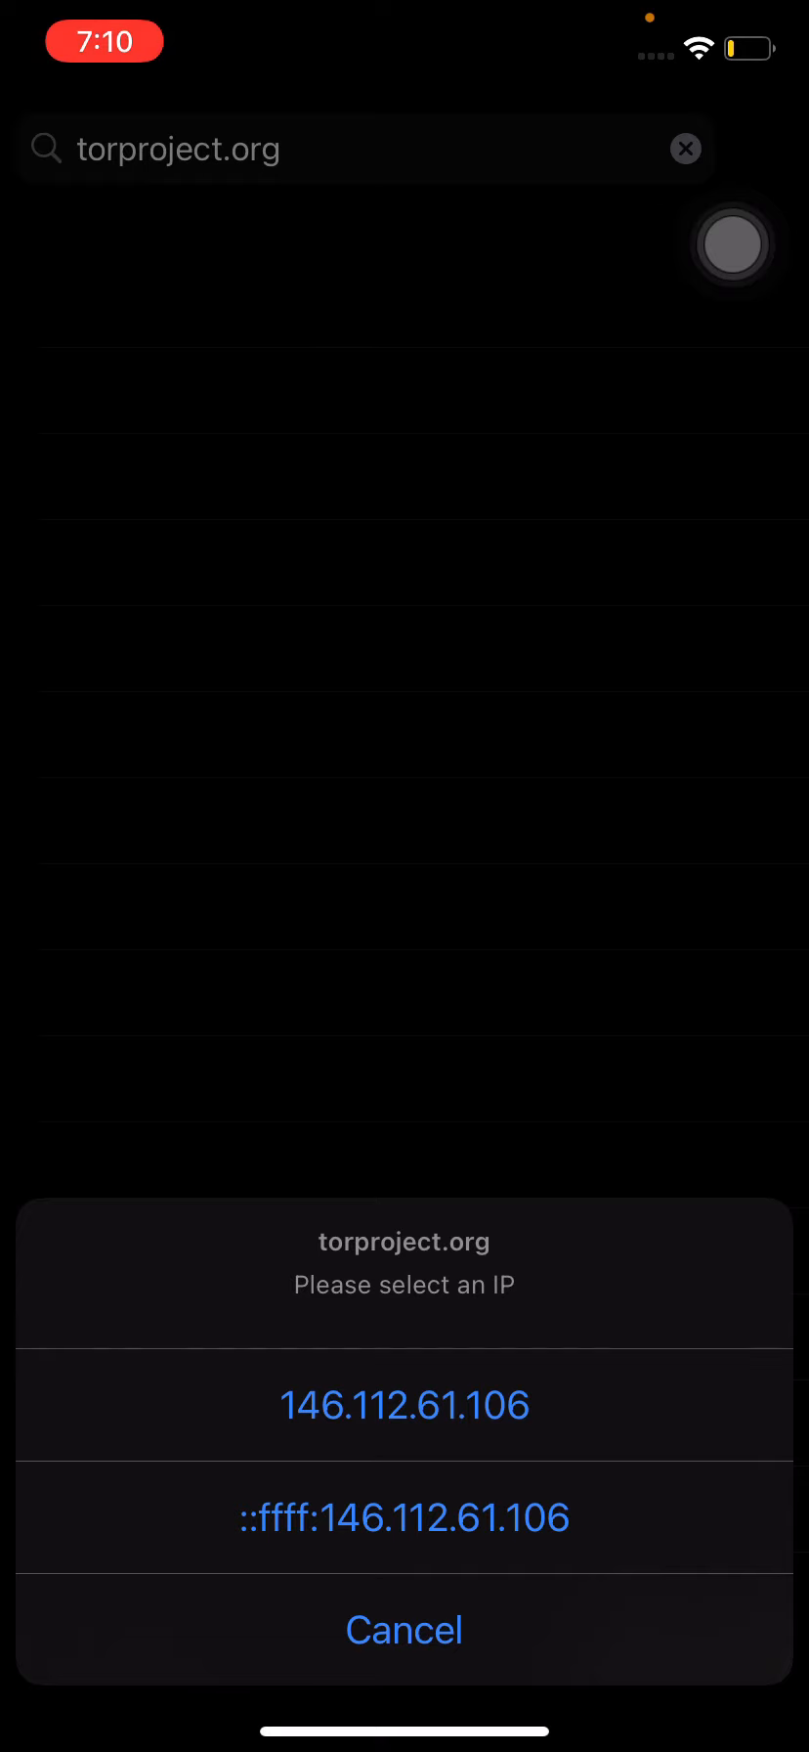
{"action": "left_click", "coordinate": [404, 1405]}
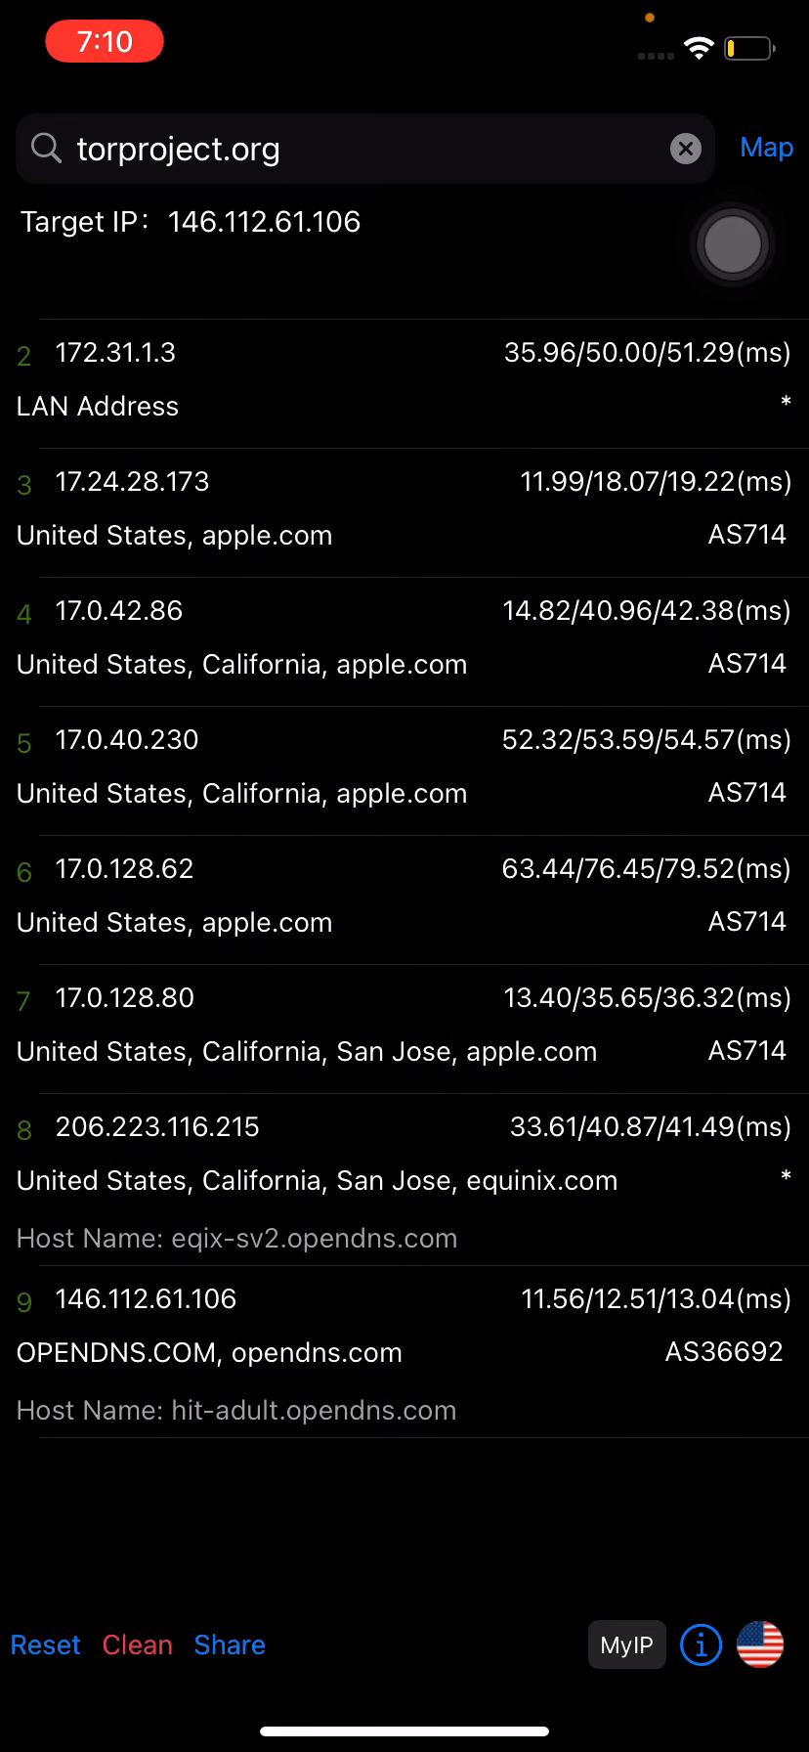
{"action": "left_click", "coordinate": [335, 148]}
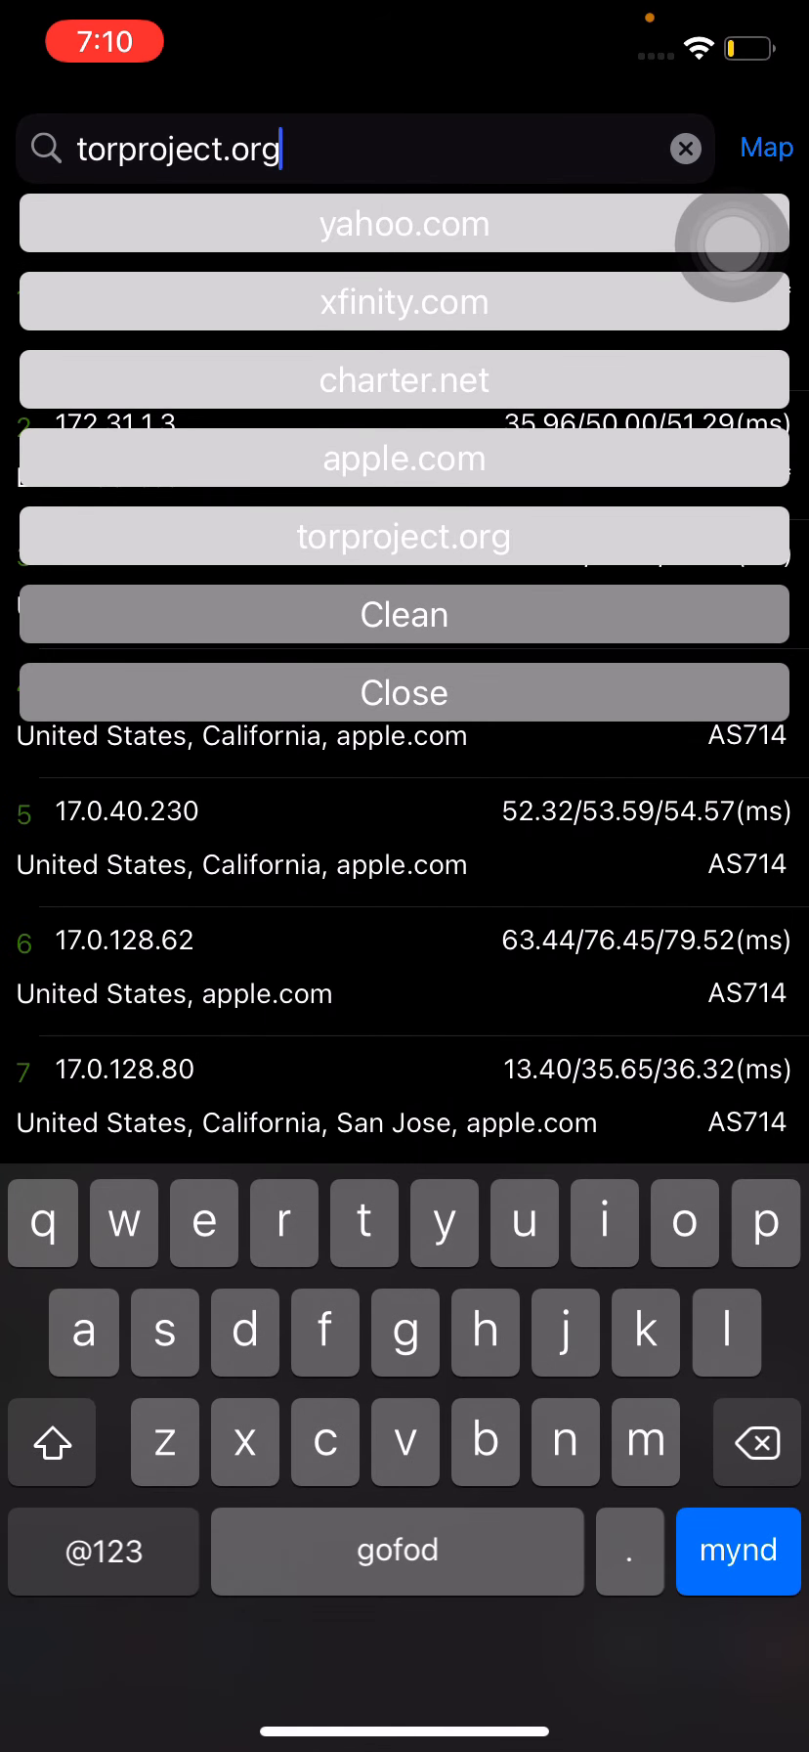
Replace the entry with opera.com and trace 185.26.182.103 to Amsterdam in 17 hops
{"action": "key", "text": "backspace"}
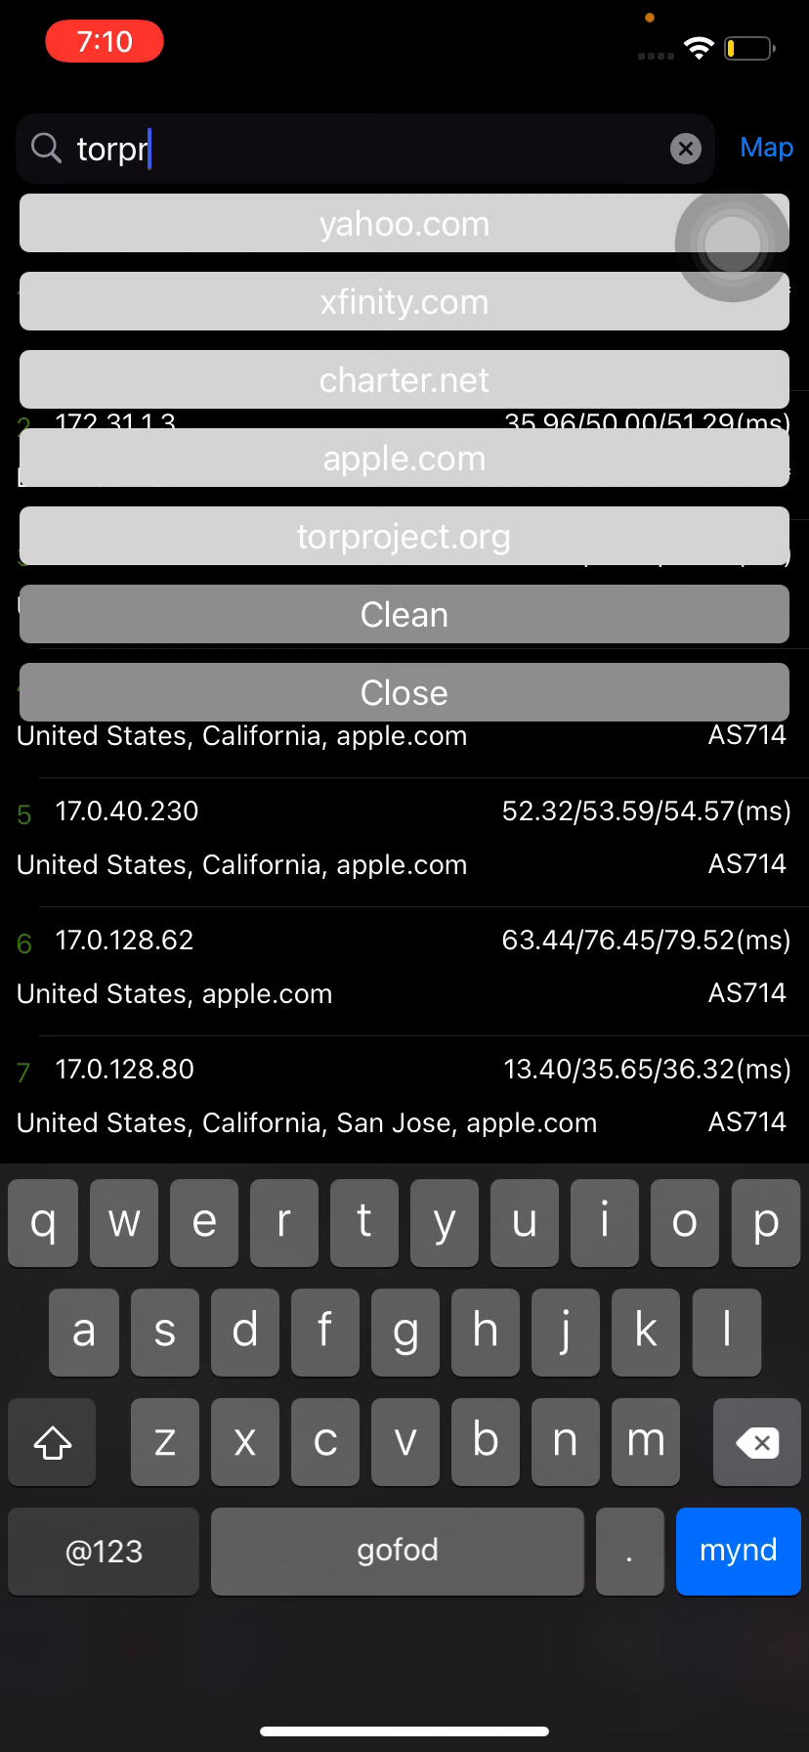
{"action": "left_click", "coordinate": [685, 149]}
{"action": "type", "text": "opera.com"}
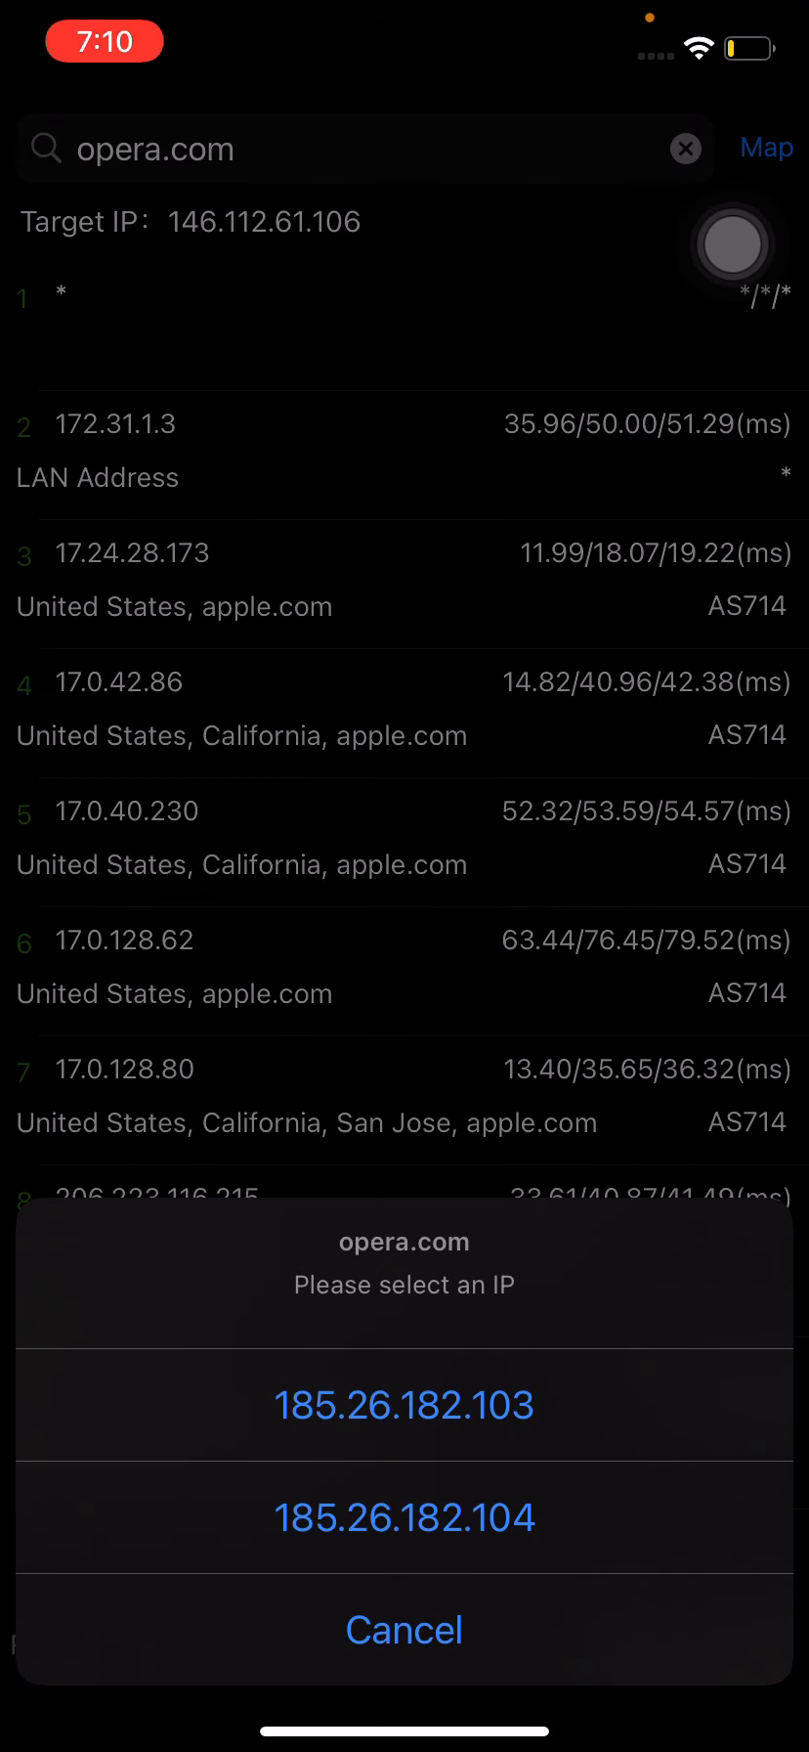
{"action": "left_click", "coordinate": [405, 1405]}
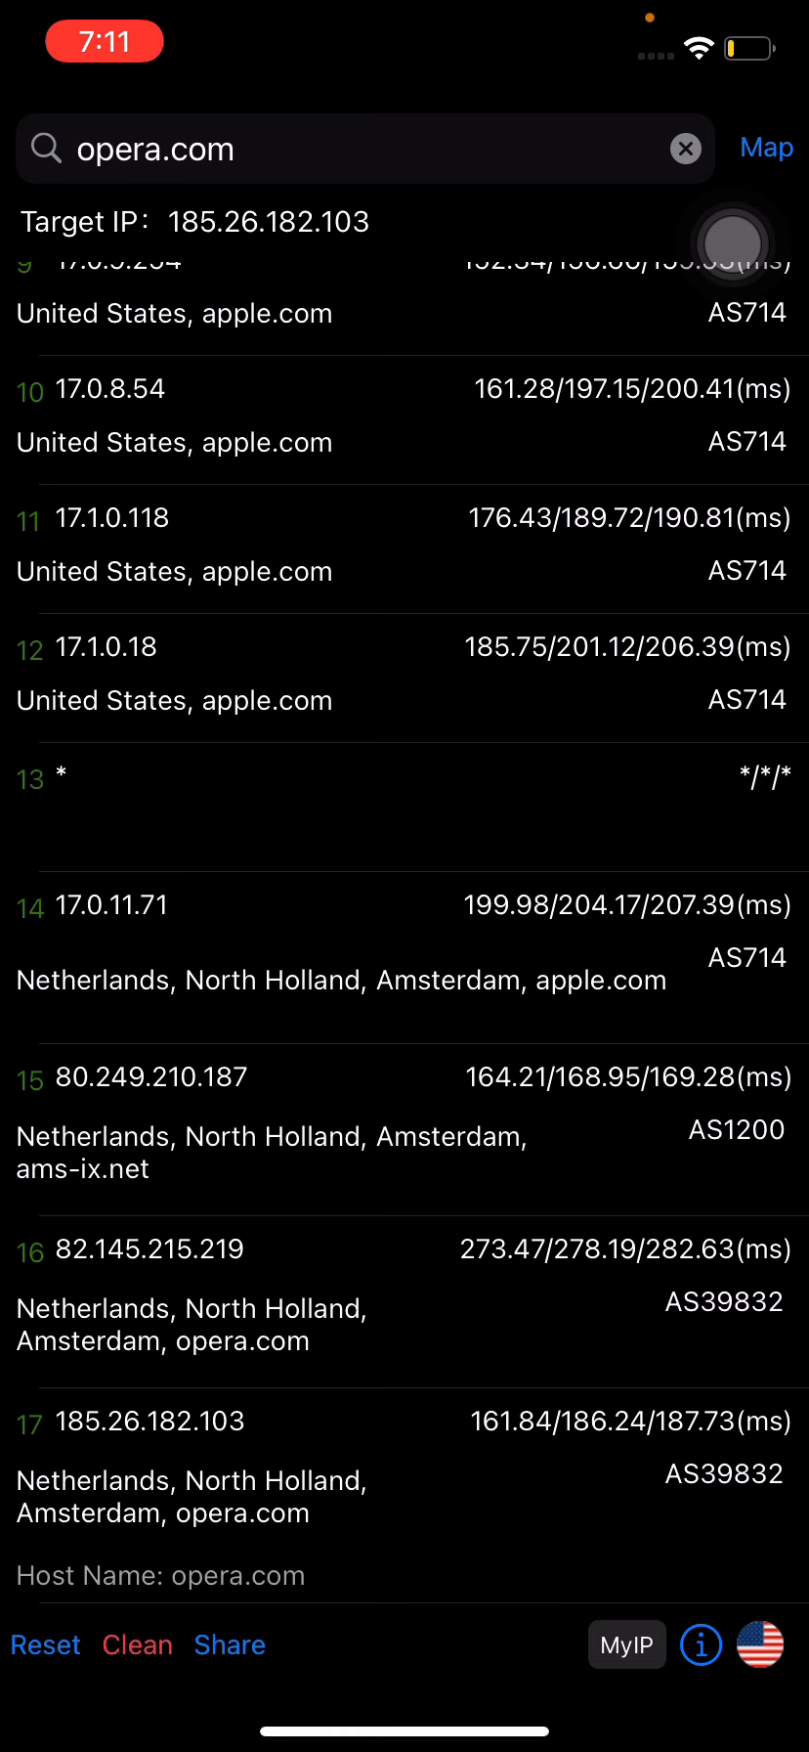
{"action": "scroll", "scroll_direction": "up", "scroll_amount": 3}
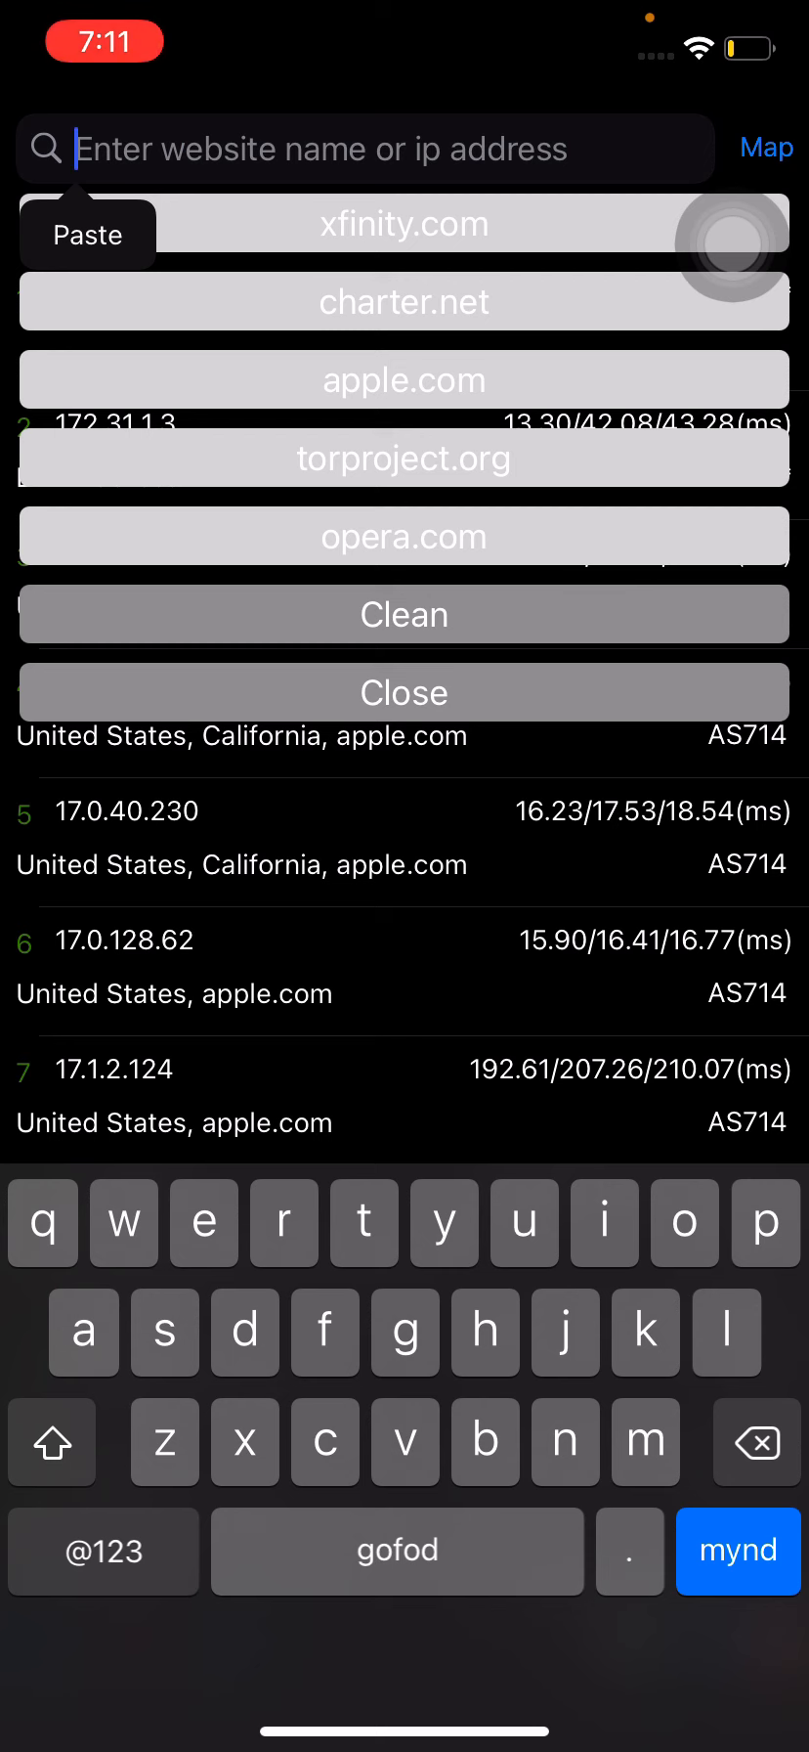
Begin entering hotels.com as the next site to trace
{"action": "type", "text": "ho"}
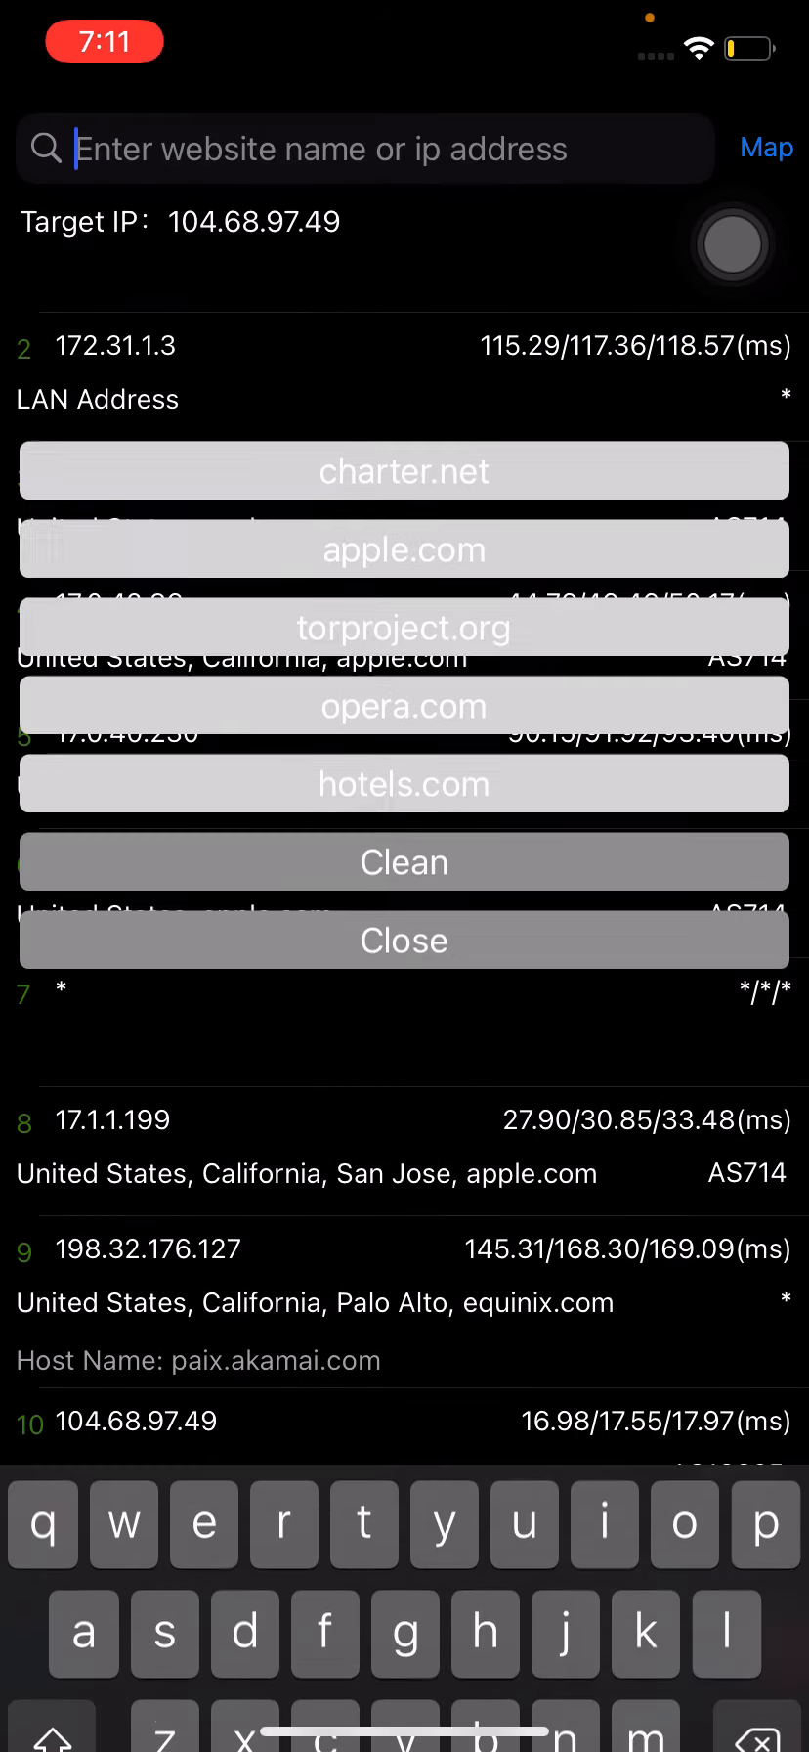
{"action": "left_click", "coordinate": [403, 548]}
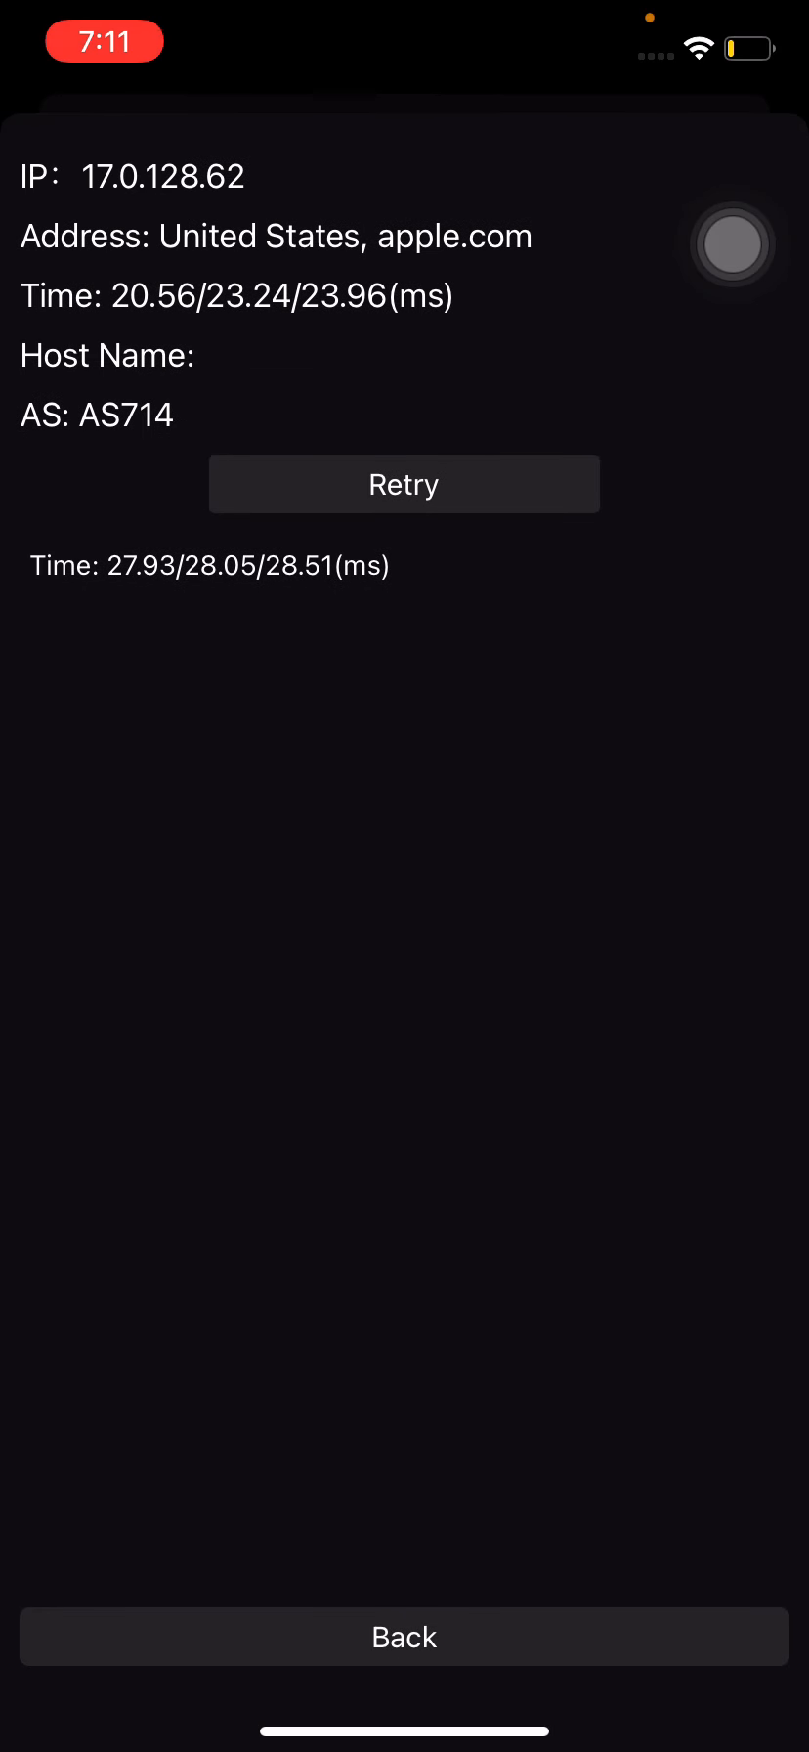
{"action": "left_click", "coordinate": [404, 483]}
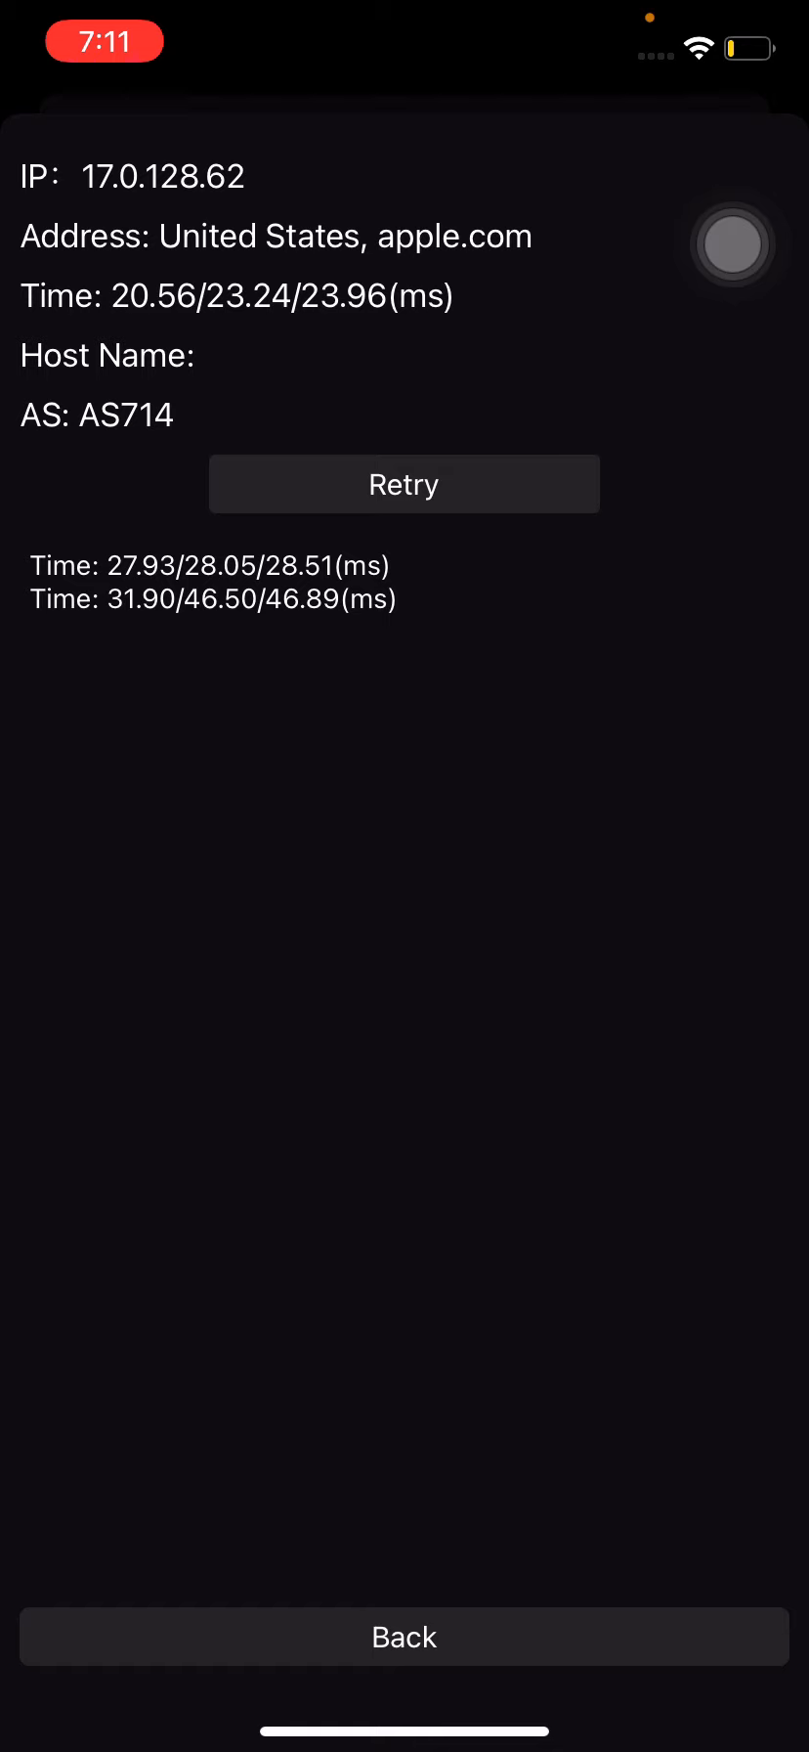
{"action": "left_click", "coordinate": [403, 484]}
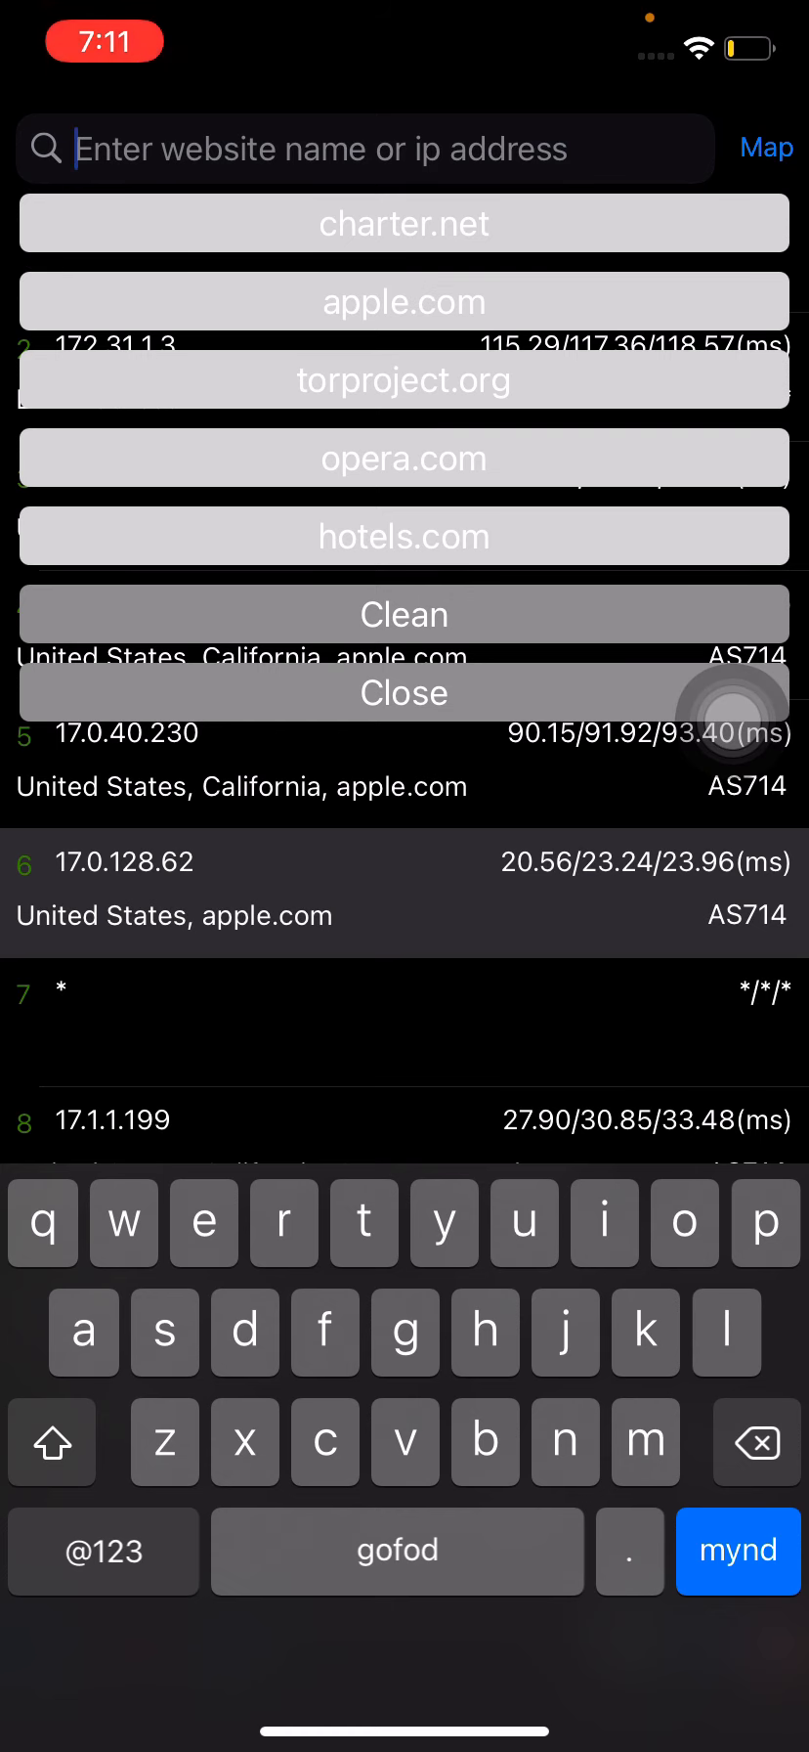
Look up youtube.com to list its IPv4 and IPv6 addresses for tracing
{"action": "left_click", "coordinate": [442, 1220]}
{"action": "type", "text": "youtube."}
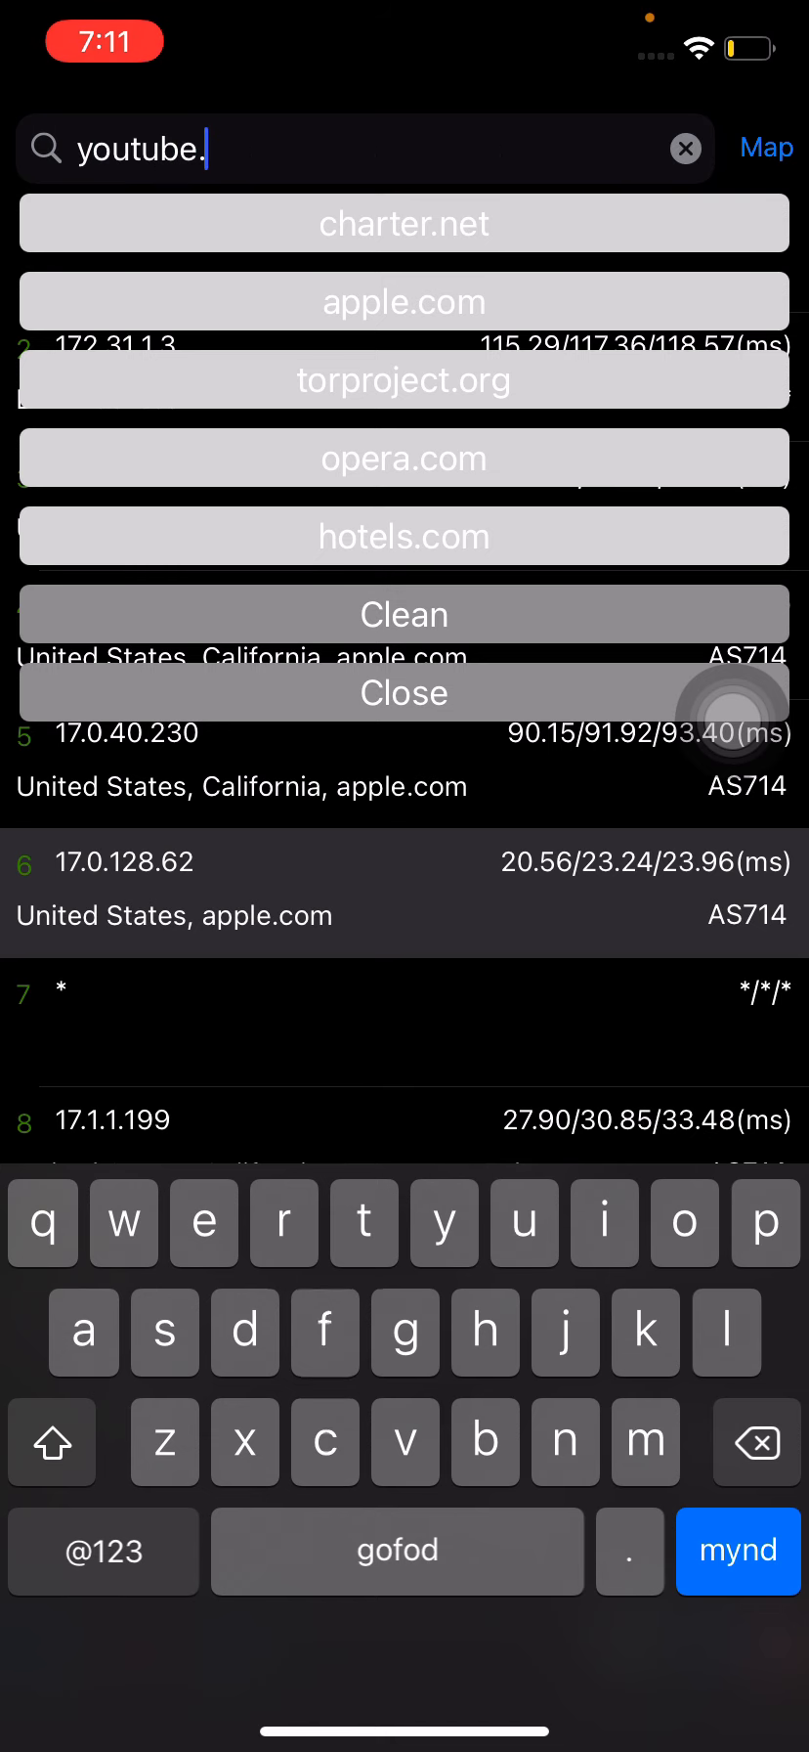
{"action": "left_click", "coordinate": [738, 1551]}
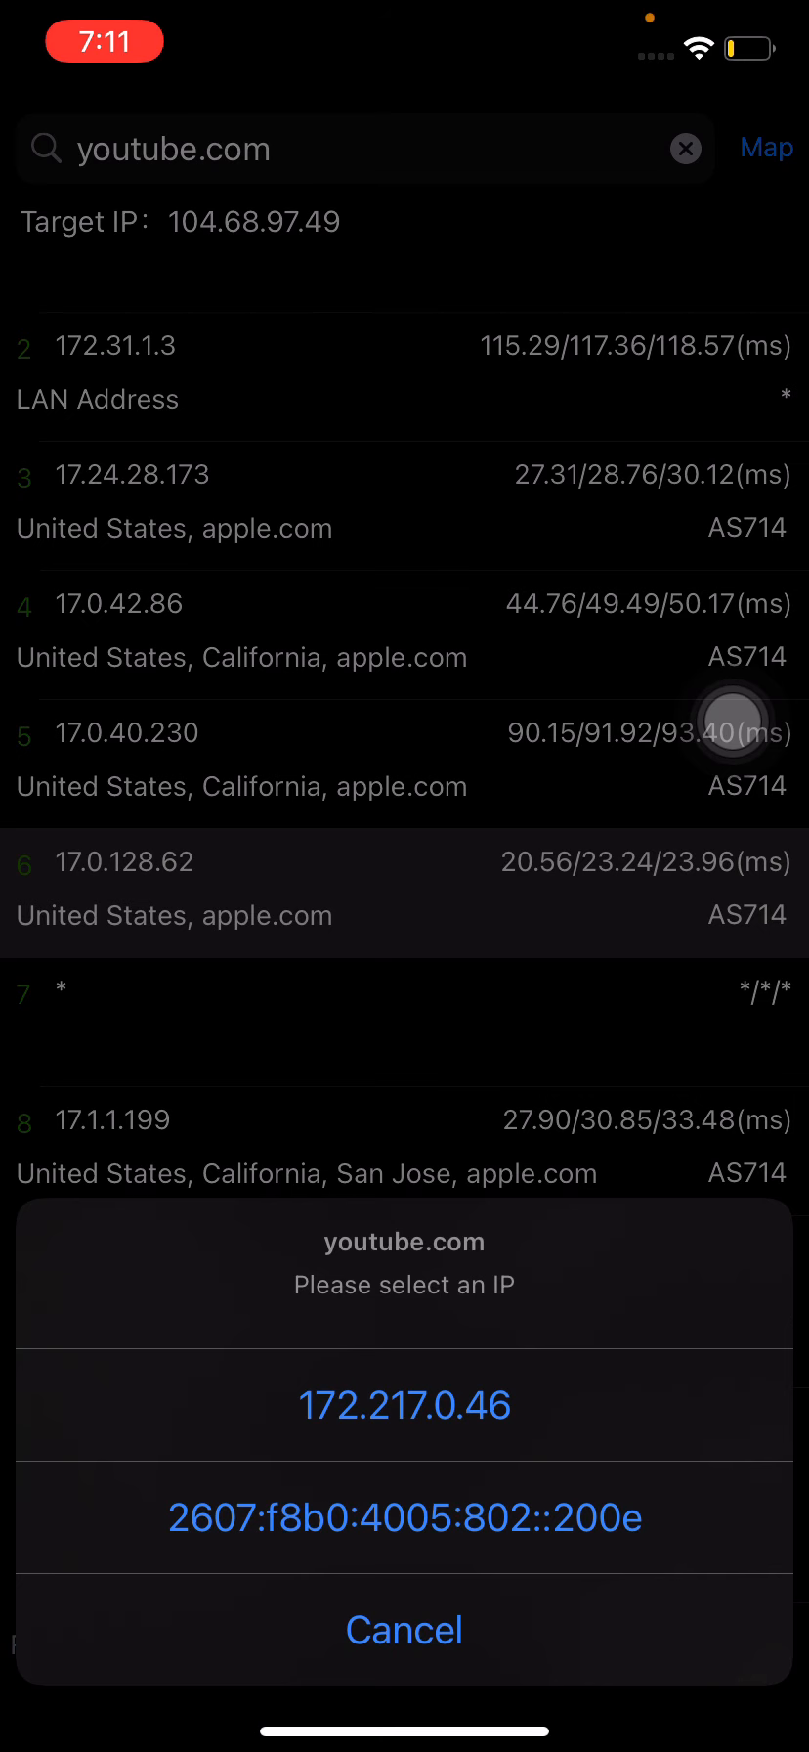